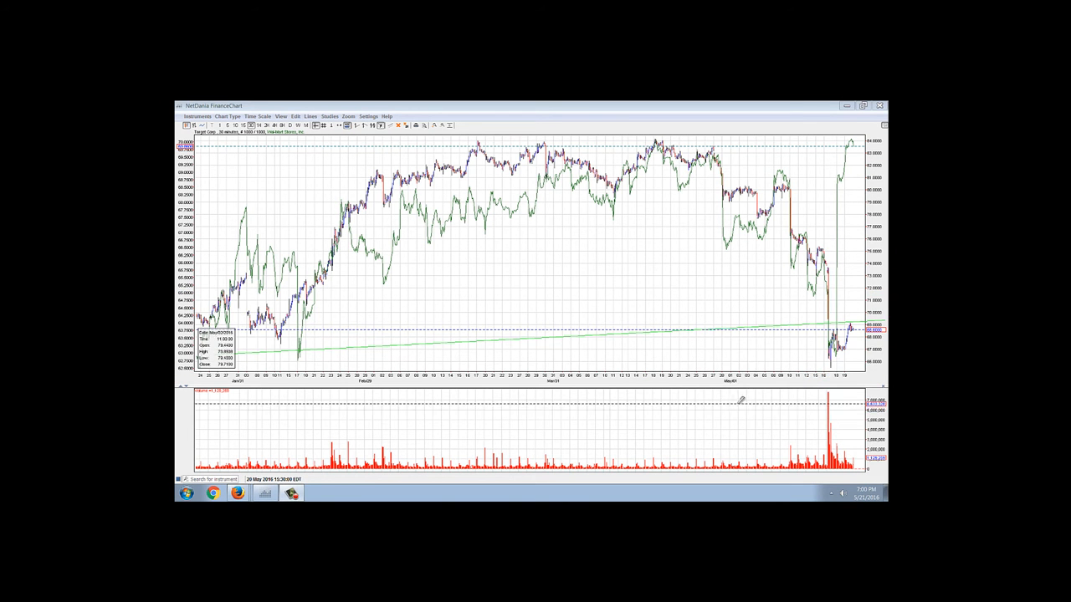
pyautogui.moveTo(649, 197)
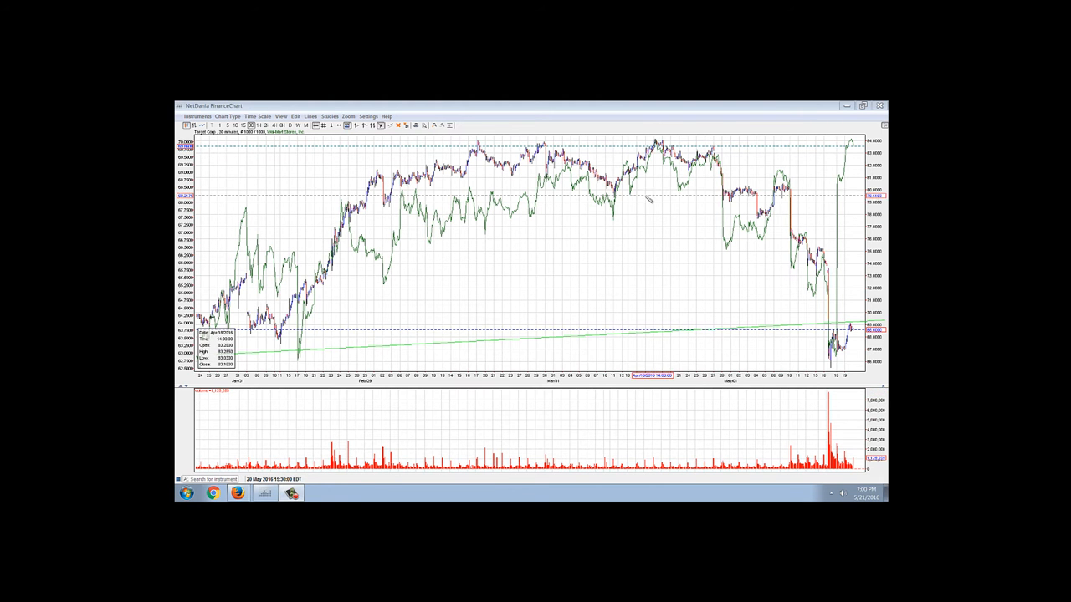
pyautogui.moveTo(733, 298)
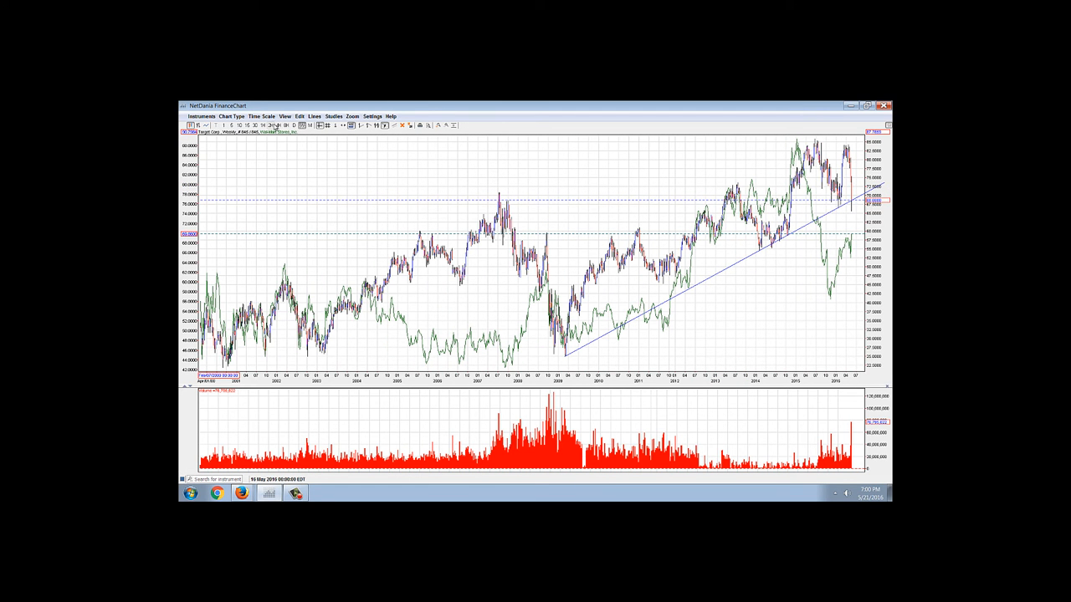
# - Start an arrow annotation on the long-term multi-year chart beneath the rising trendline
pyautogui.click(298, 117)
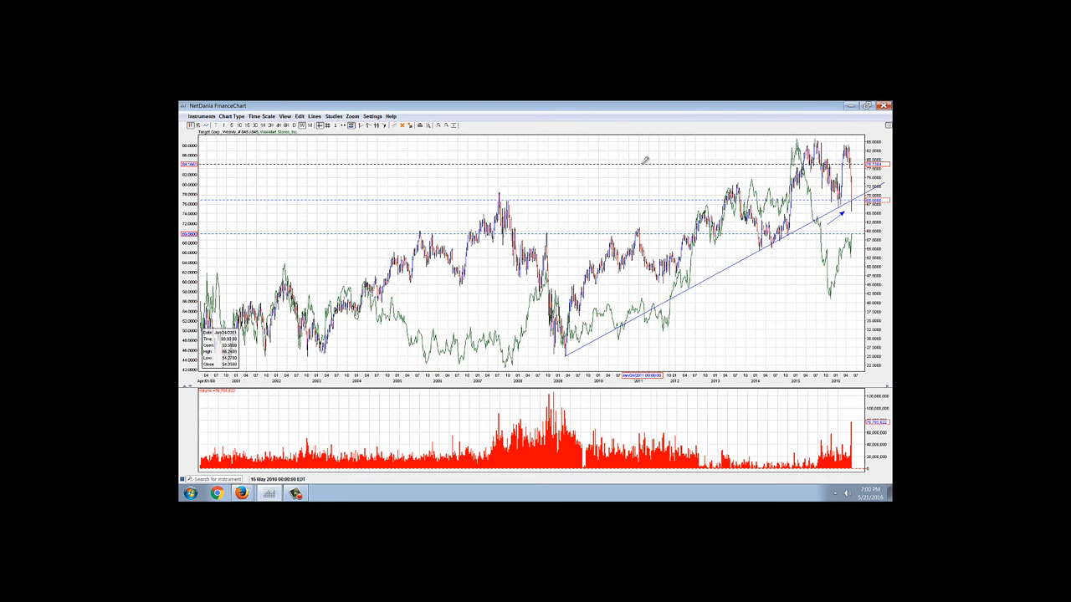
pyautogui.moveTo(606, 173)
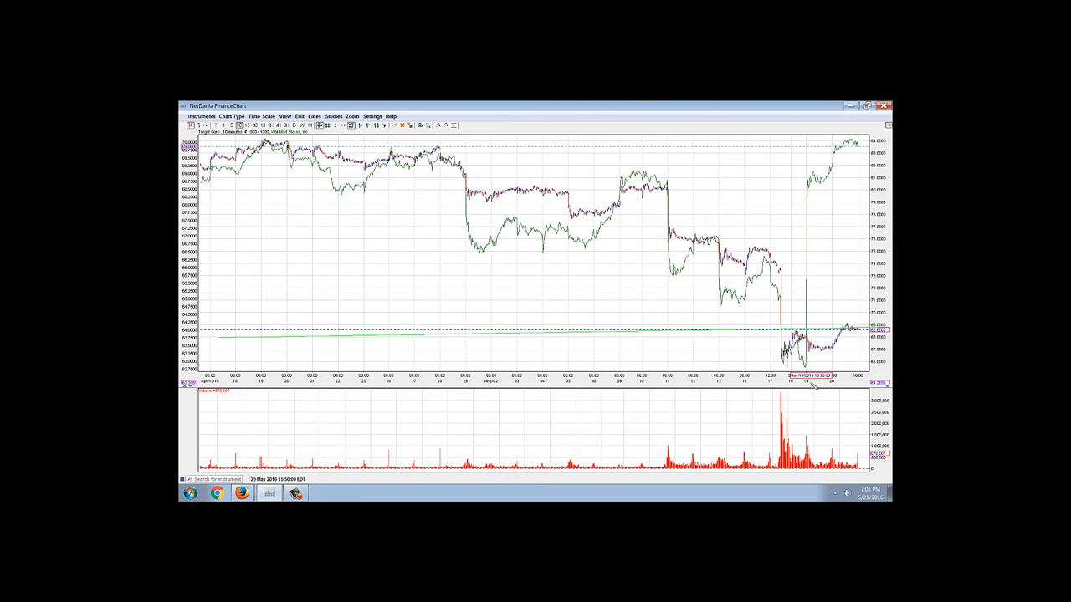
pyautogui.moveTo(816, 355)
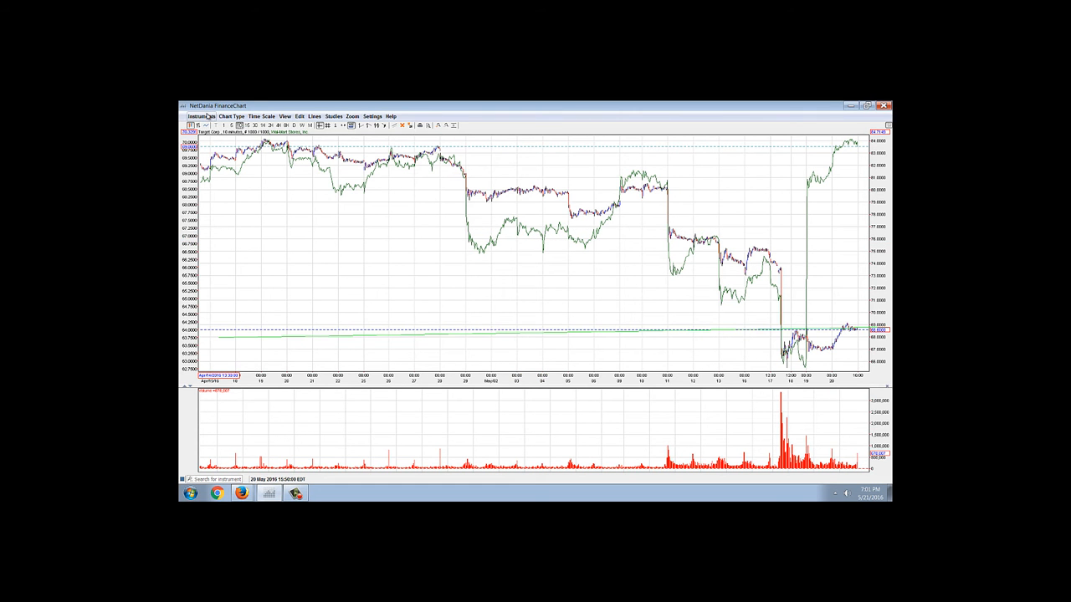
# - Switch the chart to a different commodity and draw arrows pointing at its sharp downward spikes
pyautogui.click(200, 117)
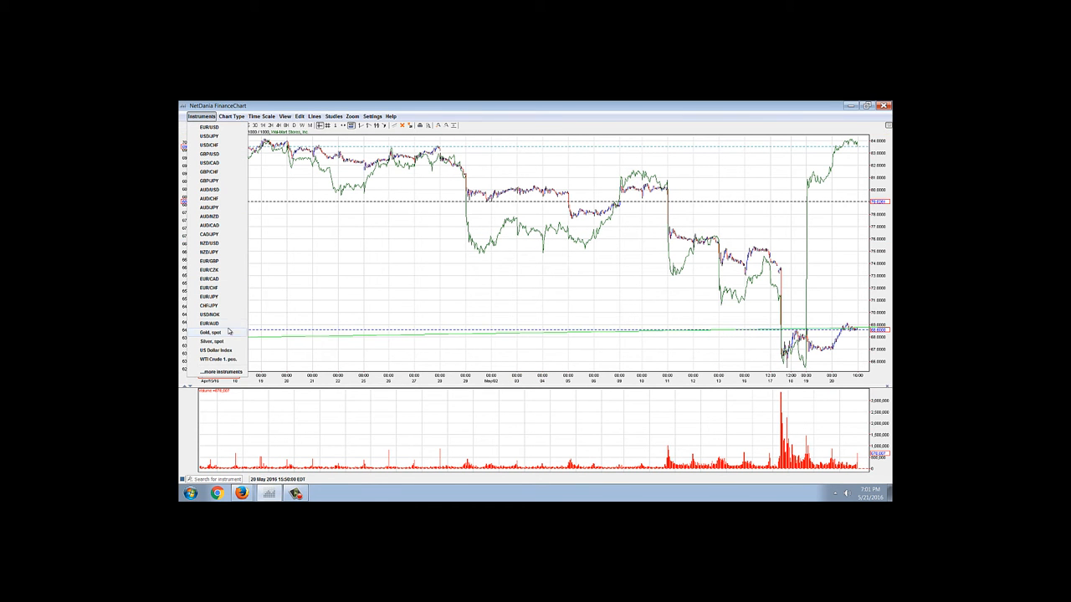
pyautogui.click(211, 331)
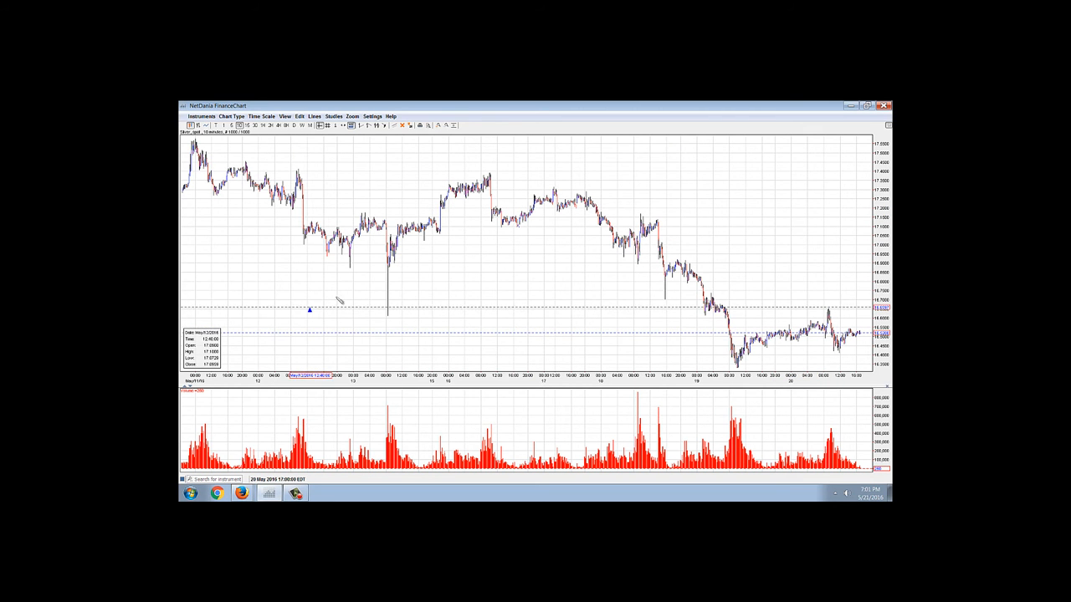
pyautogui.moveTo(312, 309); pyautogui.dragTo(375, 278)
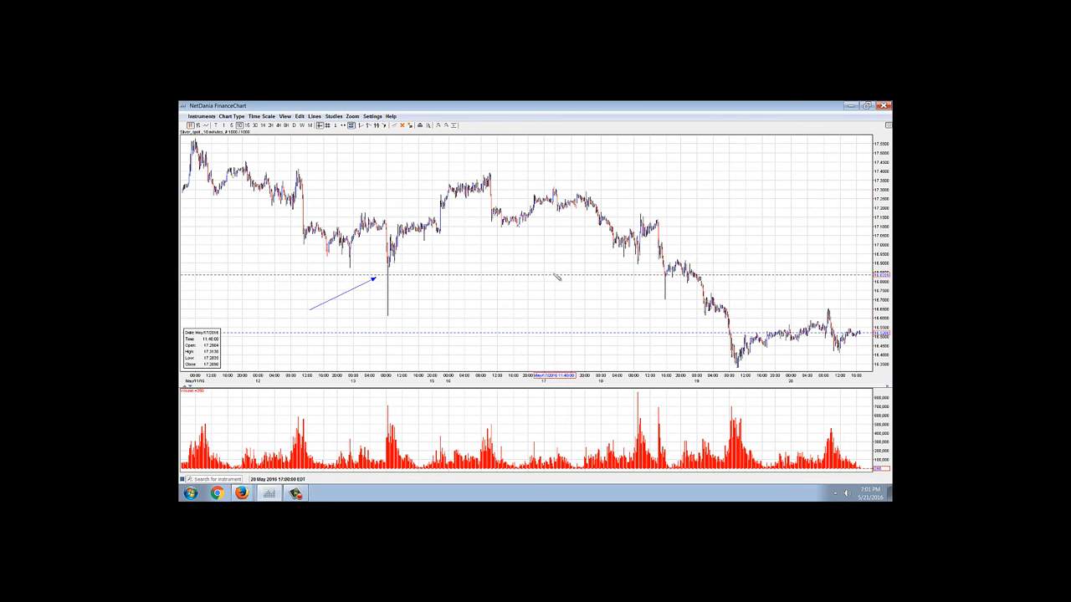
pyautogui.moveTo(551, 274)
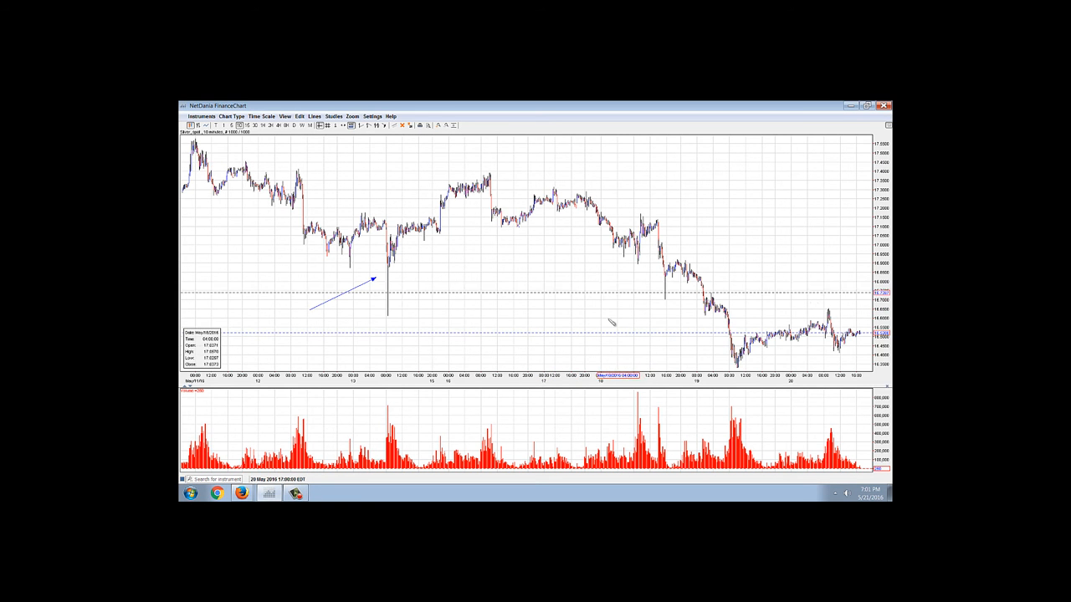
pyautogui.moveTo(595, 342); pyautogui.dragTo(622, 271)
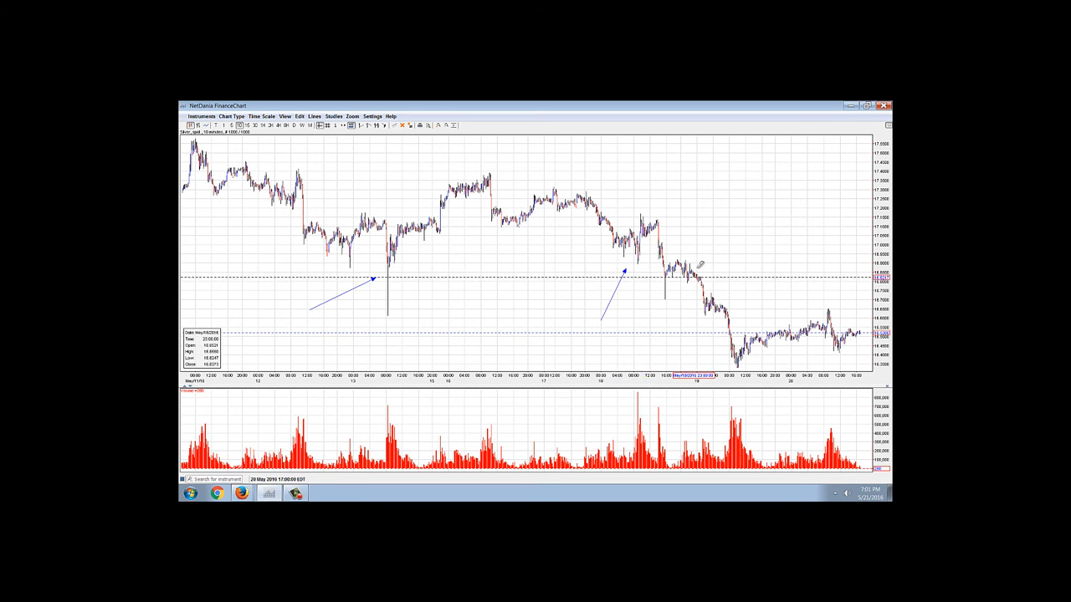
pyautogui.moveTo(622, 181); pyautogui.dragTo(652, 214)
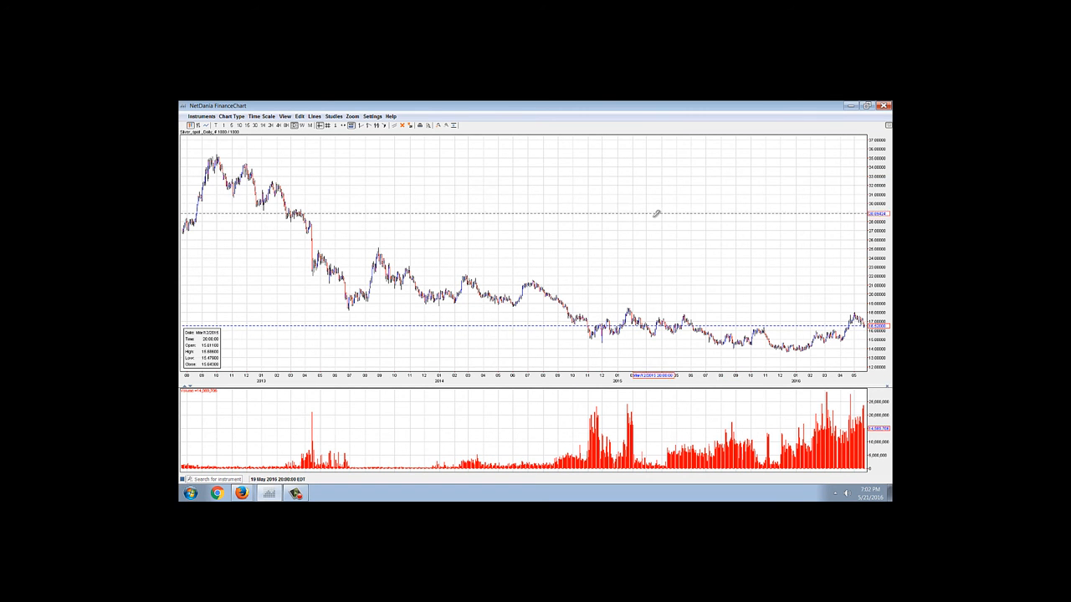
pyautogui.moveTo(367, 180)
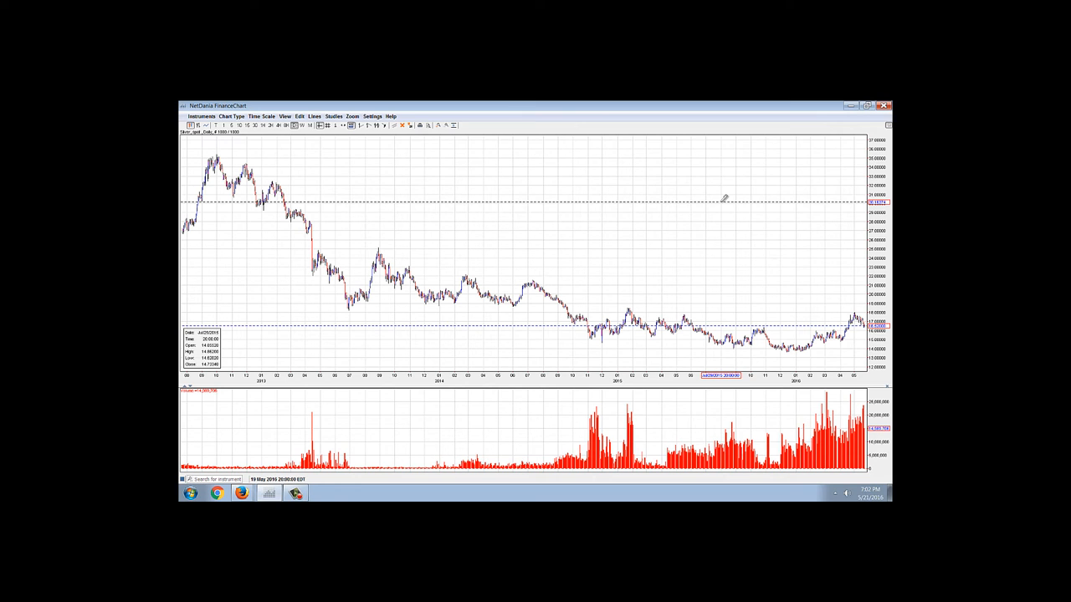
pyautogui.moveTo(554, 181)
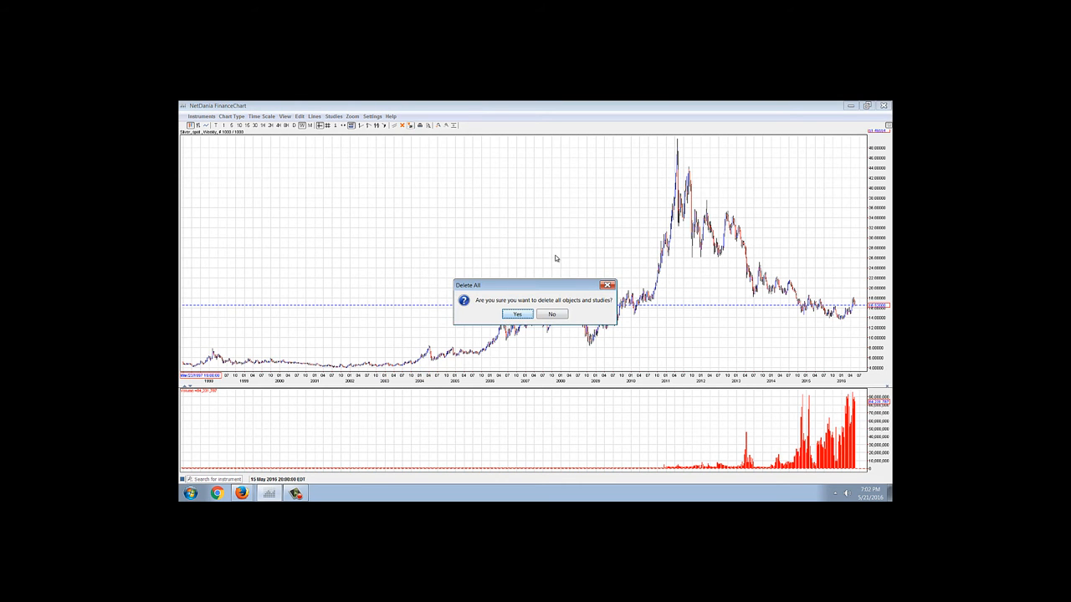
# - Confirm deleting all drawn objects, then add the Dow Jones index from Instrument Explorer as an overlay
pyautogui.click(515, 315)
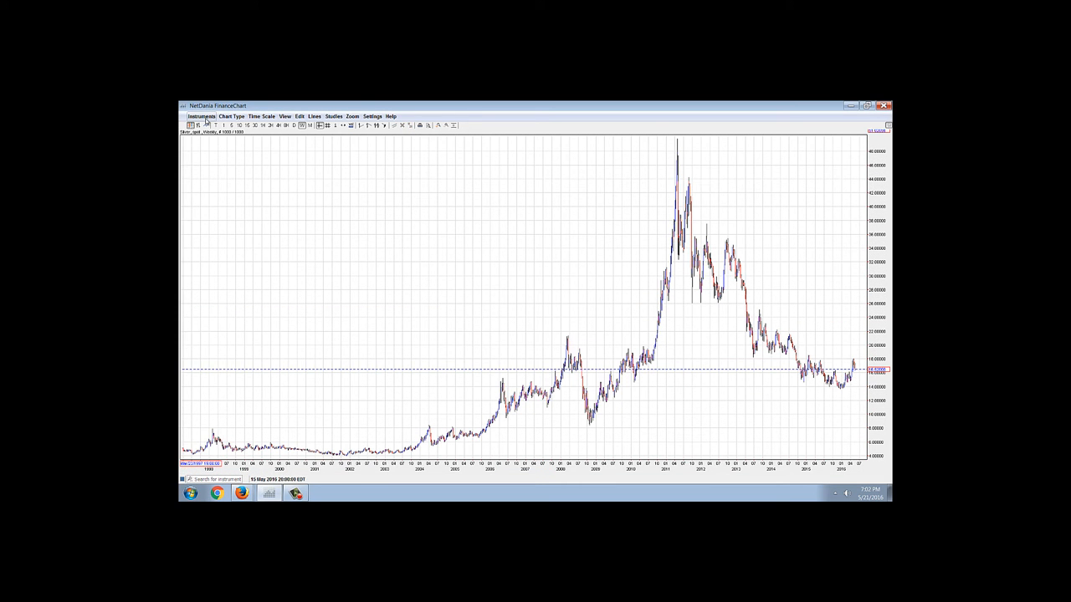
pyautogui.click(201, 115)
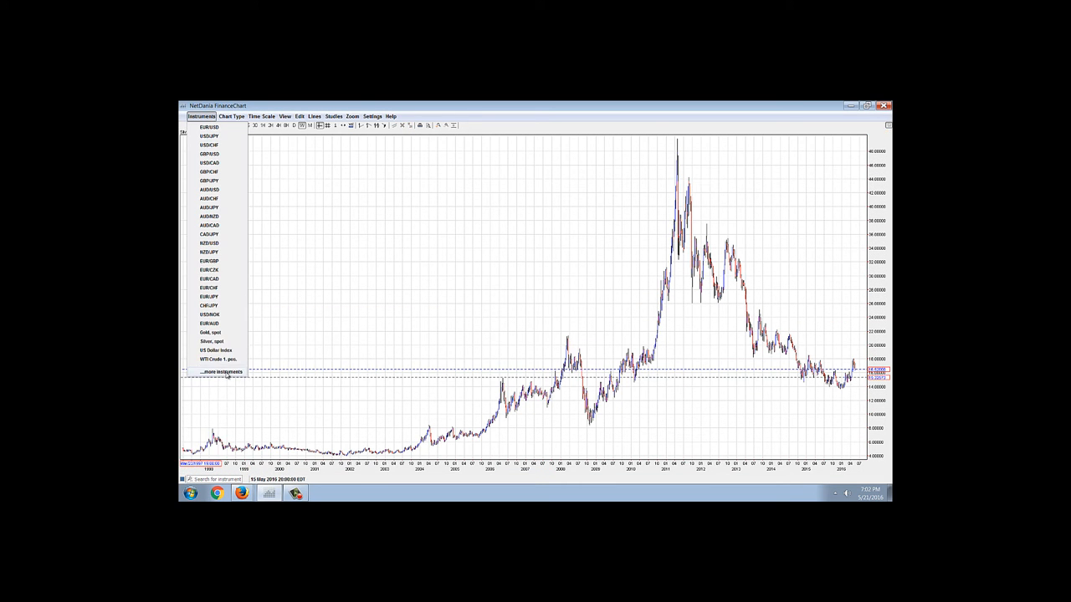
pyautogui.click(220, 372)
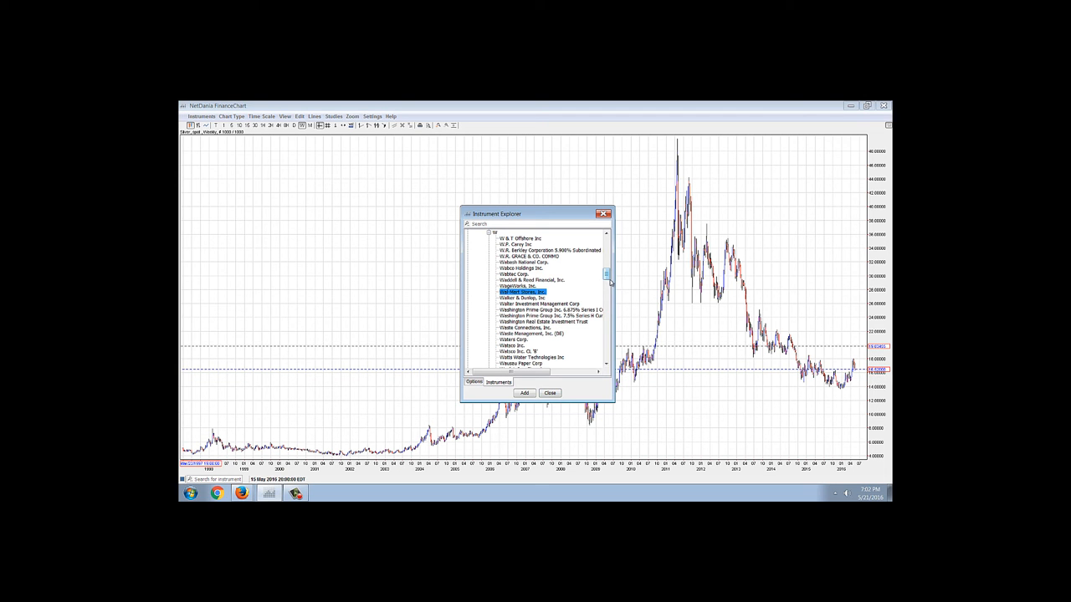
pyautogui.scroll(3)
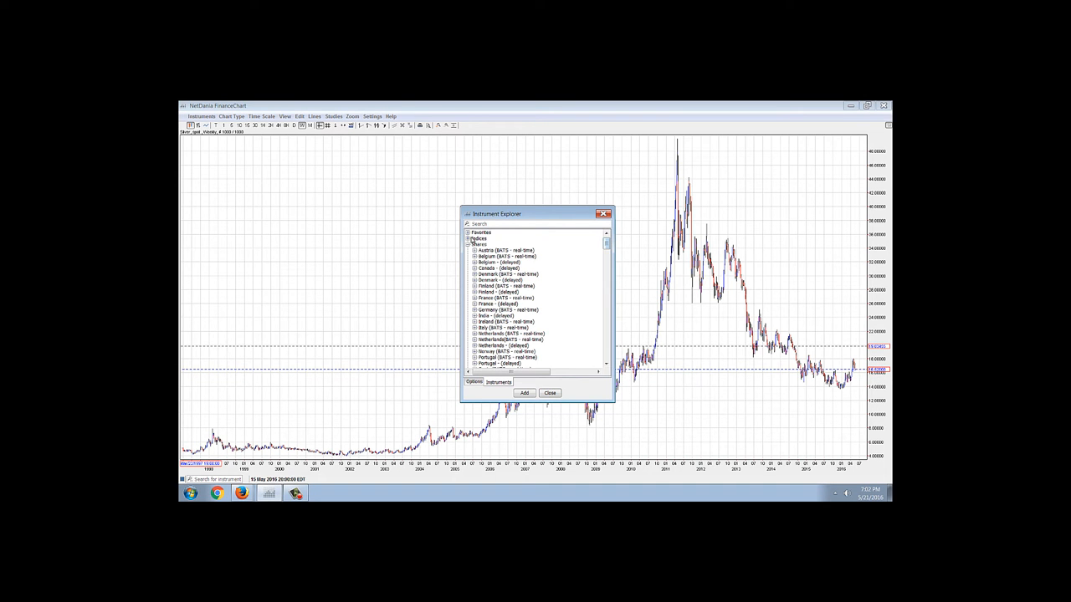
pyautogui.click(469, 237)
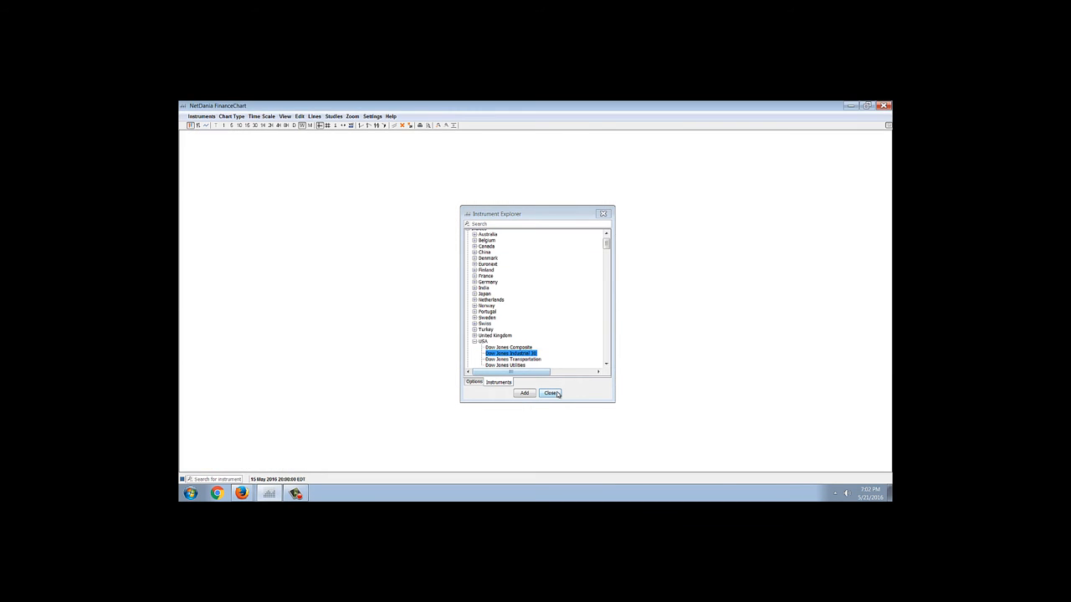
pyautogui.click(551, 393)
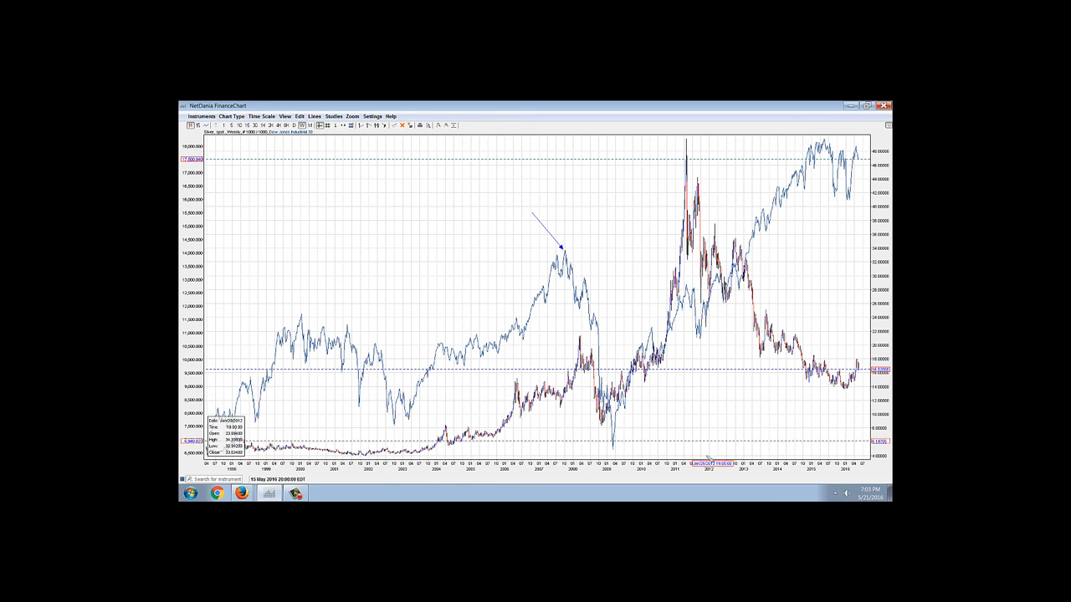
pyautogui.moveTo(734, 433)
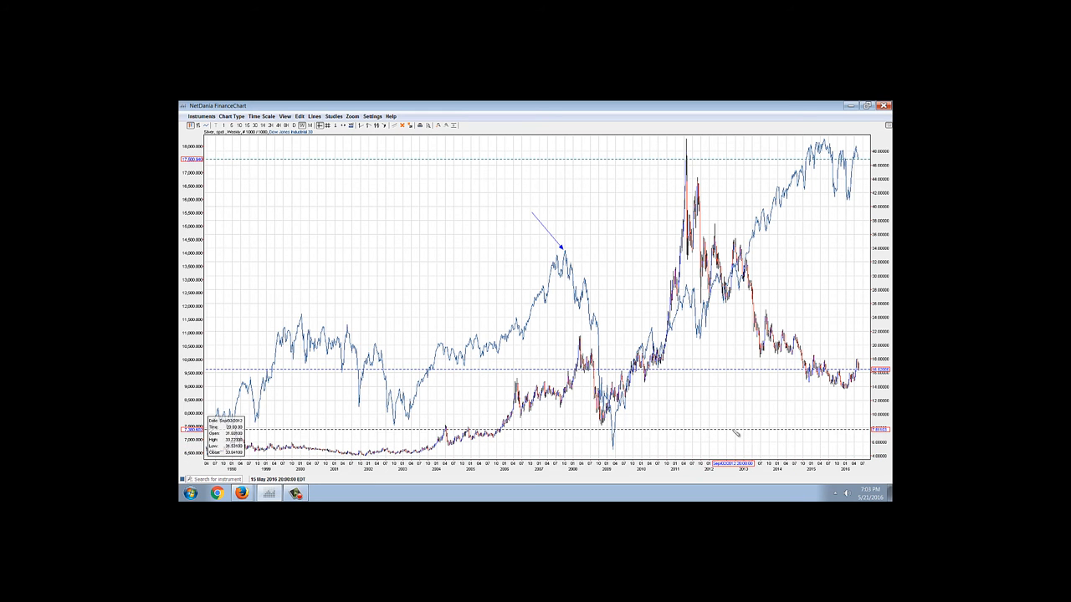
pyautogui.moveTo(706, 432); pyautogui.dragTo(839, 388)
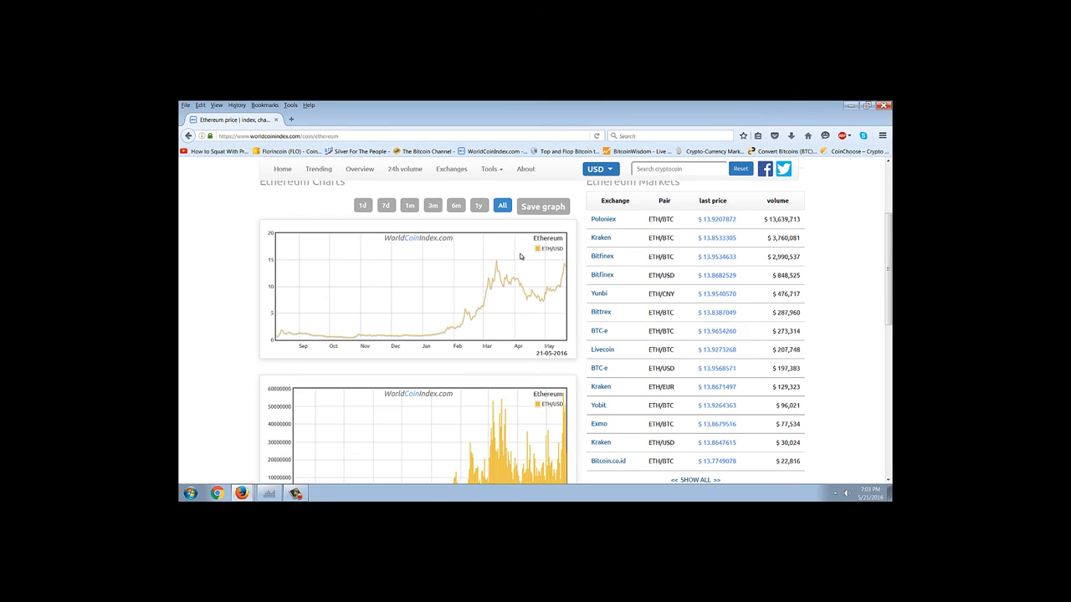
pyautogui.moveTo(508, 346)
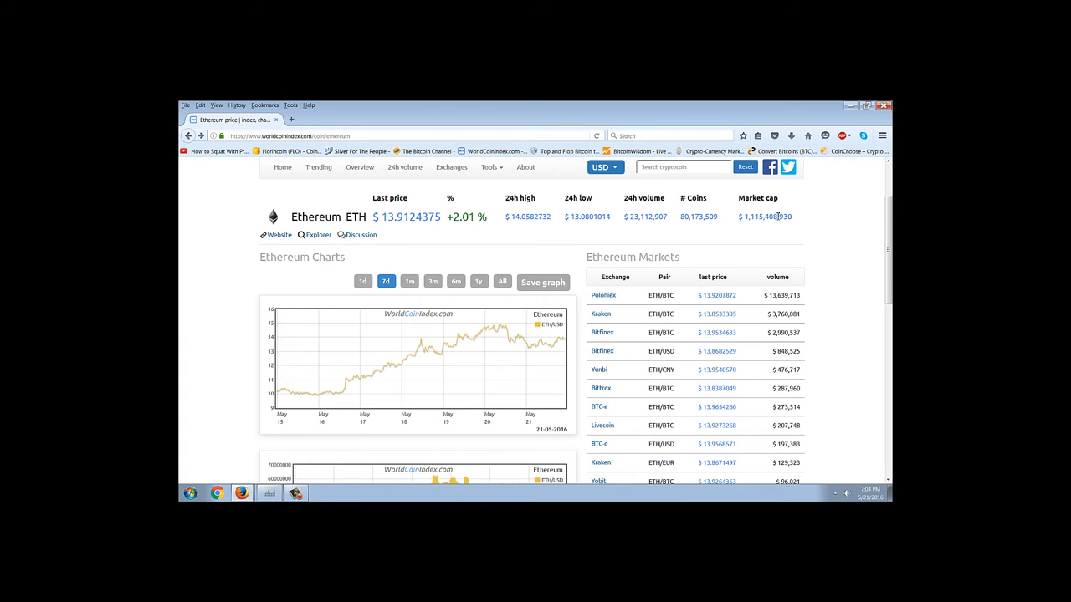
# - Show Ethereum's short-range price chart and scroll up to its headline price stats
pyautogui.doubleClick(766, 217)
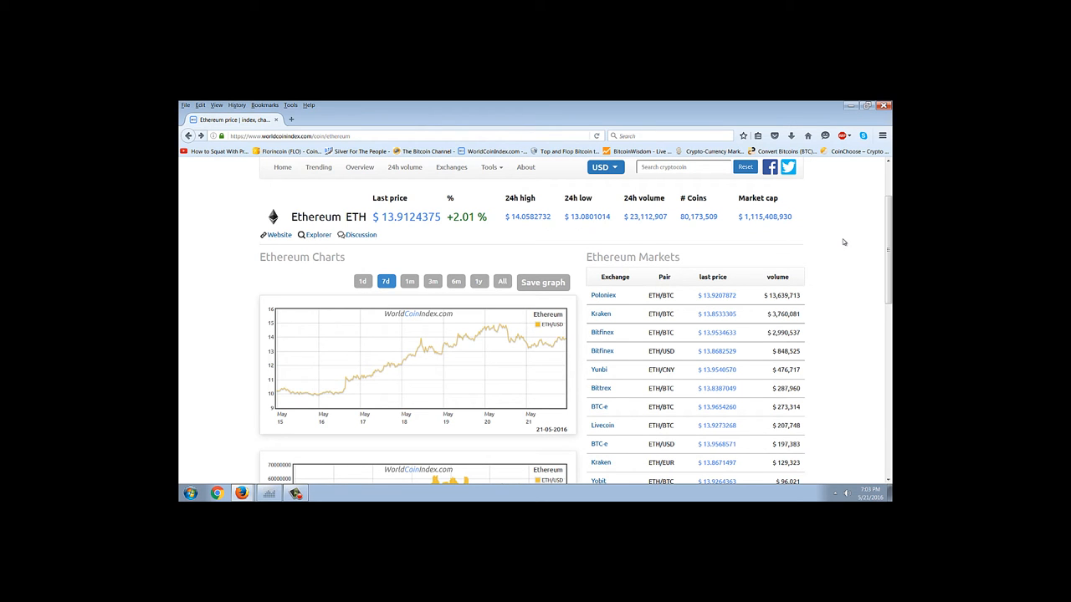
pyautogui.scroll(3)
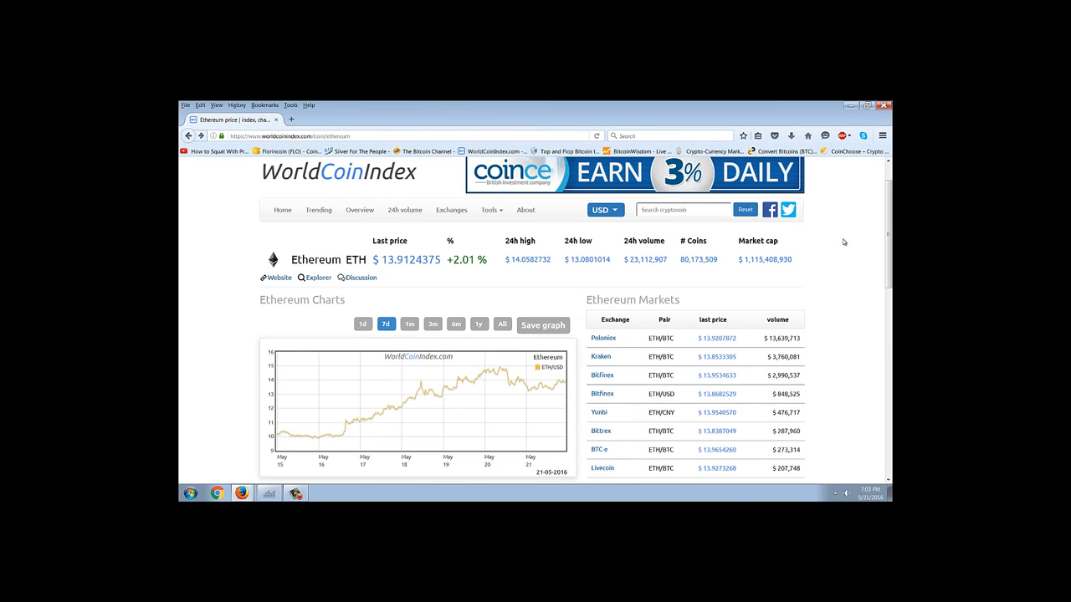
pyautogui.moveTo(830, 269)
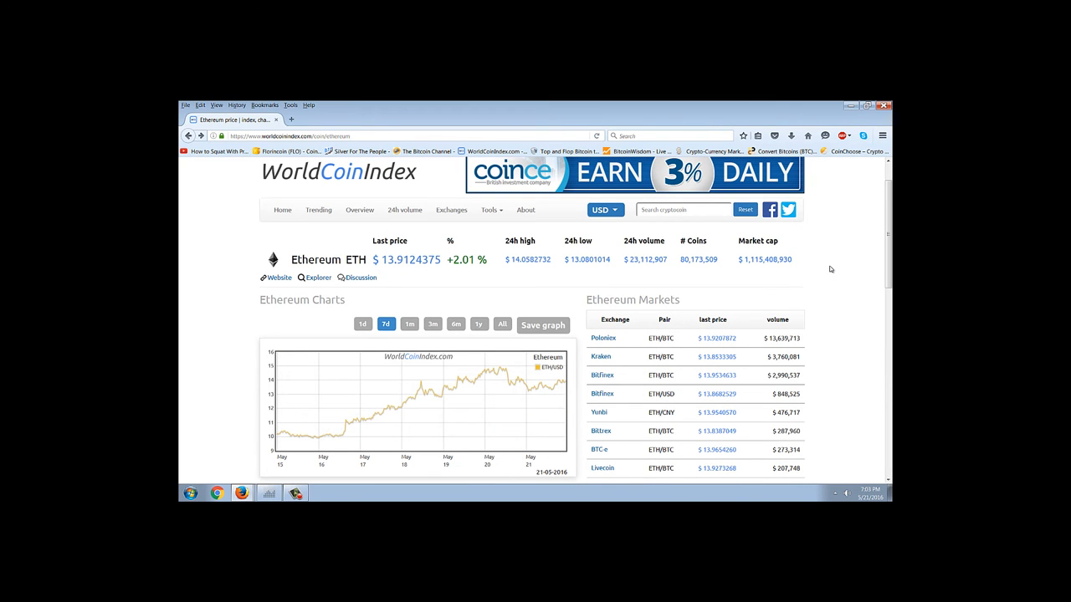
pyautogui.moveTo(265, 265)
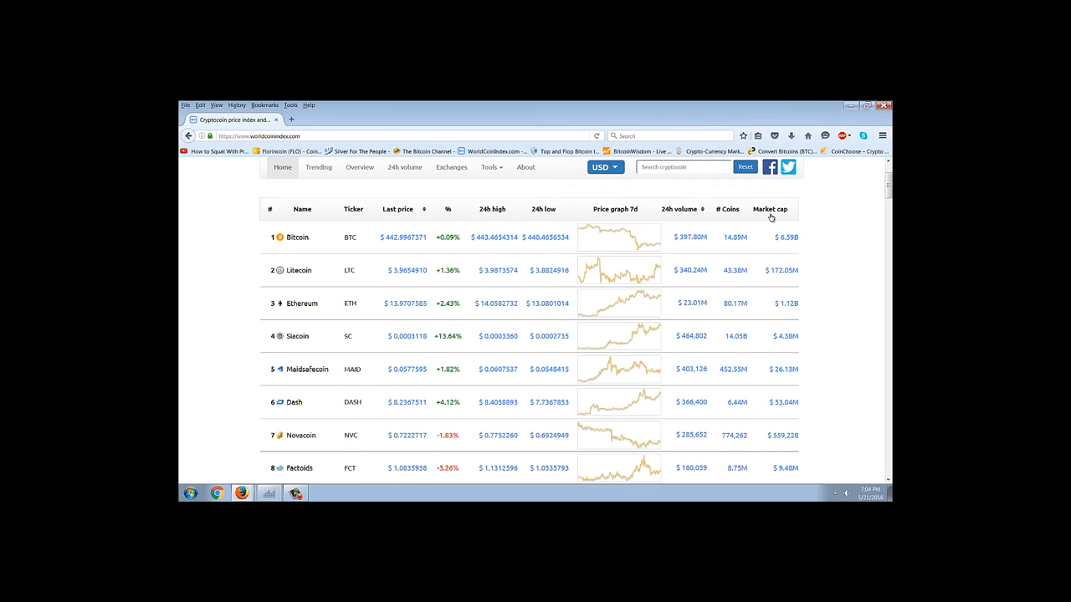
pyautogui.click(768, 210)
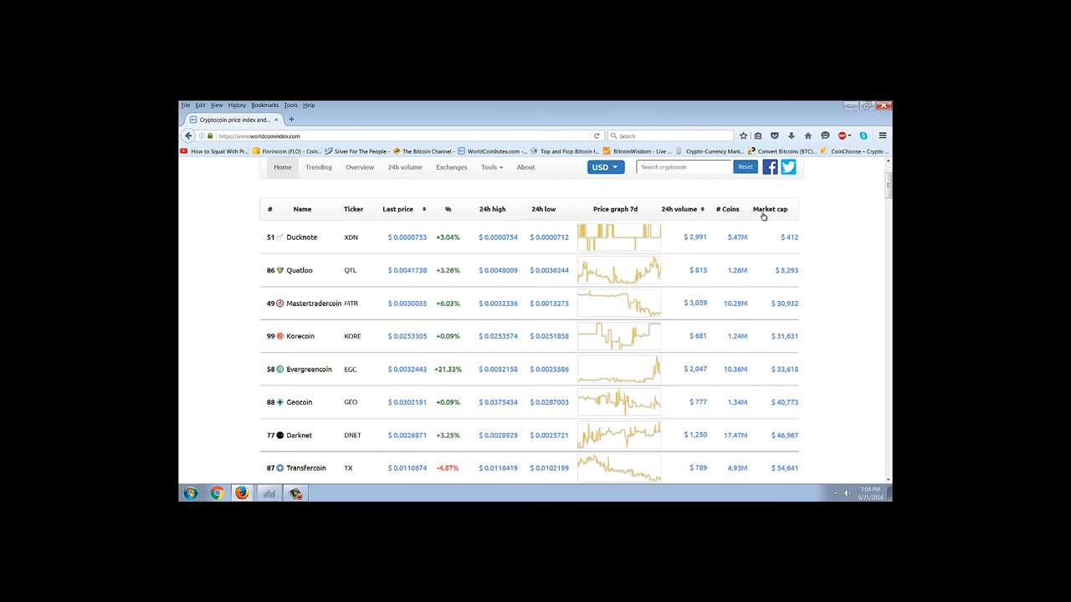
pyautogui.click(769, 209)
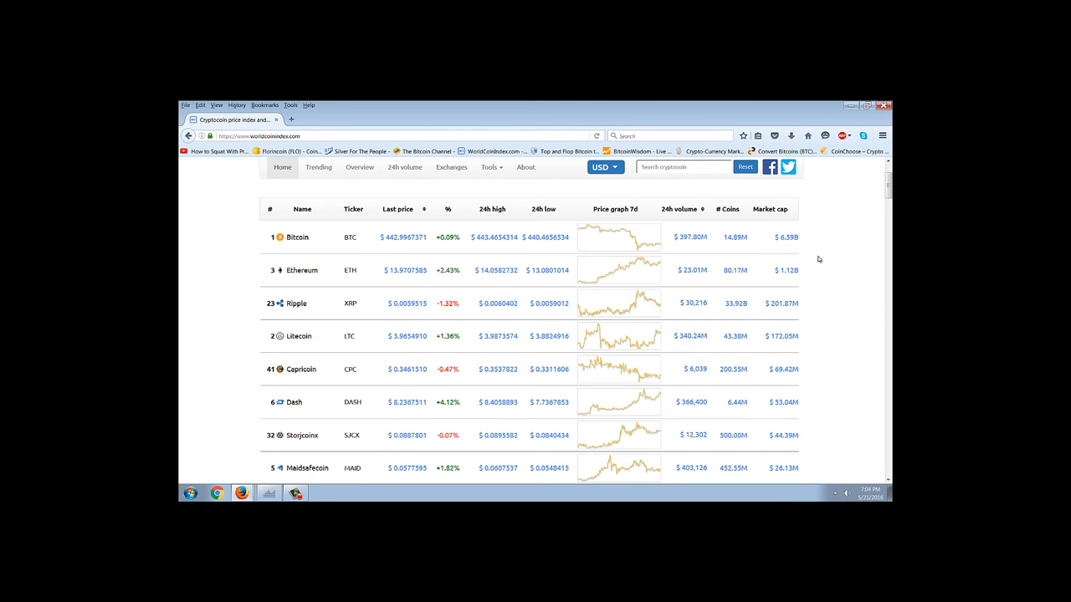
pyautogui.moveTo(813, 287)
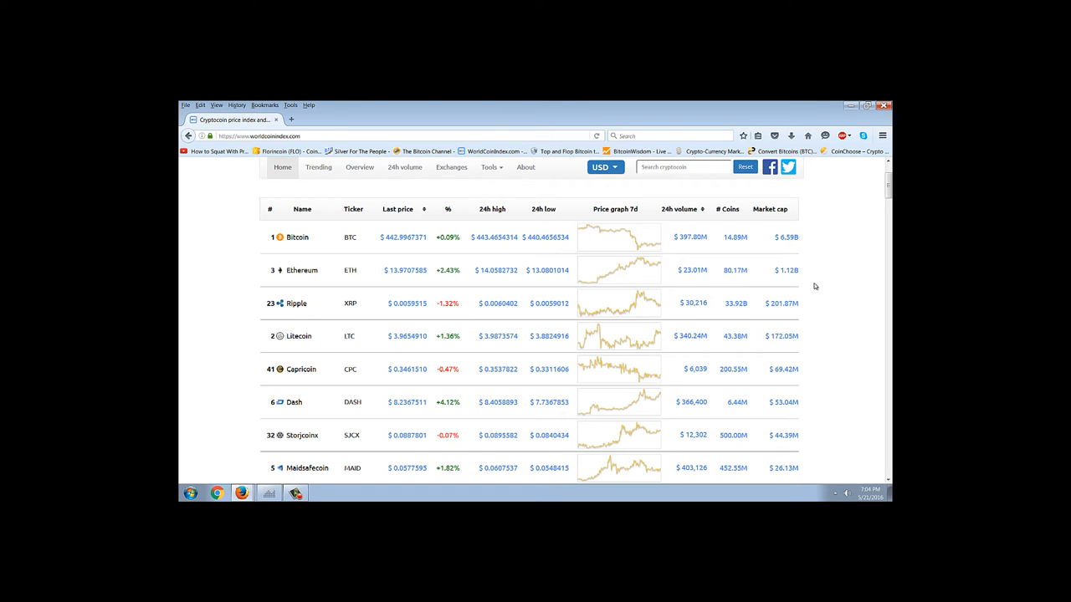
pyautogui.moveTo(790, 308)
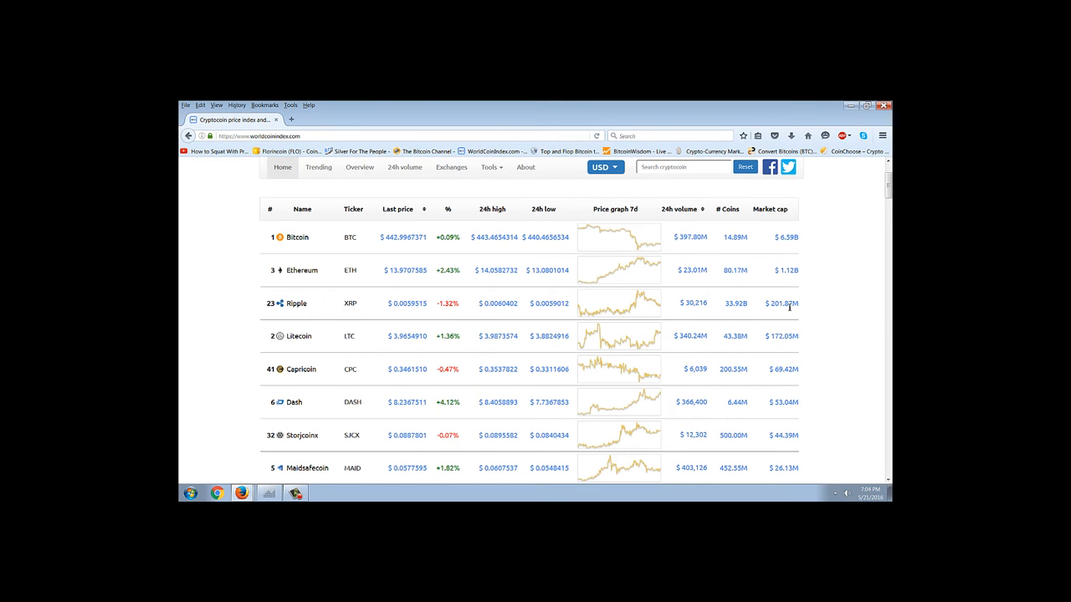
pyautogui.moveTo(801, 334)
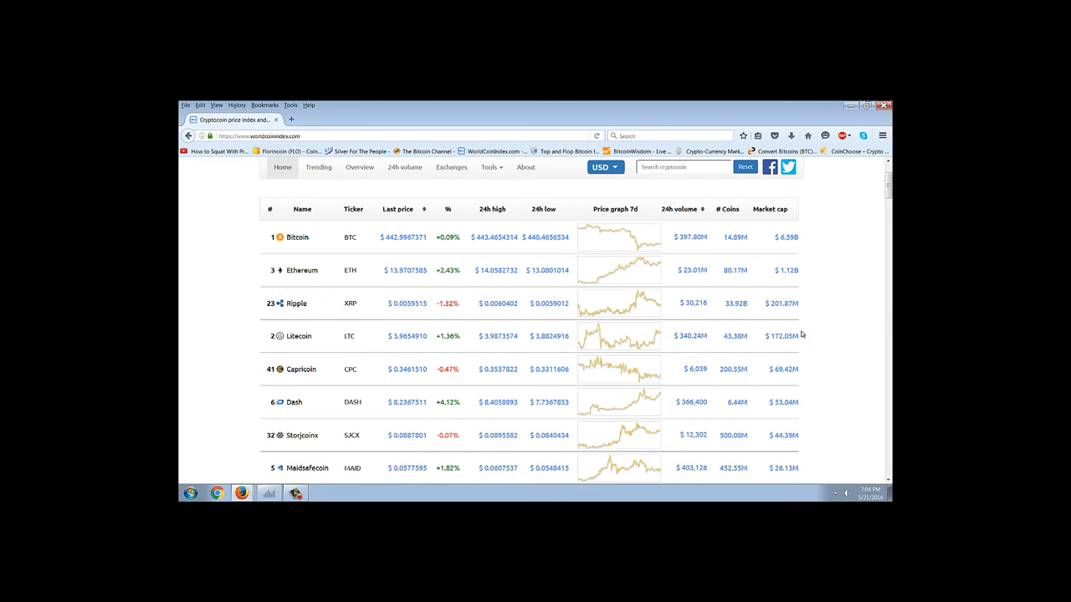
pyautogui.moveTo(820, 296)
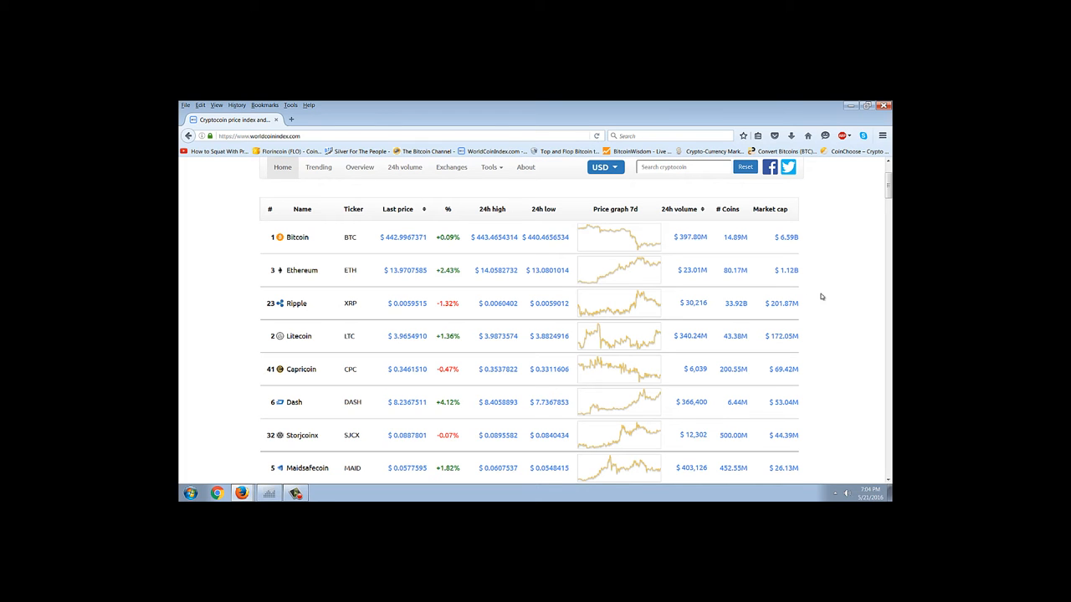
pyautogui.moveTo(567, 271)
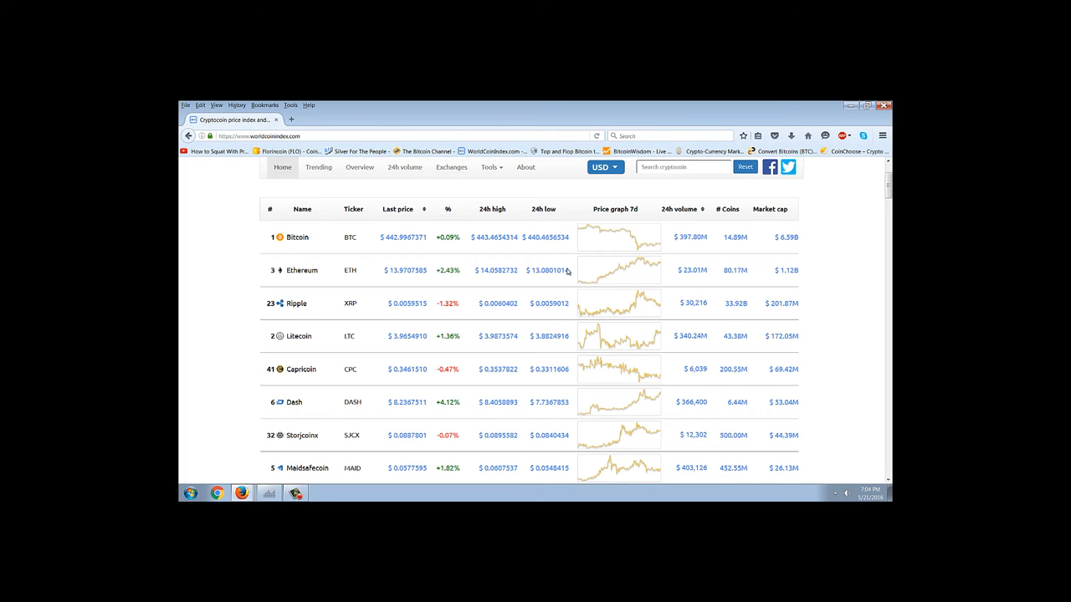
pyautogui.moveTo(826, 294)
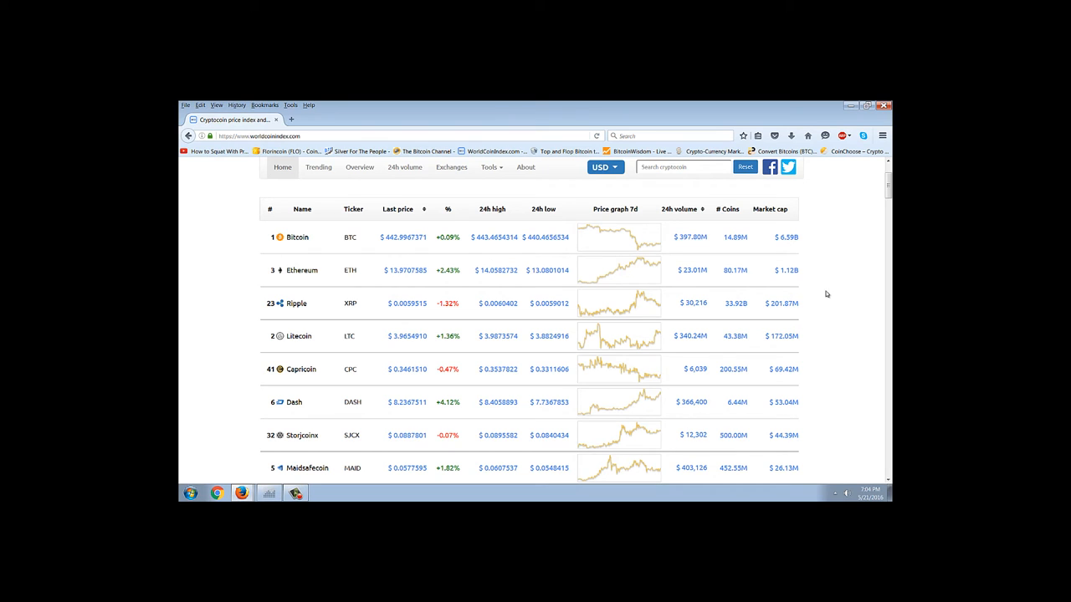
pyautogui.moveTo(627, 251)
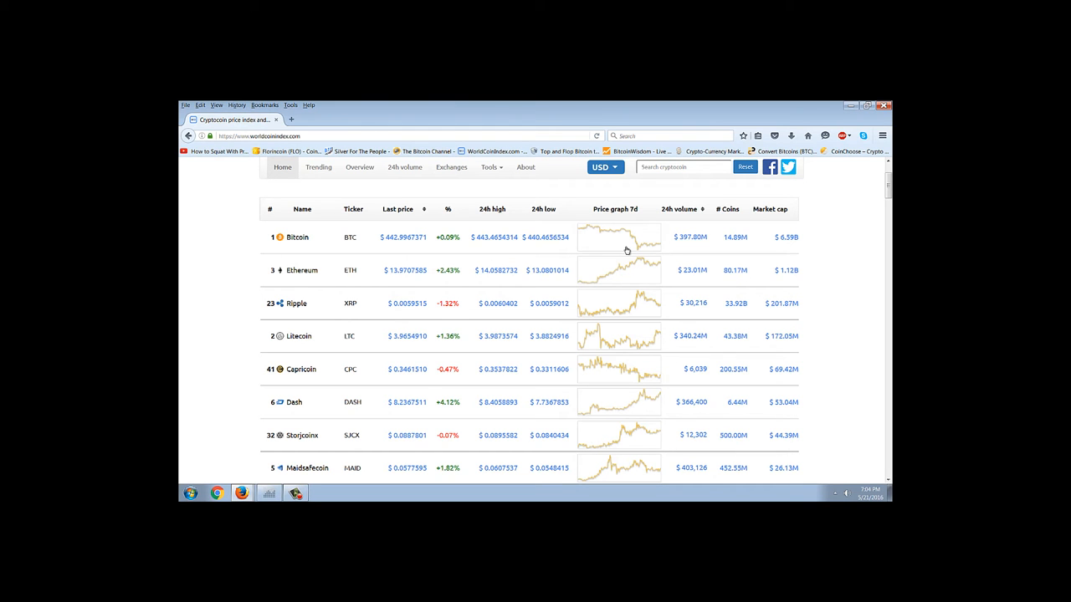
pyautogui.moveTo(609, 241)
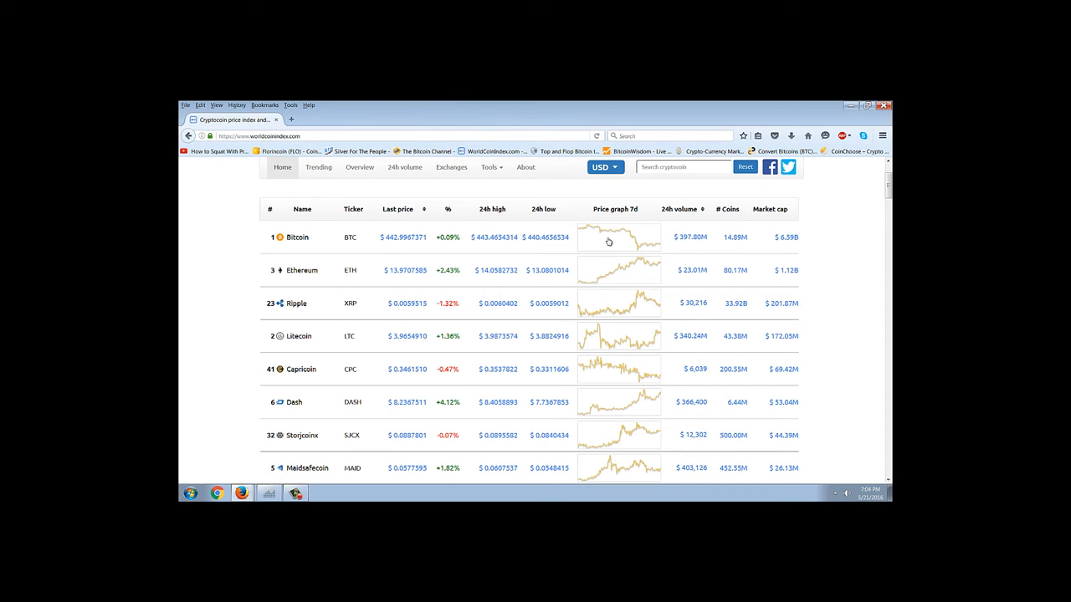
pyautogui.moveTo(653, 241)
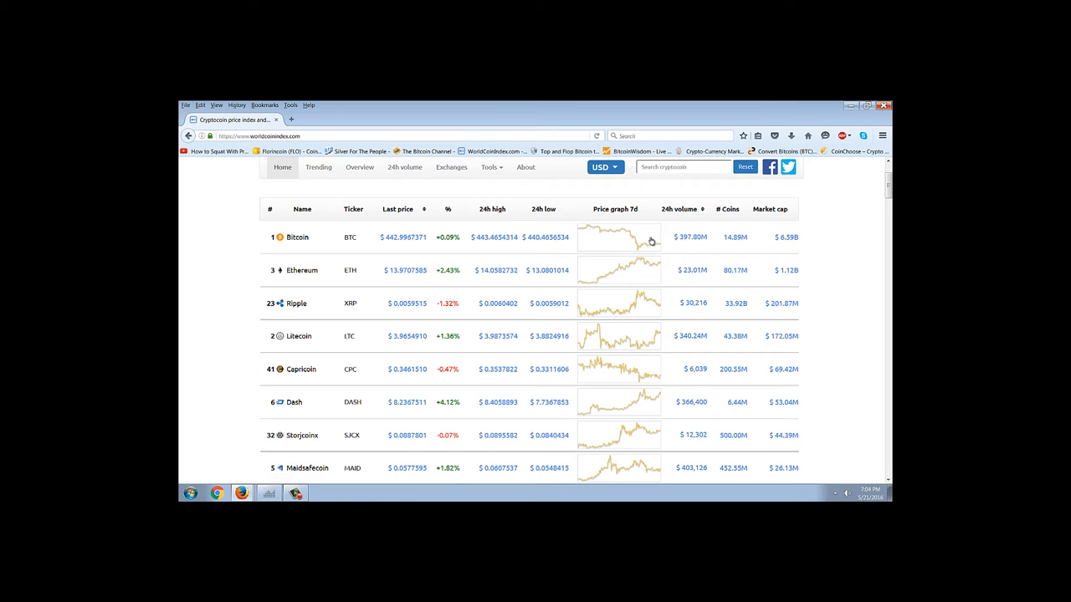
pyautogui.moveTo(820, 256)
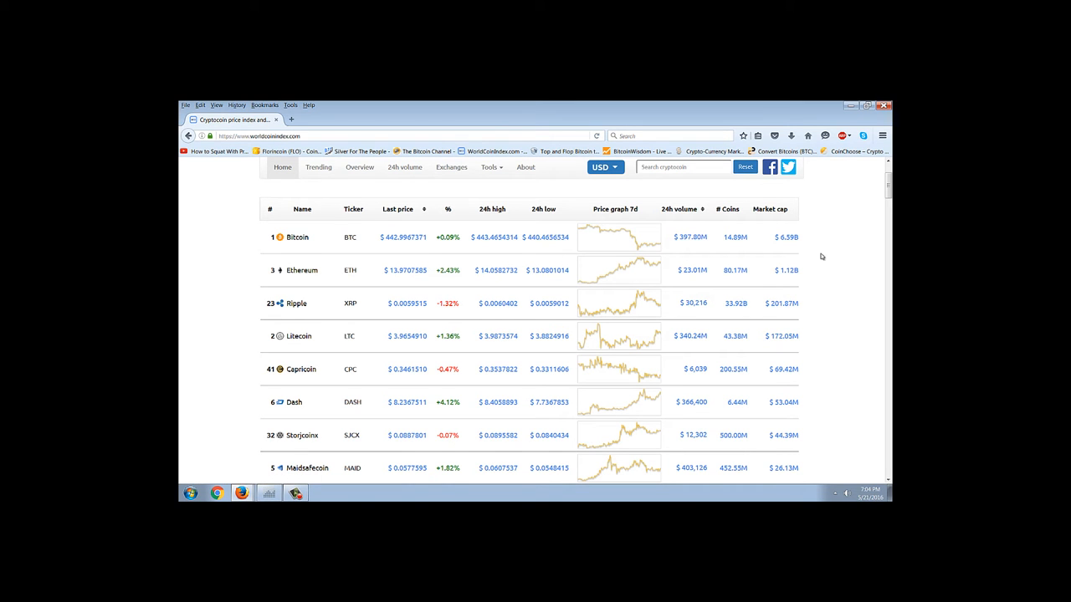
pyautogui.moveTo(666, 268)
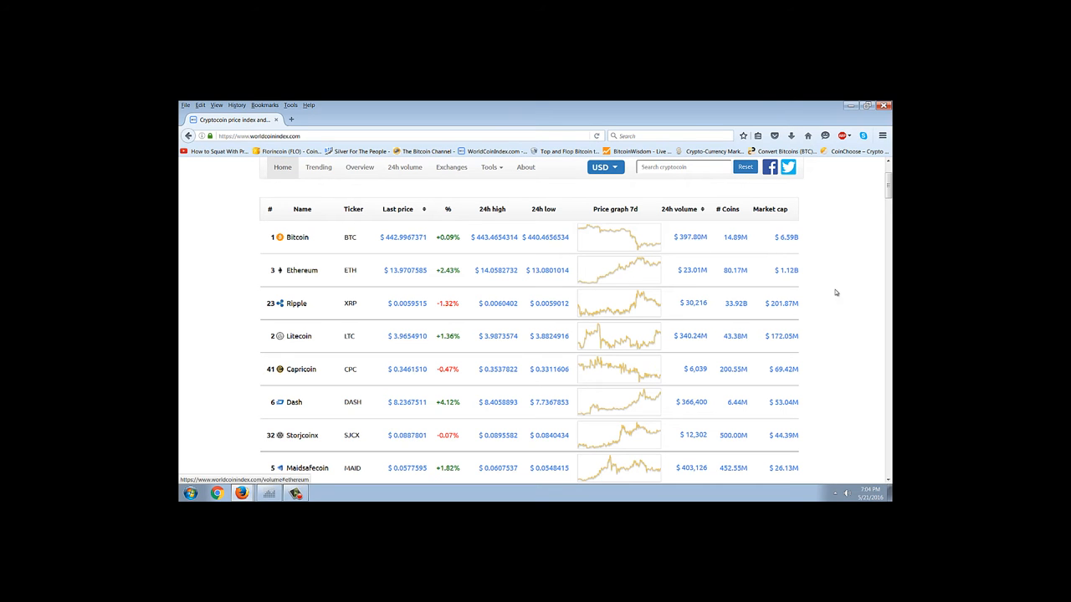
pyautogui.moveTo(813, 305)
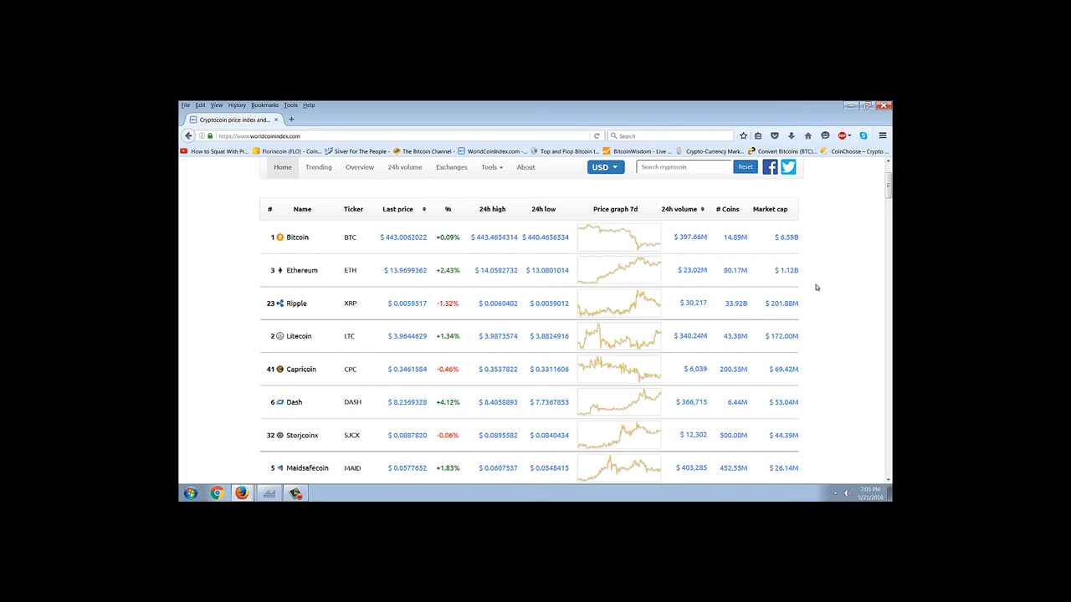
pyautogui.moveTo(529, 217)
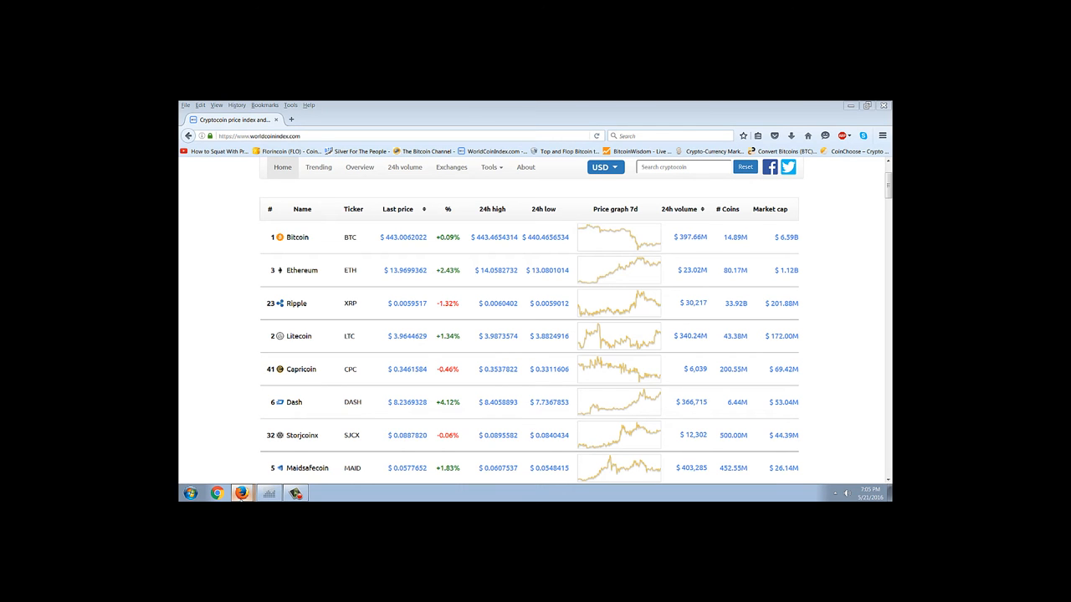
pyautogui.moveTo(281, 449)
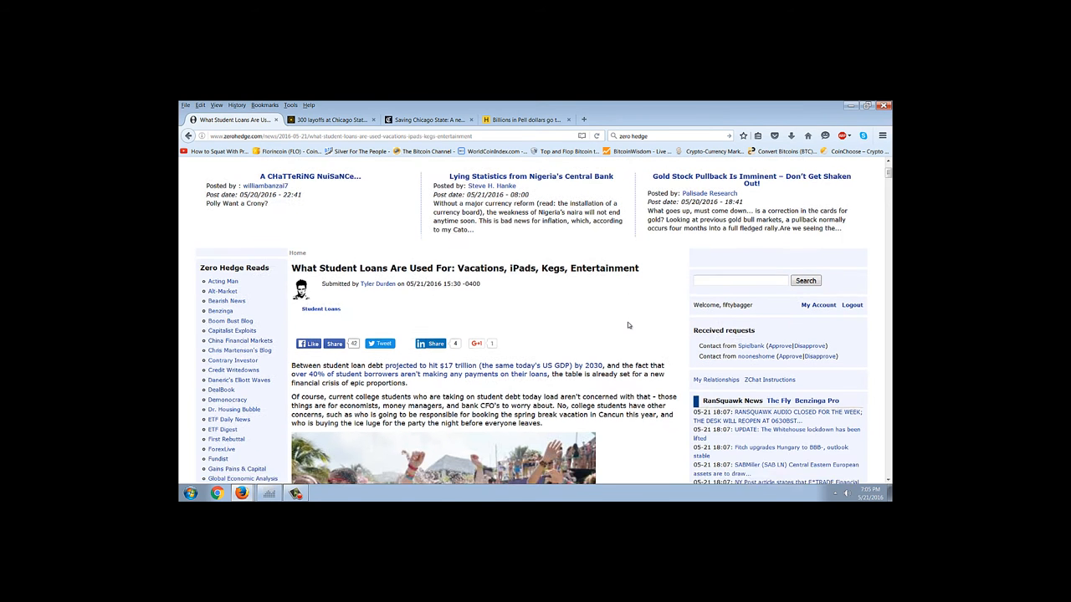
# - Read down through the body of the Zero Hedge student loans article
pyautogui.scroll(-3)
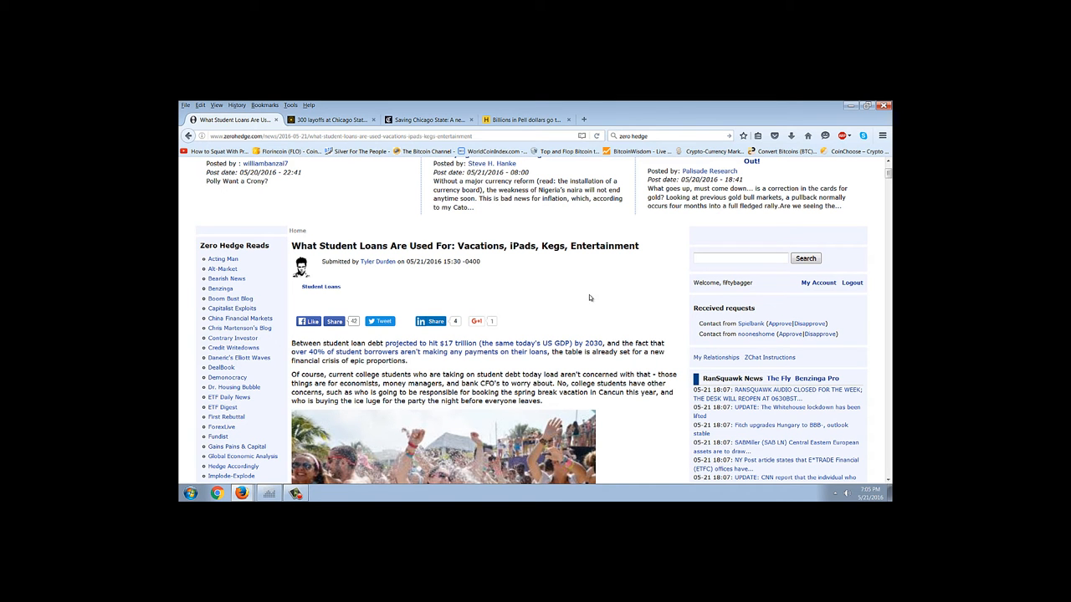
pyautogui.scroll(-3)
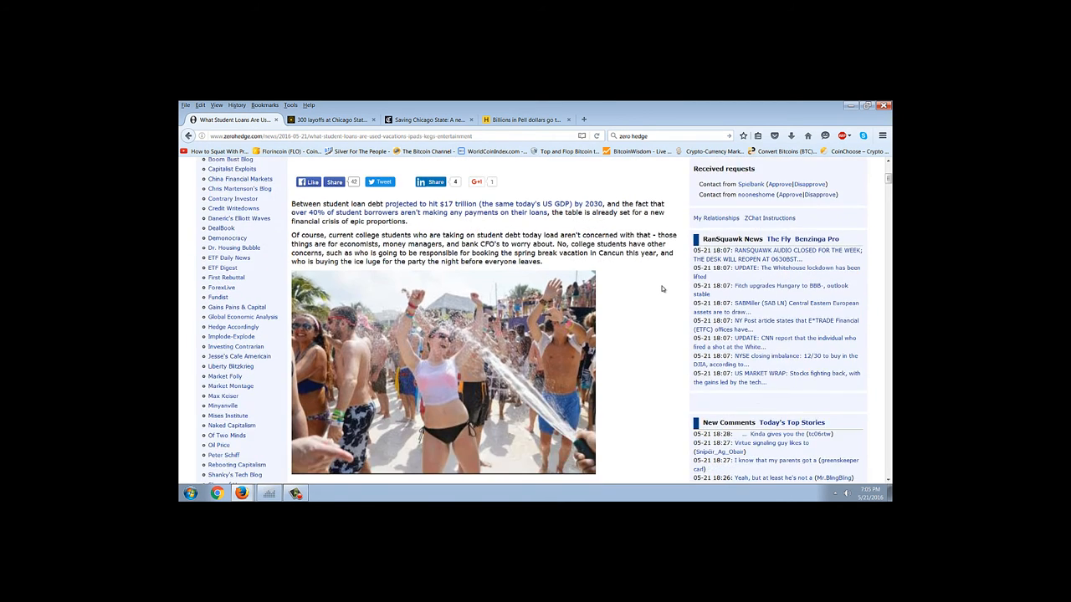
pyautogui.scroll(-3)
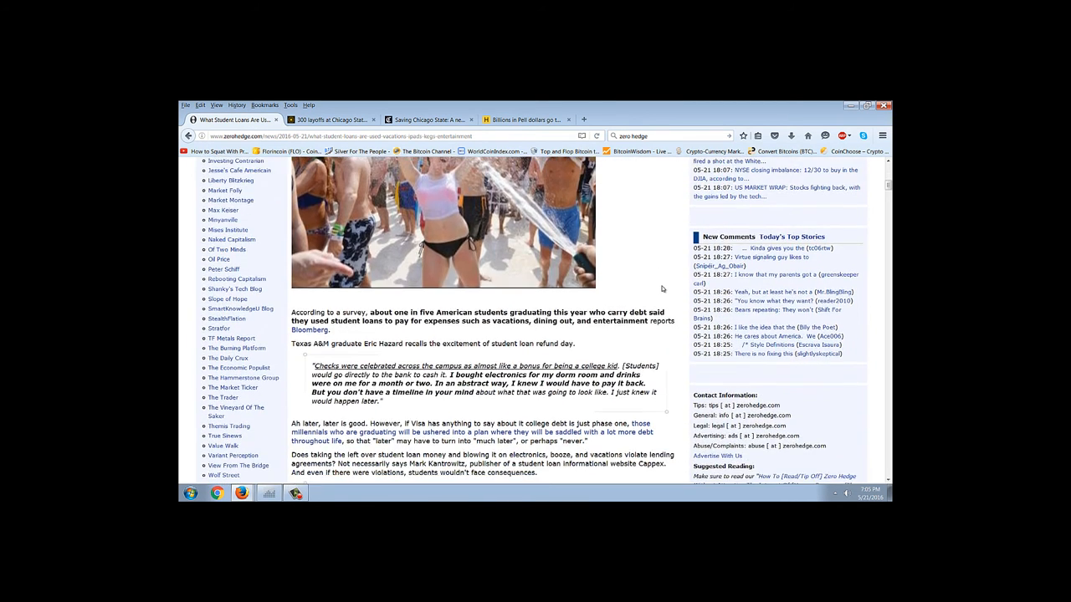
pyautogui.scroll(-3)
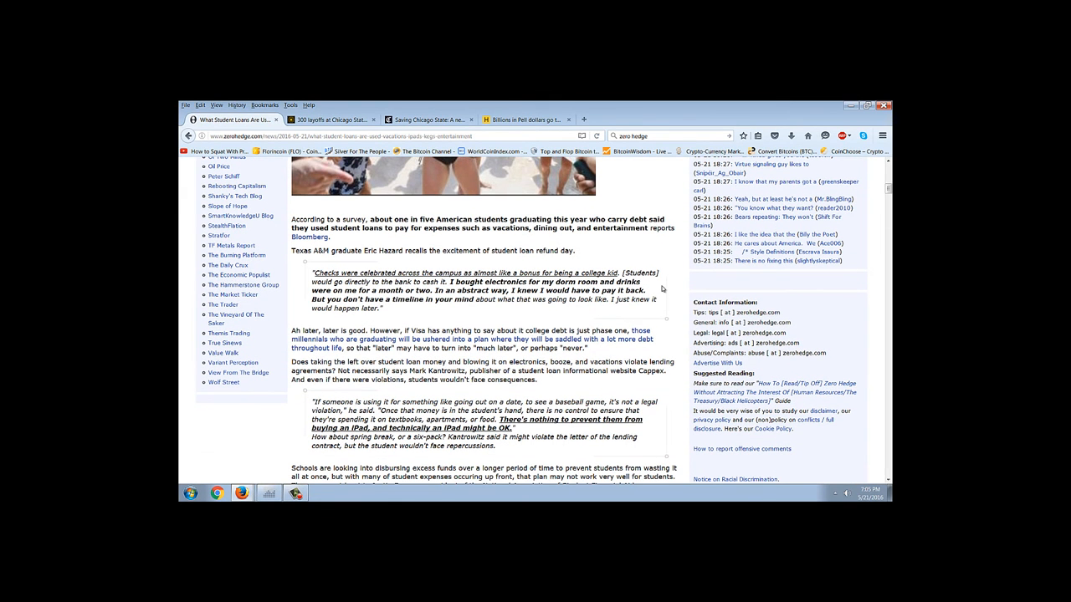
pyautogui.scroll(-3)
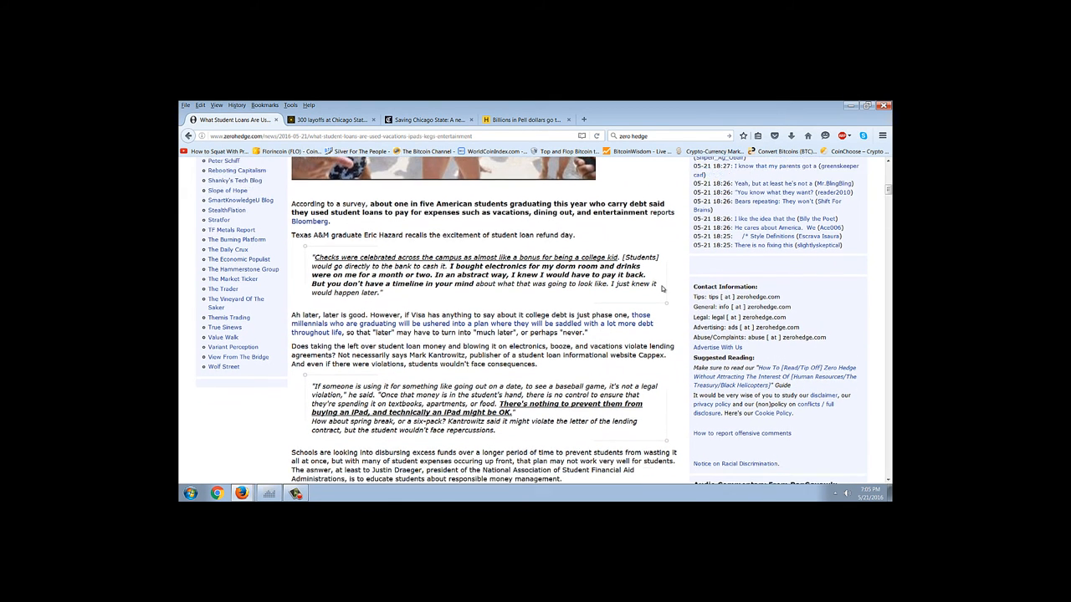
pyautogui.scroll(-3)
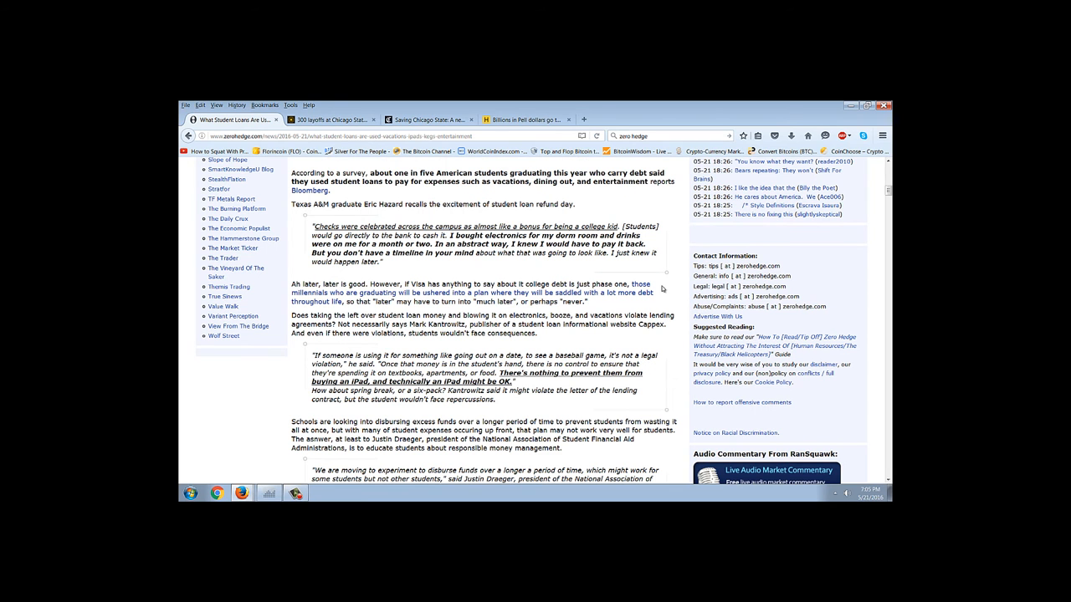
pyautogui.scroll(3)
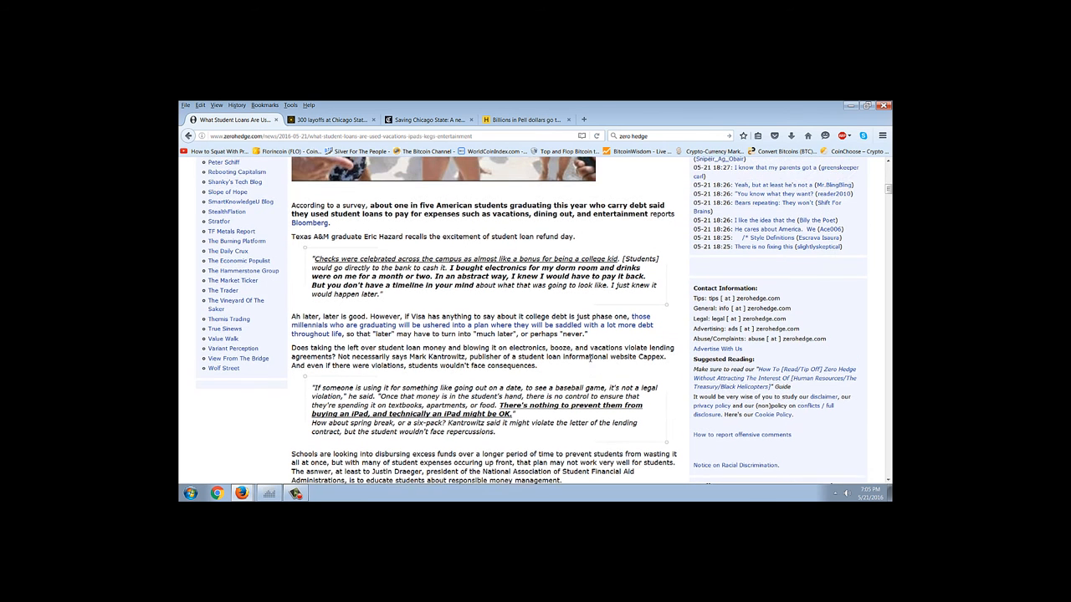
pyautogui.scroll(-3)
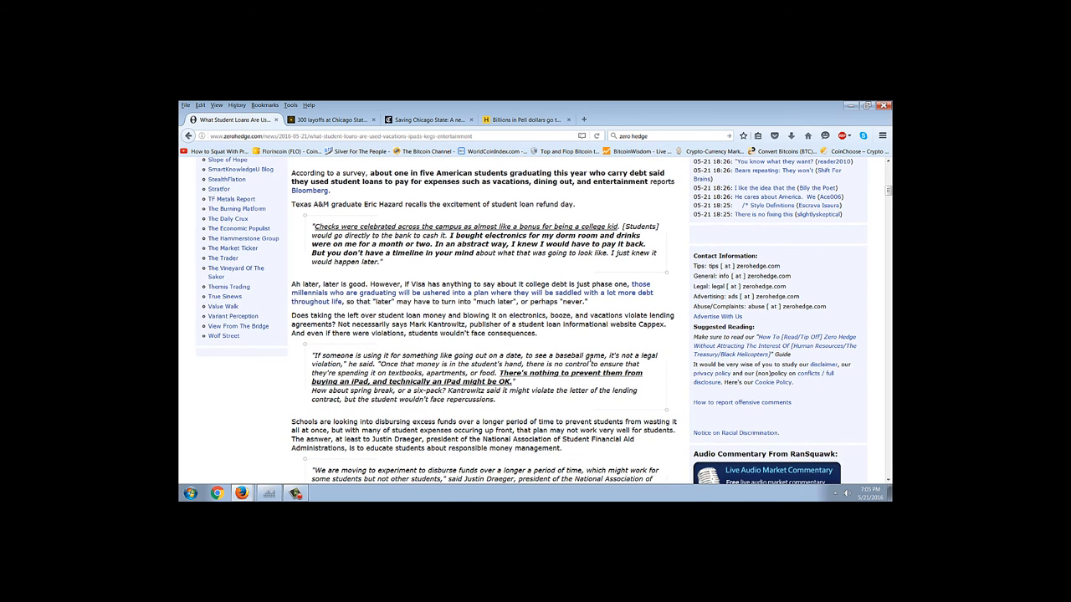
pyautogui.moveTo(371, 217)
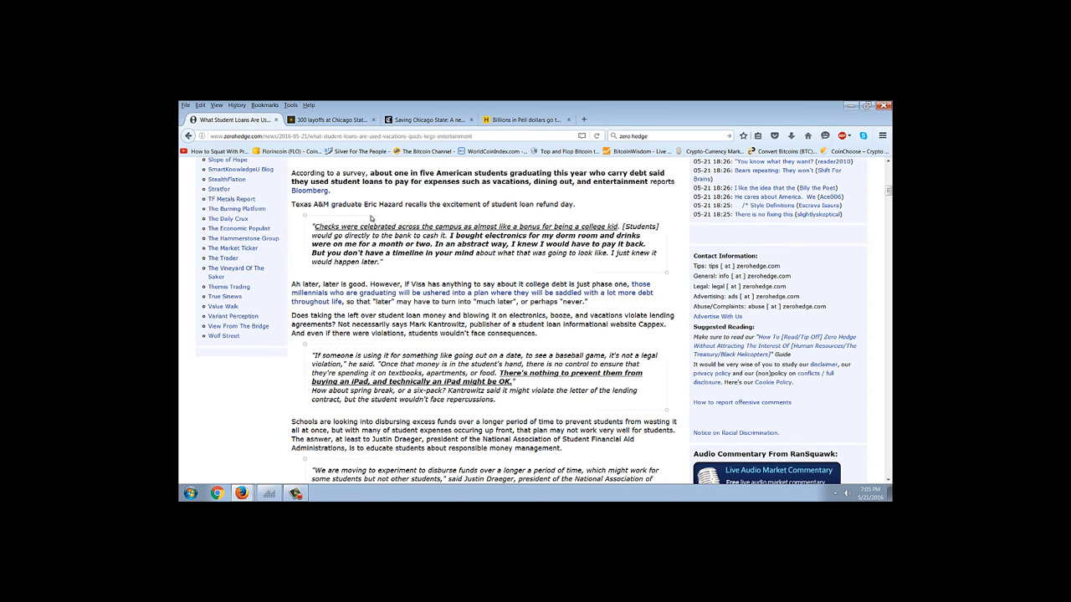
pyautogui.moveTo(435, 194)
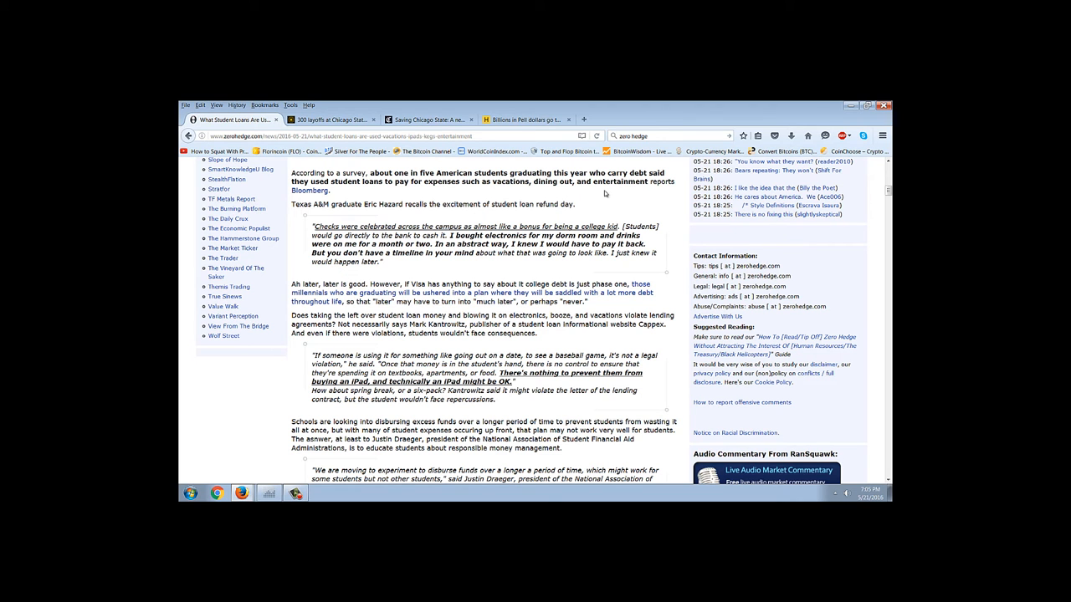
pyautogui.moveTo(668, 227)
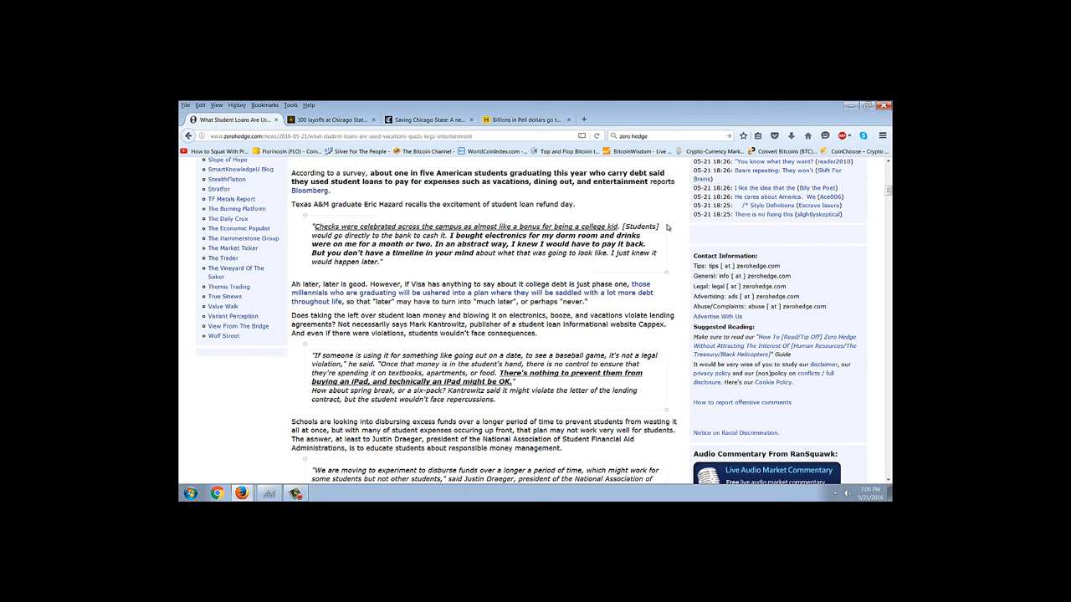
pyautogui.scroll(-3)
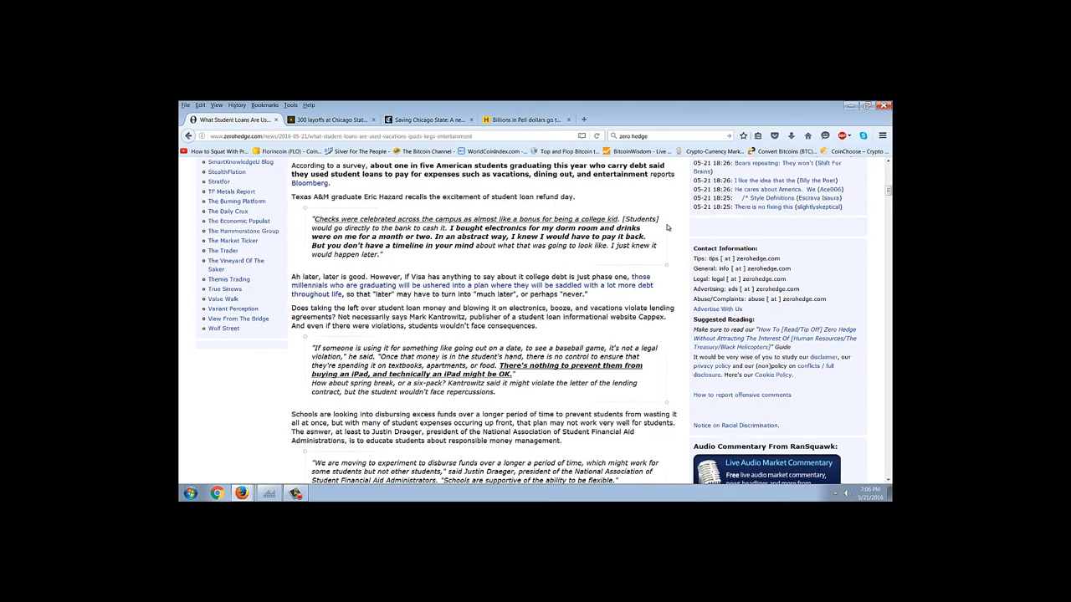
pyautogui.scroll(-3)
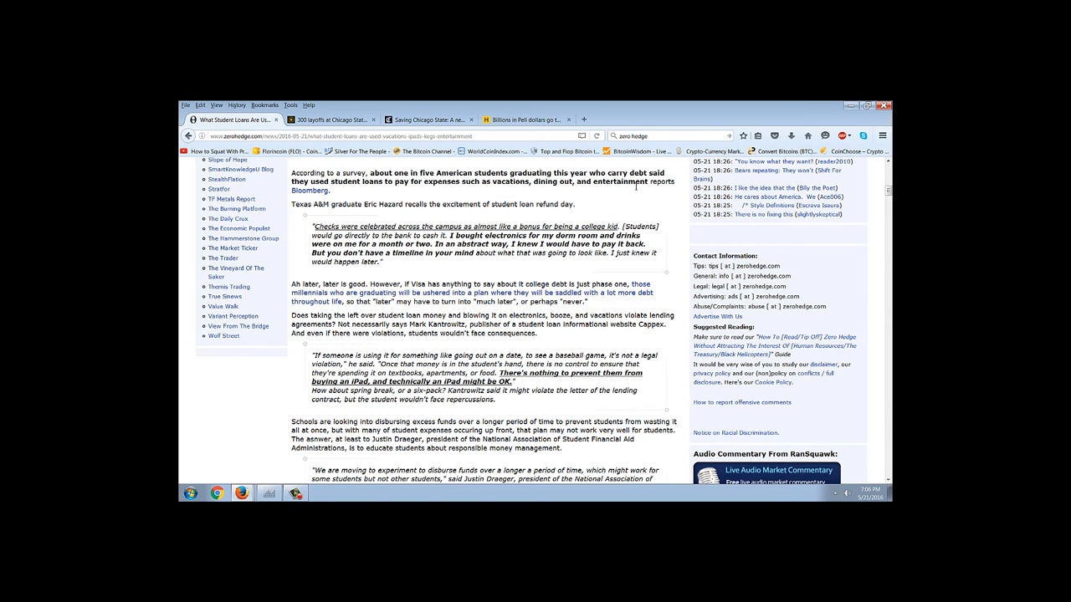
# - Continue to the article's end until the FRED federal student loans chart is in view
pyautogui.scroll(-3)
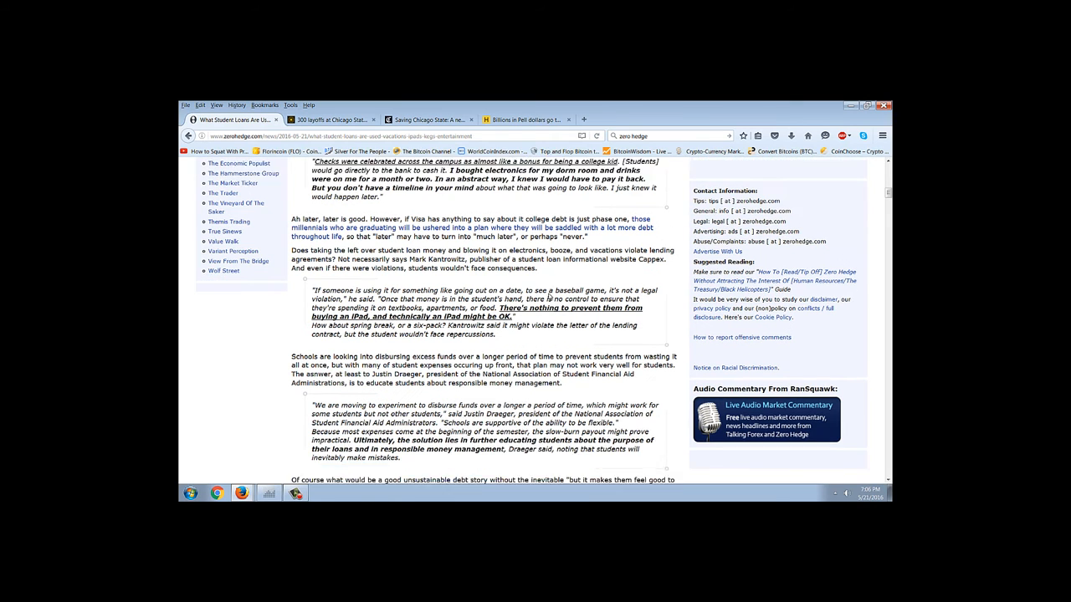
pyautogui.scroll(-3)
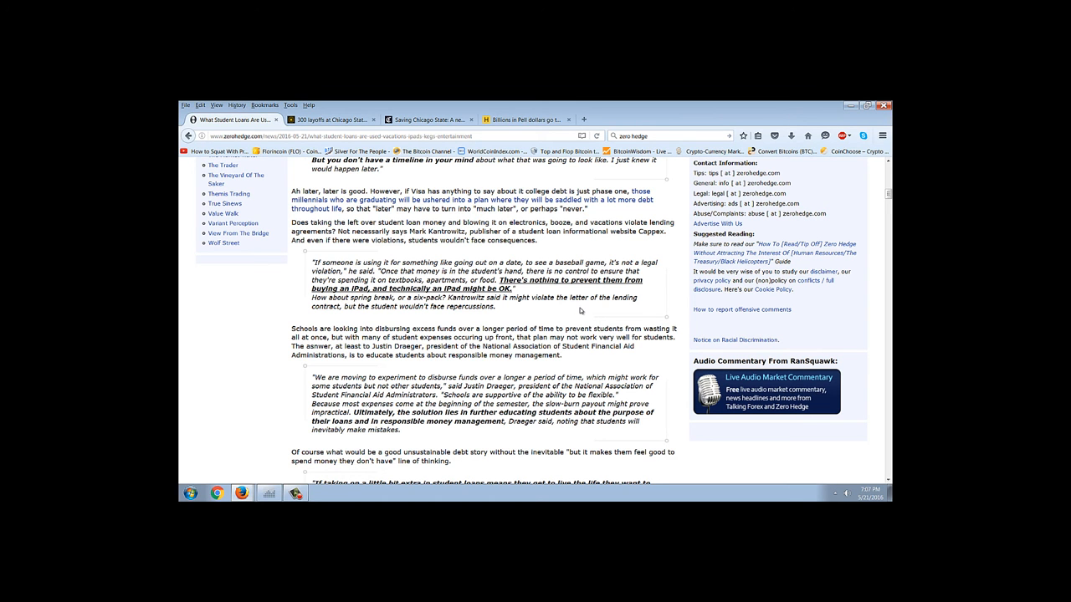
pyautogui.scroll(-3)
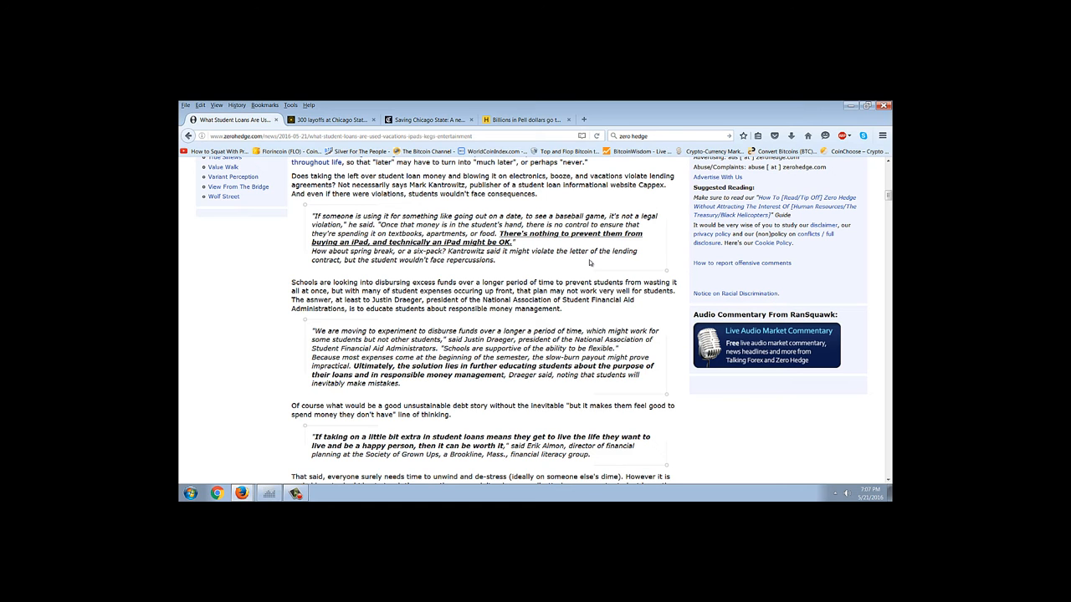
pyautogui.scroll(-3)
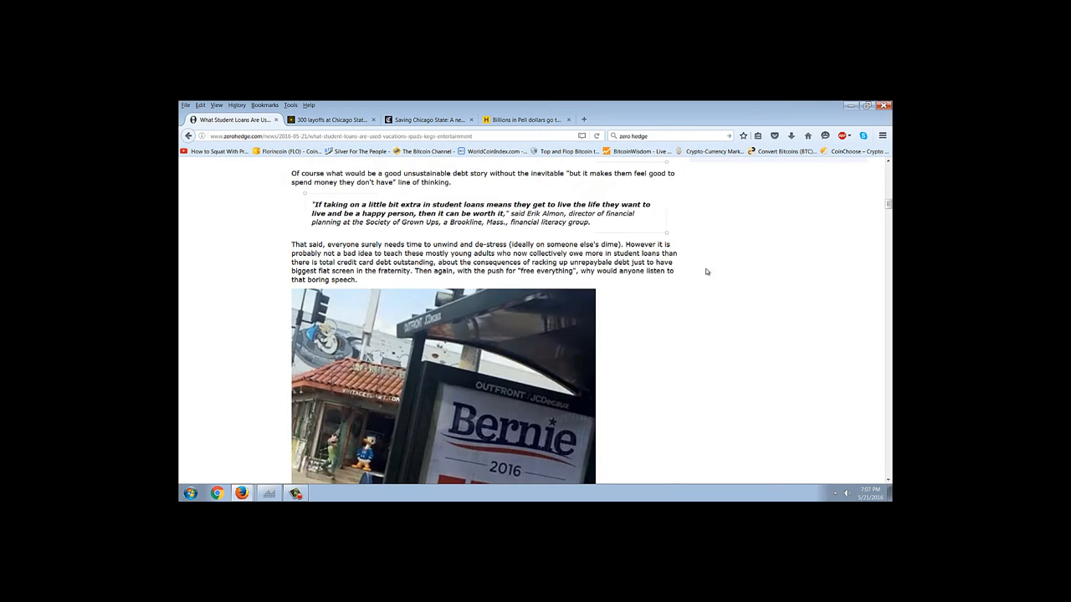
pyautogui.scroll(-3)
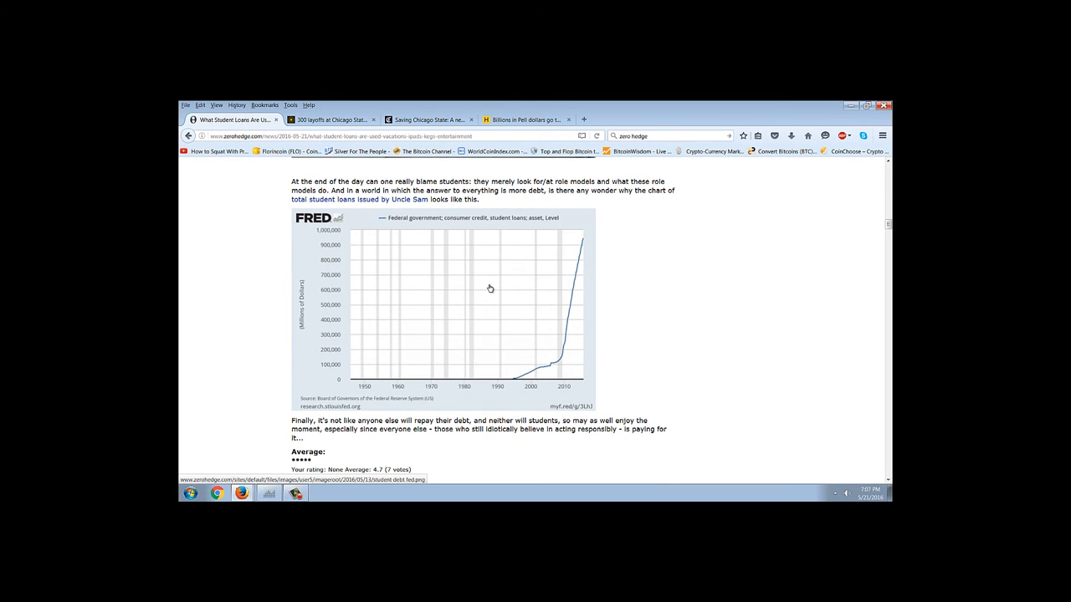
pyautogui.click(490, 287)
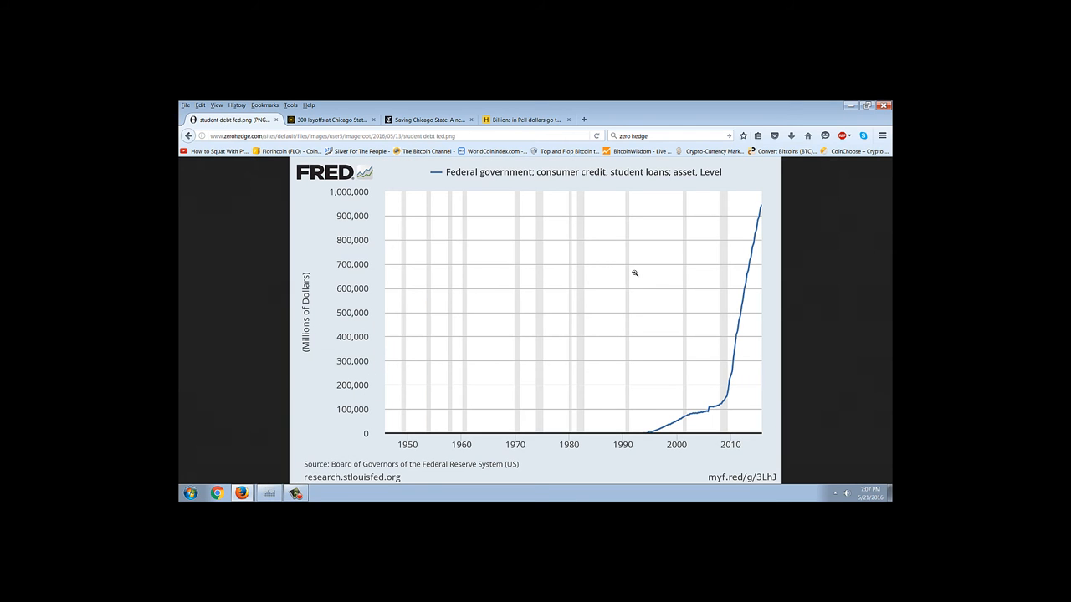
pyautogui.moveTo(793, 318)
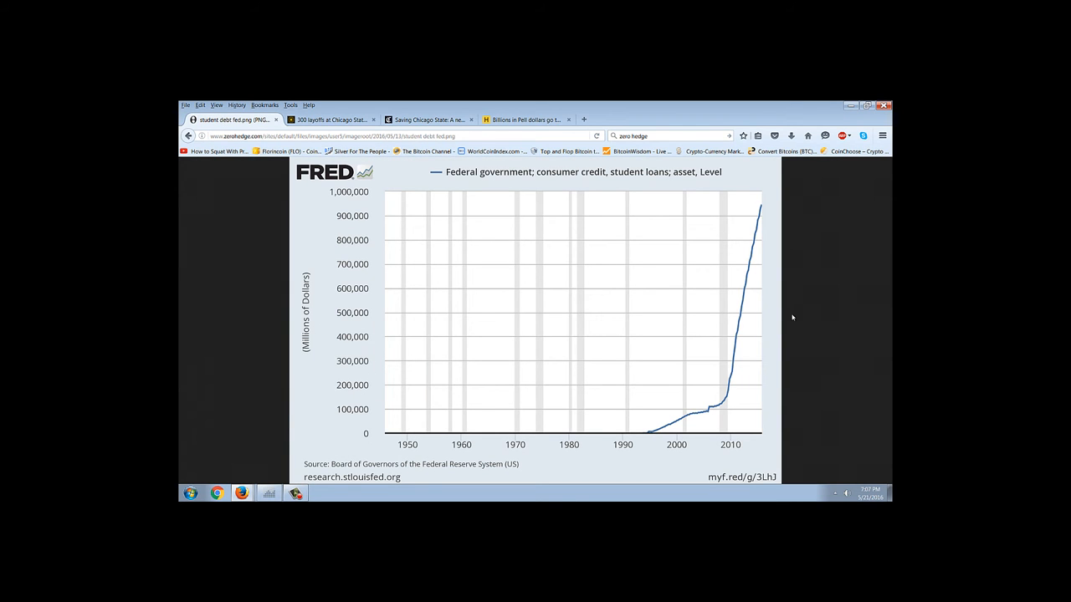
pyautogui.moveTo(388, 410)
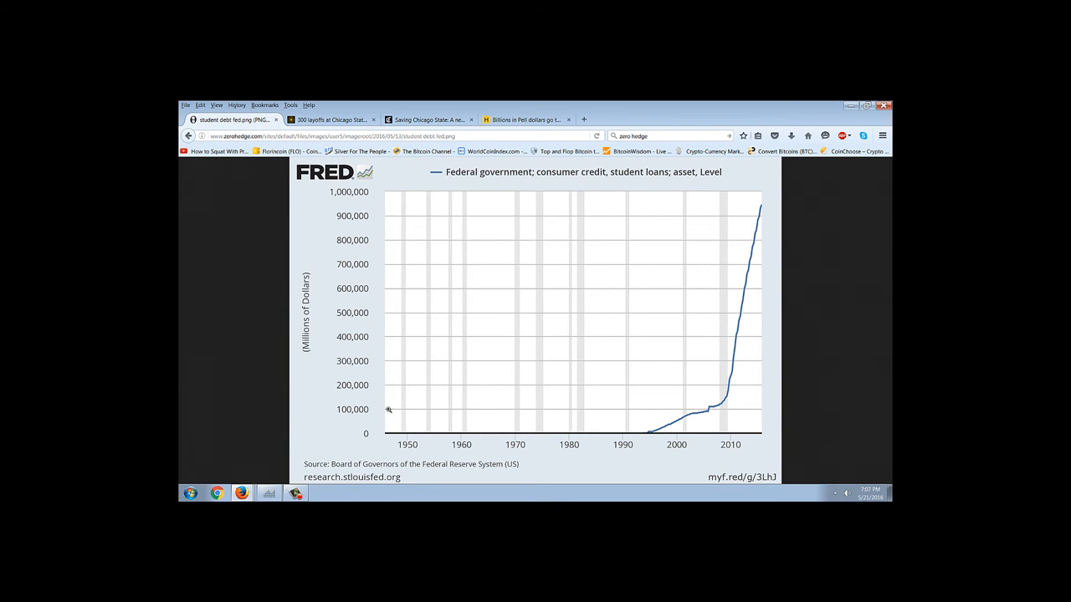
pyautogui.moveTo(374, 420)
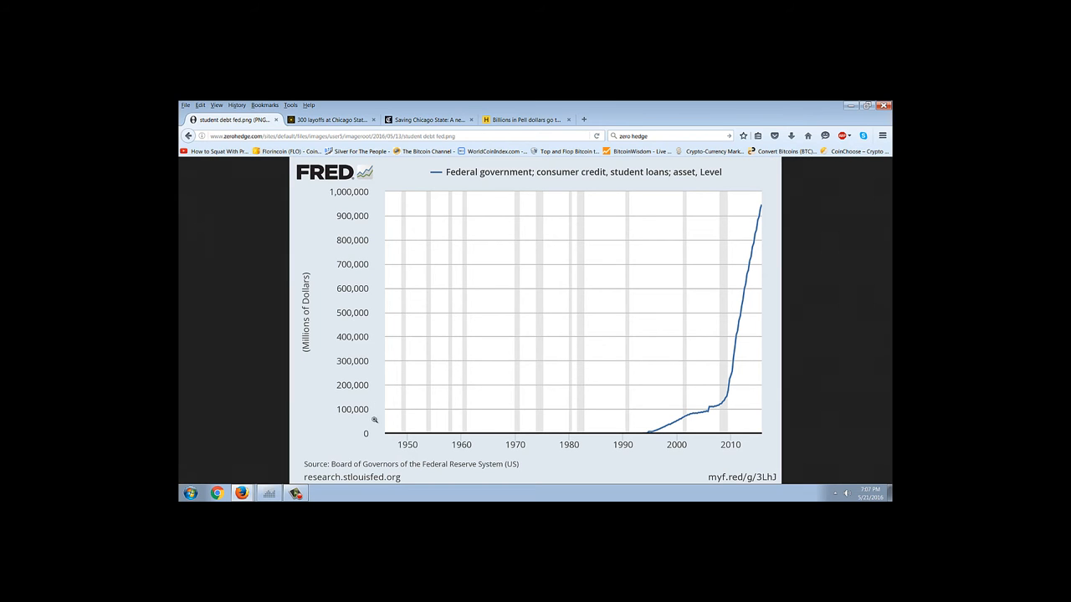
pyautogui.moveTo(808, 378)
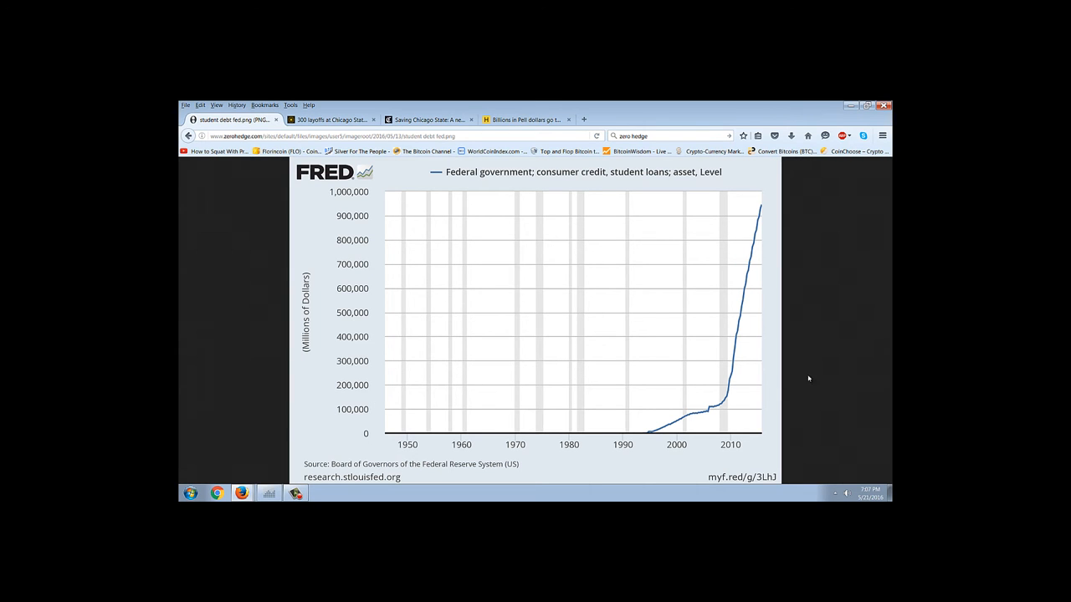
pyautogui.moveTo(823, 324)
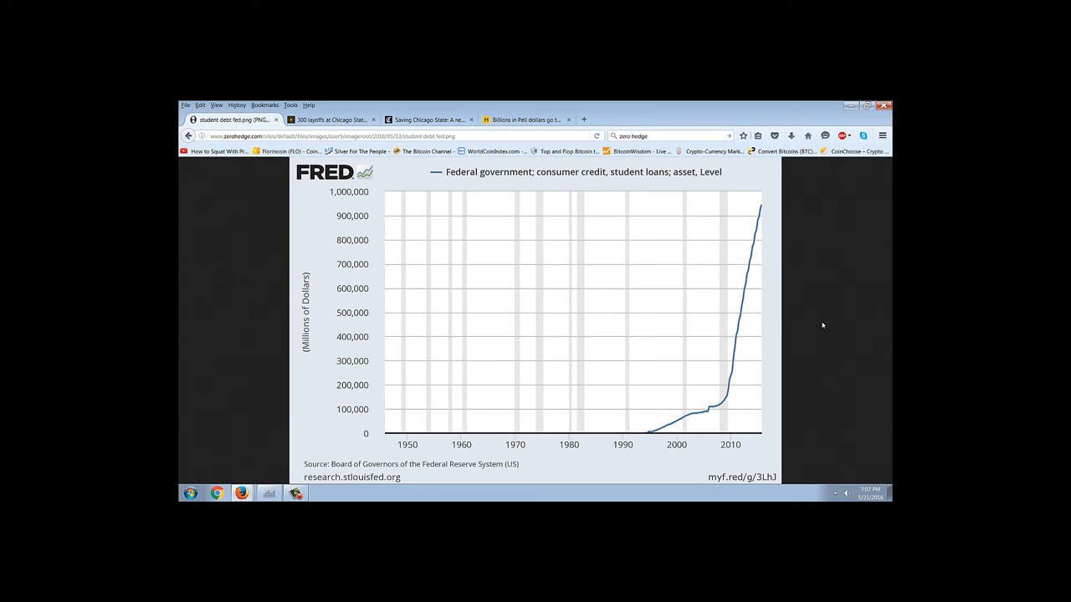
pyautogui.moveTo(739, 408)
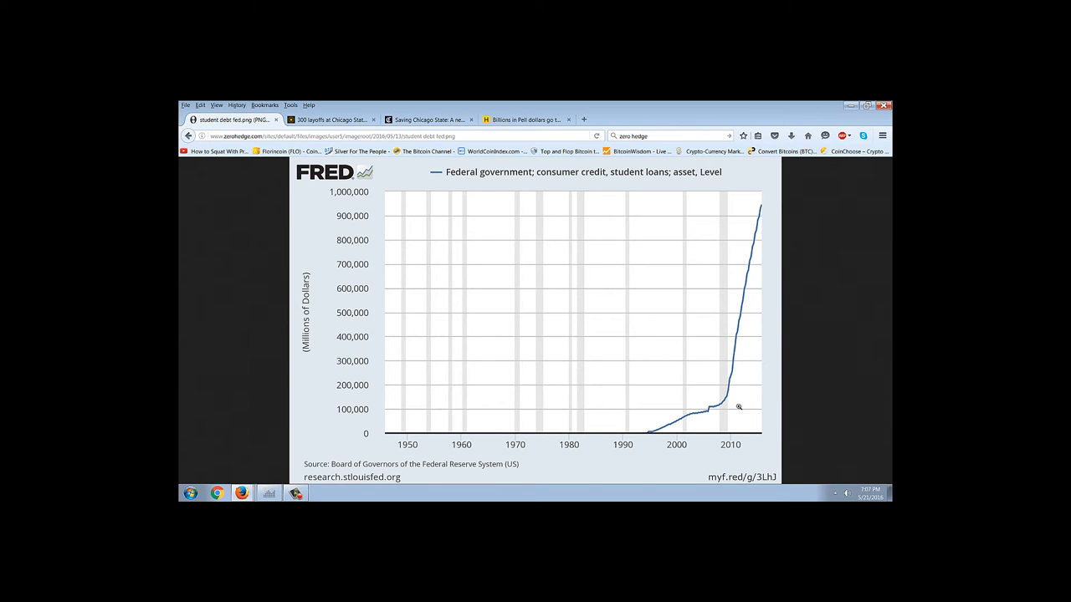
pyautogui.moveTo(766, 246)
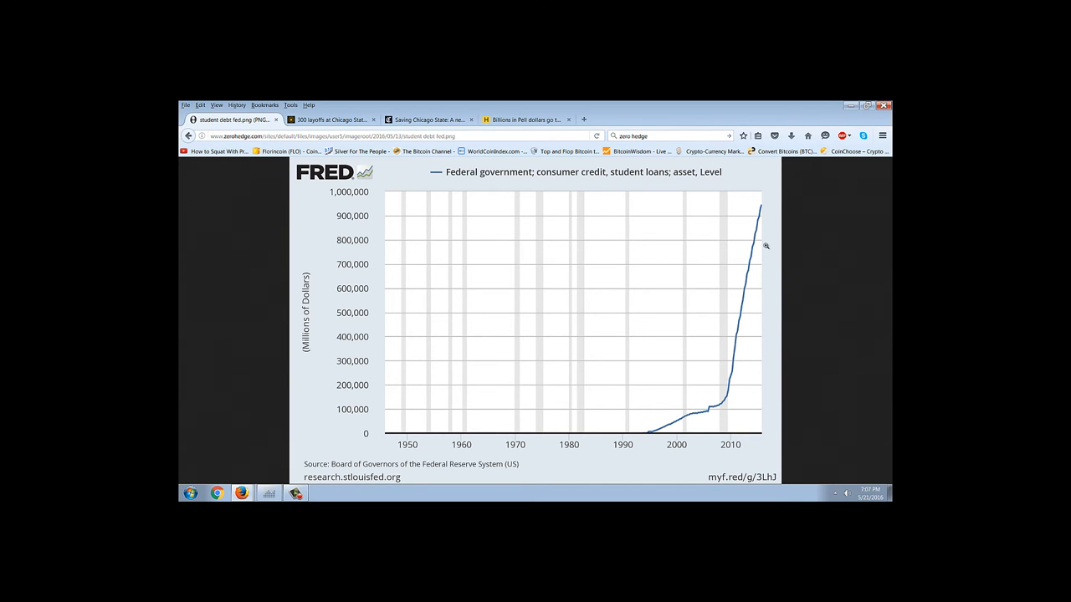
pyautogui.moveTo(749, 261)
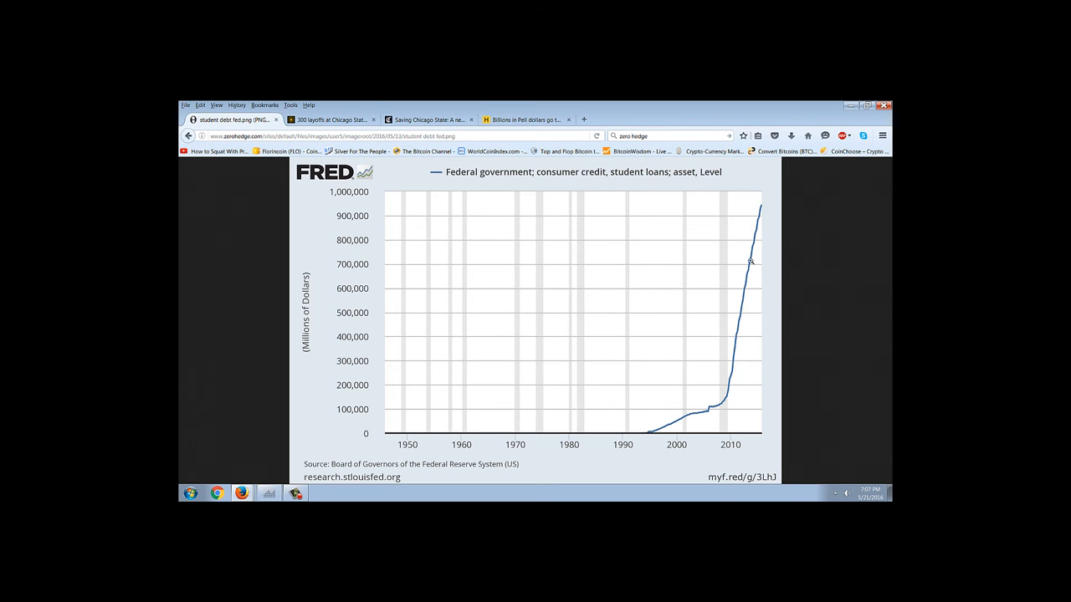
pyautogui.moveTo(729, 427)
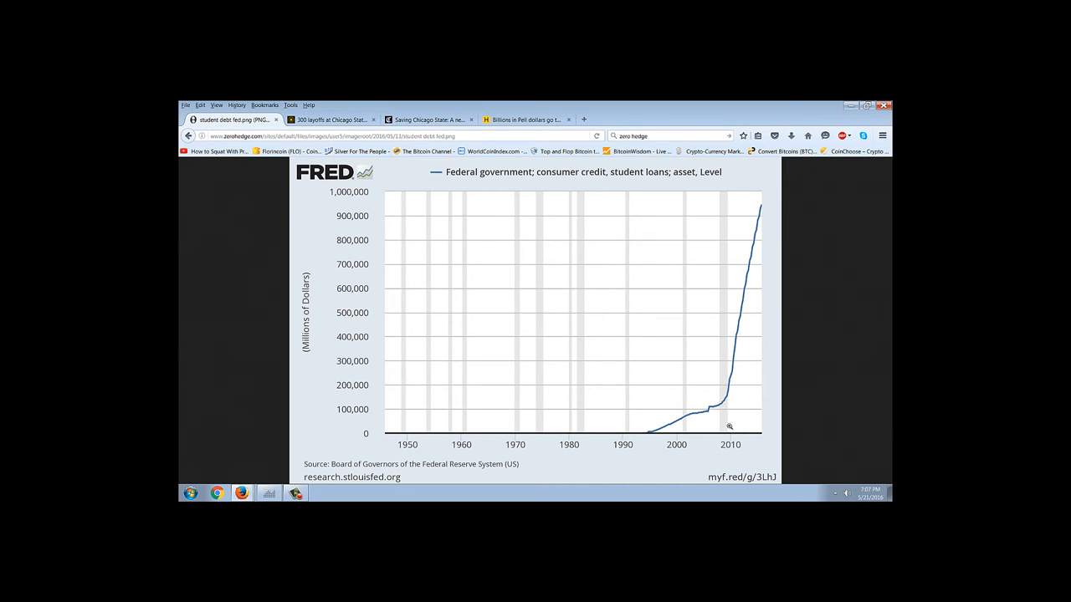
pyautogui.moveTo(723, 416)
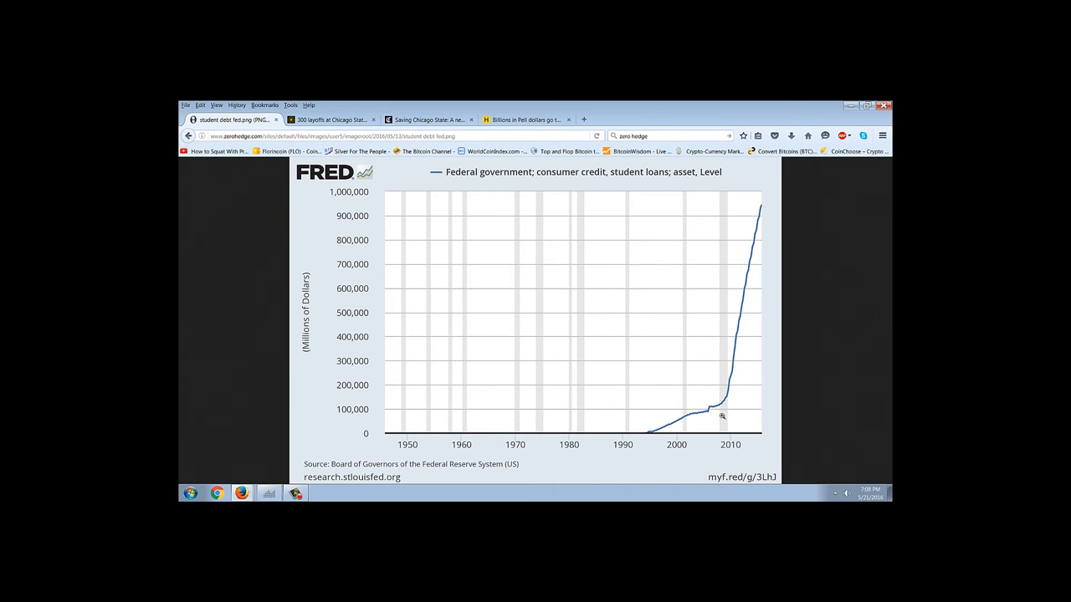
pyautogui.moveTo(726, 405)
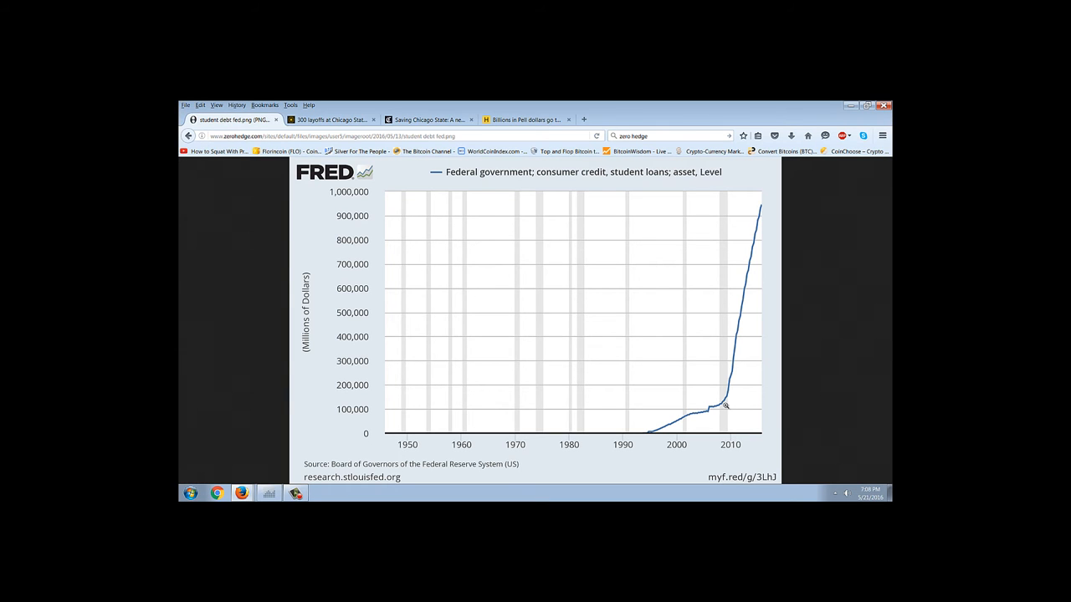
pyautogui.moveTo(746, 208)
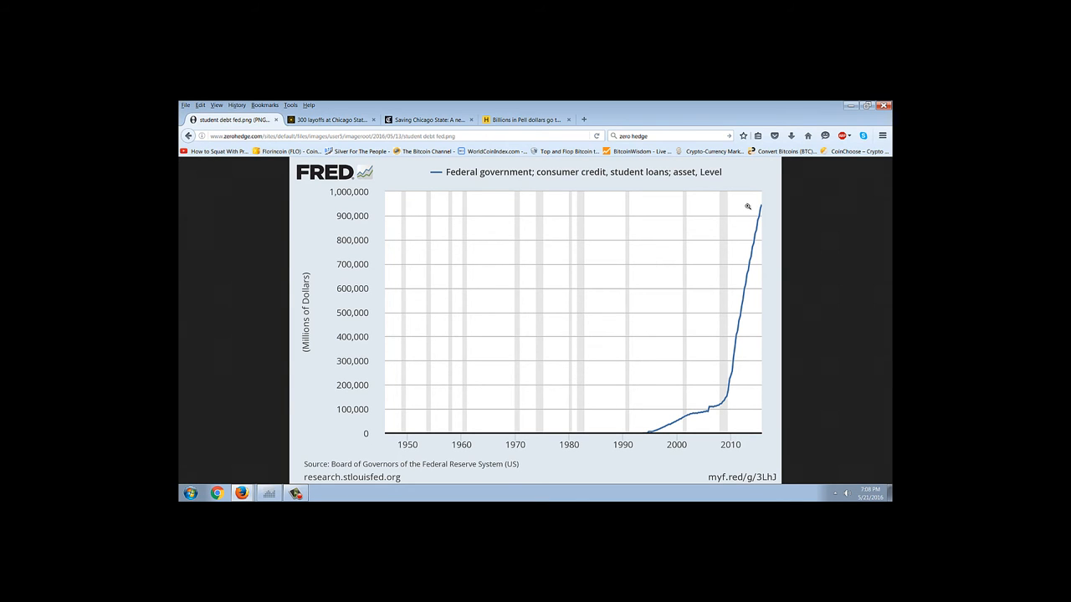
pyautogui.moveTo(779, 289)
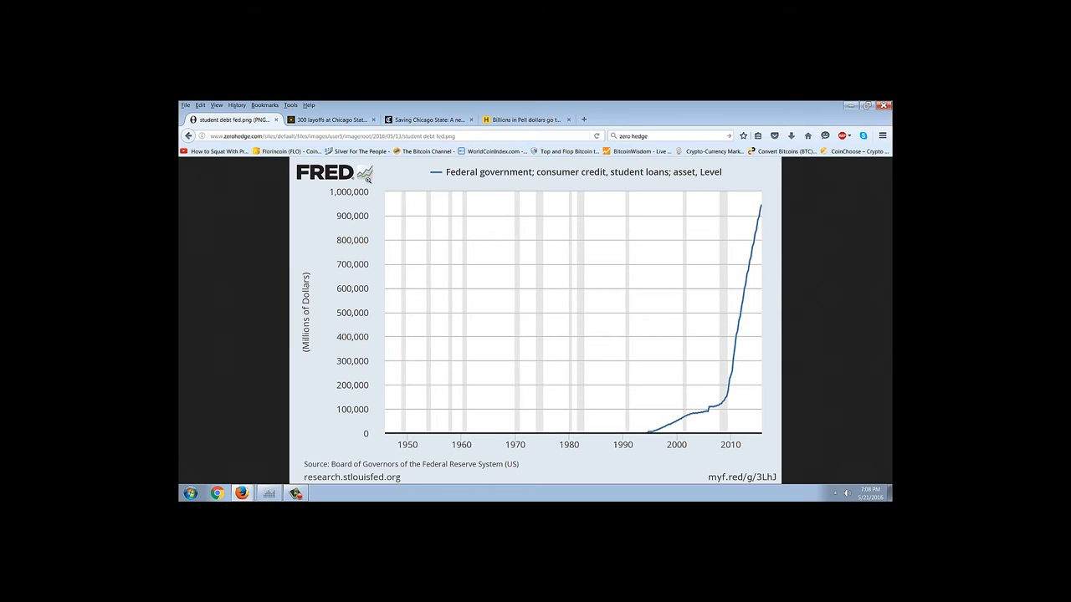
pyautogui.moveTo(411, 297)
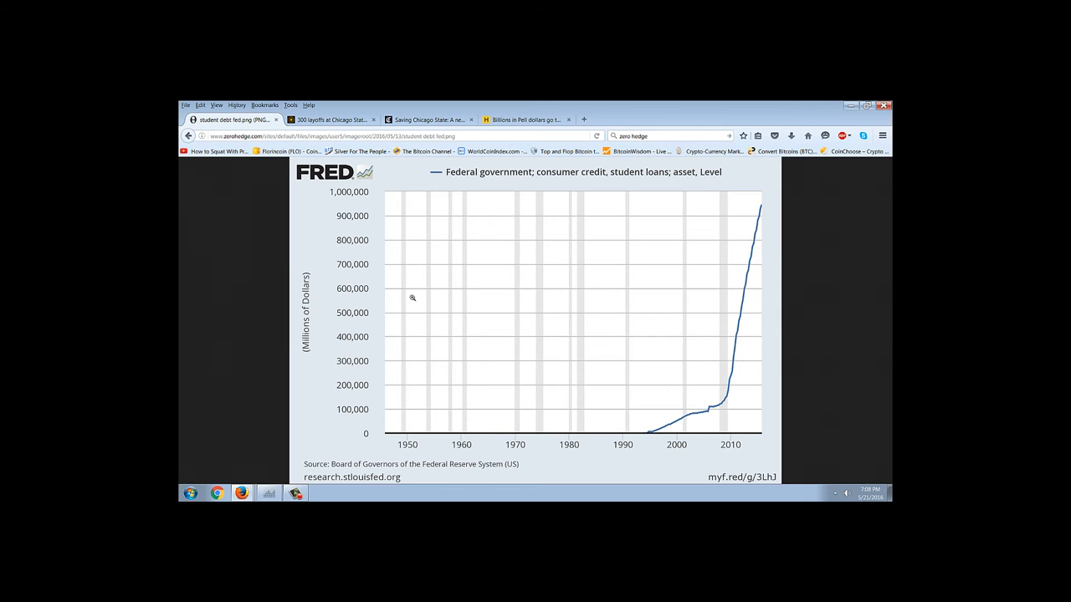
pyautogui.moveTo(326, 291)
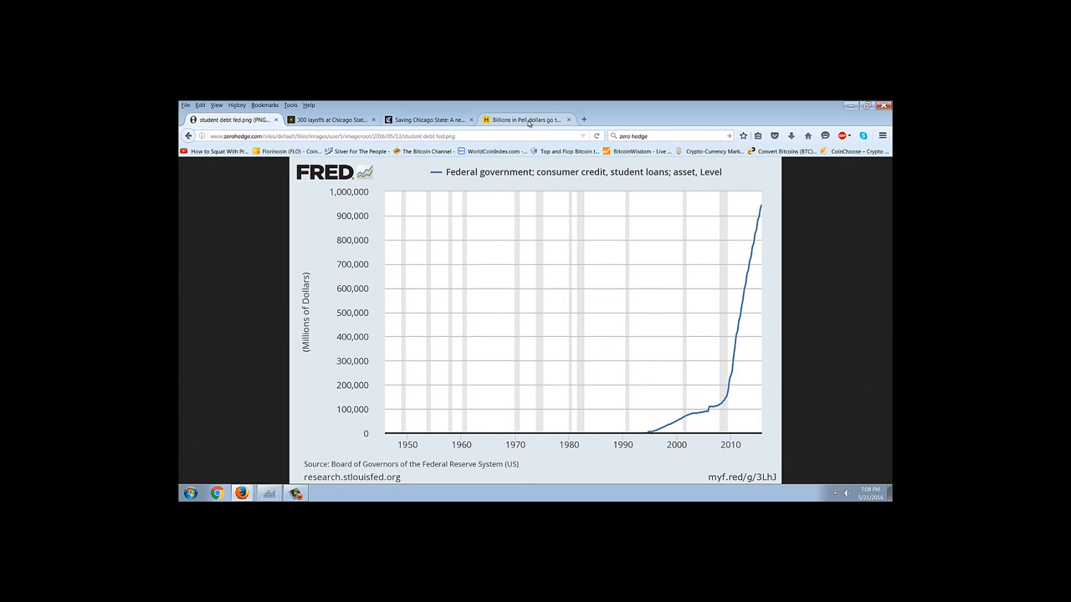
# - Switch to the Pell grants article and scroll to its Growth in Pell Grant spending chart
pyautogui.click(522, 118)
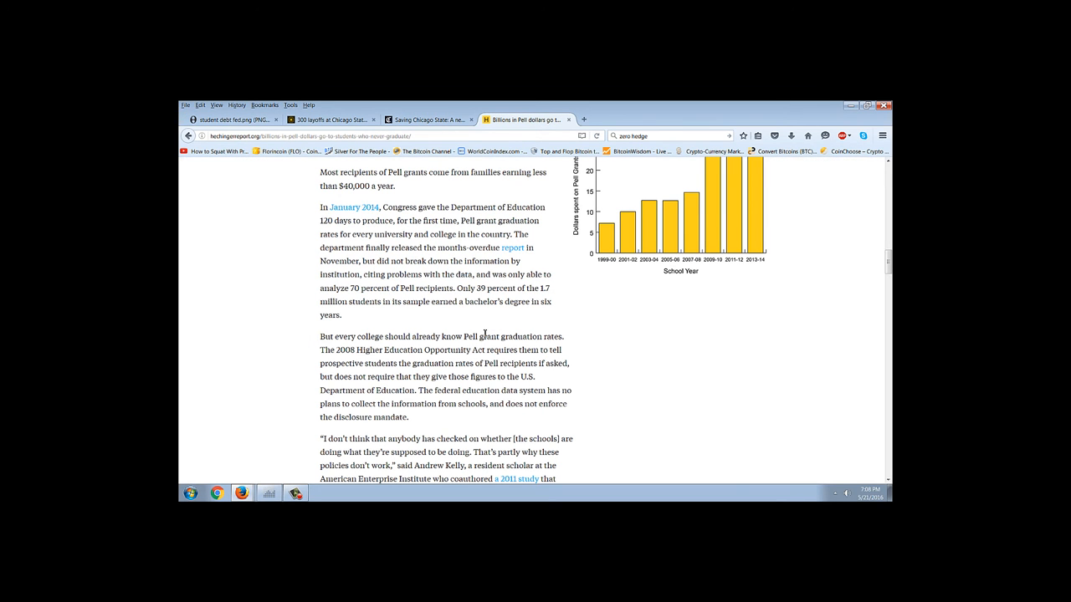
pyautogui.moveTo(599, 331)
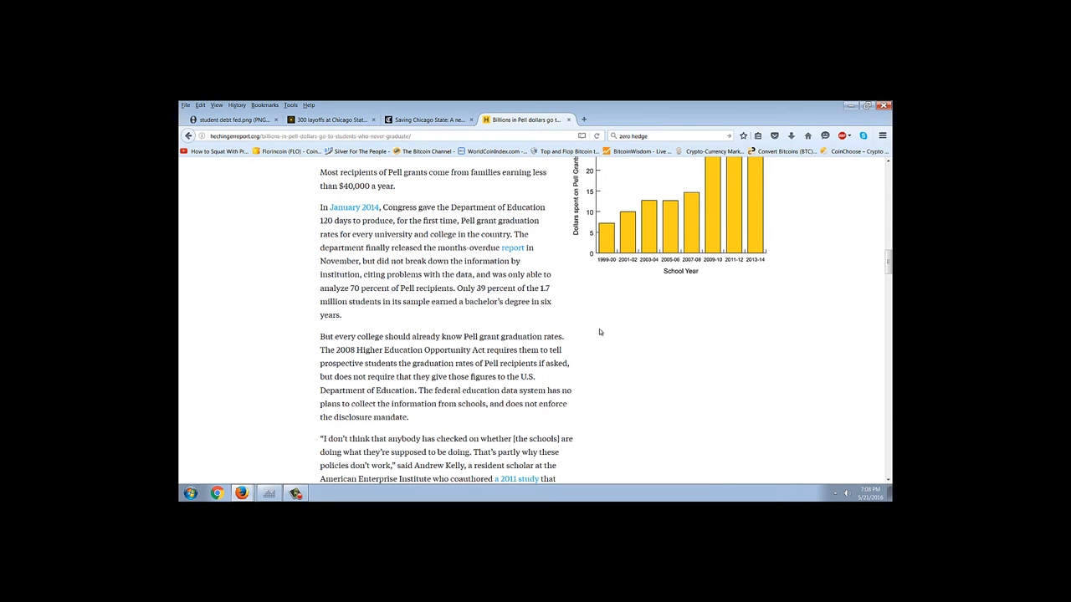
pyautogui.moveTo(525, 346)
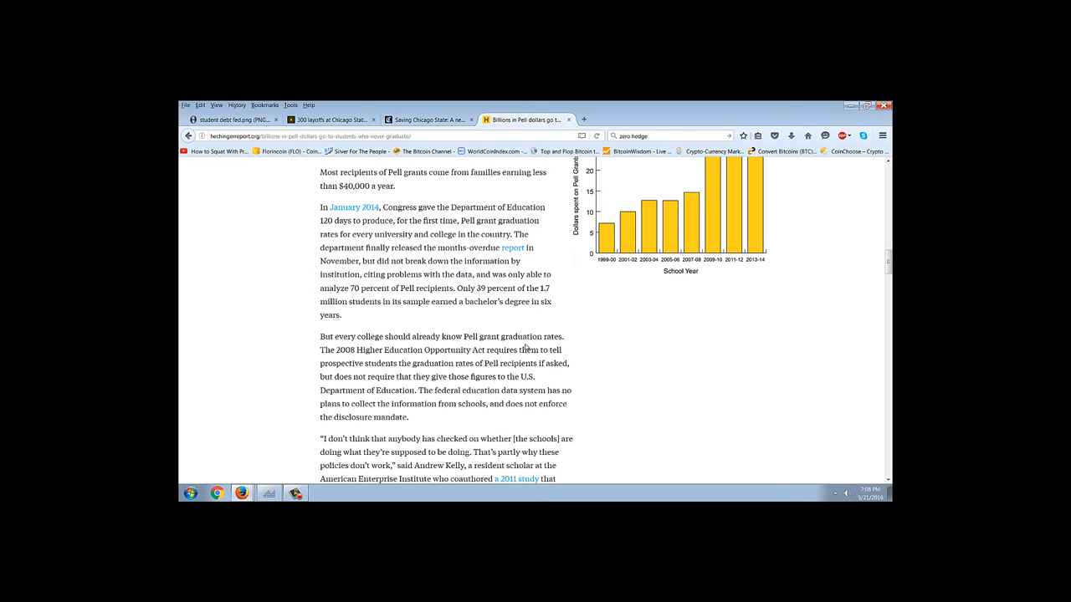
pyautogui.moveTo(580, 322)
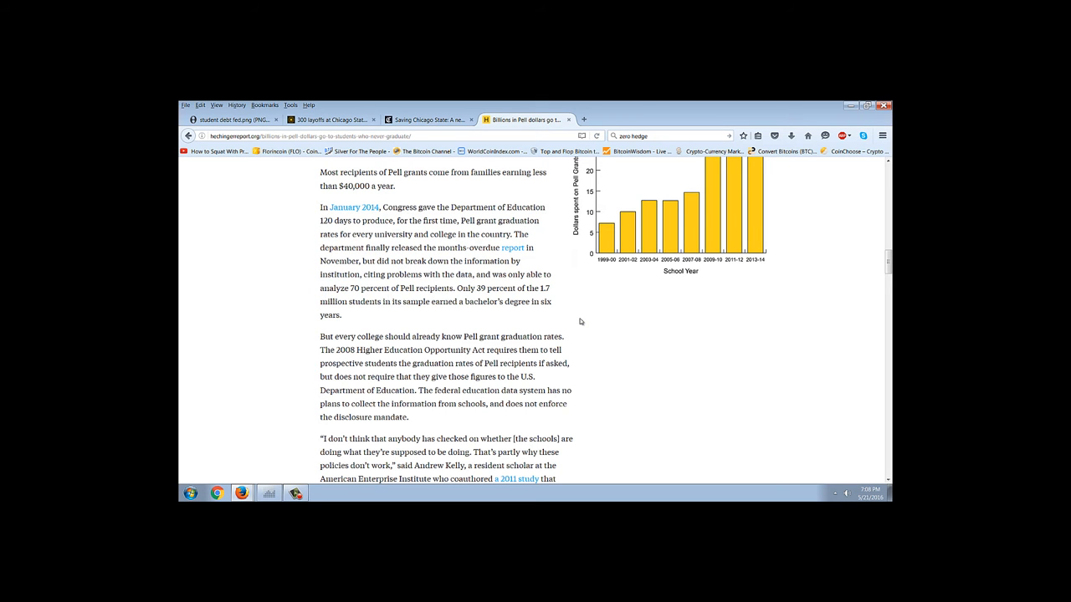
pyautogui.scroll(3)
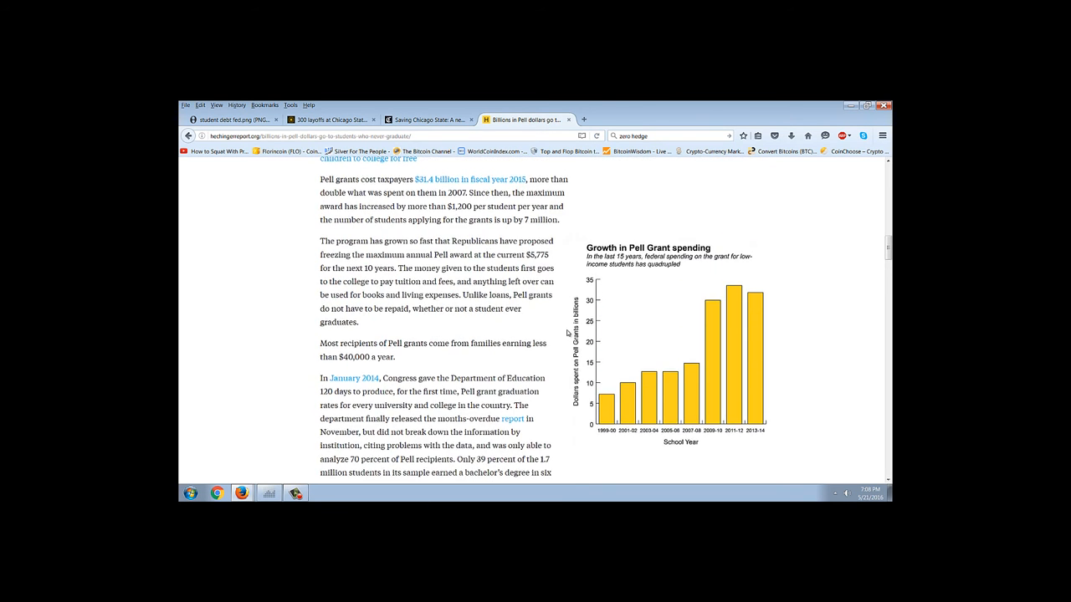
pyautogui.scroll(3)
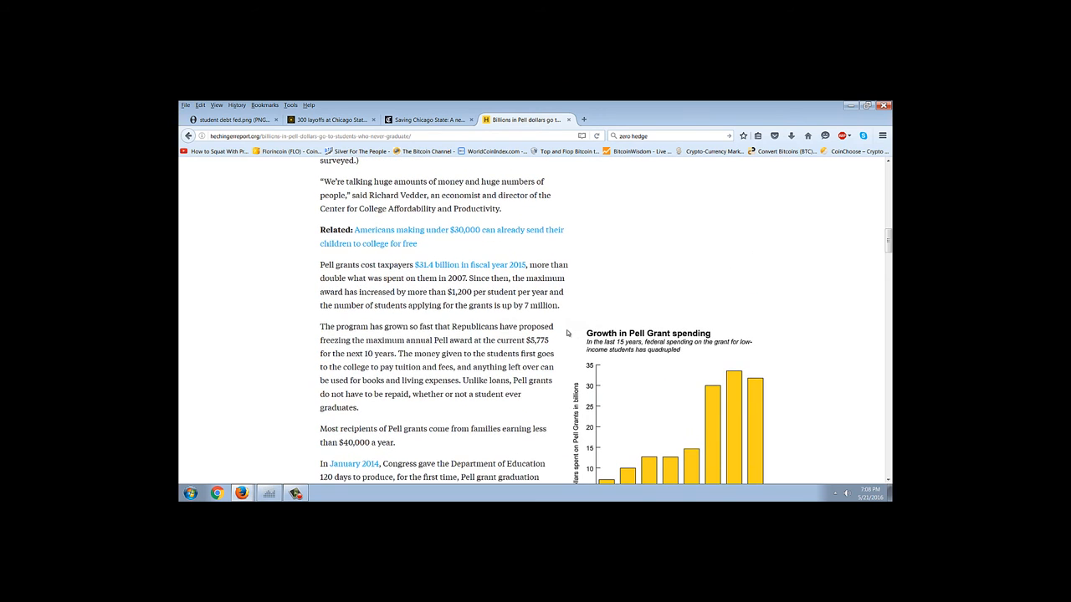
pyautogui.scroll(-3)
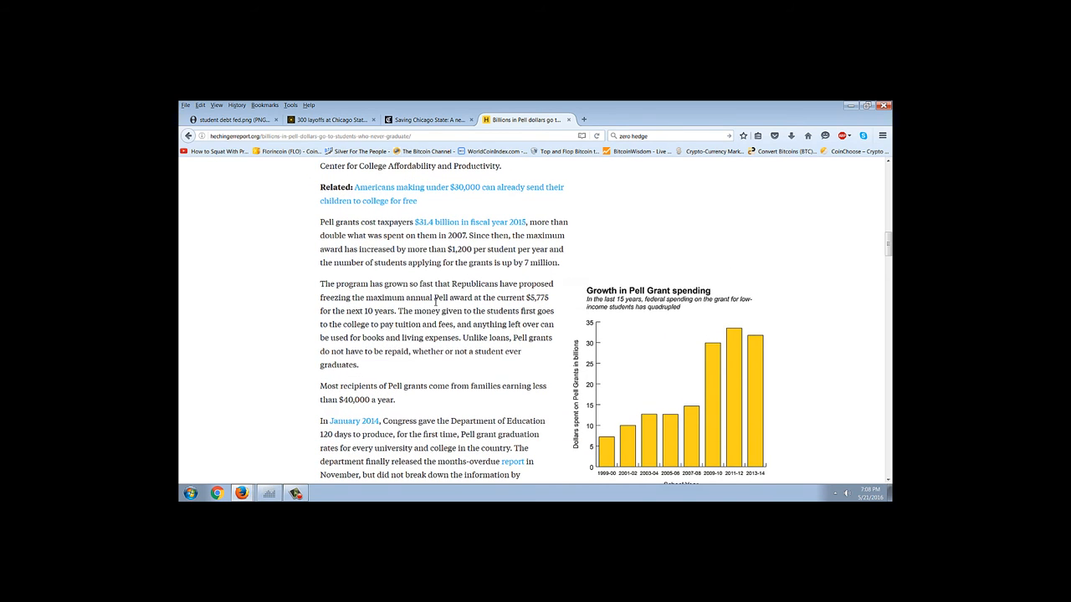
pyautogui.moveTo(497, 303)
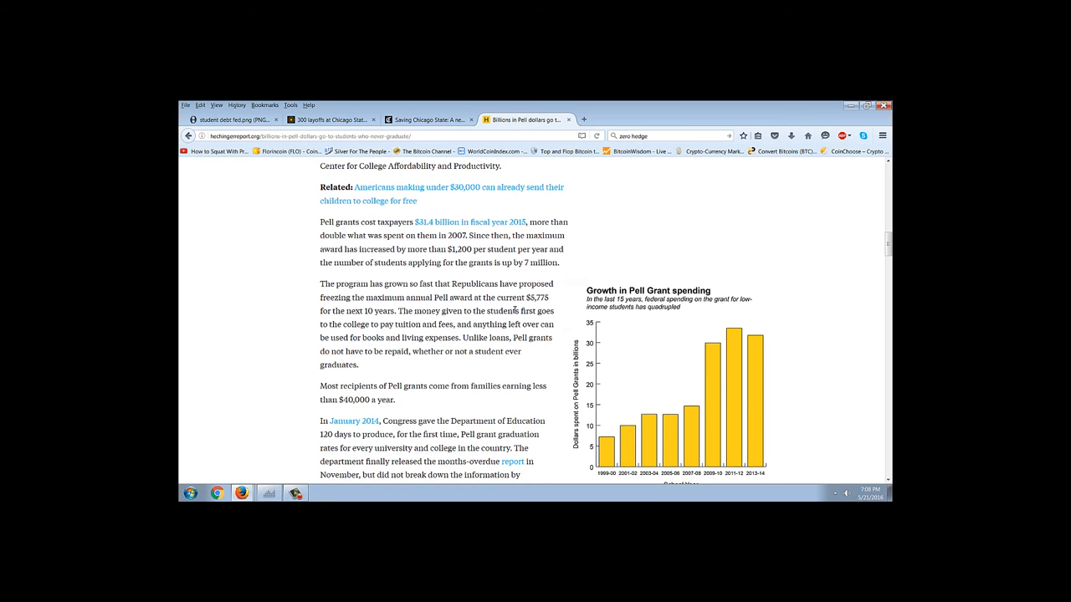
pyautogui.scroll(-3)
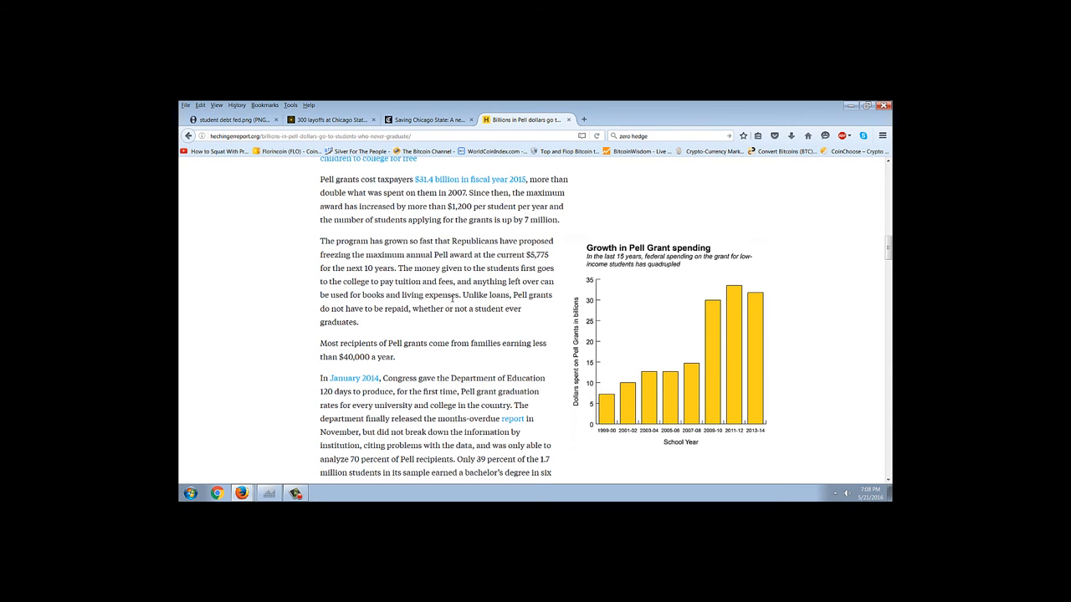
pyautogui.moveTo(359, 292)
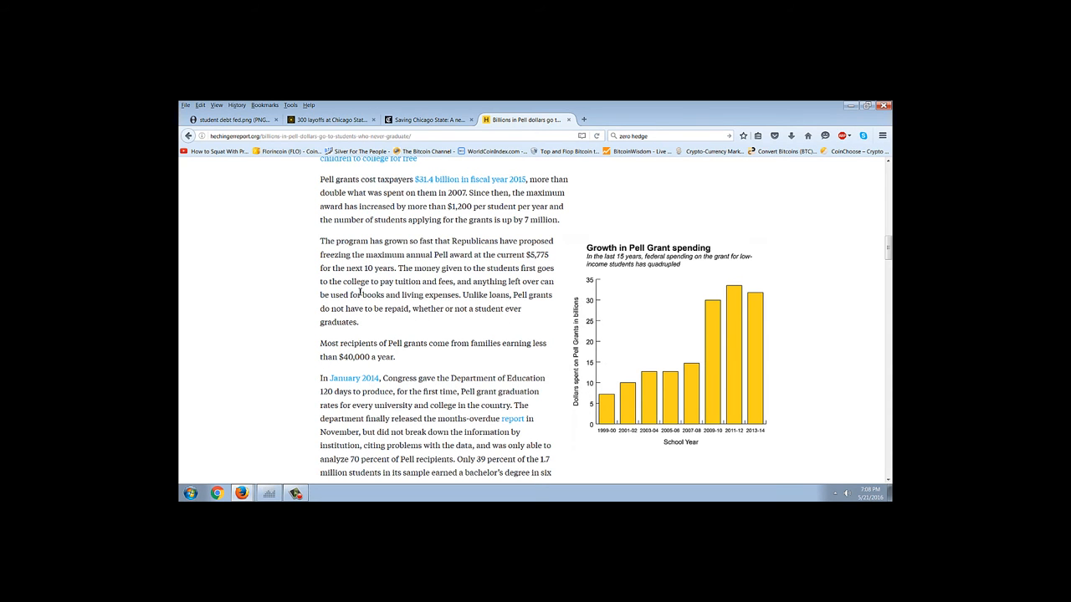
pyautogui.moveTo(366, 295); pyautogui.dragTo(445, 295)
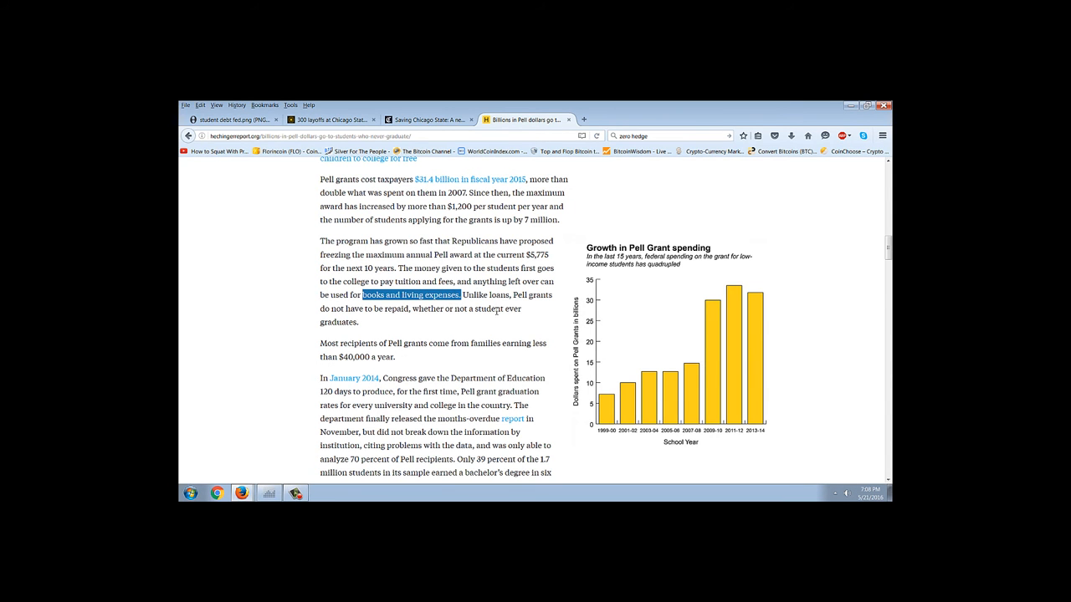
pyautogui.scroll(-3)
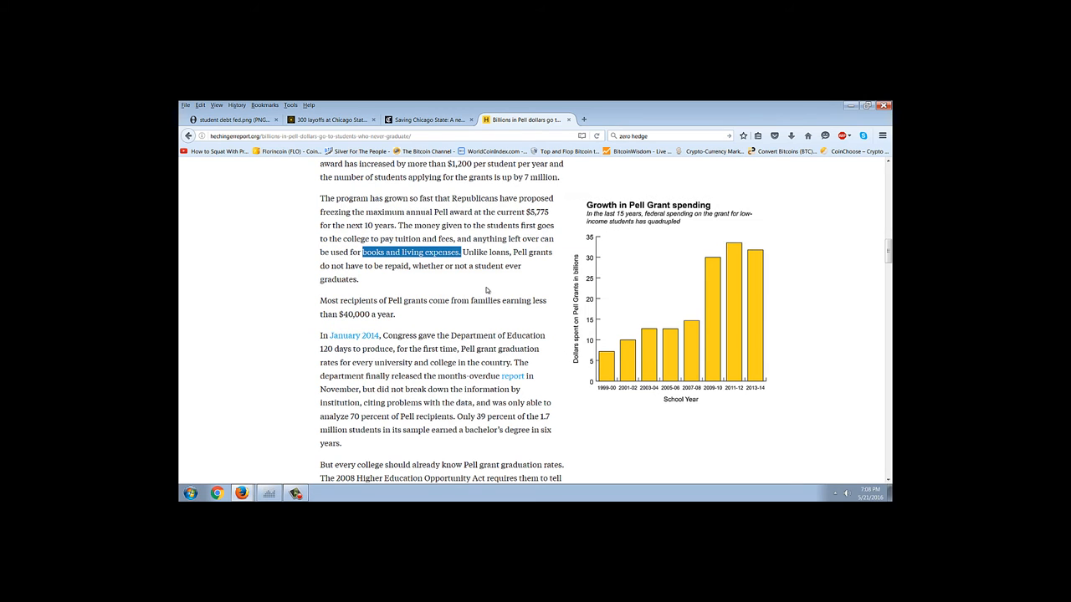
pyautogui.moveTo(548, 265)
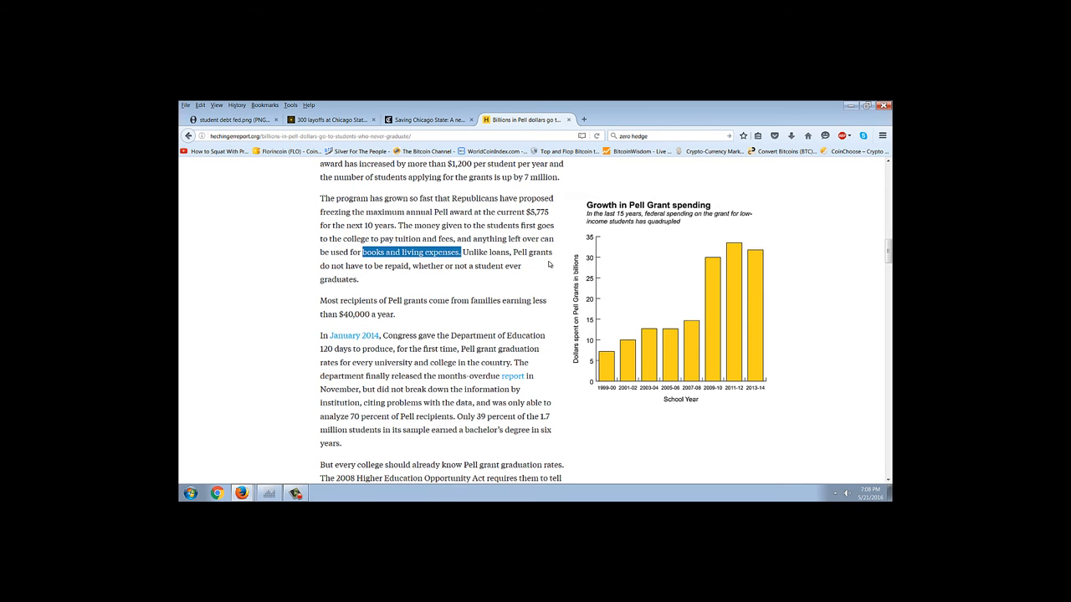
pyautogui.scroll(-3)
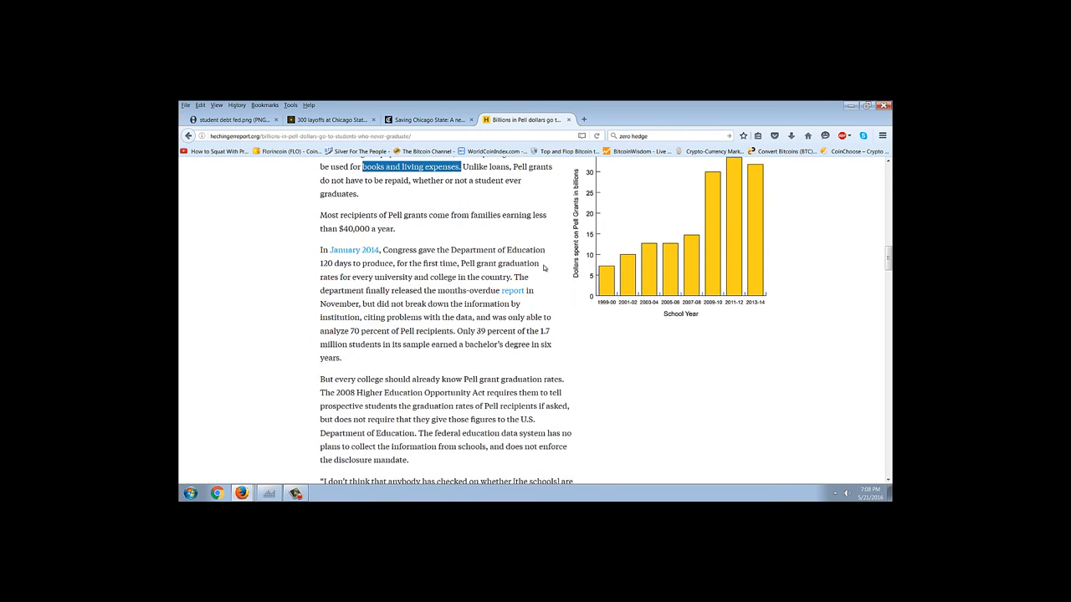
pyautogui.scroll(-3)
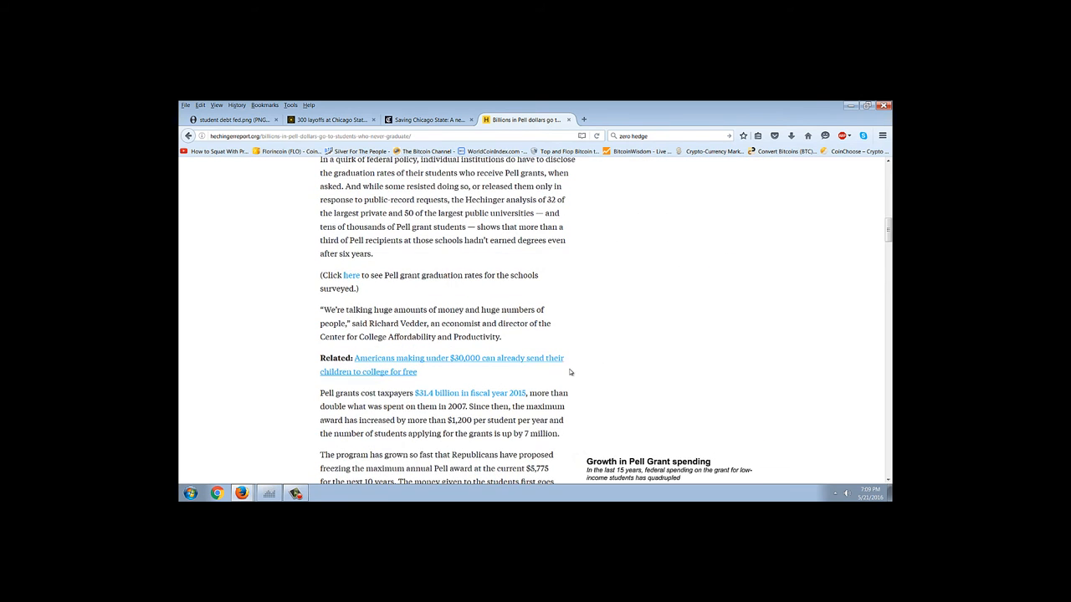
pyautogui.scroll(-3)
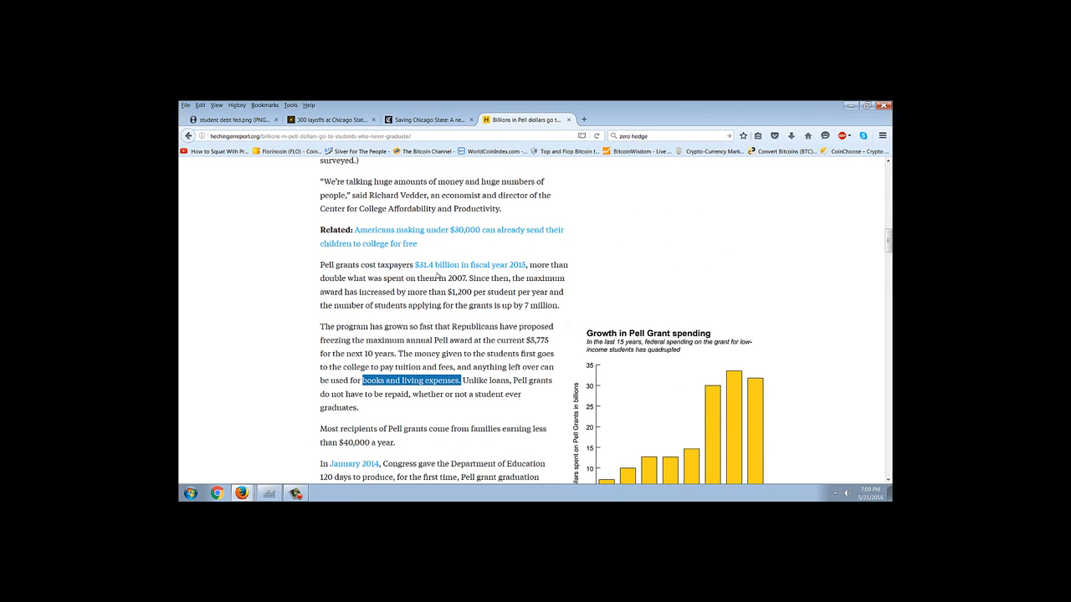
pyautogui.moveTo(509, 281)
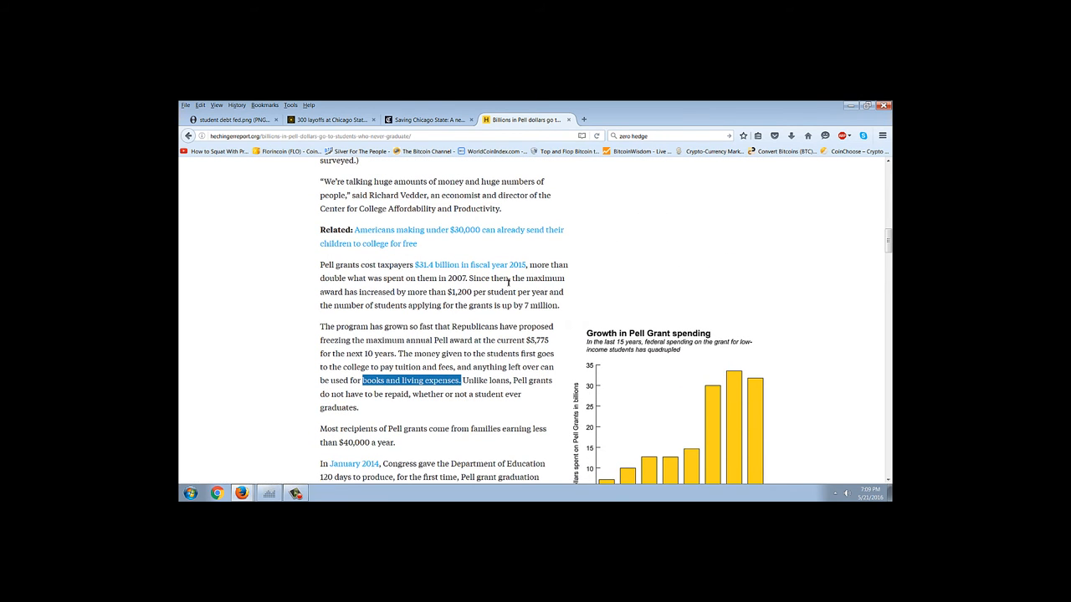
pyautogui.moveTo(632, 237)
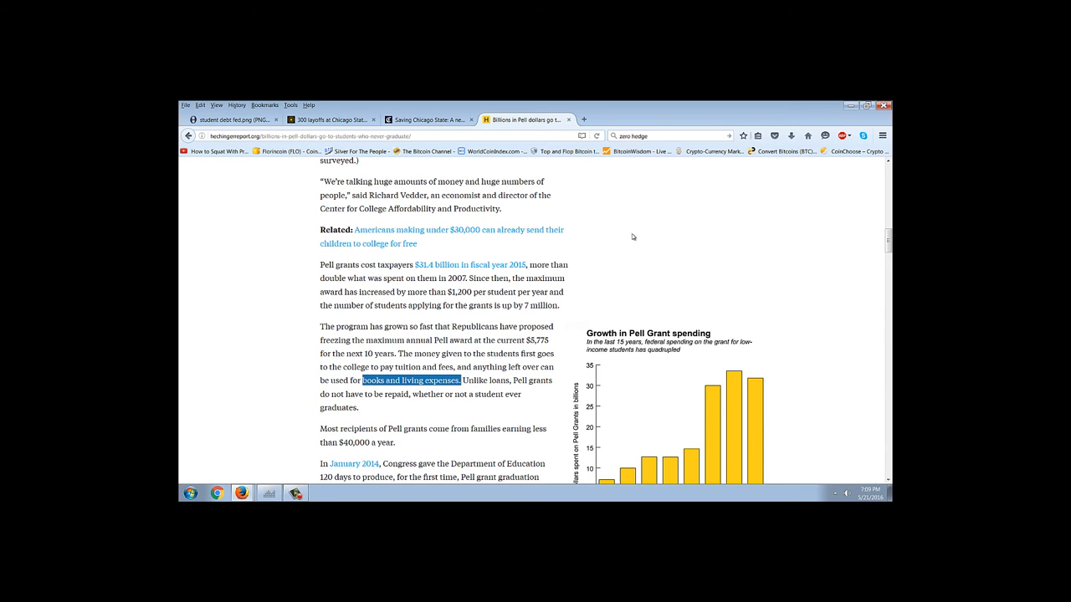
pyautogui.moveTo(455, 331)
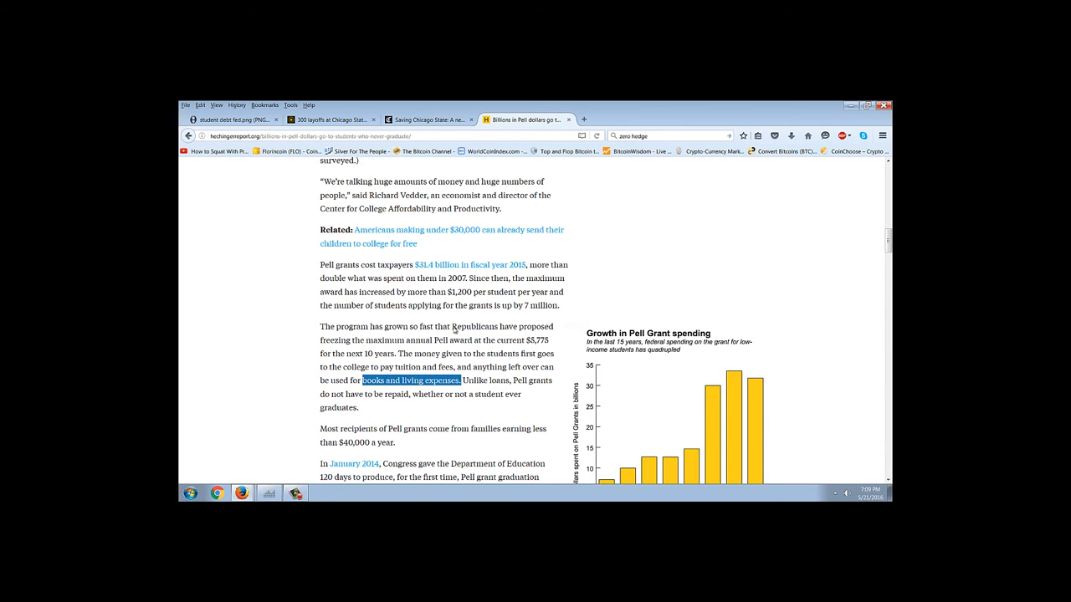
pyautogui.scroll(3)
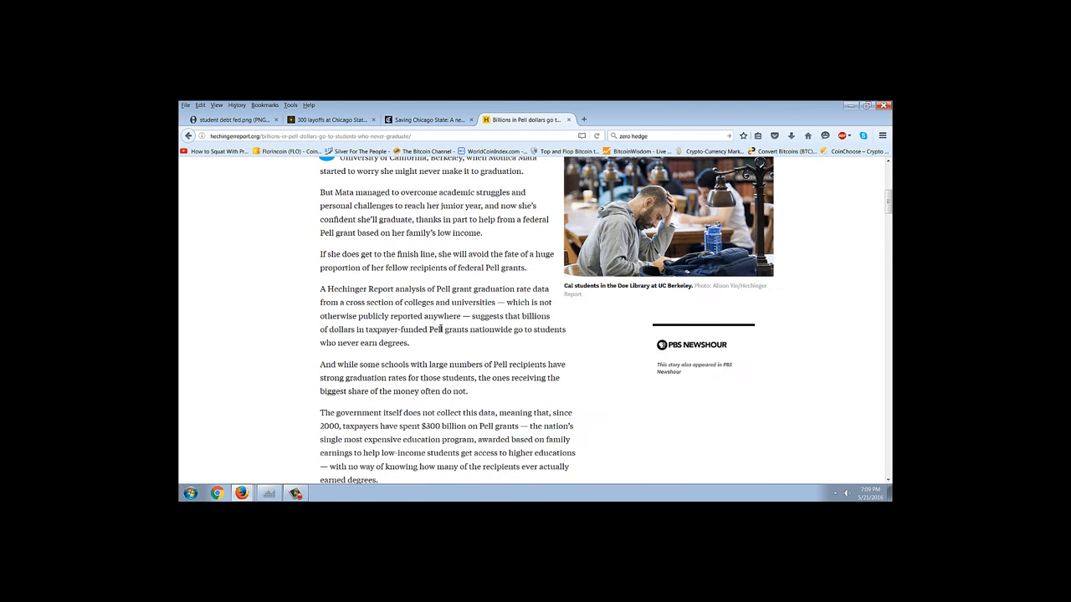
pyautogui.scroll(3)
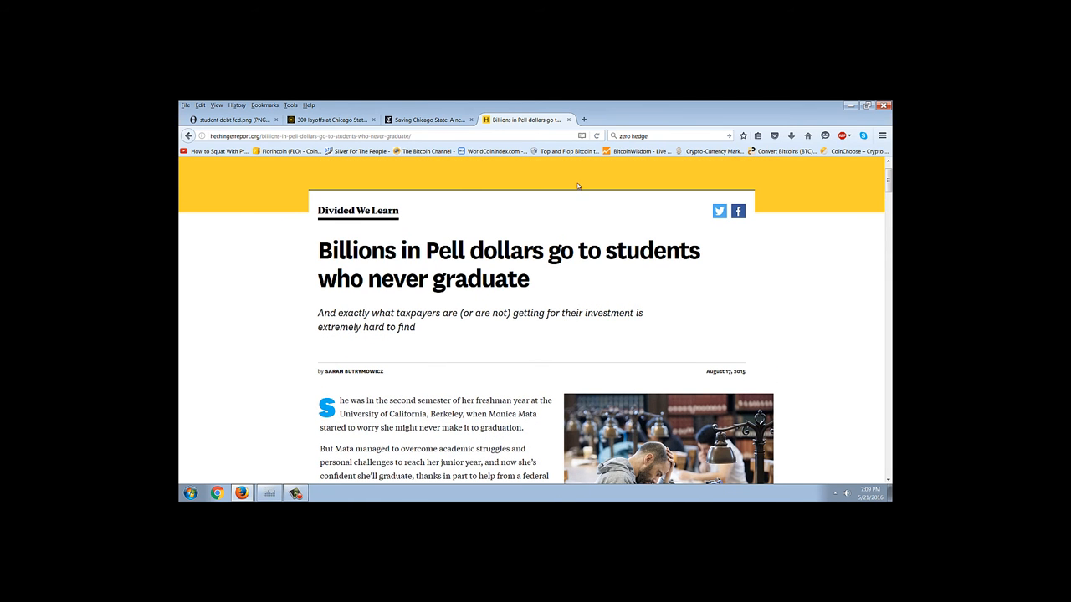
pyautogui.moveTo(455, 204)
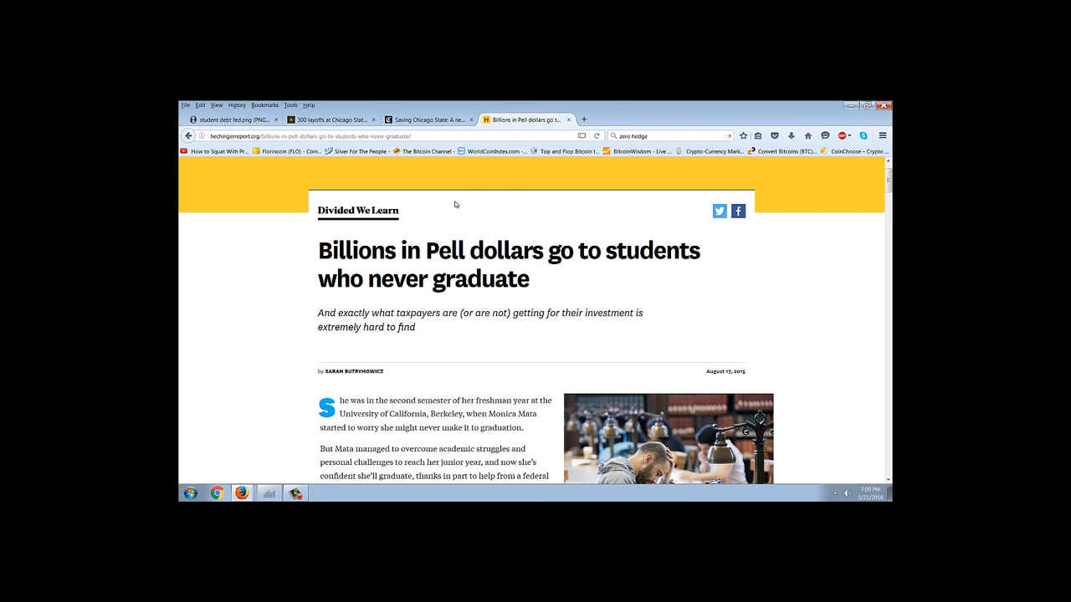
pyautogui.moveTo(450, 185)
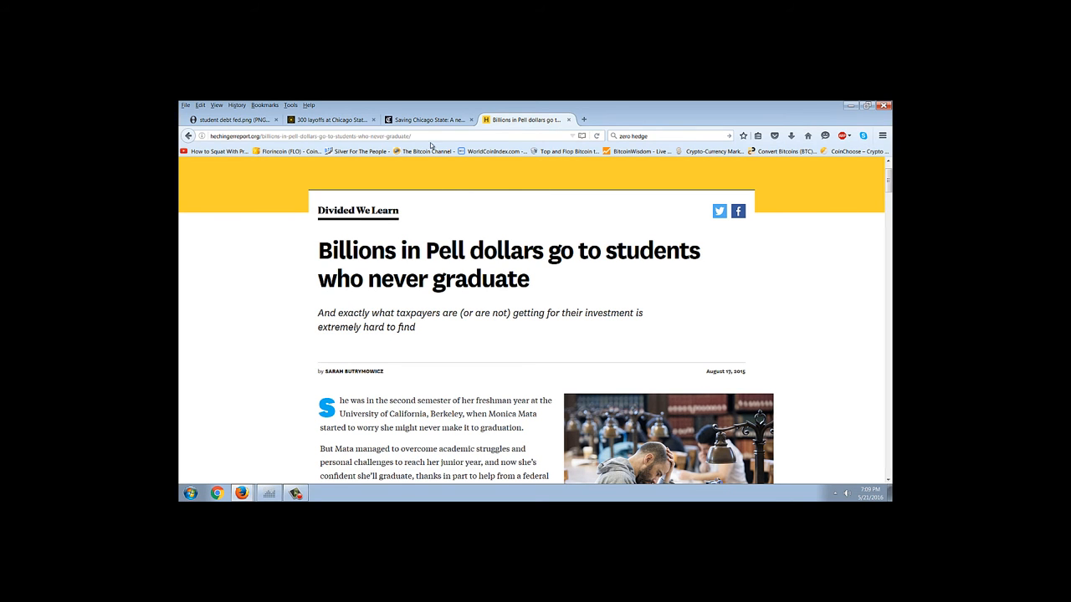
# - Switch to the Chicago Tribune Saving Chicago State editorial and settle at its top
pyautogui.click(428, 121)
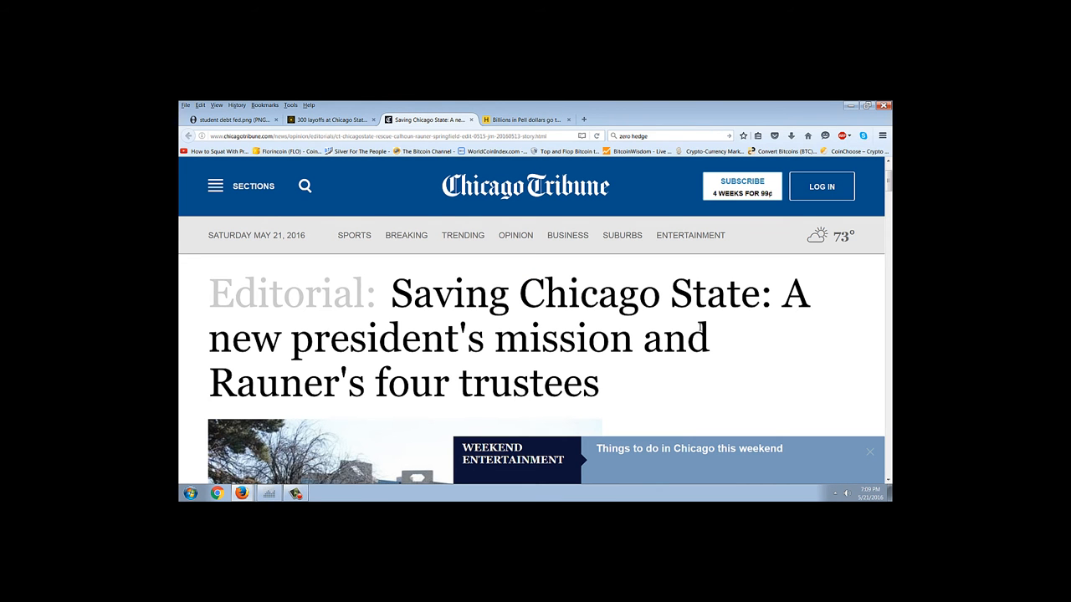
pyautogui.scroll(-3)
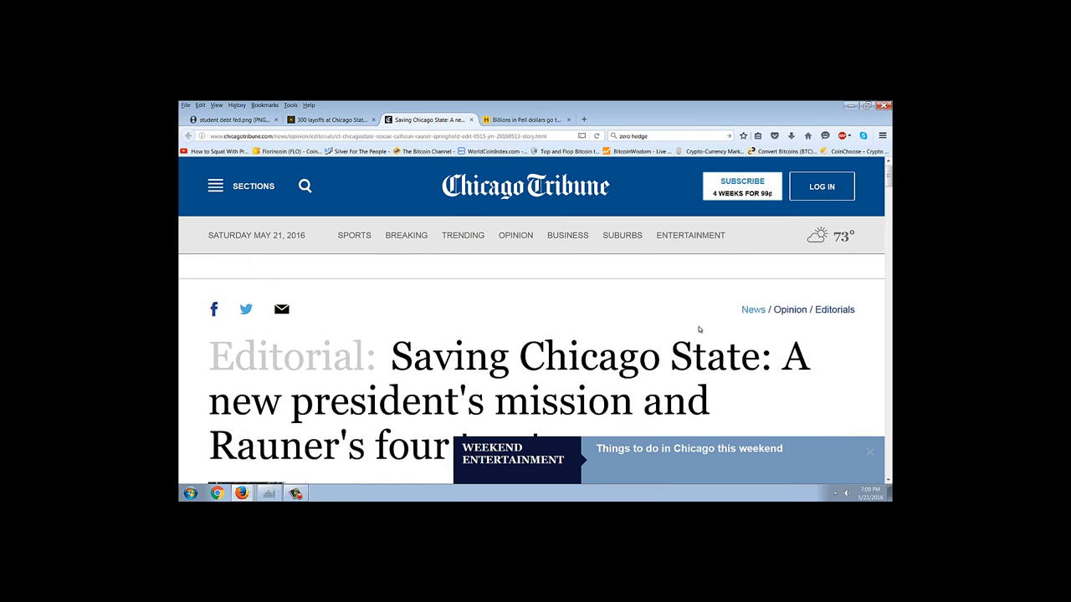
pyautogui.scroll(3)
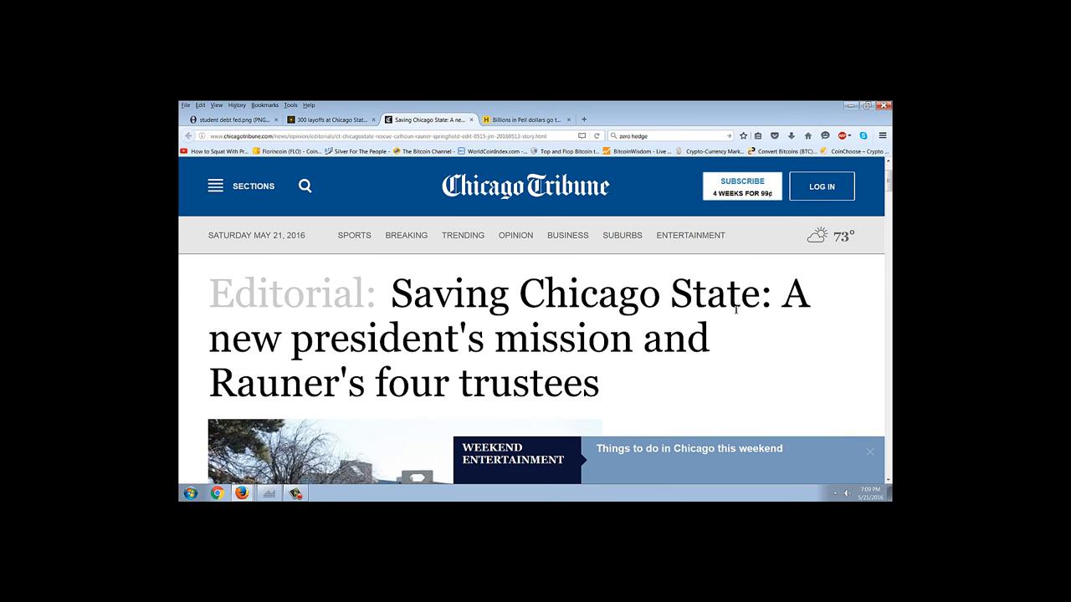
pyautogui.scroll(-3)
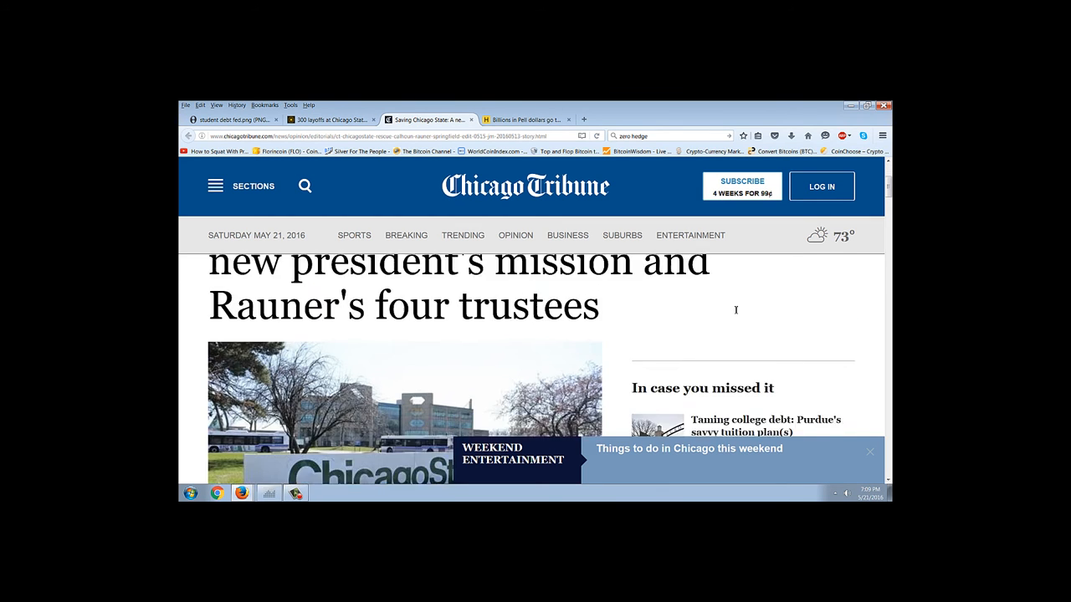
pyautogui.scroll(3)
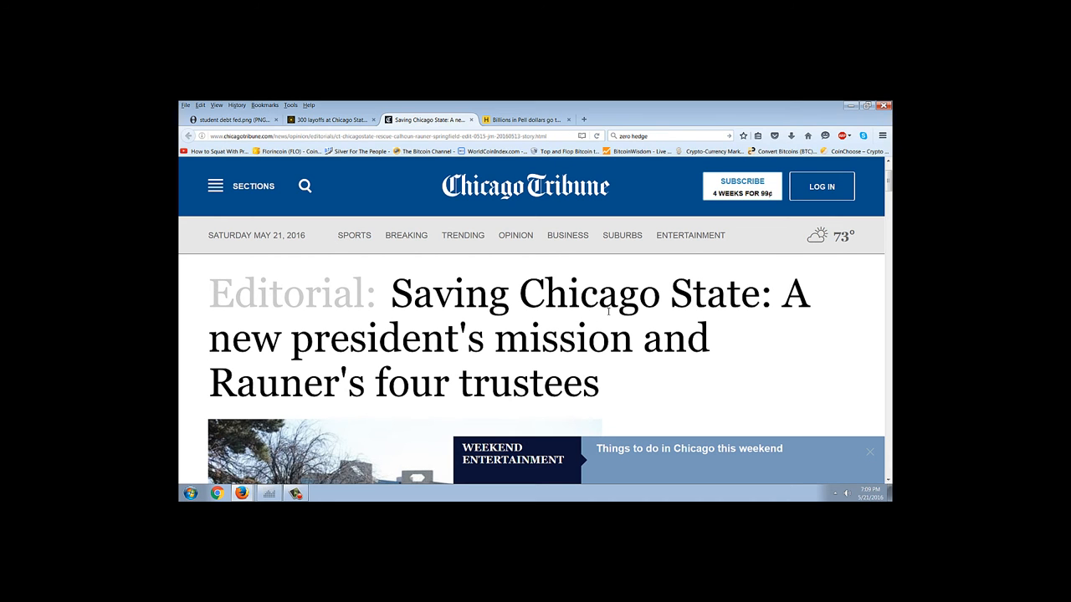
pyautogui.moveTo(549, 298)
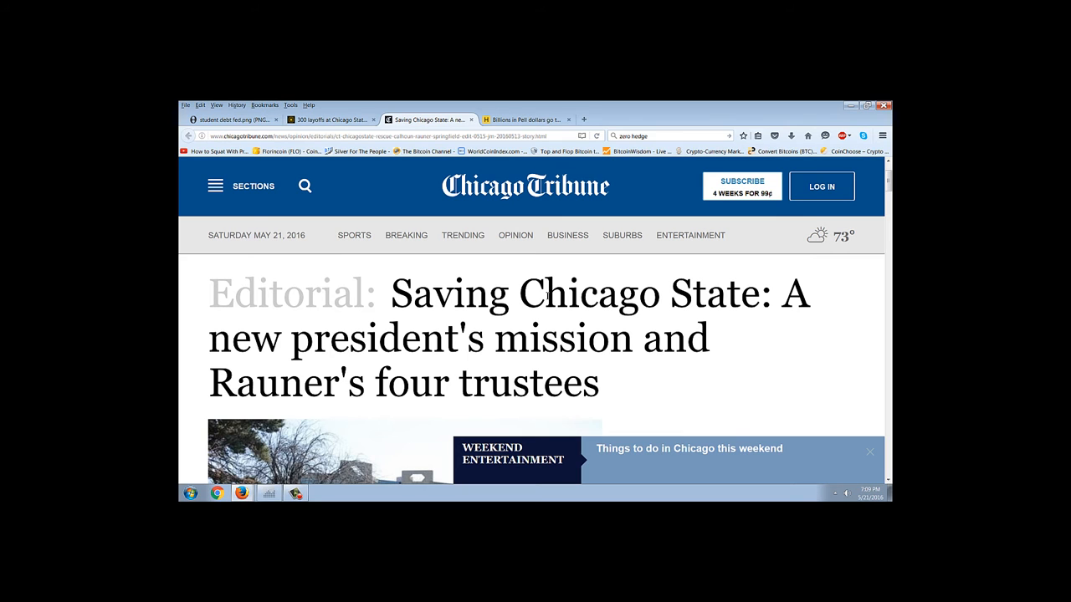
pyautogui.moveTo(656, 350)
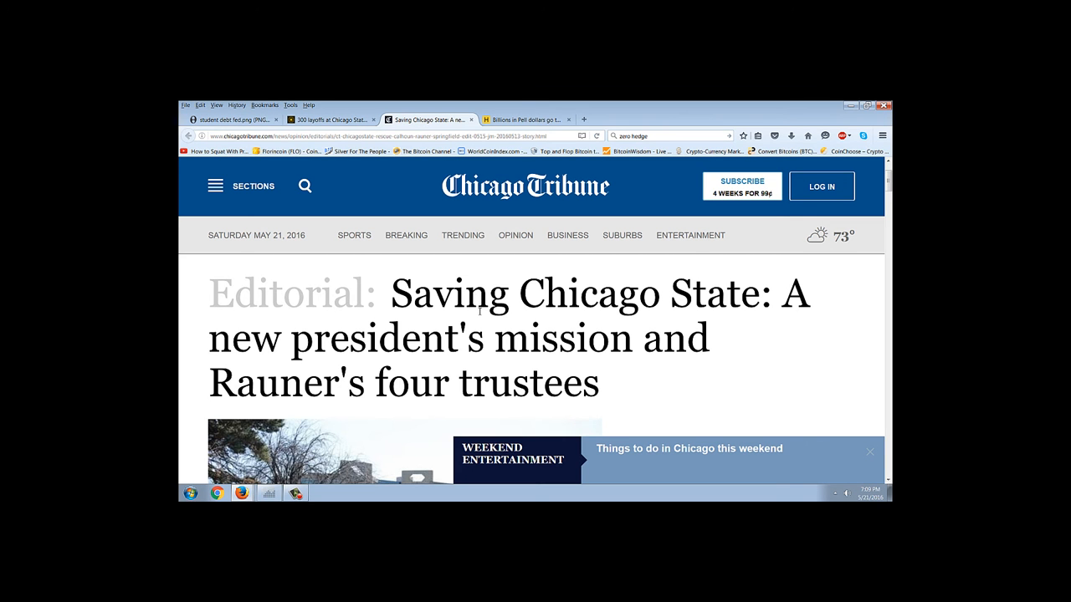
# - Scroll down to the bullet on CSU's 11 percent six-year graduation rate
pyautogui.scroll(-3)
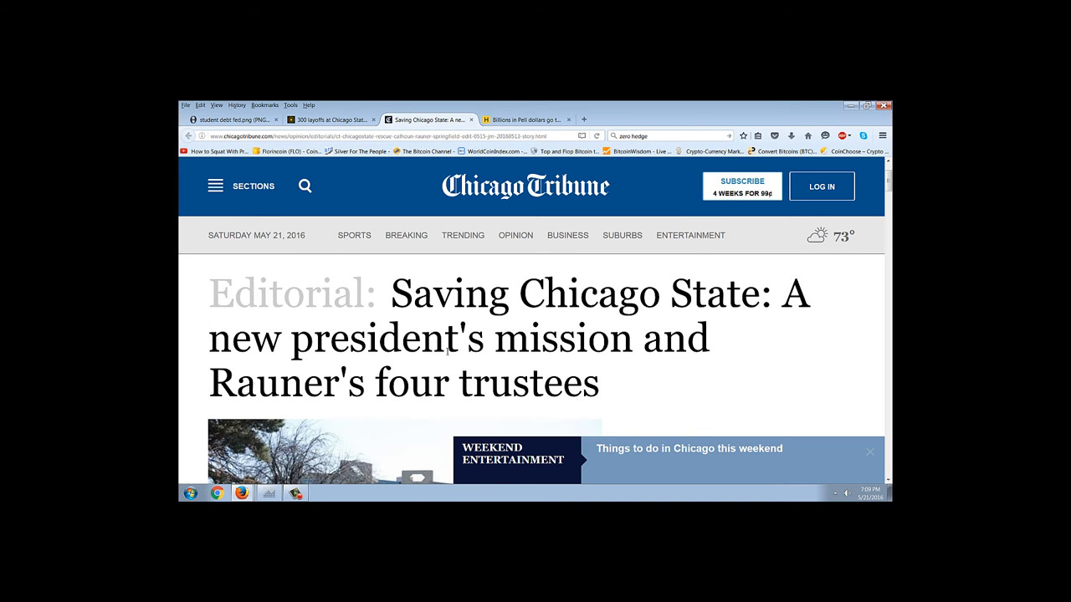
pyautogui.scroll(-3)
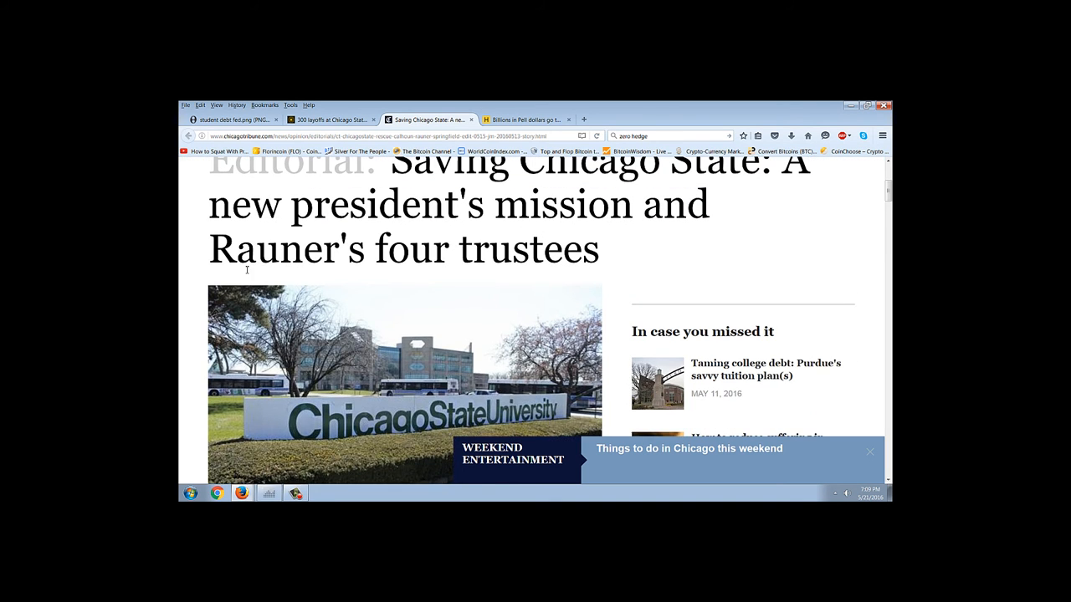
pyautogui.scroll(-3)
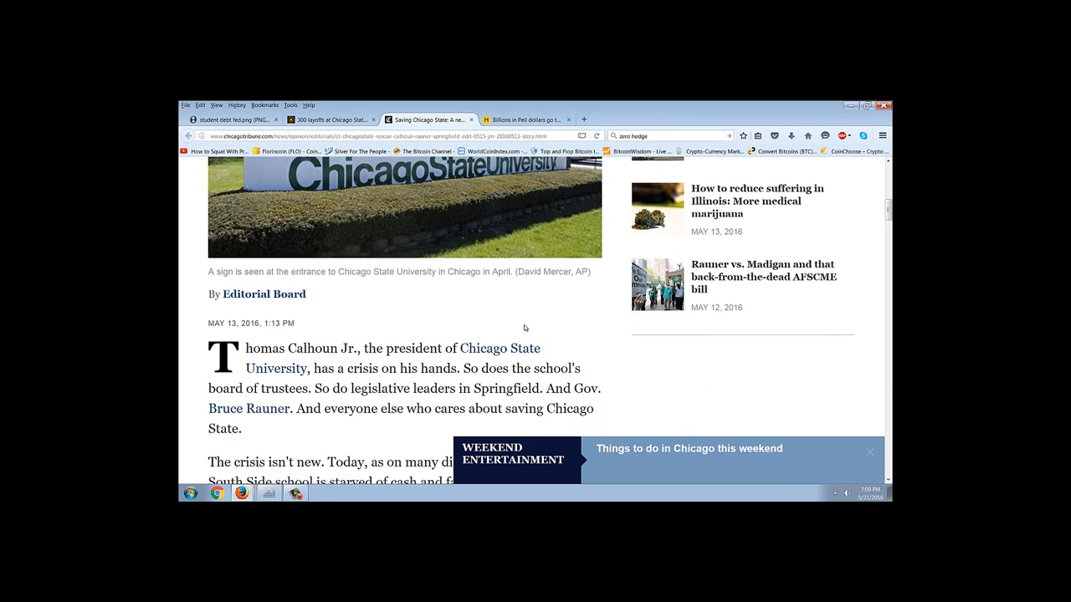
pyautogui.scroll(-3)
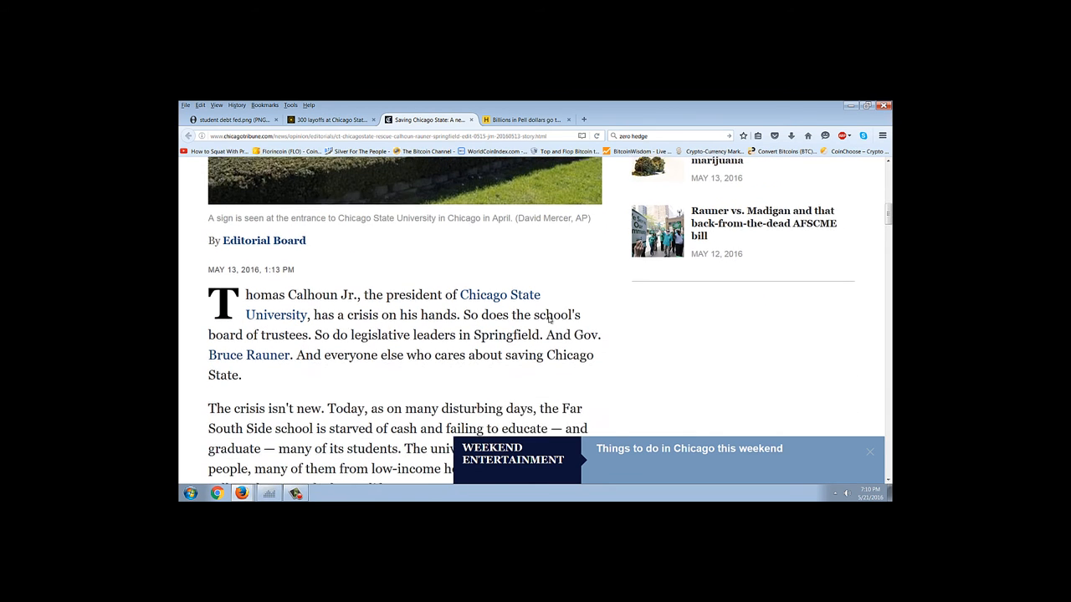
pyautogui.scroll(-3)
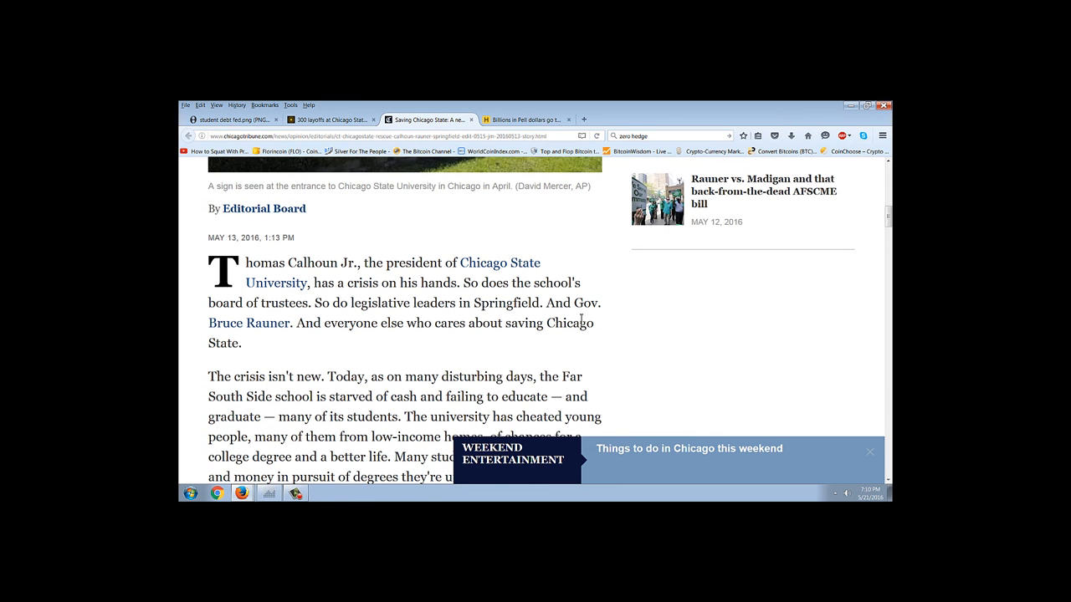
pyautogui.scroll(-3)
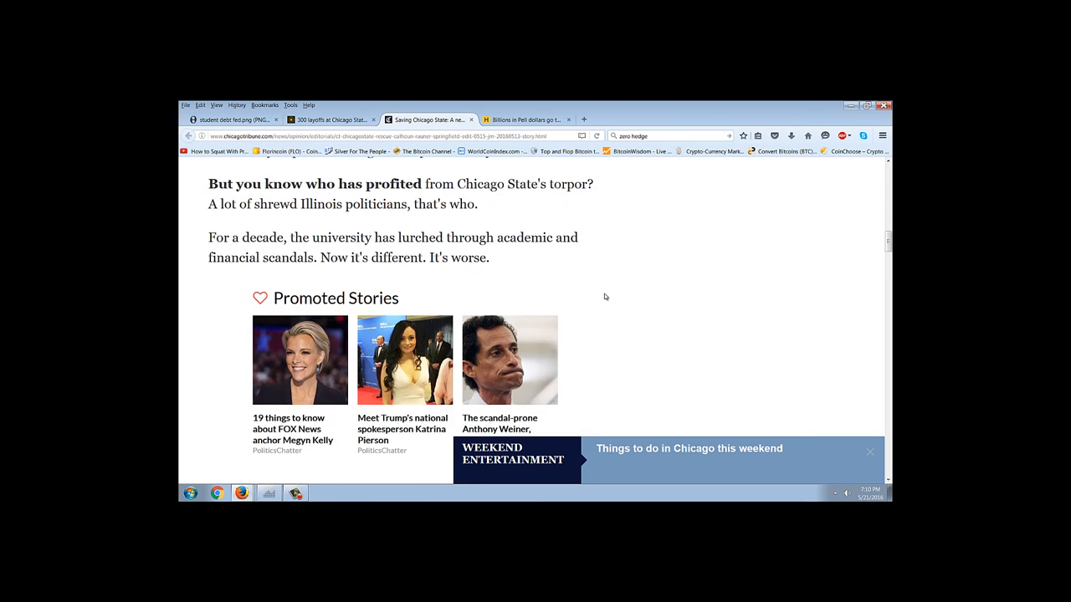
pyautogui.scroll(-3)
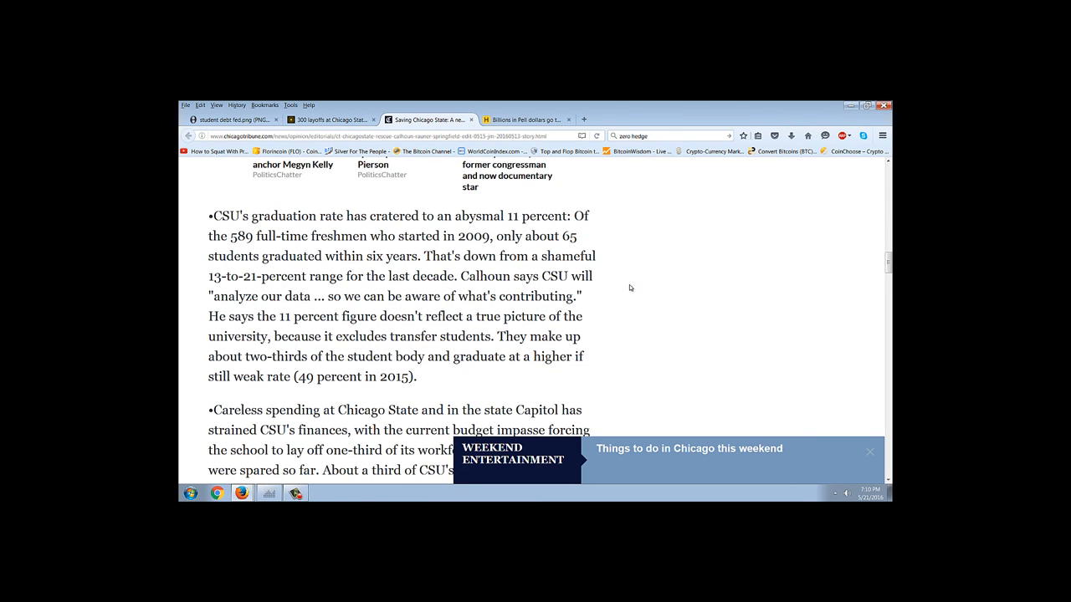
pyautogui.moveTo(649, 278)
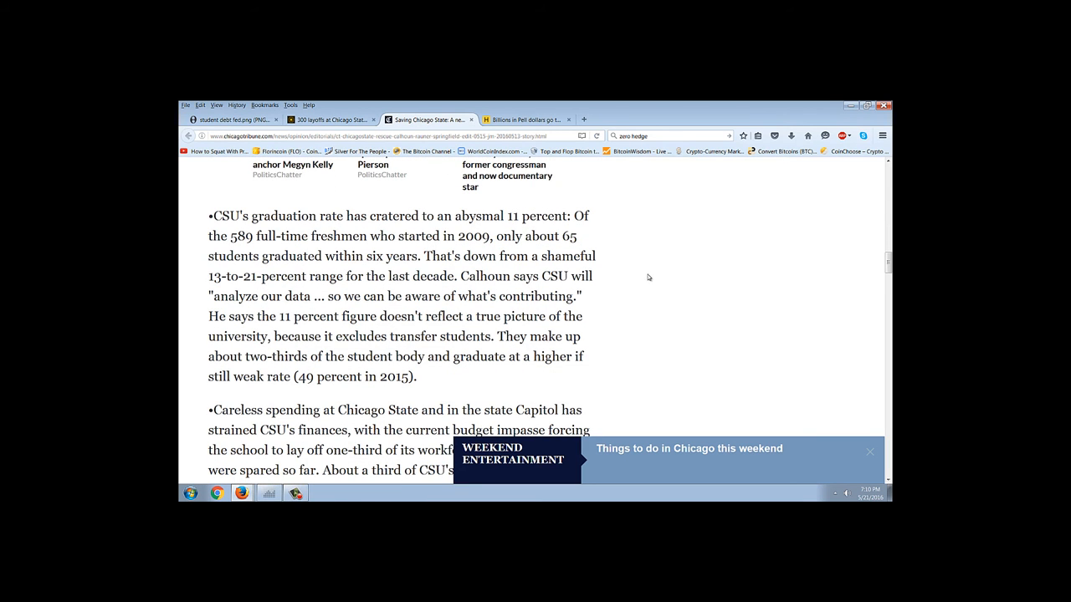
pyautogui.moveTo(377, 308)
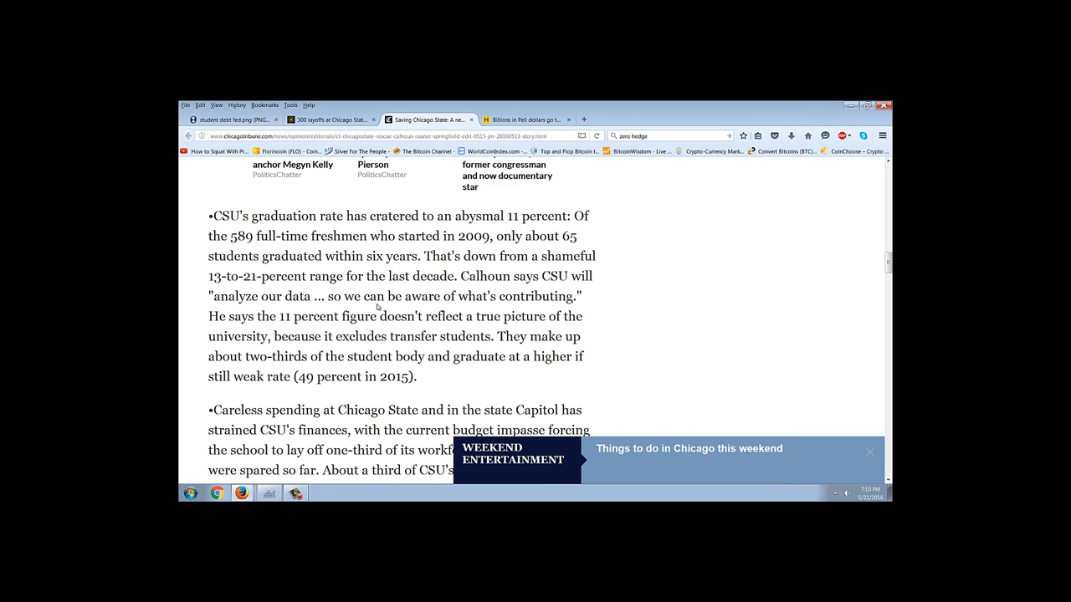
pyautogui.moveTo(457, 253)
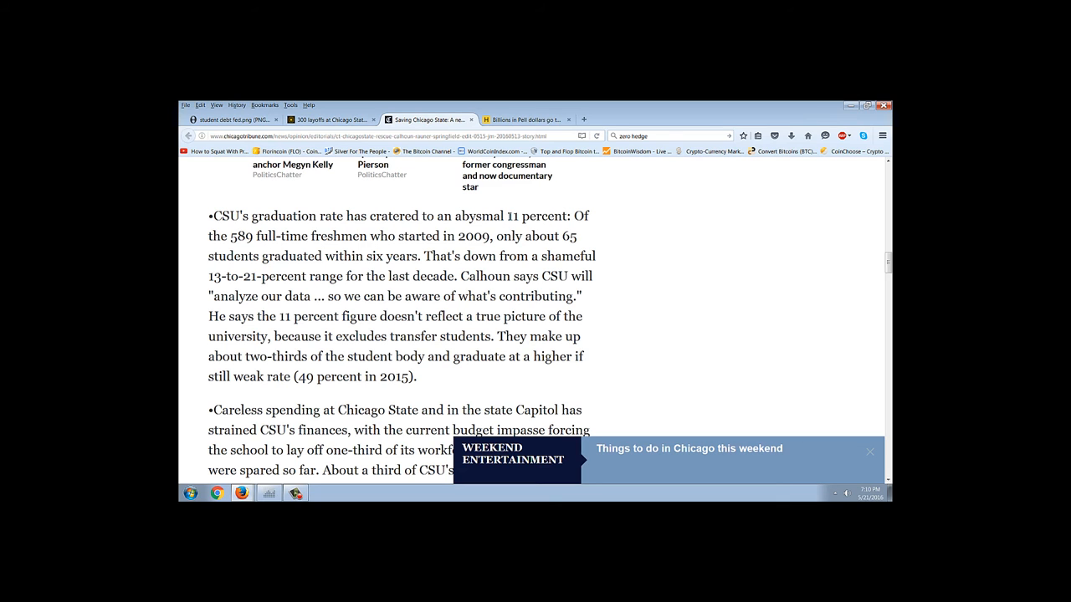
pyautogui.moveTo(519, 232)
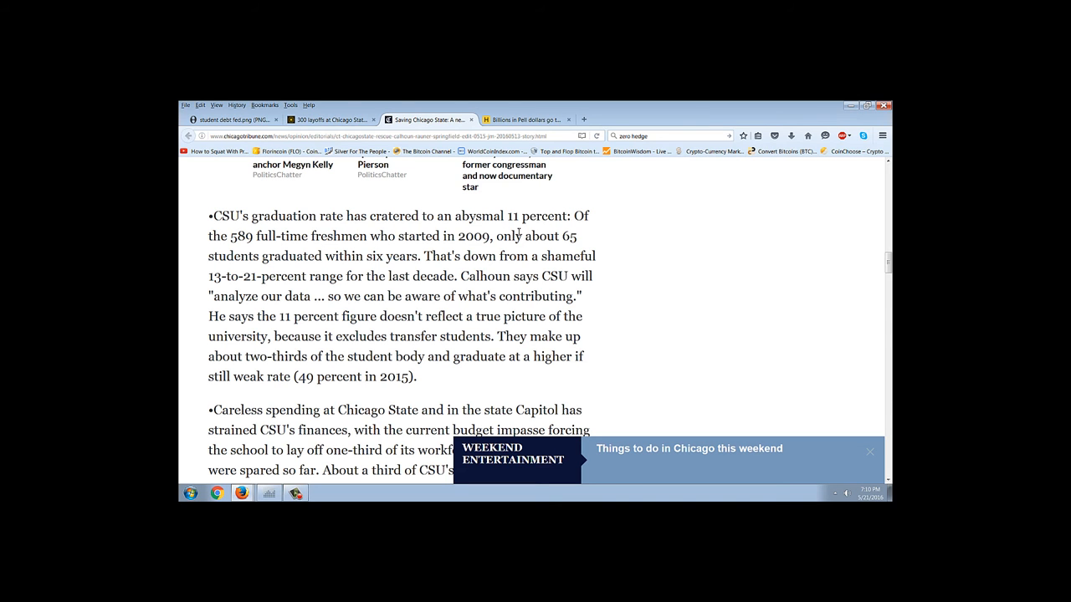
pyautogui.moveTo(423, 271)
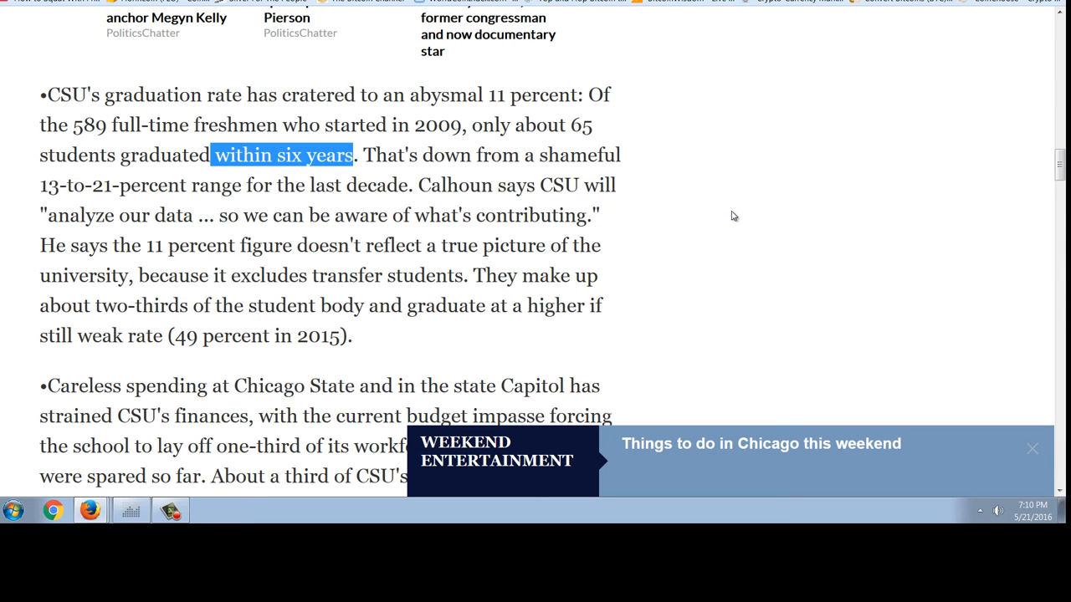
pyautogui.moveTo(732, 201)
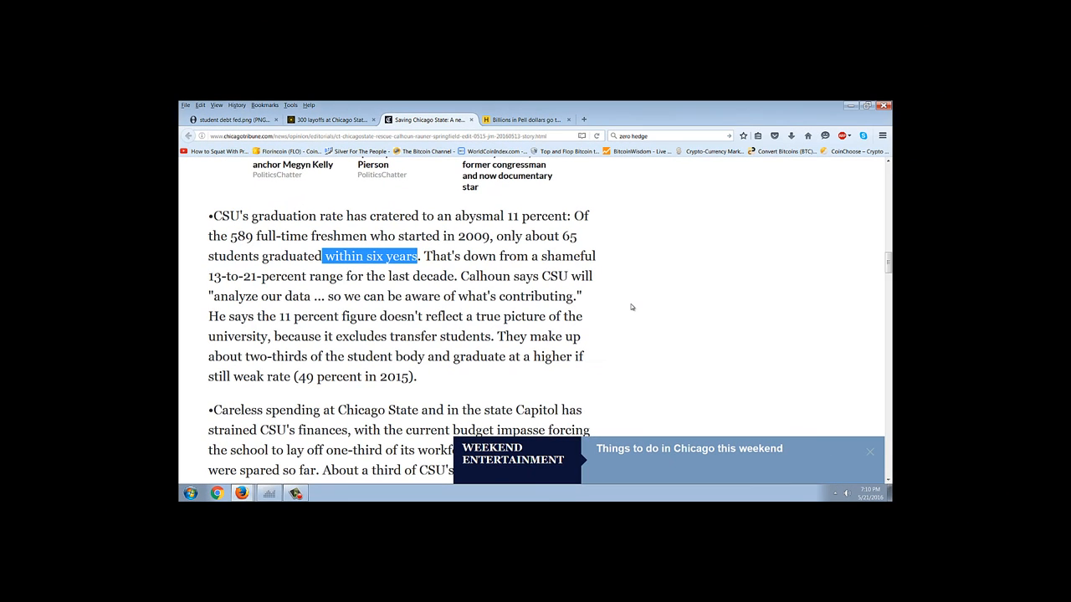
pyautogui.scroll(-3)
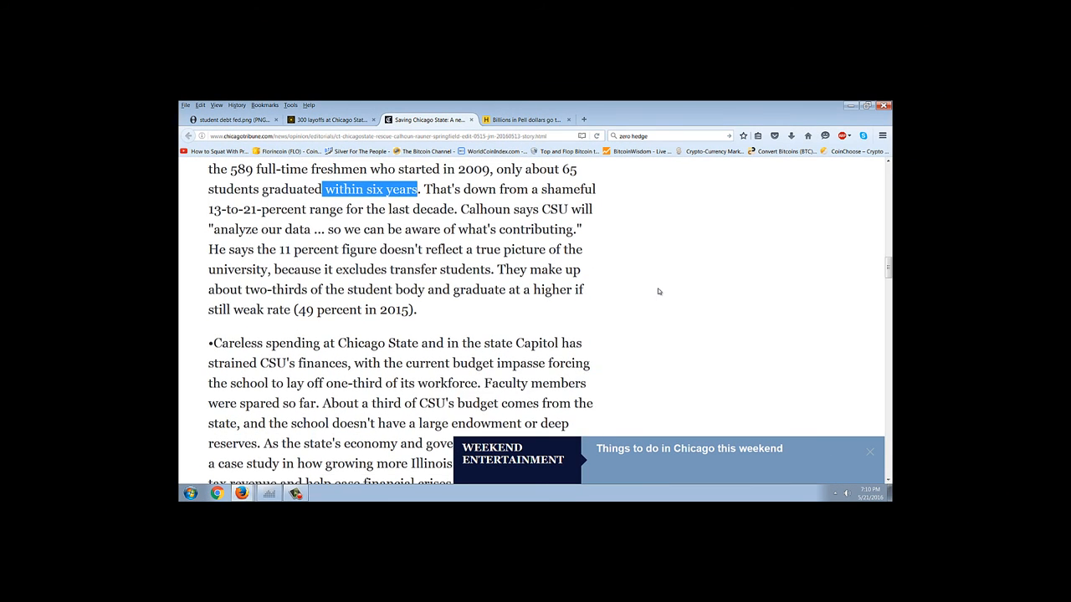
pyautogui.scroll(3)
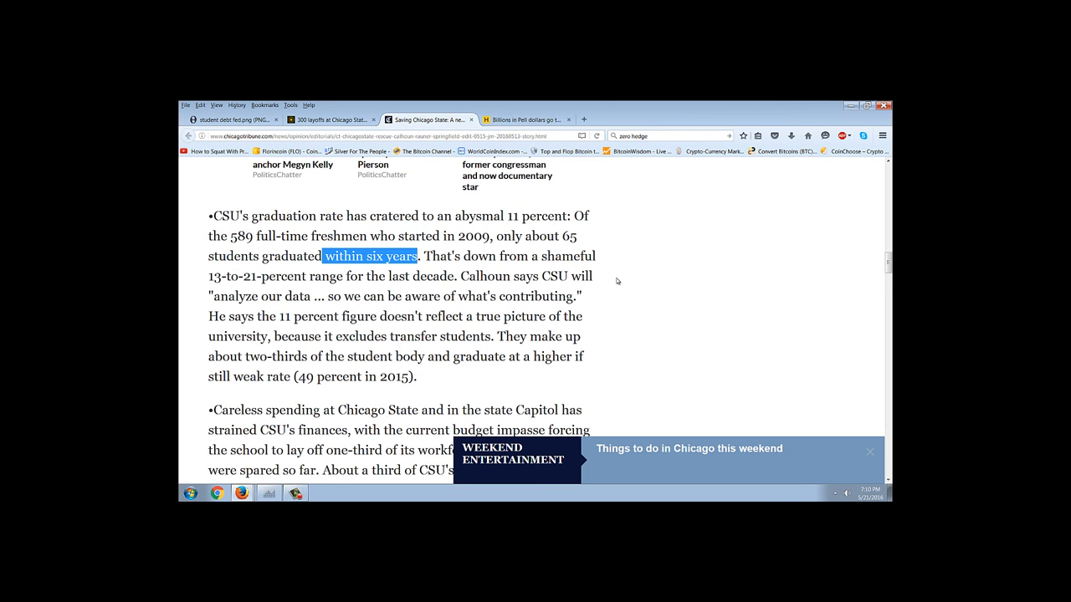
pyautogui.moveTo(632, 271)
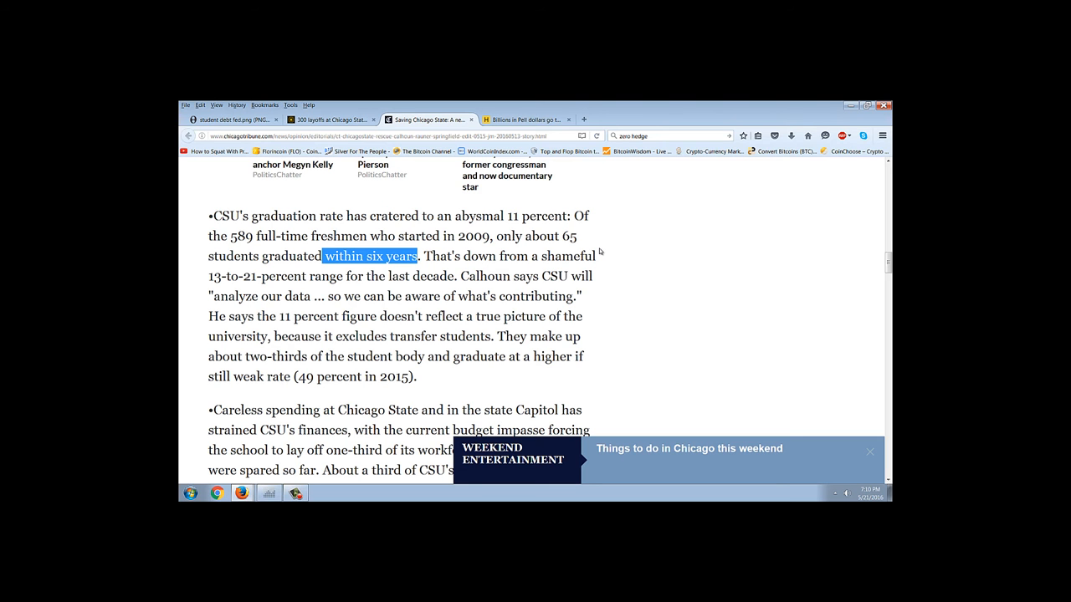
pyautogui.moveTo(613, 309)
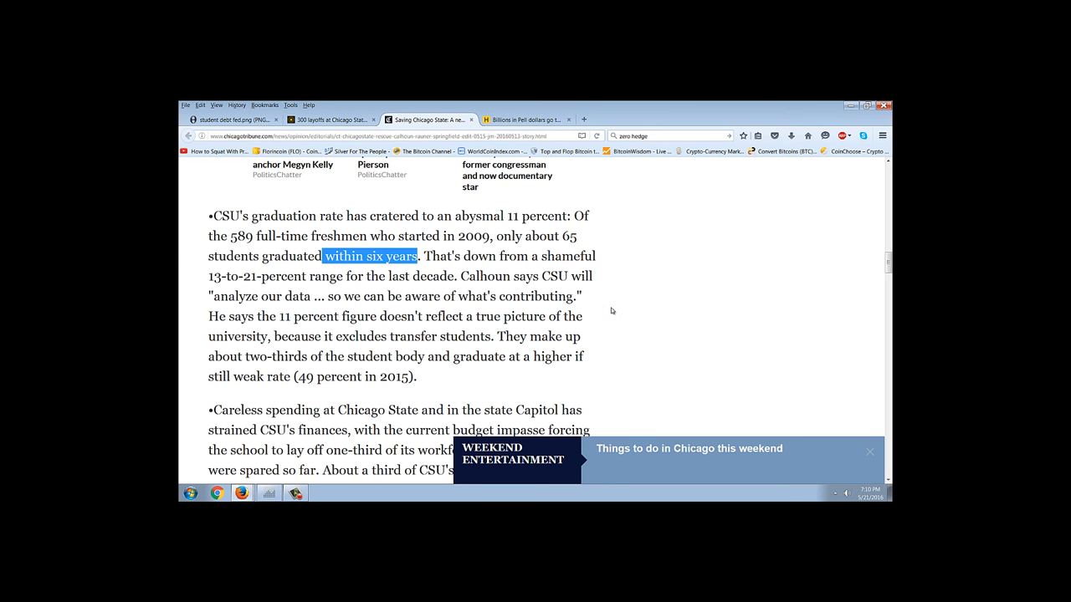
pyautogui.scroll(3)
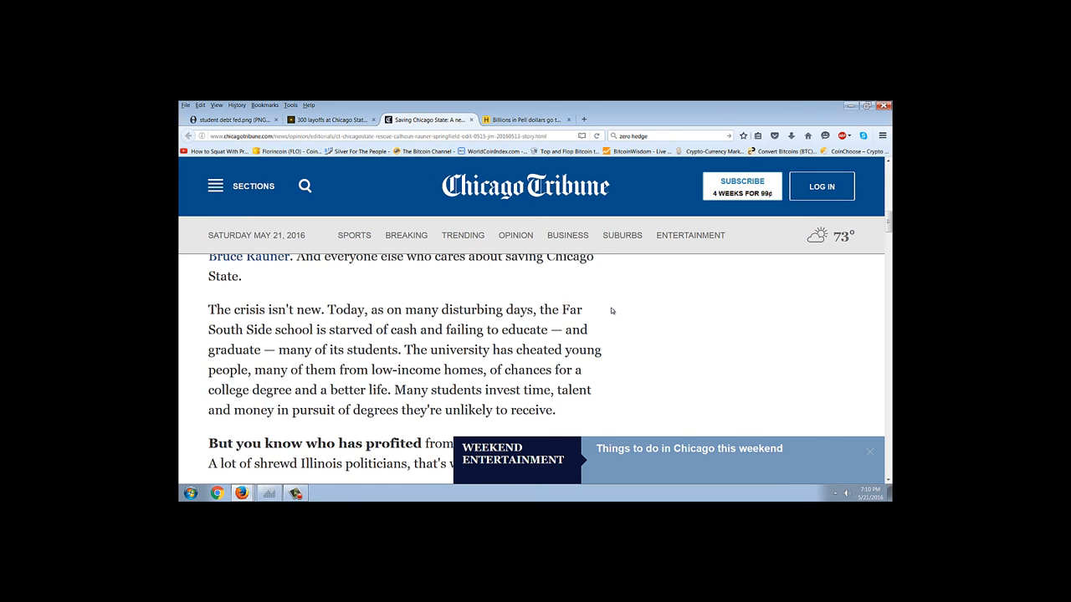
pyautogui.scroll(3)
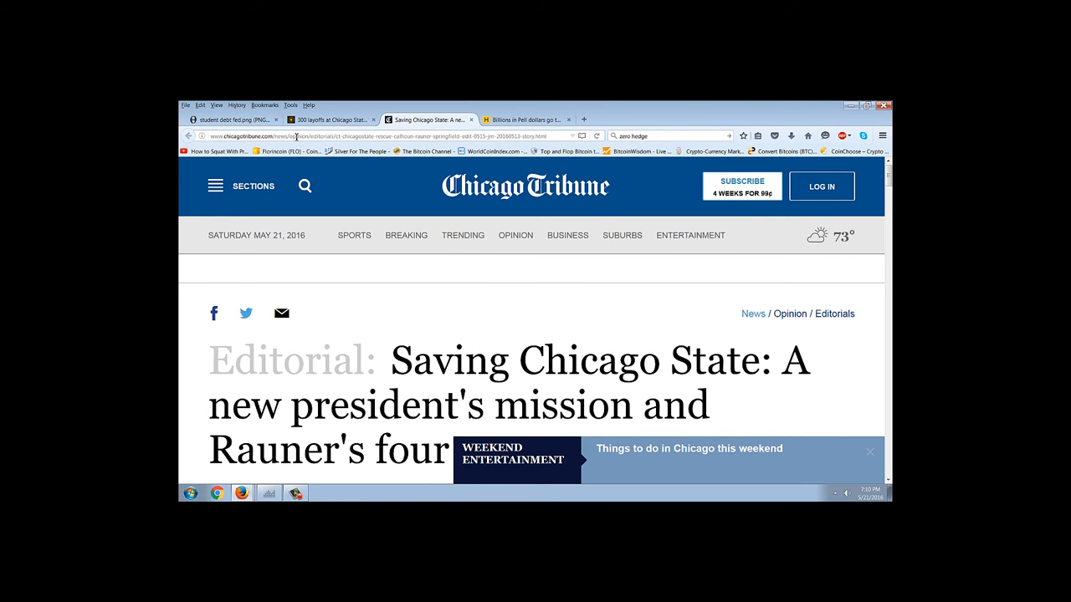
pyautogui.click(331, 120)
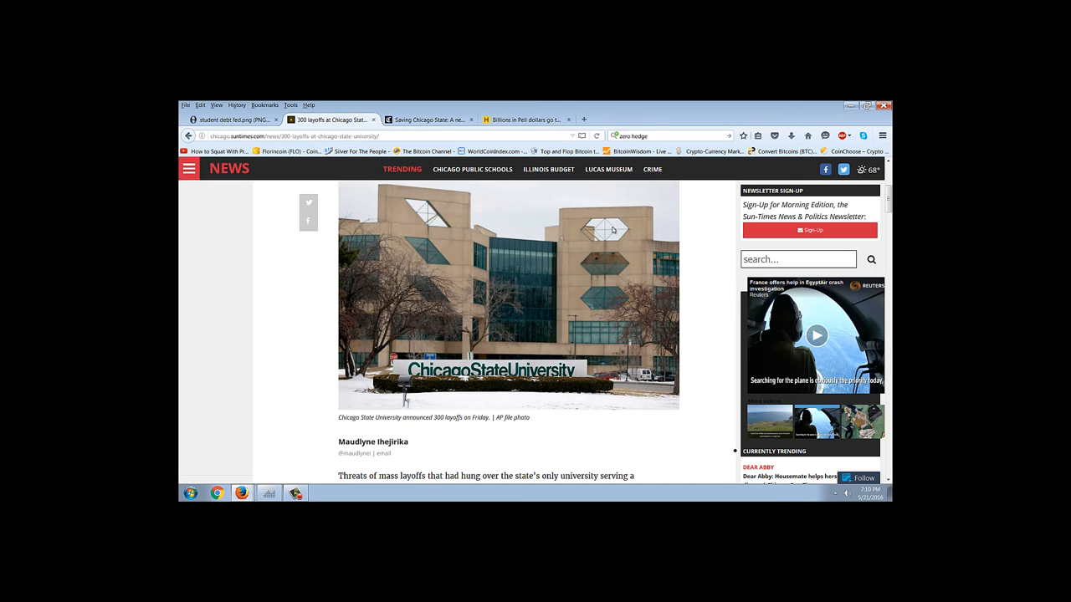
pyautogui.scroll(-3)
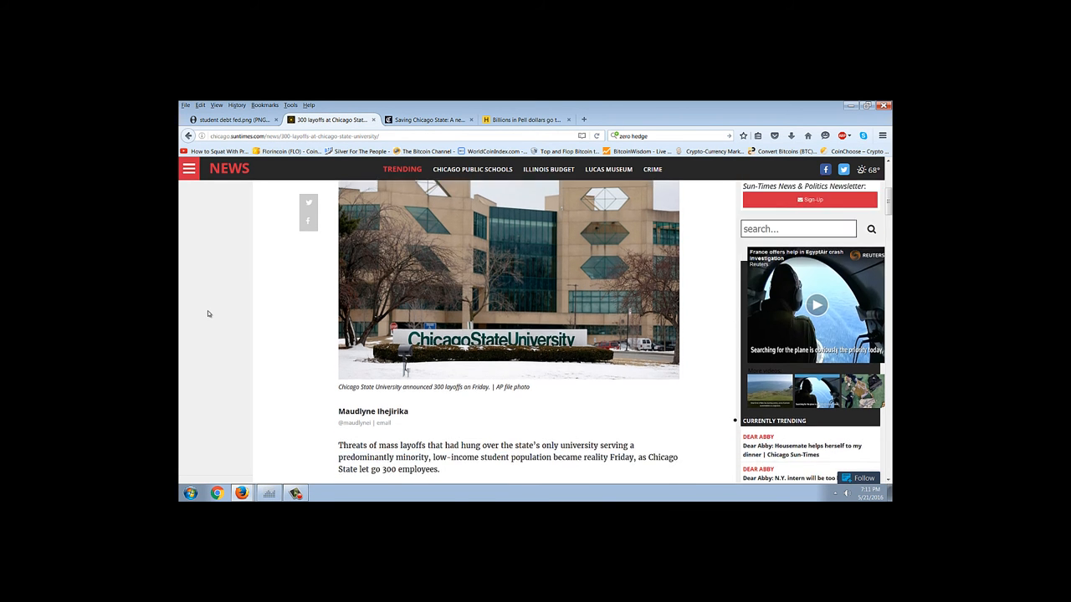
pyautogui.scroll(-3)
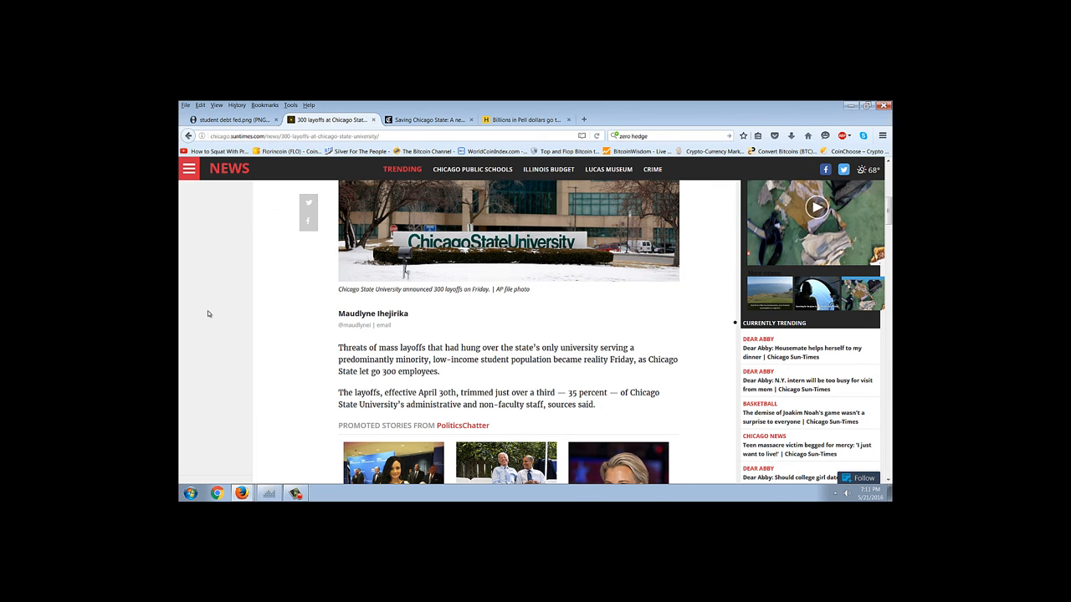
pyautogui.scroll(-3)
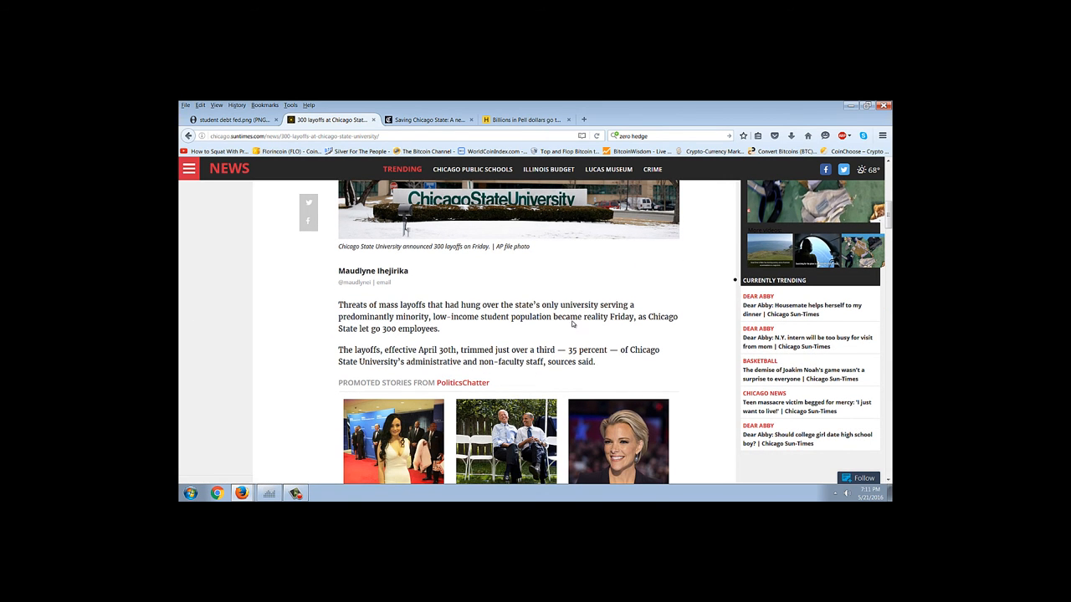
pyautogui.scroll(-3)
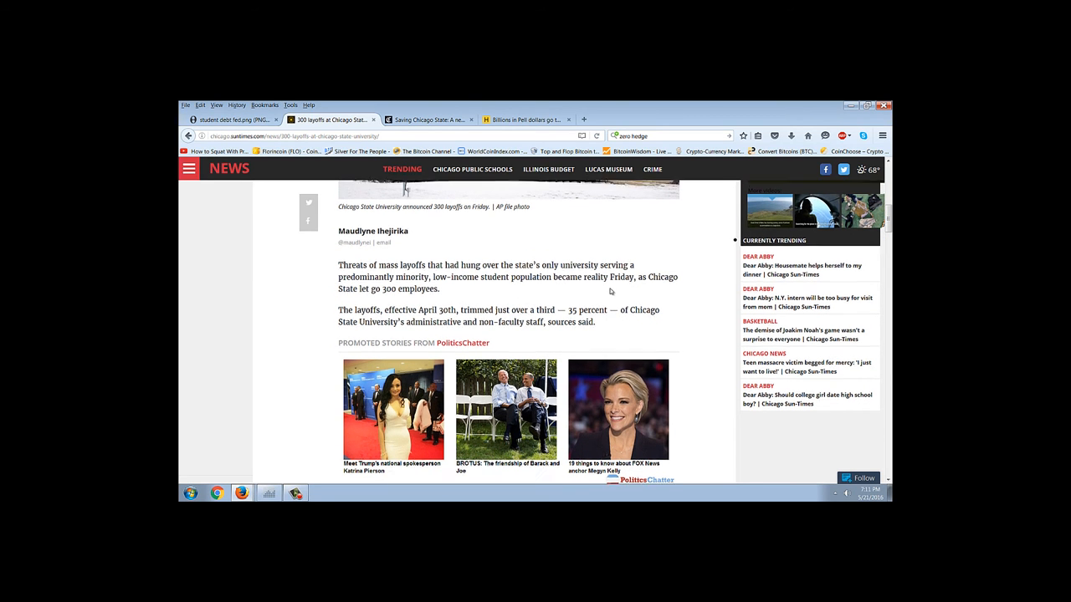
pyautogui.scroll(3)
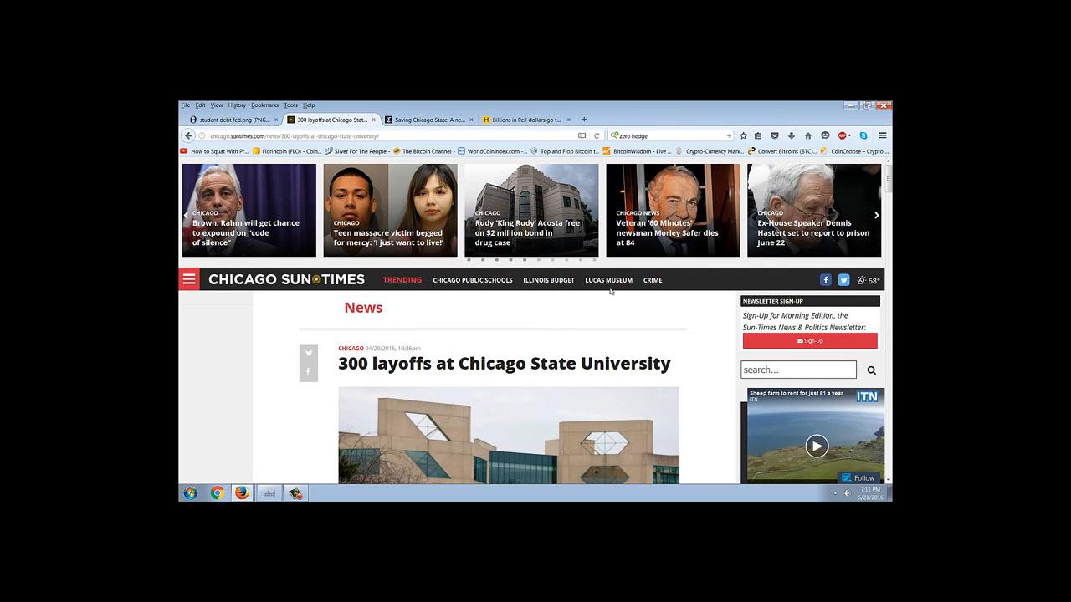
pyautogui.scroll(-3)
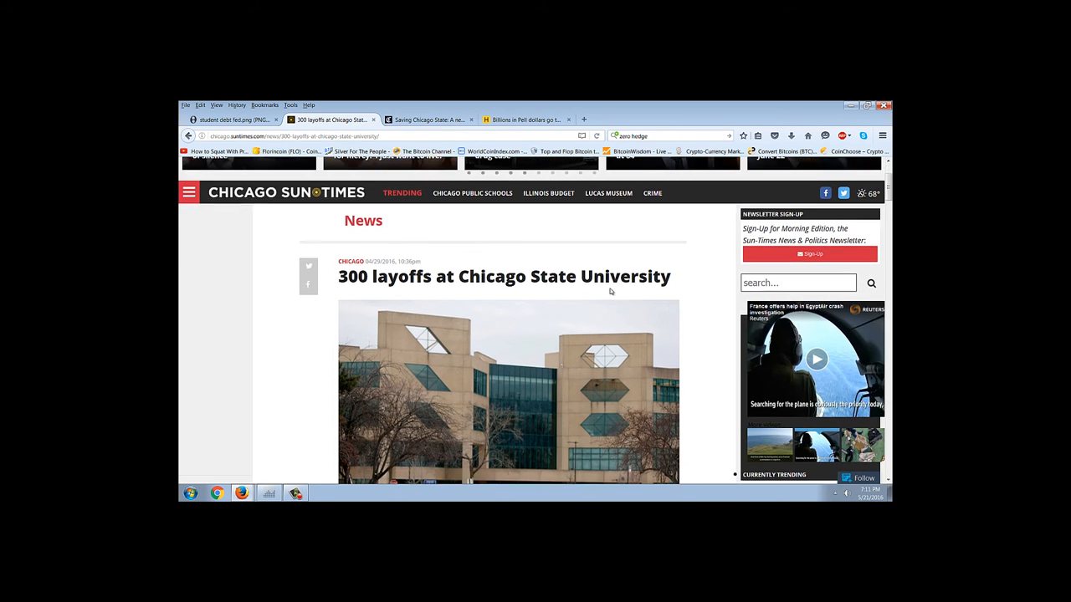
pyautogui.scroll(-3)
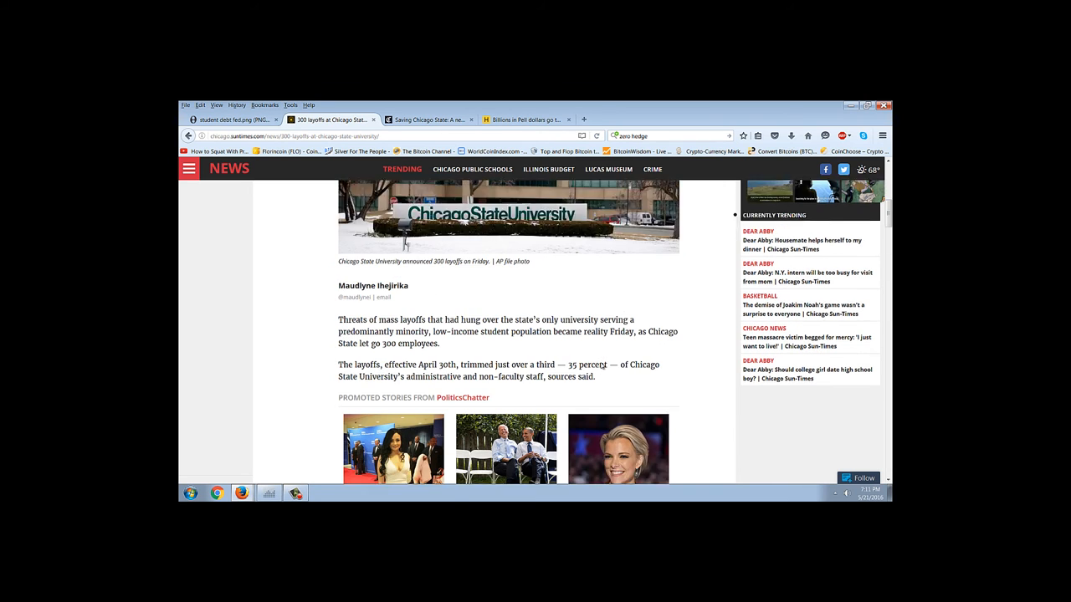
pyautogui.scroll(-3)
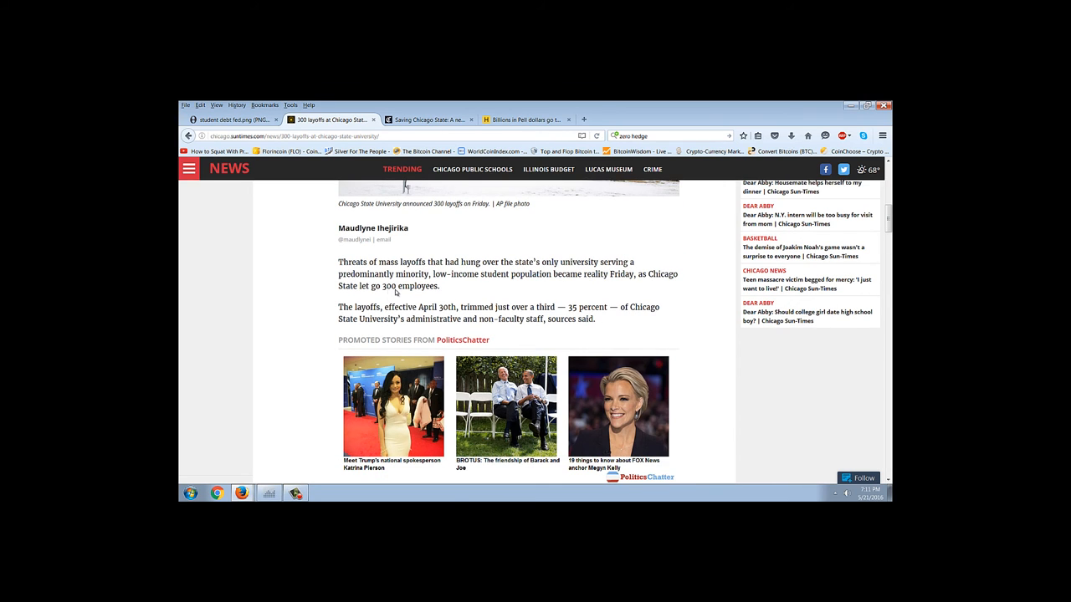
pyautogui.moveTo(689, 284)
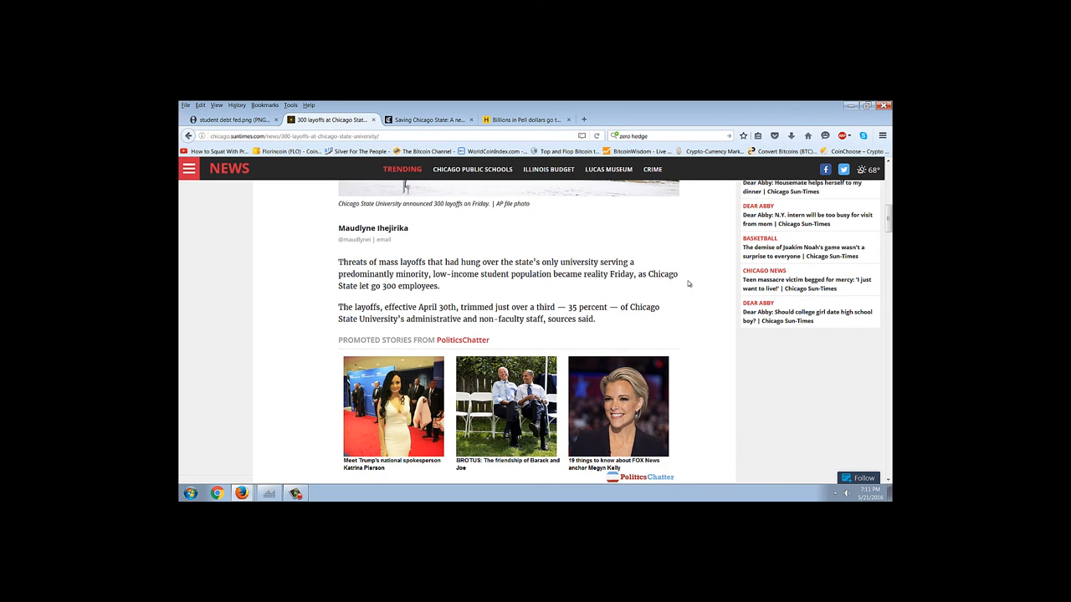
pyautogui.scroll(-3)
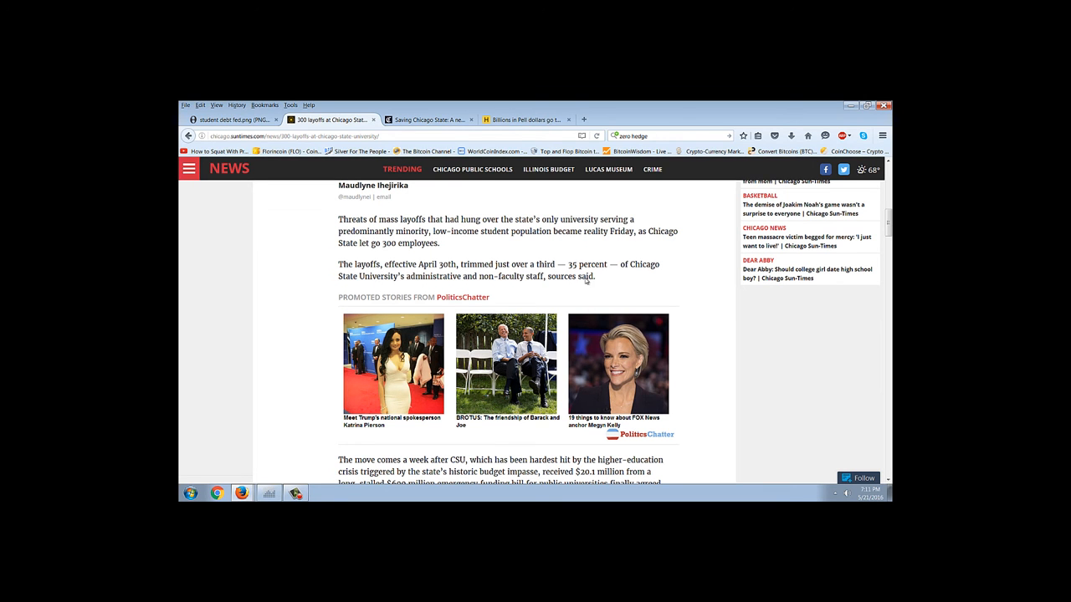
pyautogui.moveTo(634, 285)
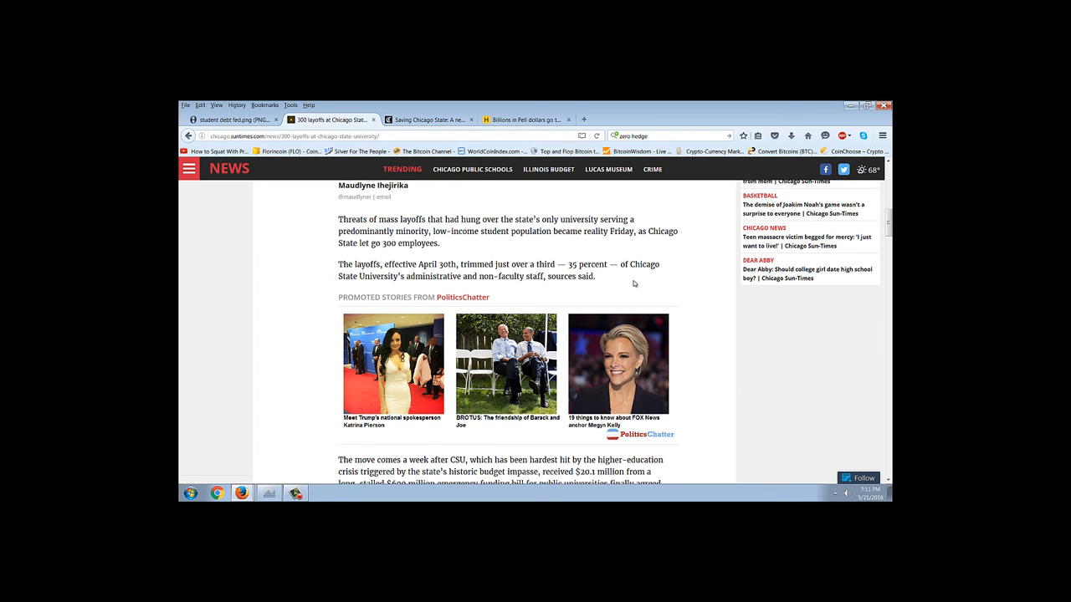
pyautogui.moveTo(659, 271)
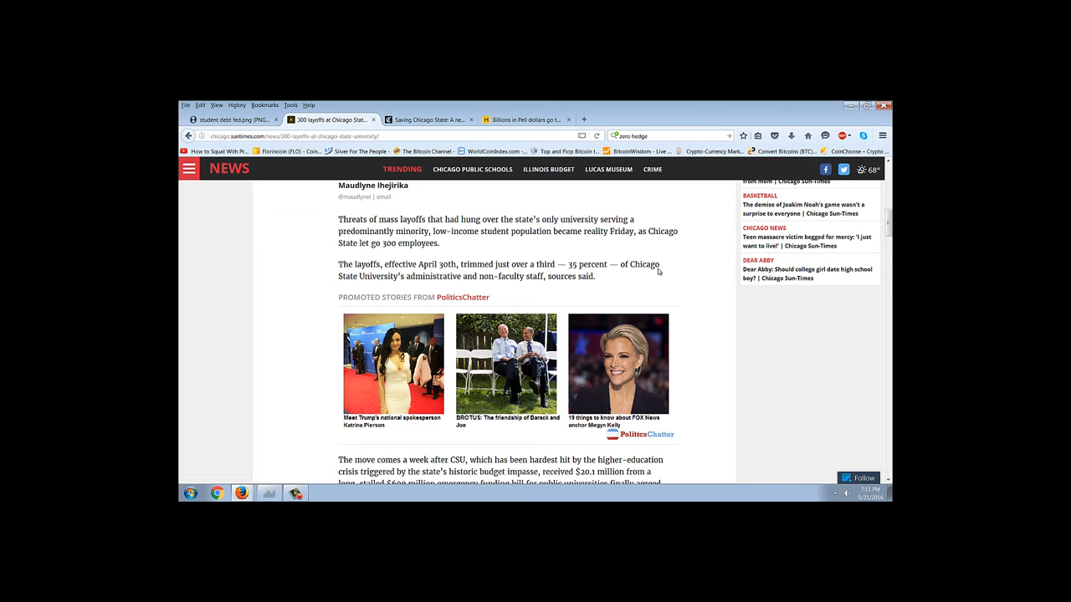
pyautogui.moveTo(408, 280)
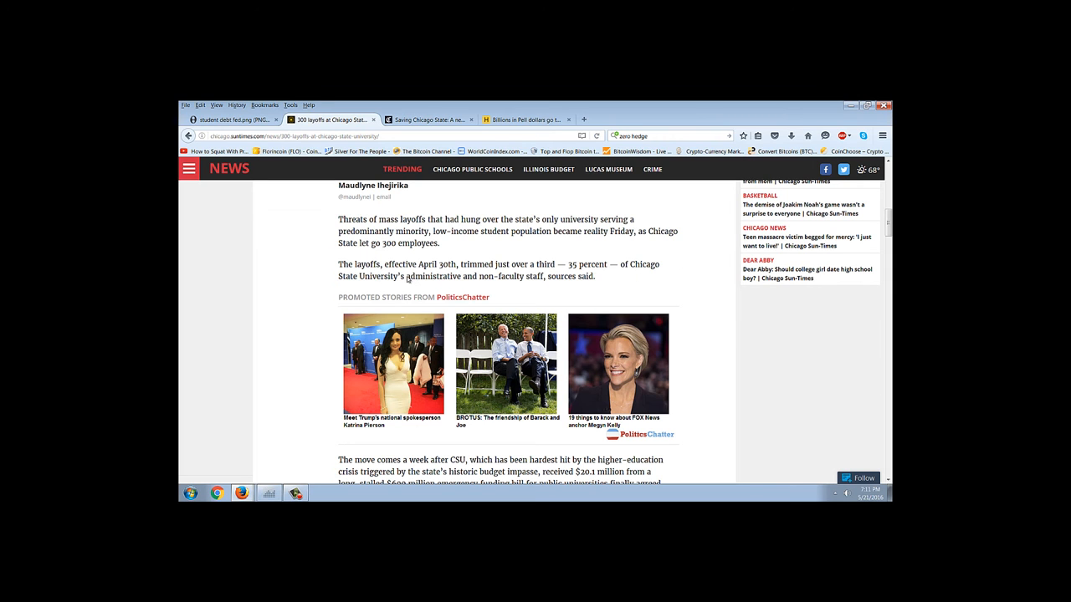
pyautogui.moveTo(405, 284)
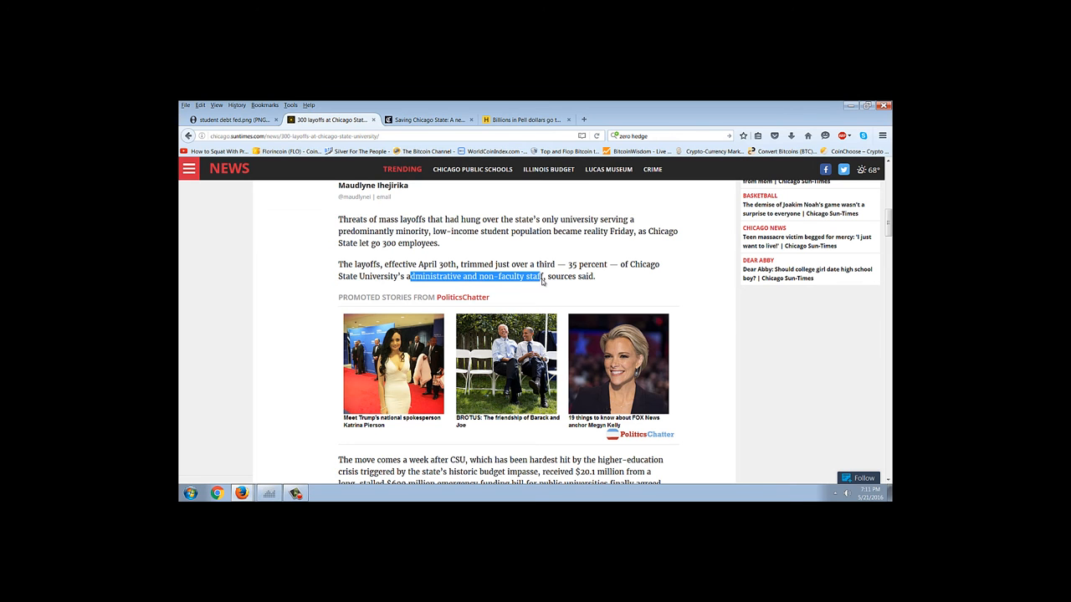
pyautogui.click(449, 249)
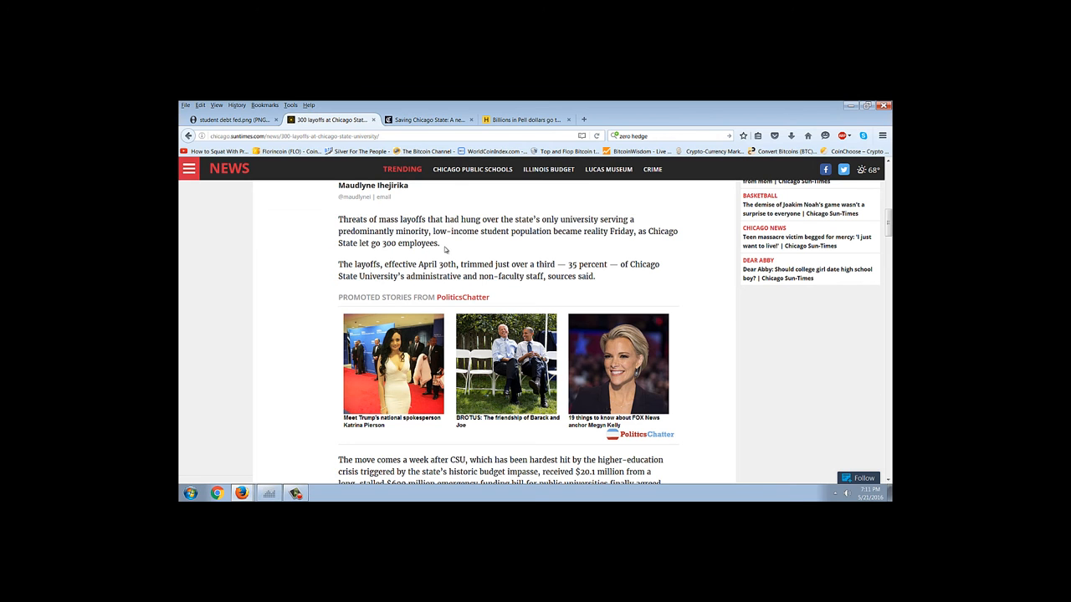
pyautogui.moveTo(586, 281)
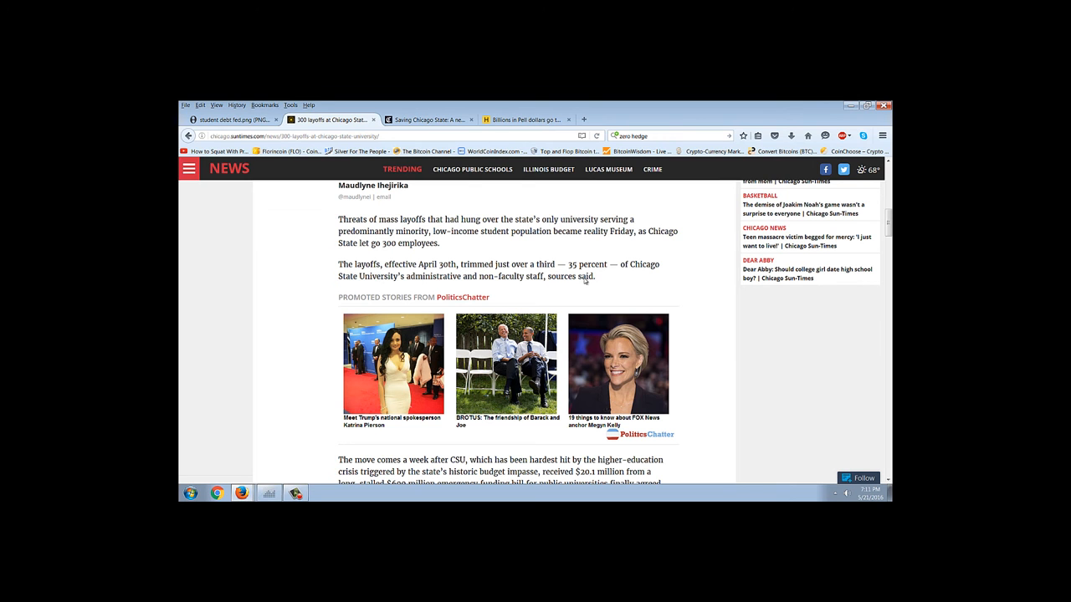
pyautogui.moveTo(540, 277)
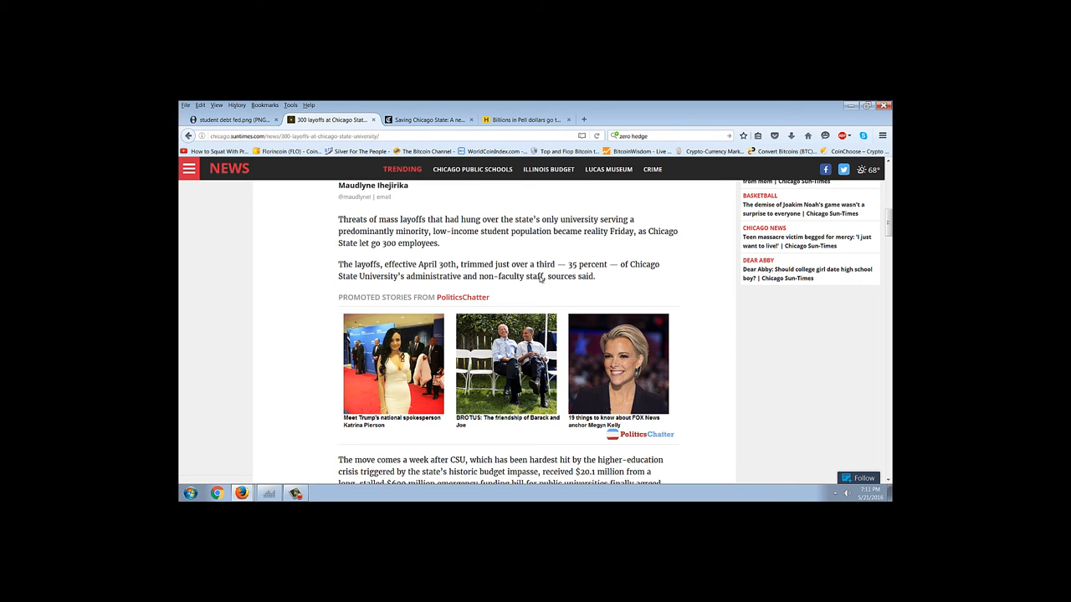
pyautogui.scroll(-3)
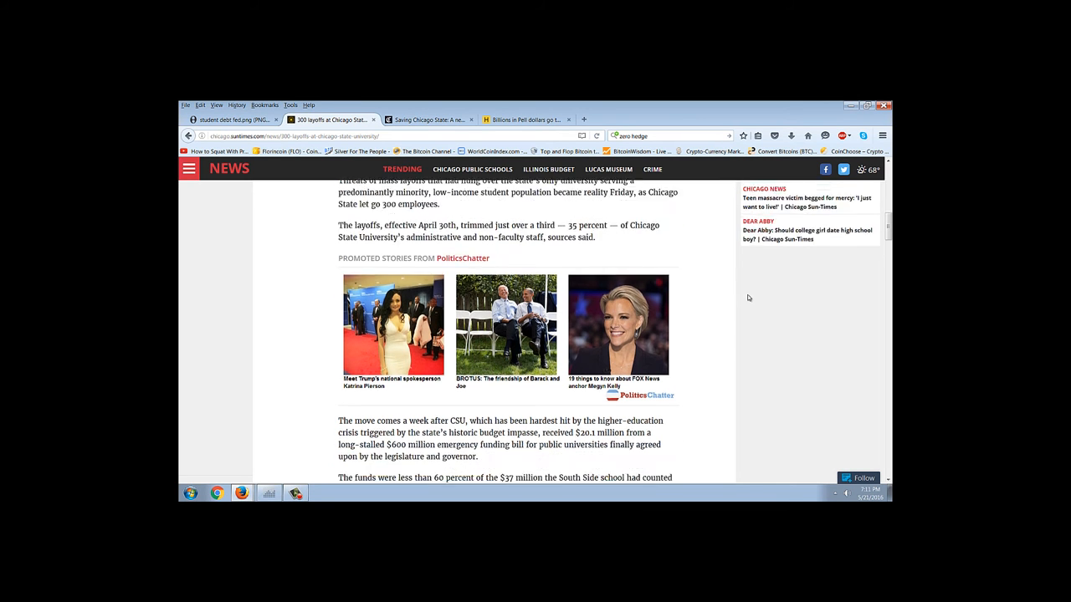
pyautogui.scroll(-3)
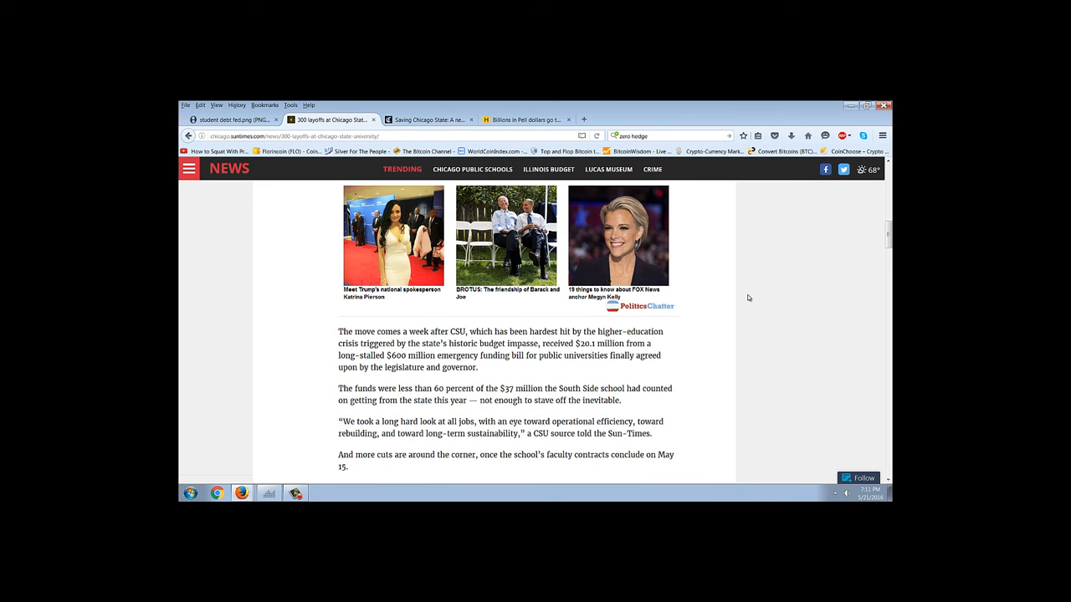
pyautogui.scroll(3)
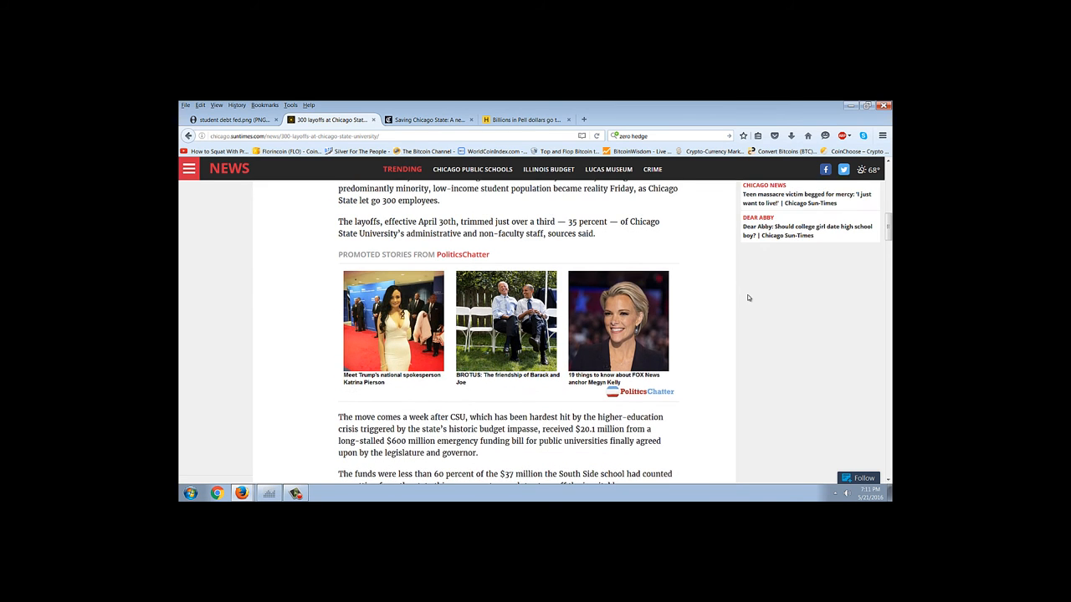
pyautogui.scroll(3)
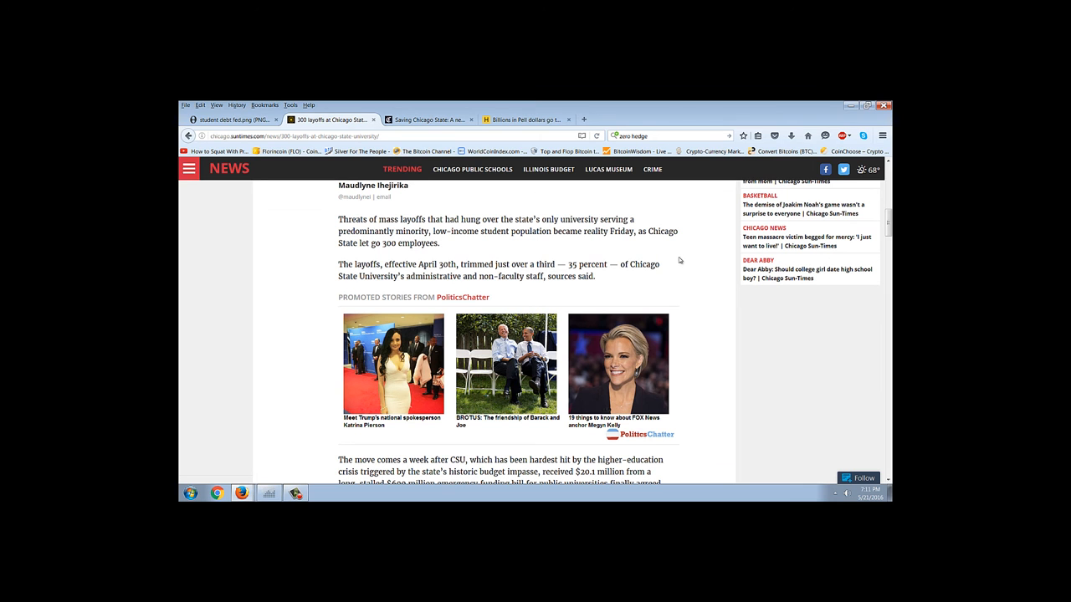
pyautogui.moveTo(703, 365)
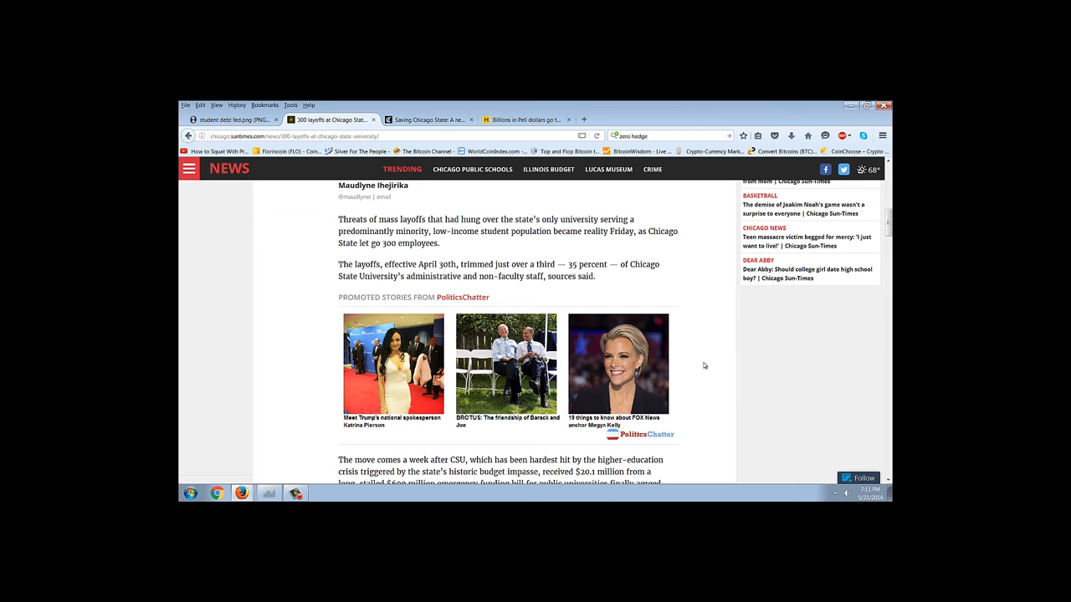
pyautogui.scroll(3)
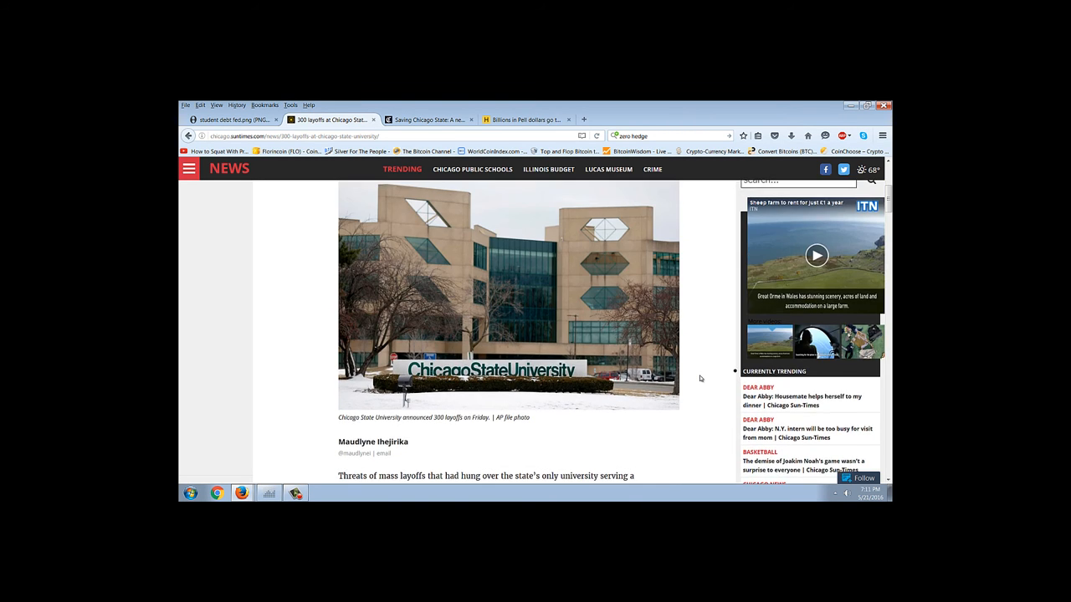
pyautogui.scroll(3)
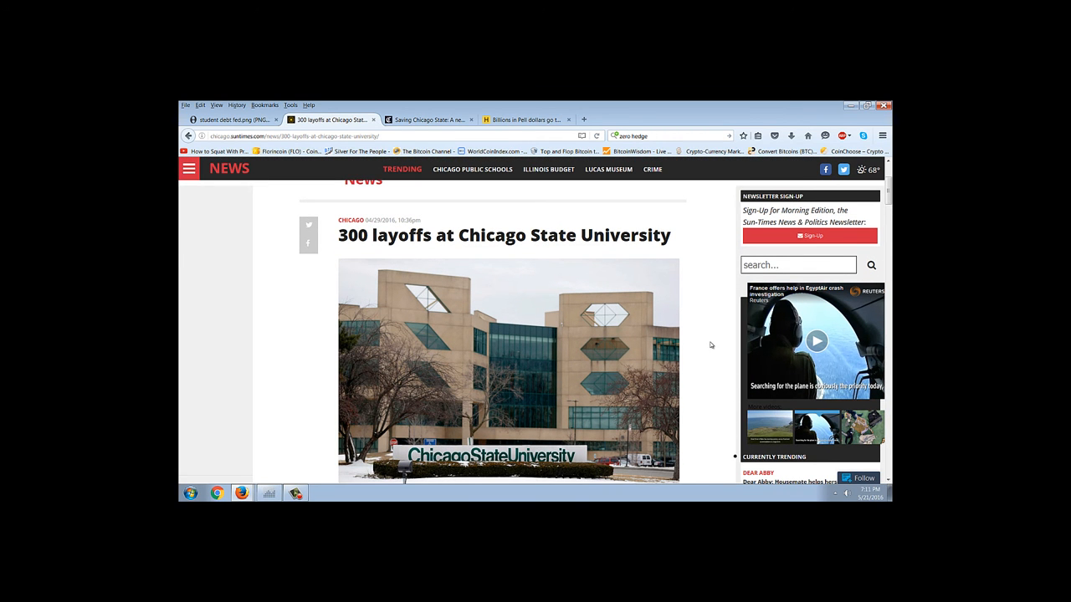
pyautogui.moveTo(689, 305)
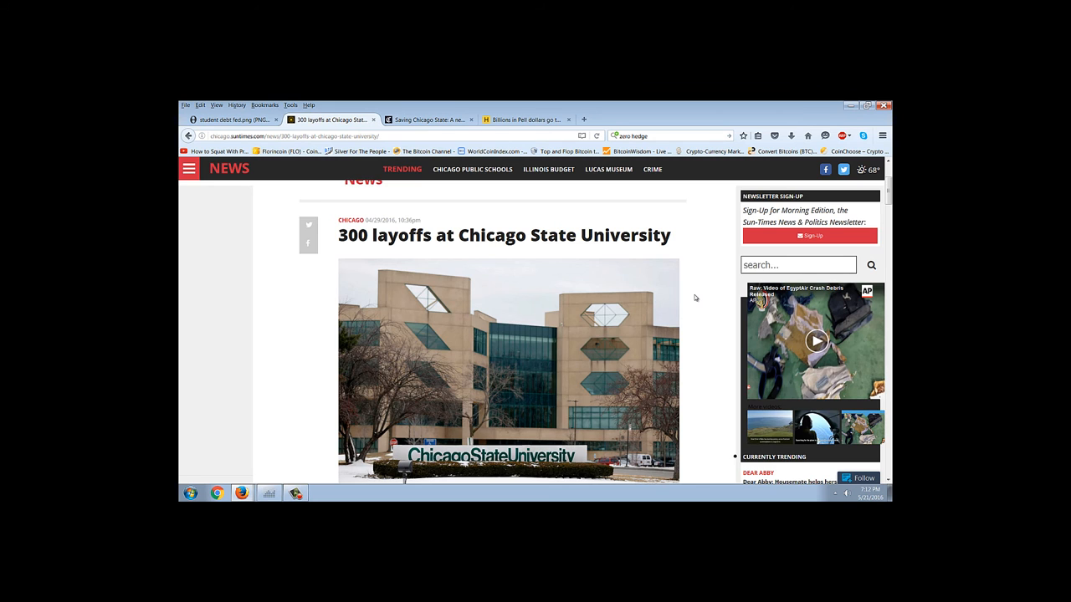
pyautogui.scroll(-3)
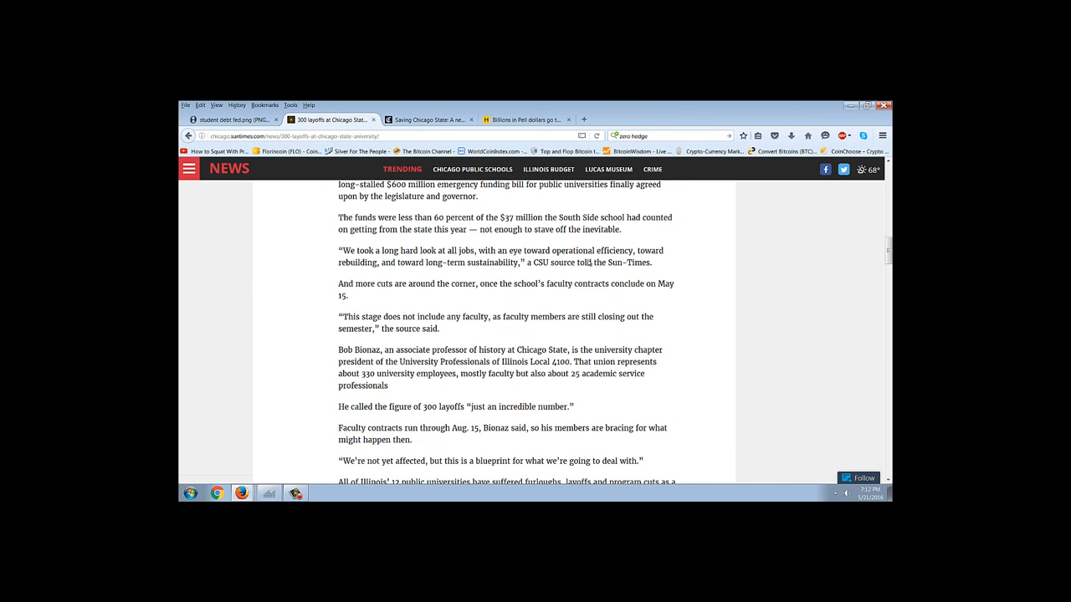
pyautogui.click(429, 120)
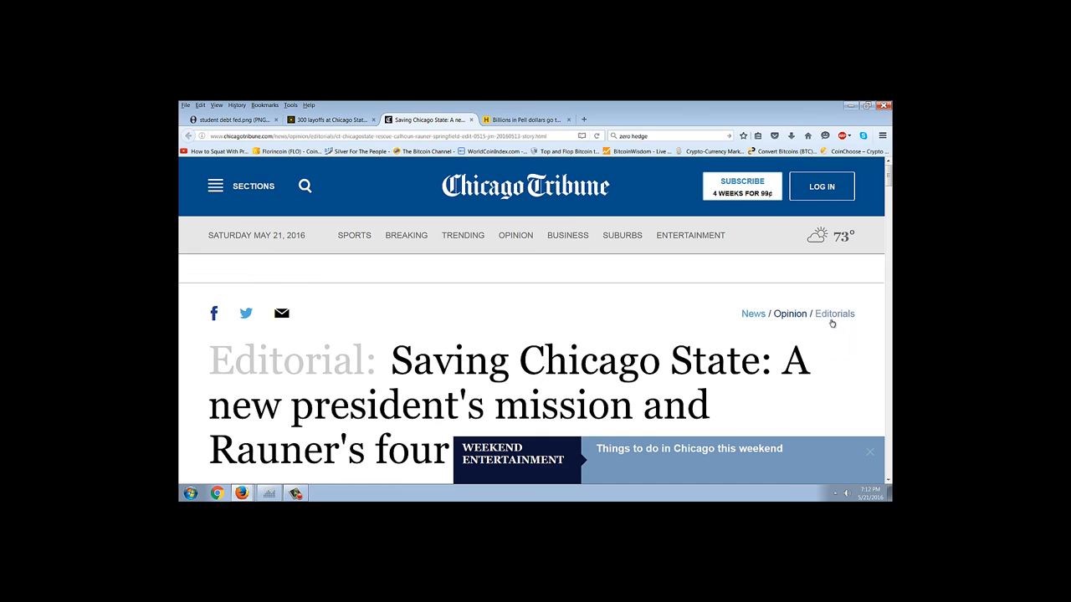
# - Read down through the rest of the Saving Chicago State editorial
pyautogui.scroll(-3)
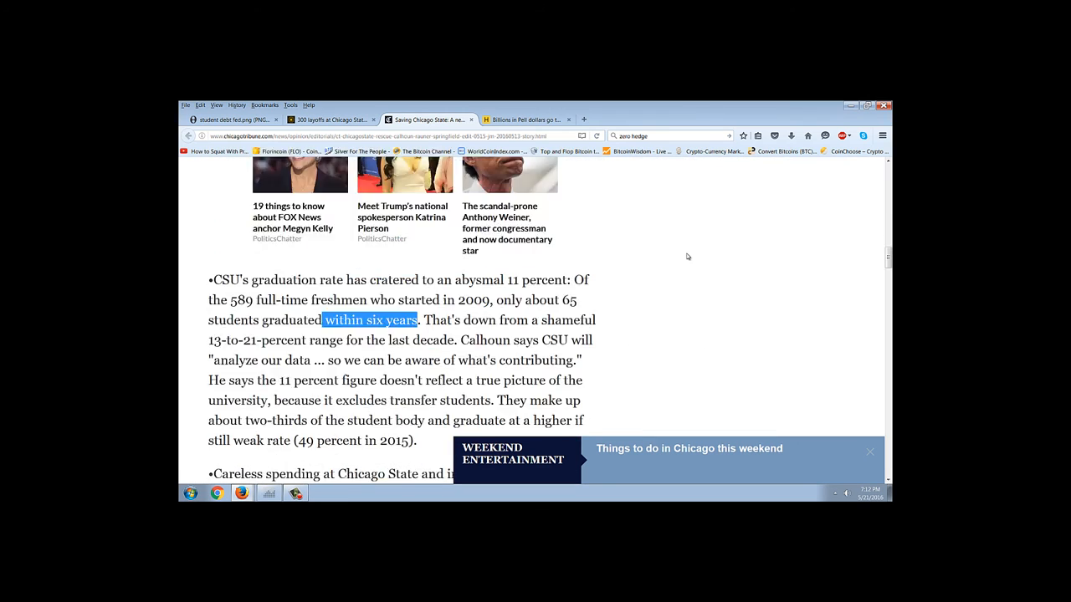
pyautogui.scroll(-3)
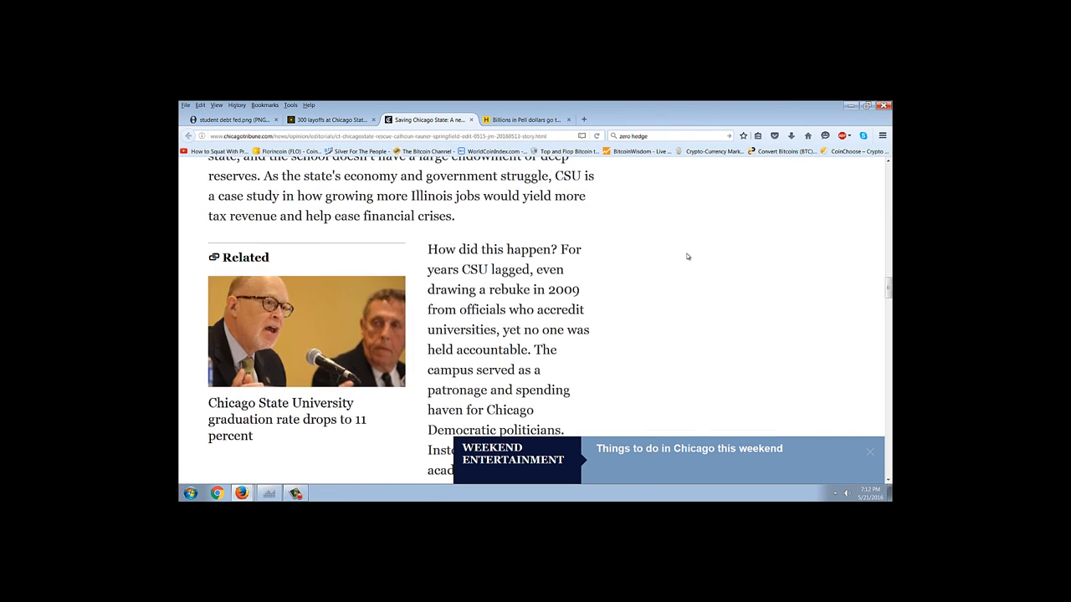
pyautogui.scroll(-3)
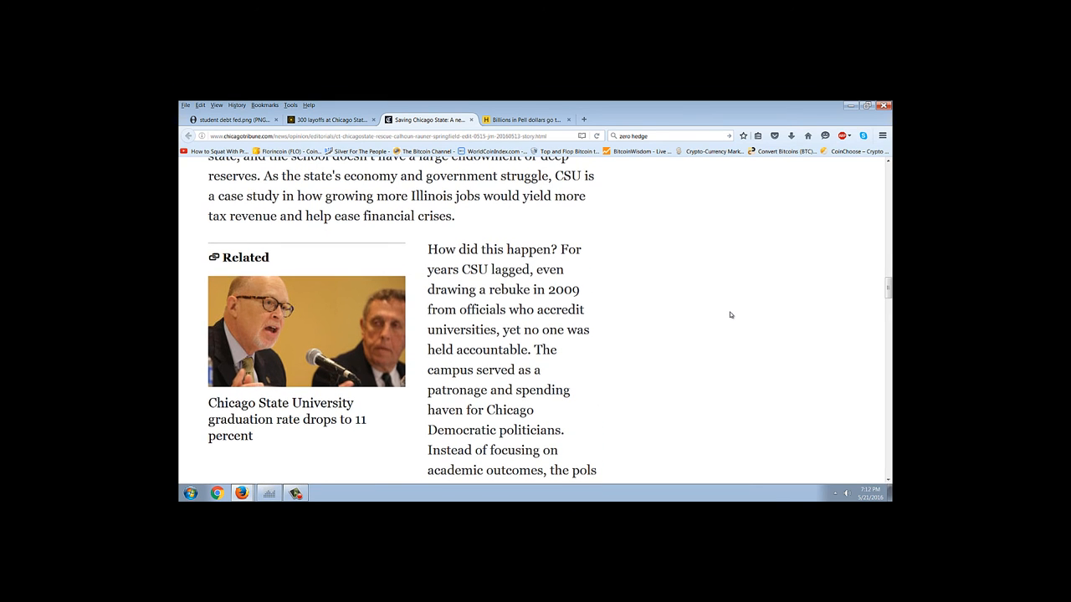
pyautogui.scroll(-3)
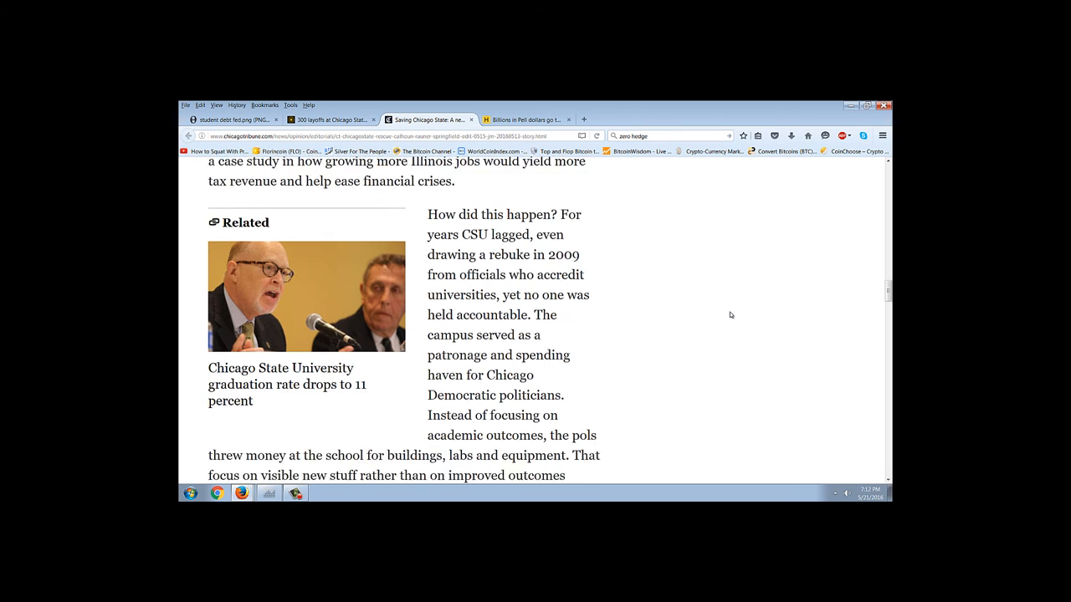
pyautogui.scroll(-3)
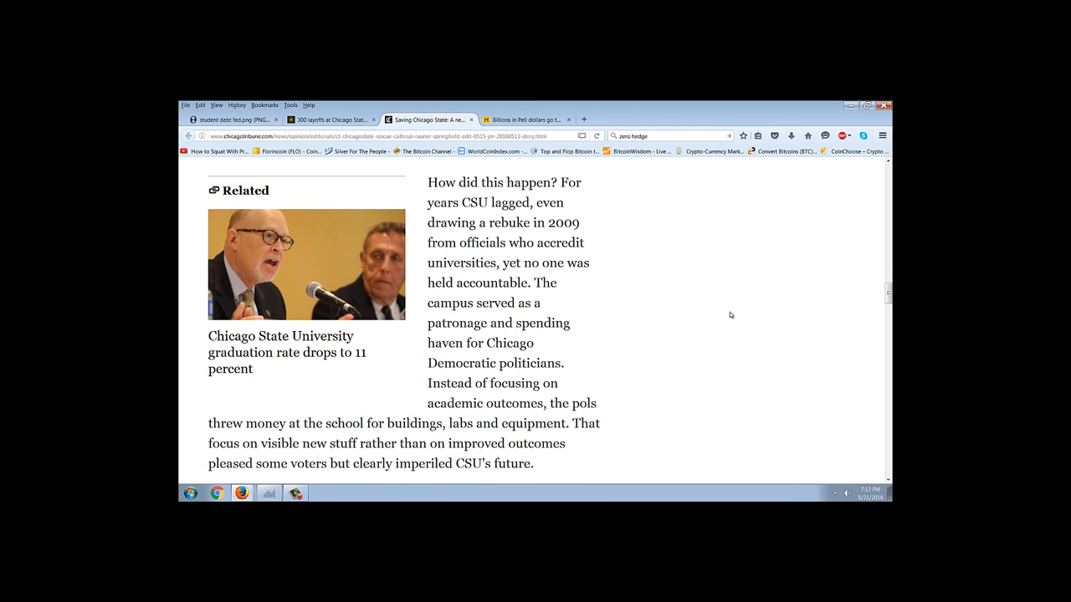
pyautogui.scroll(-3)
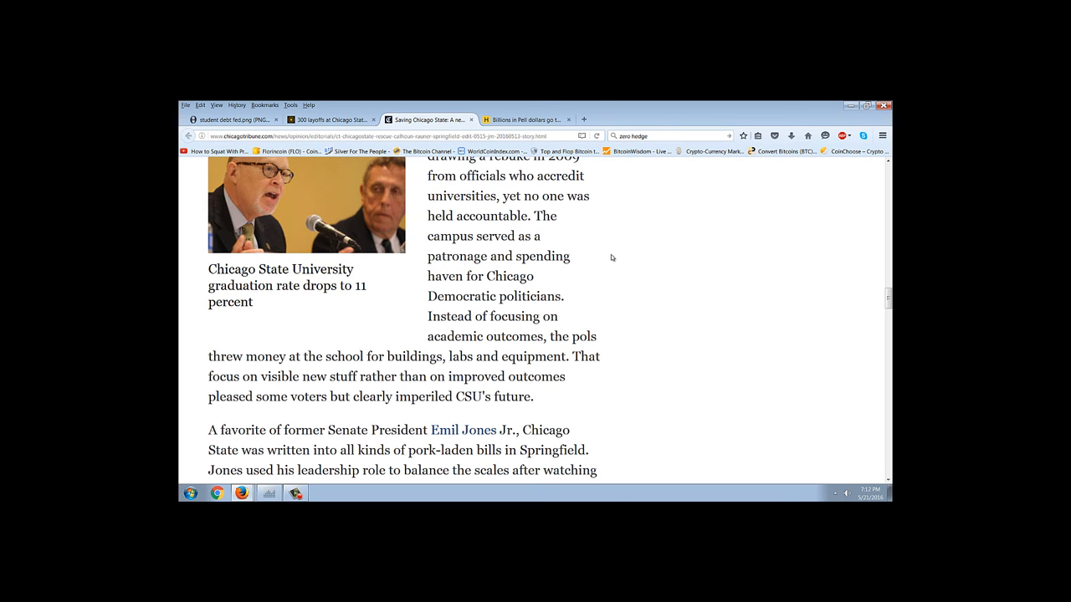
pyautogui.moveTo(626, 244)
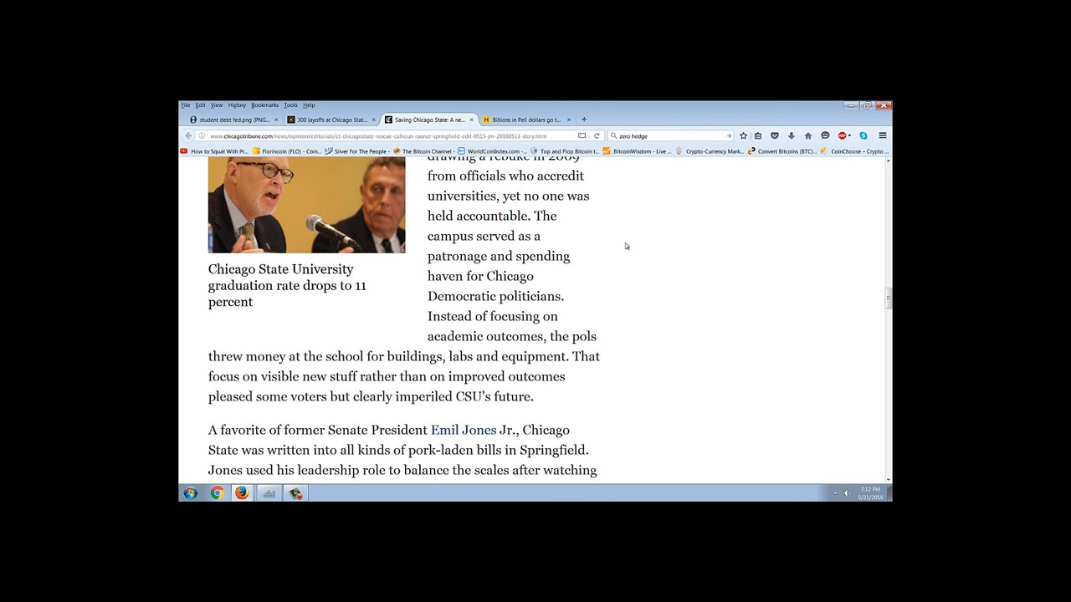
pyautogui.scroll(-3)
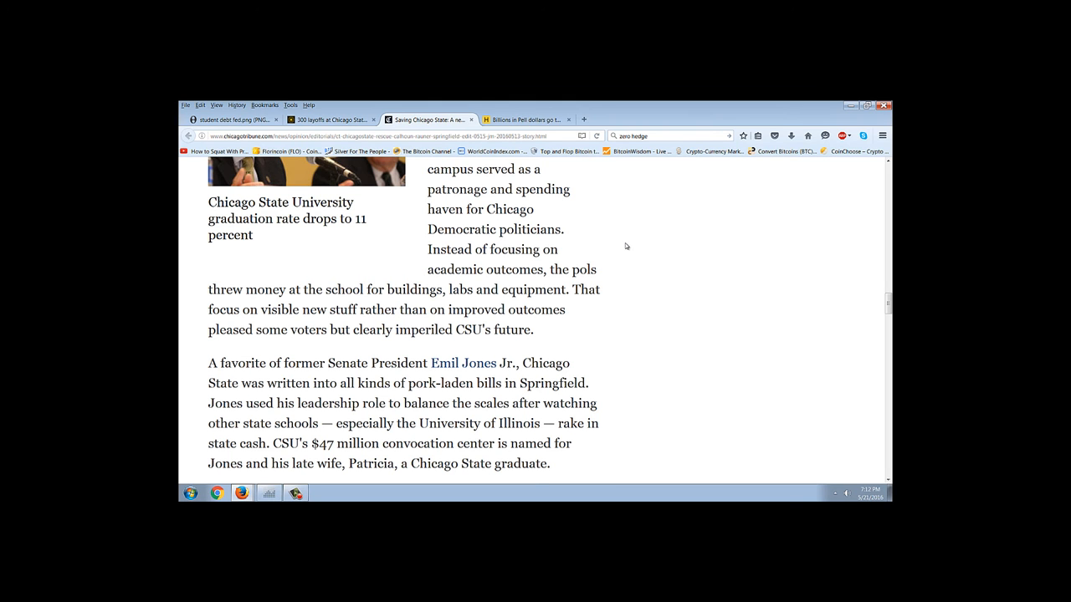
pyautogui.scroll(-3)
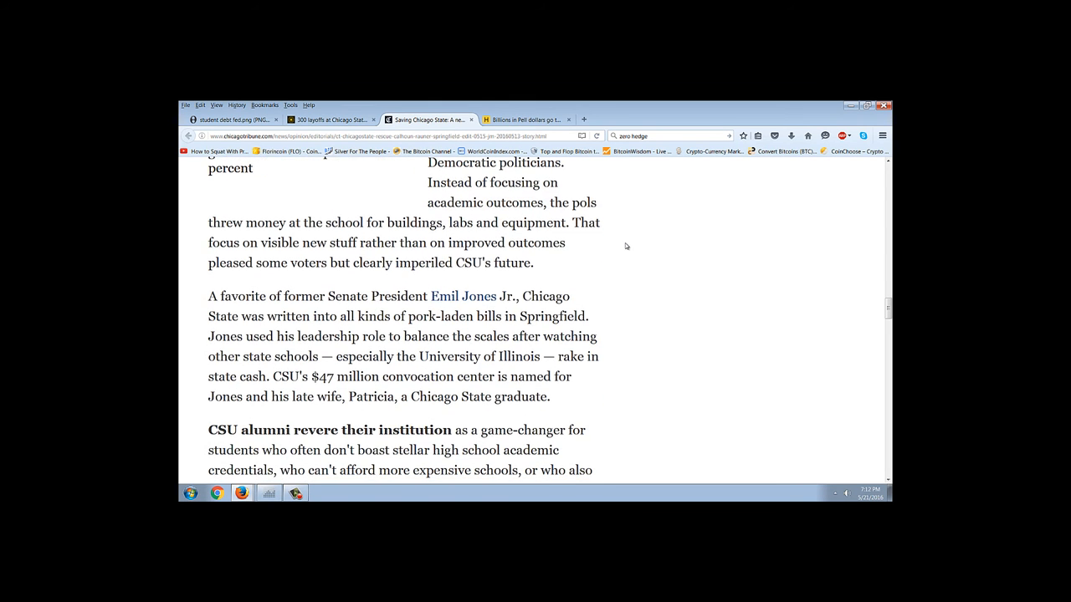
pyautogui.moveTo(679, 358)
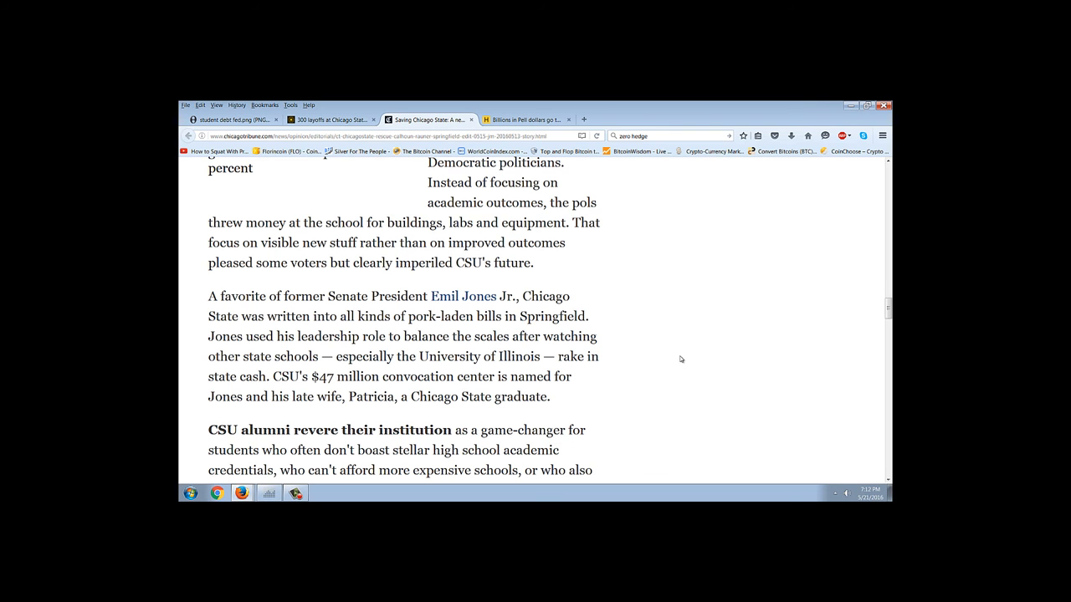
# - Scroll the editorial back up toward its headline
pyautogui.scroll(3)
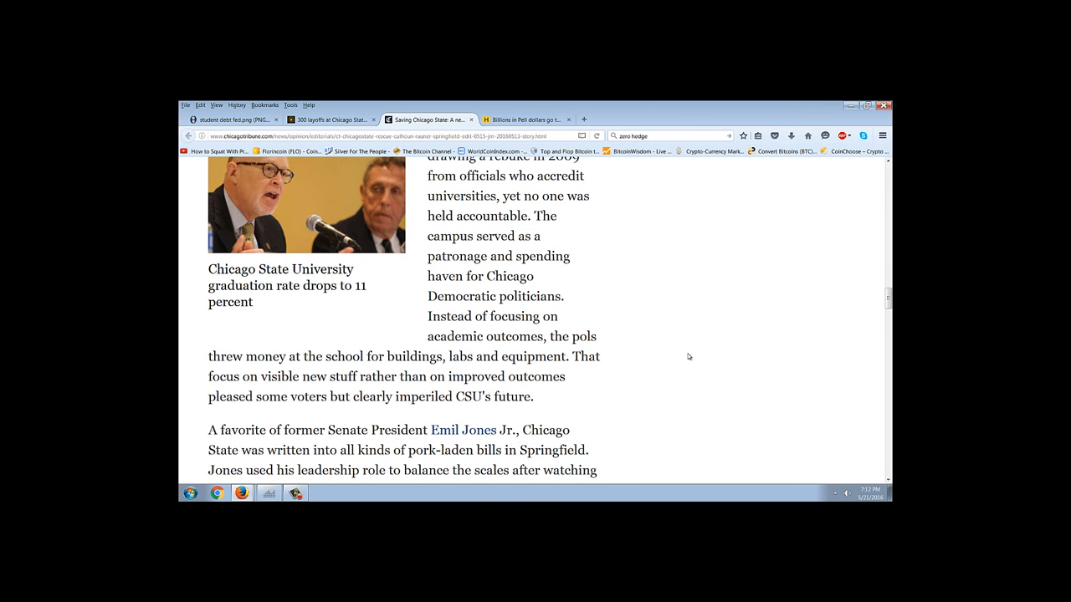
pyautogui.scroll(3)
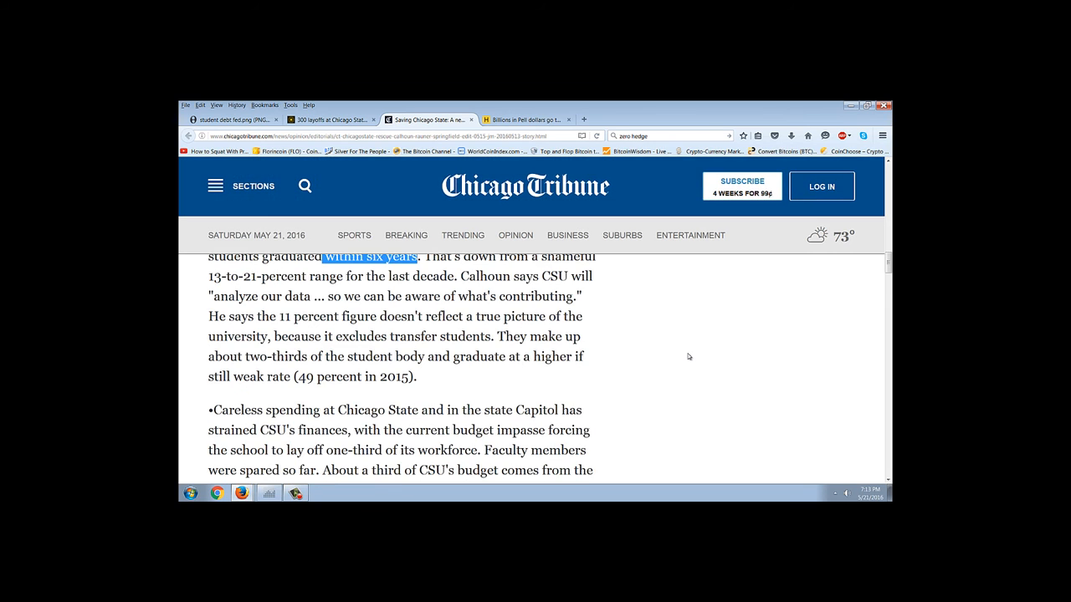
pyautogui.scroll(-3)
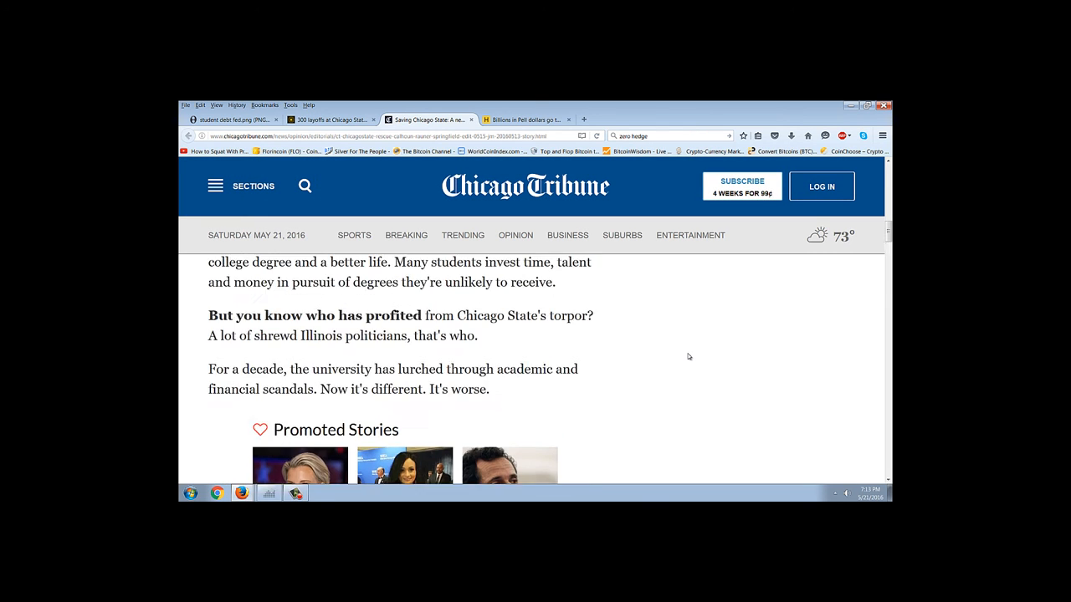
pyautogui.scroll(3)
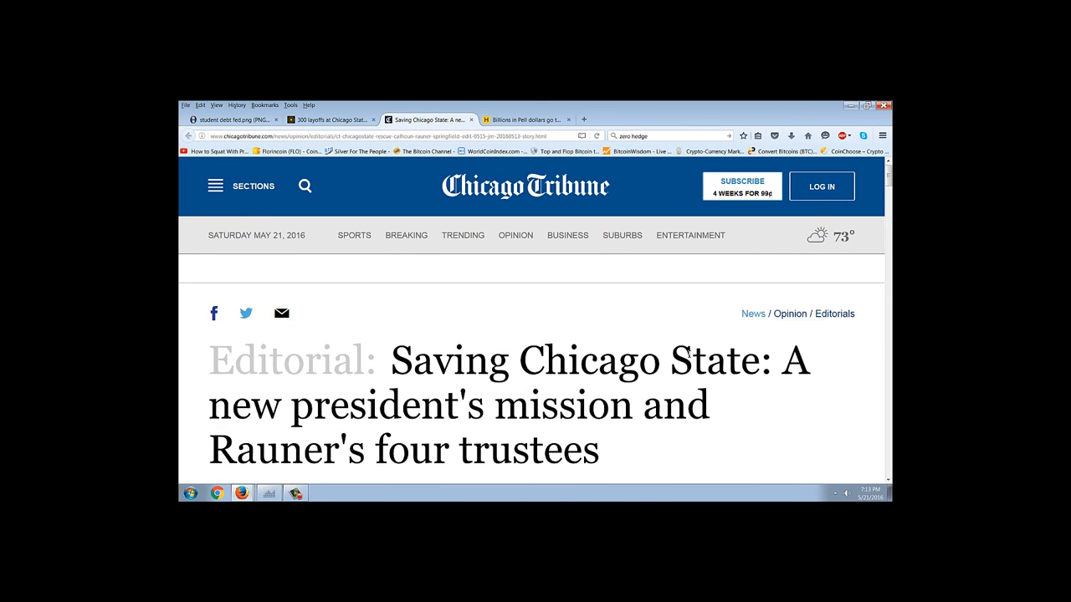
pyautogui.scroll(-3)
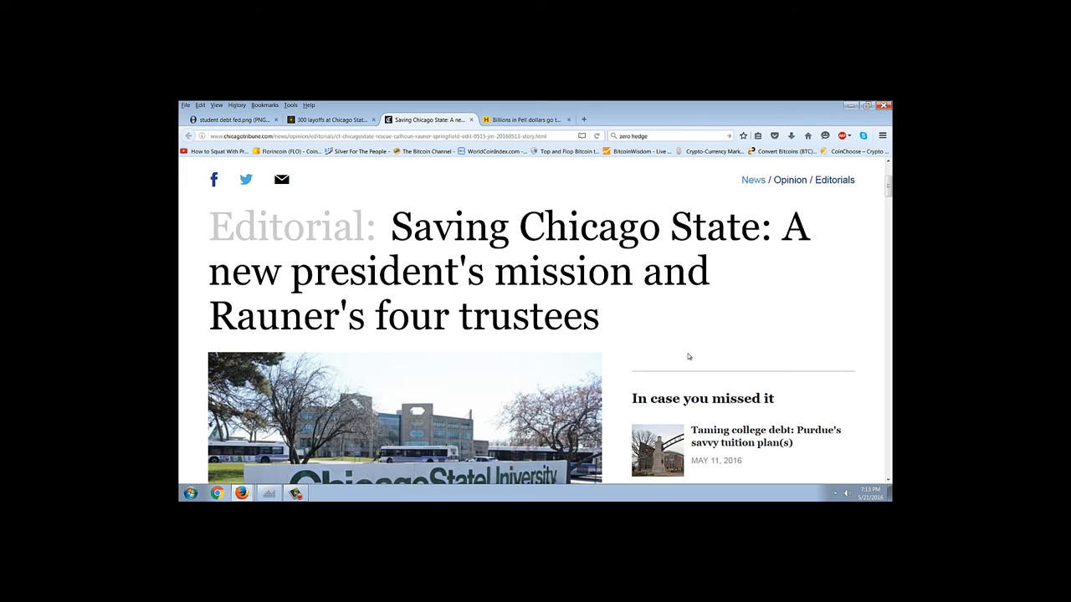
pyautogui.scroll(3)
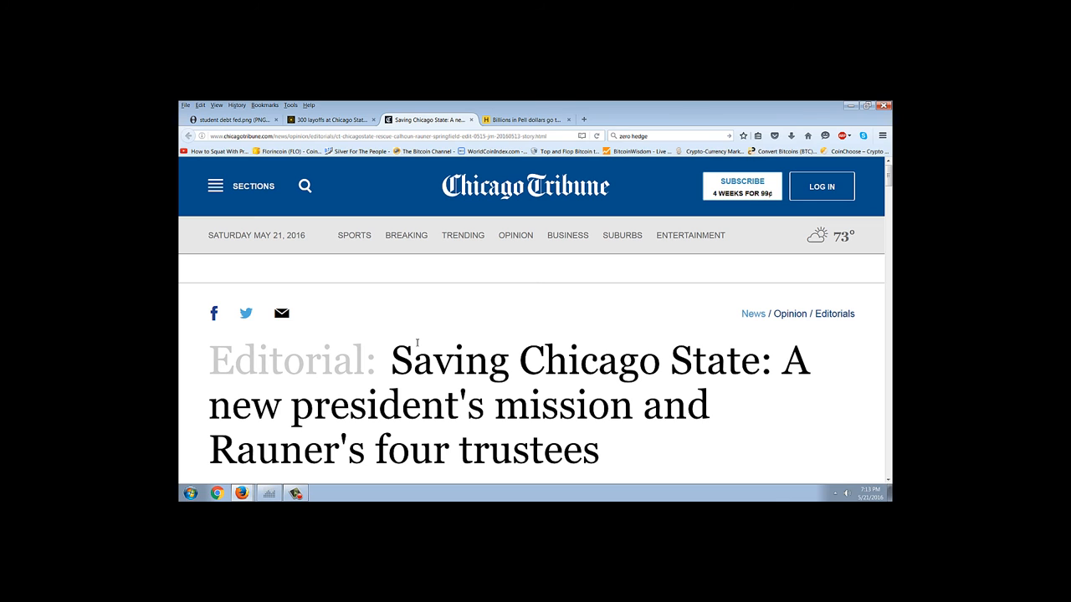
pyautogui.moveTo(443, 324)
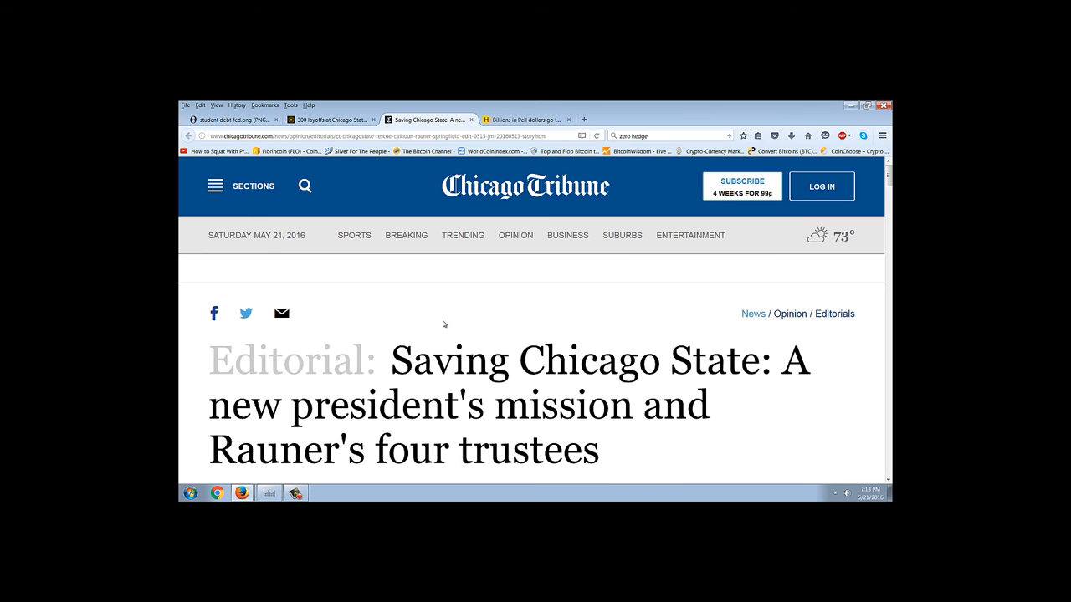
pyautogui.scroll(-3)
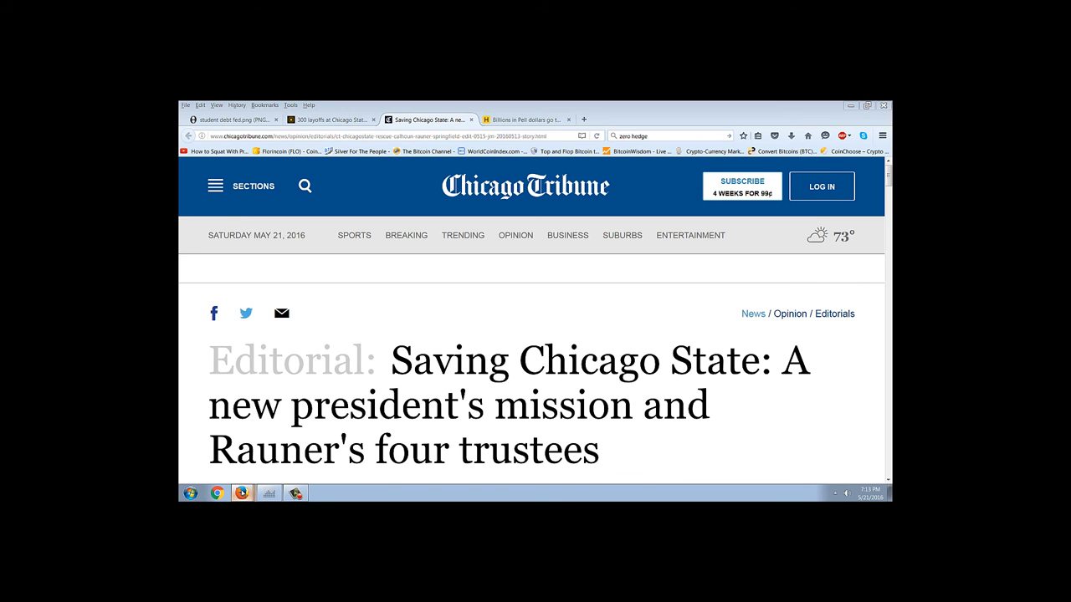
pyautogui.moveTo(243, 472)
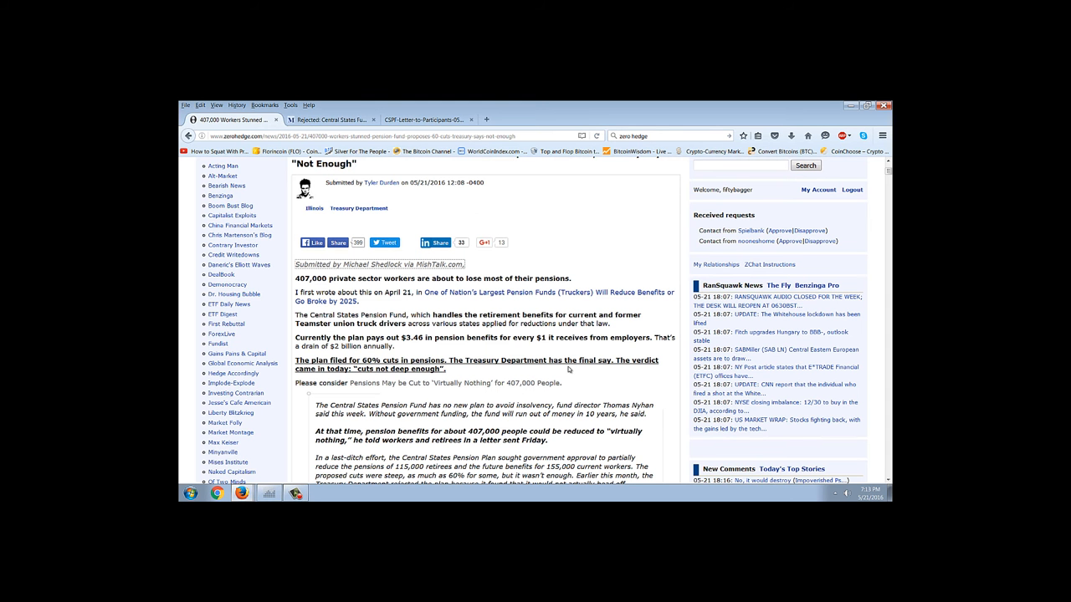
# - Scroll down the Zero Hedge pension cuts article past the quoted Mish text
pyautogui.scroll(3)
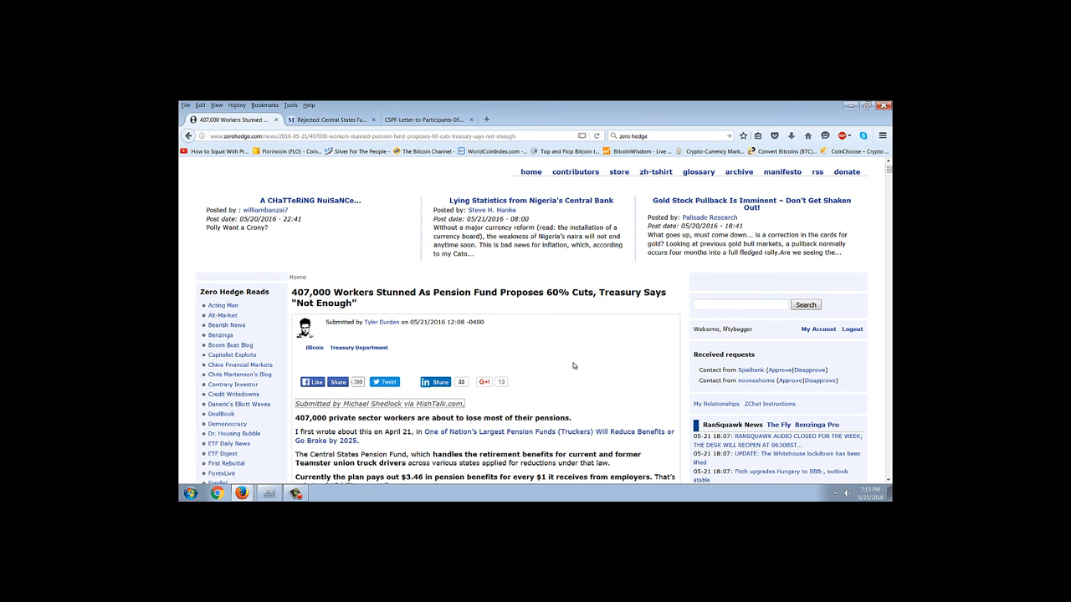
pyautogui.moveTo(590, 345)
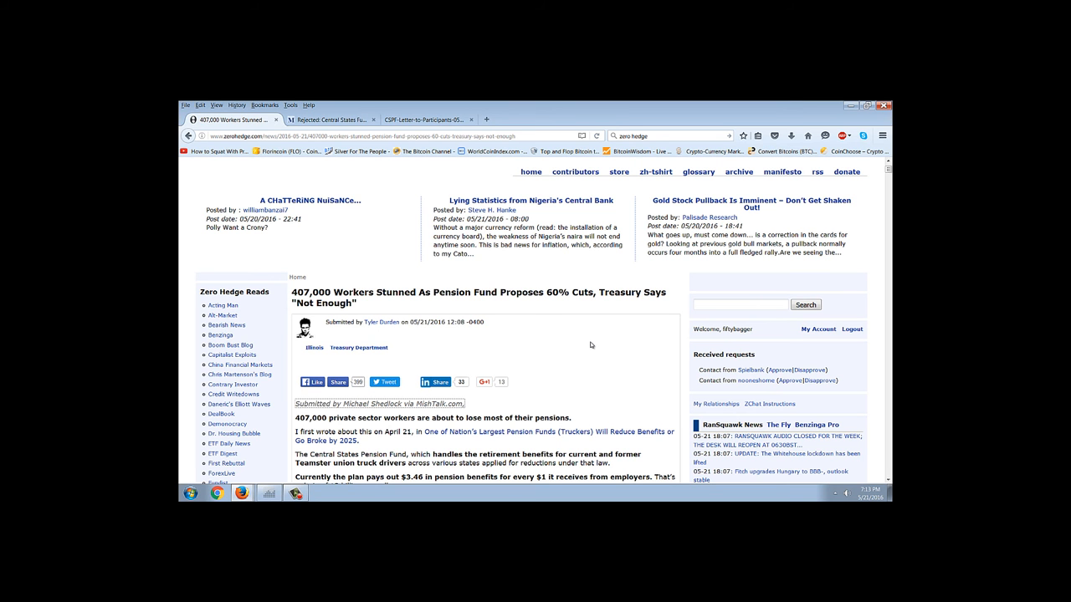
pyautogui.scroll(-3)
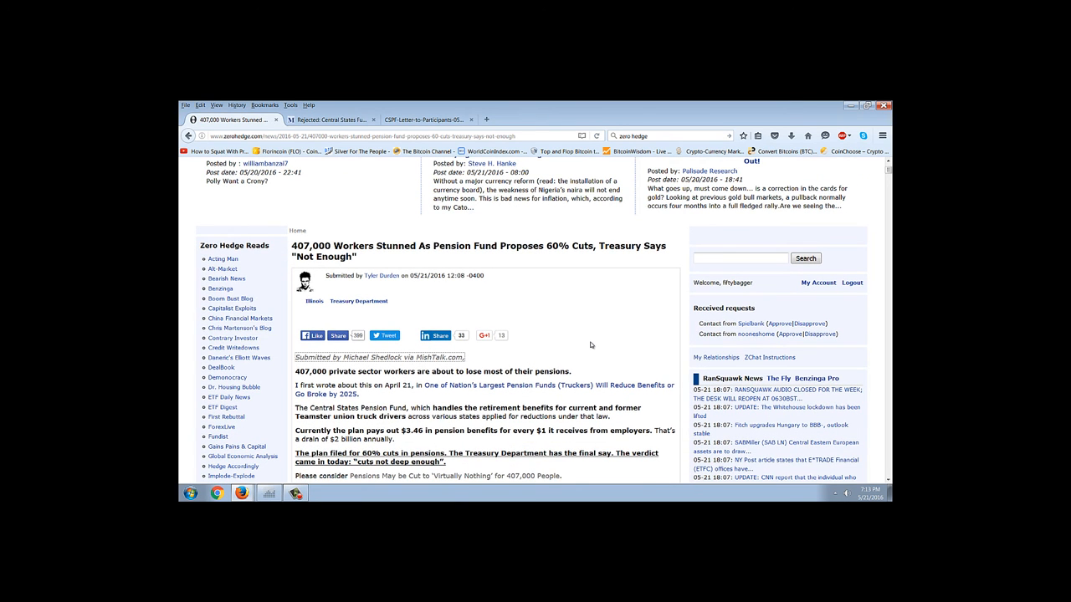
pyautogui.scroll(3)
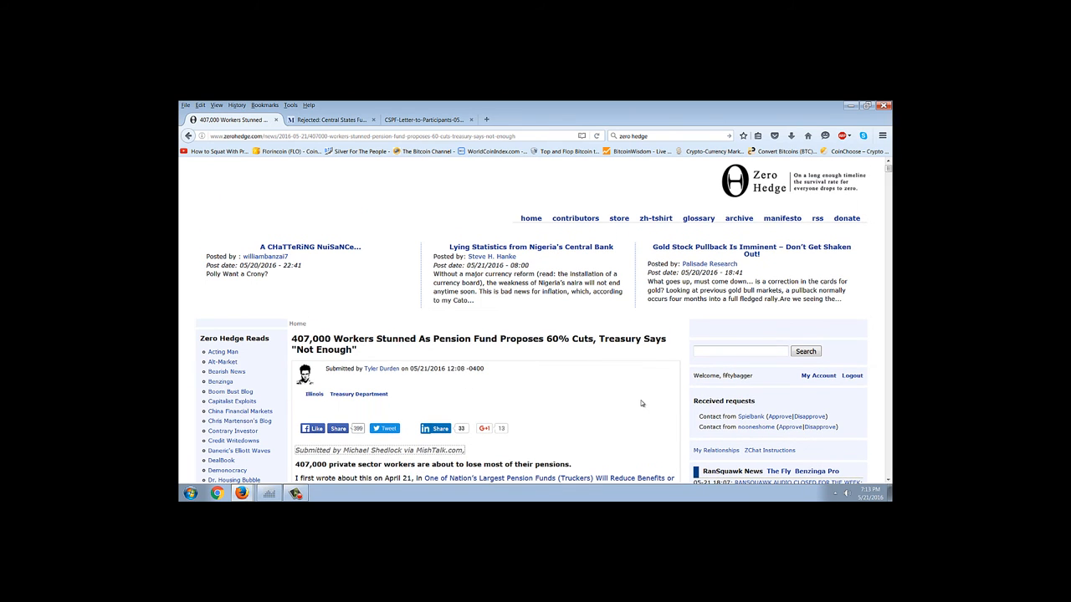
pyautogui.moveTo(516, 356)
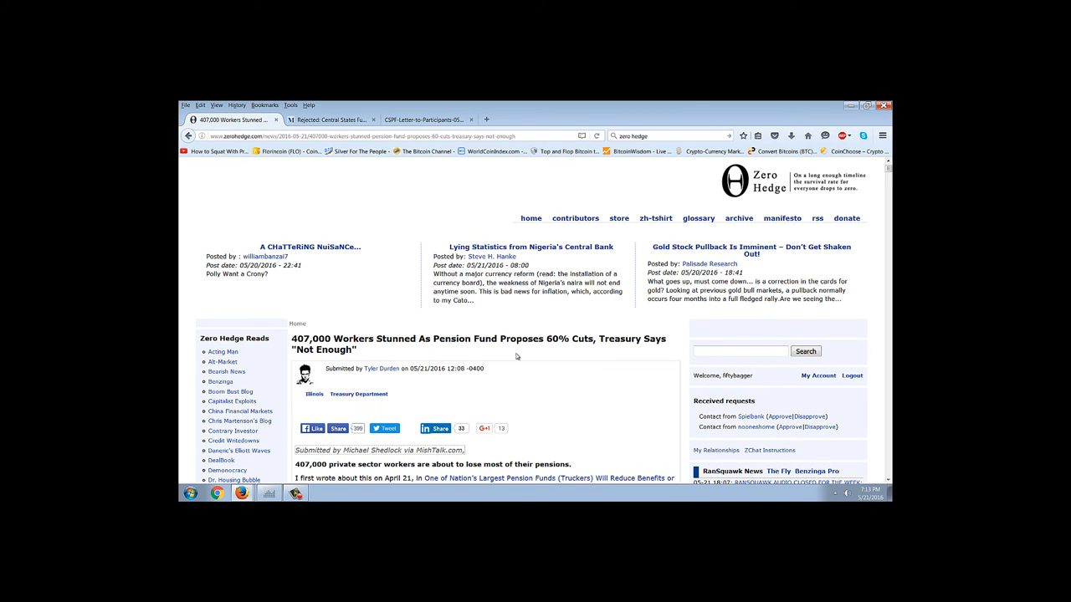
pyautogui.moveTo(557, 372)
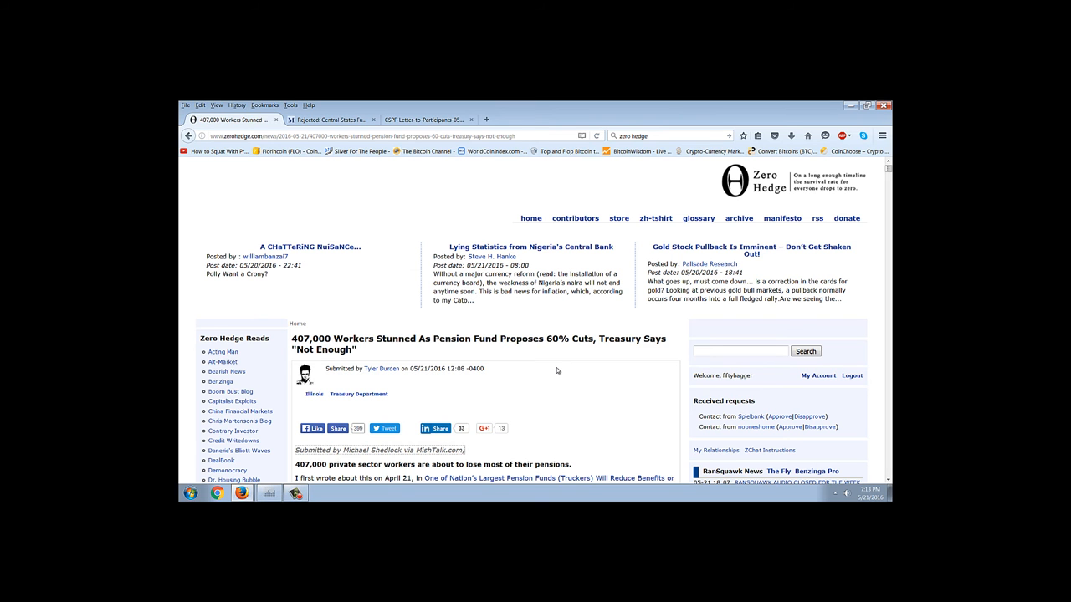
pyautogui.scroll(-3)
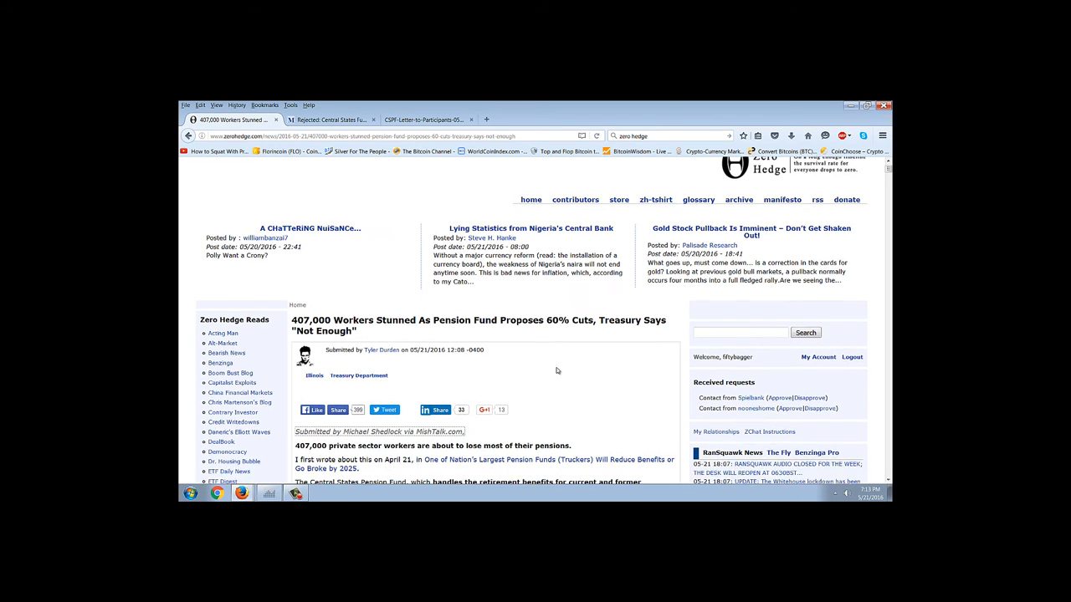
pyautogui.scroll(-3)
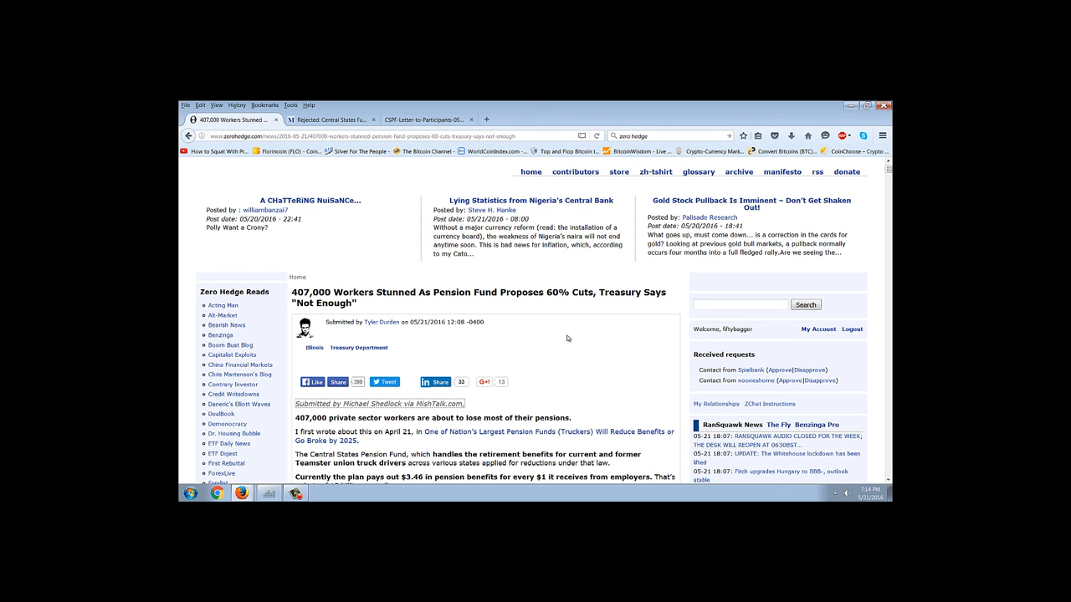
pyautogui.scroll(-3)
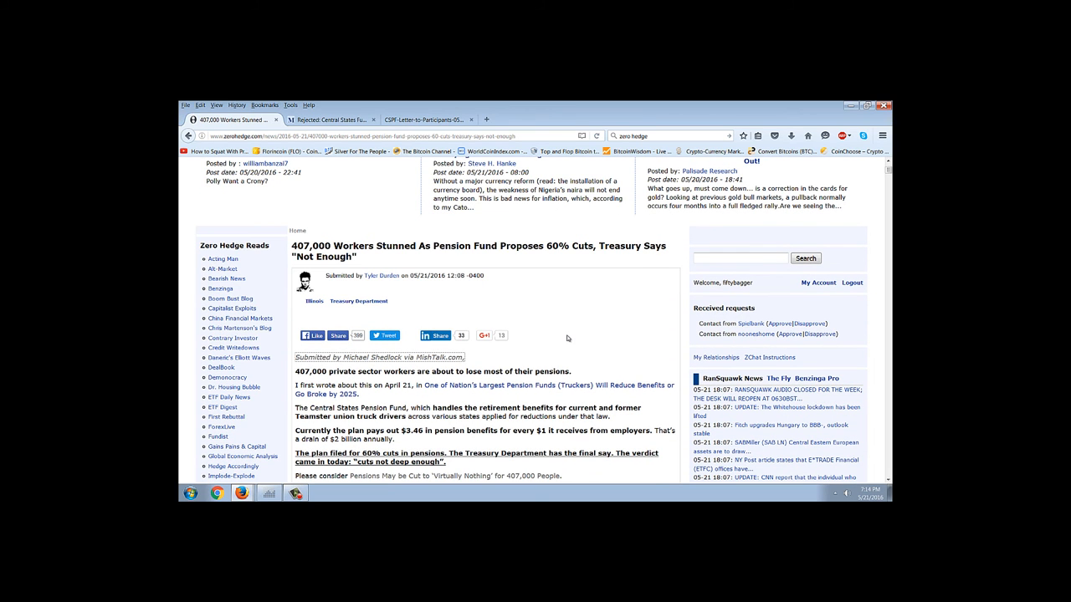
pyautogui.moveTo(584, 325)
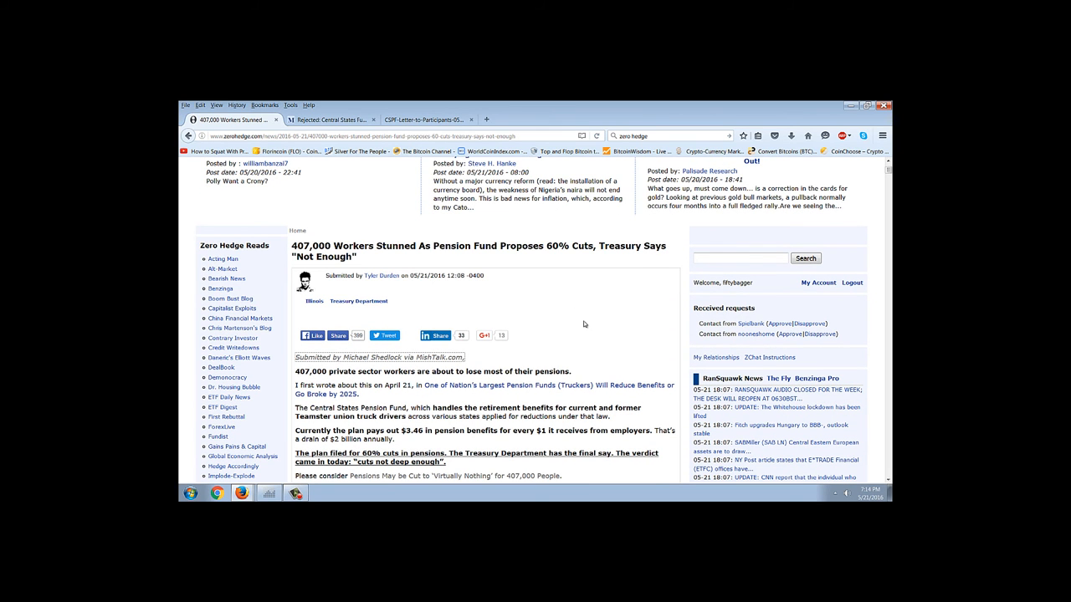
pyautogui.moveTo(606, 309)
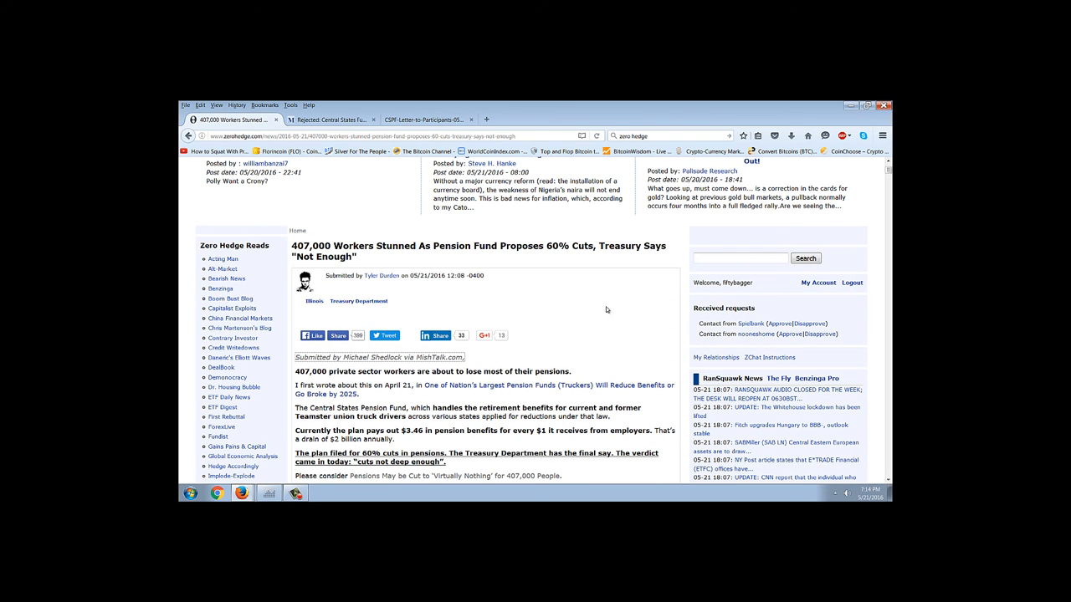
pyautogui.scroll(-3)
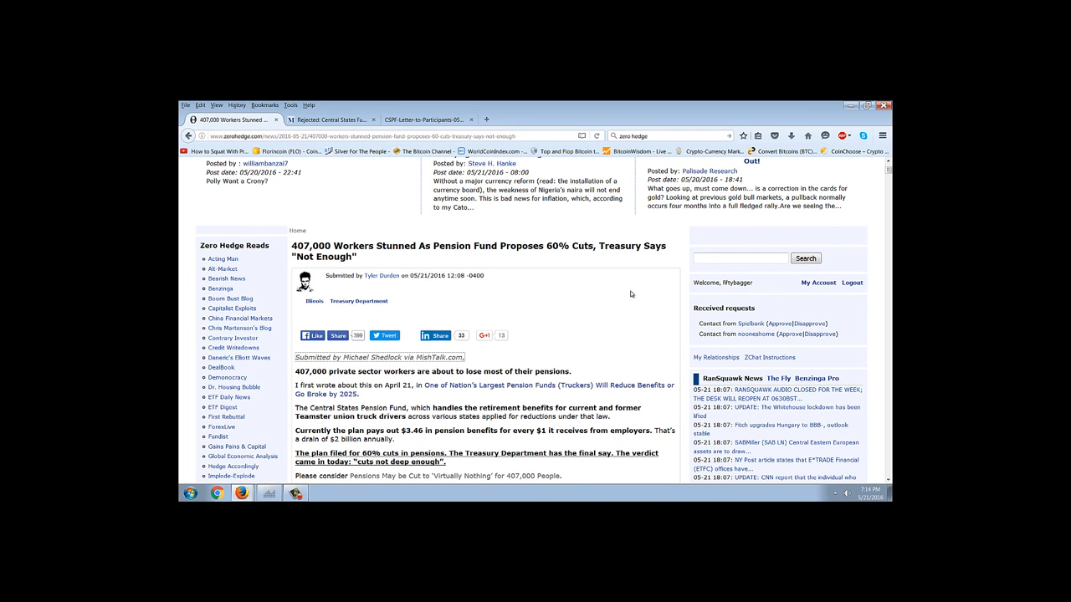
pyautogui.scroll(-3)
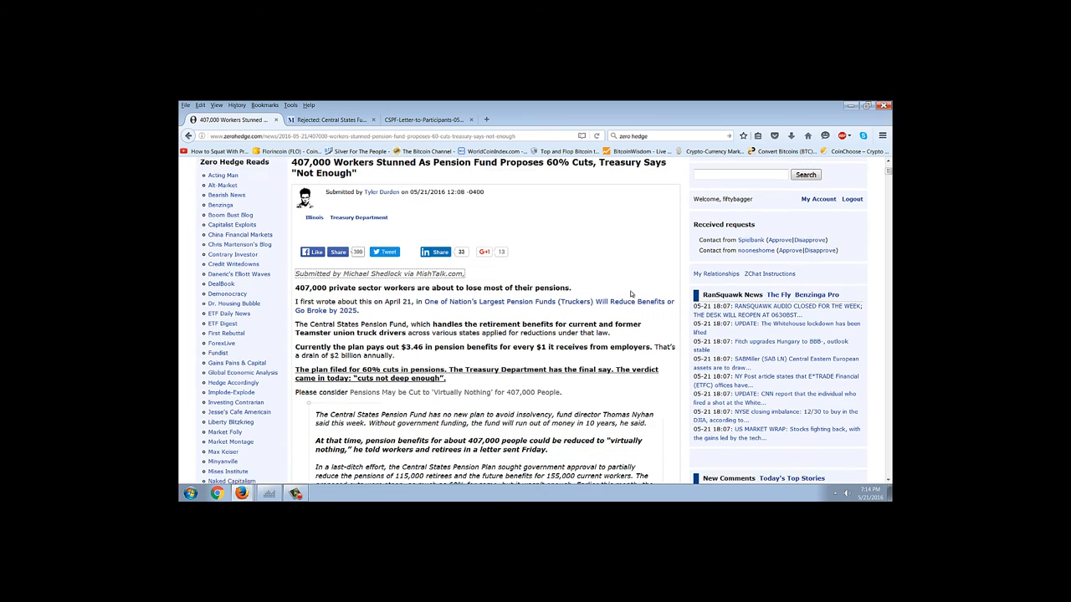
pyautogui.scroll(-3)
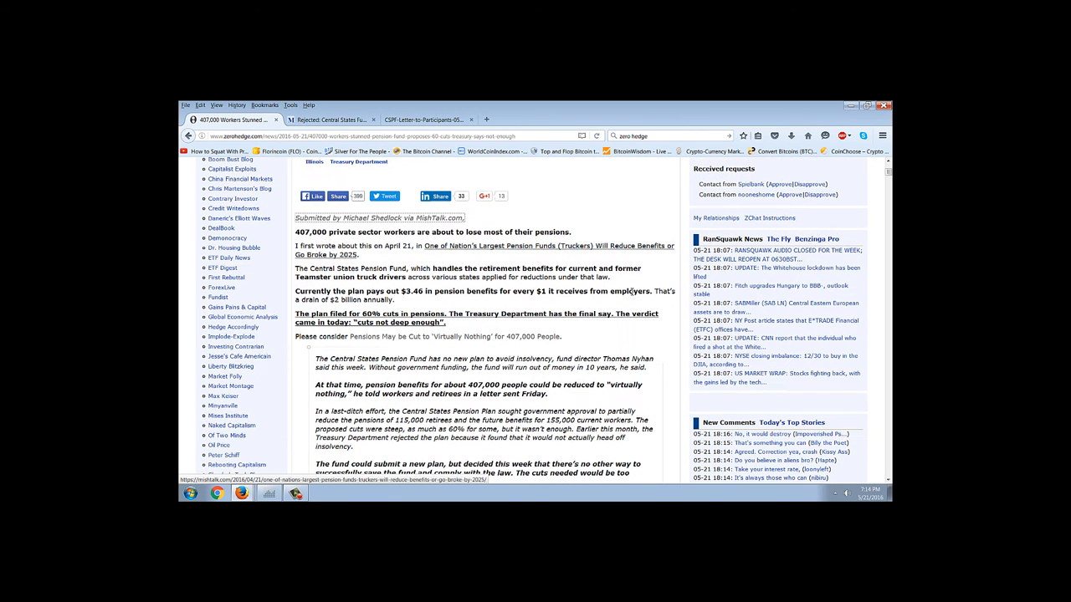
pyautogui.scroll(-3)
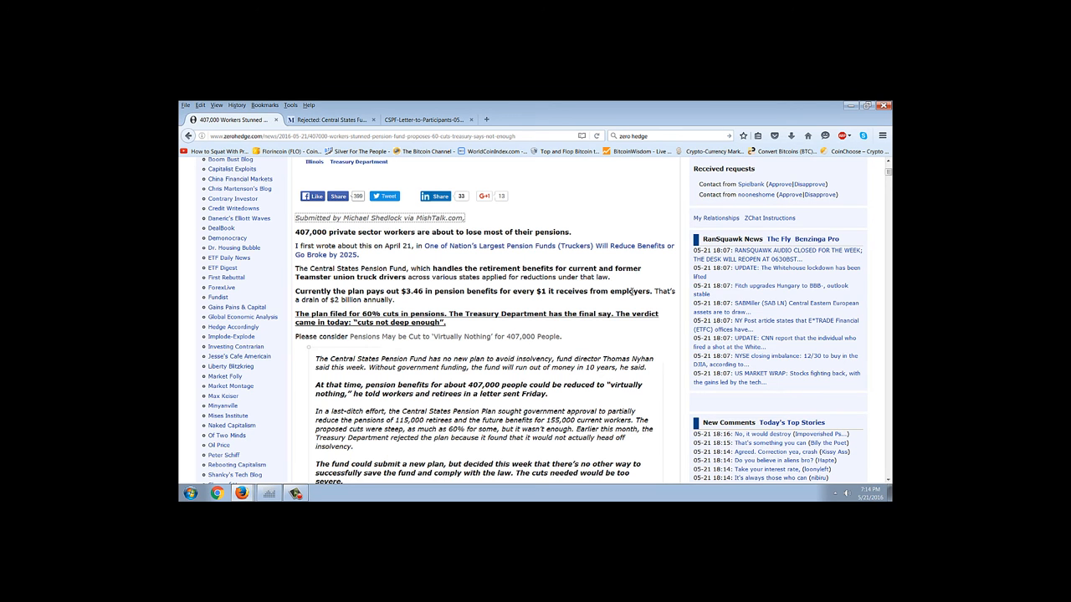
# - Go full screen with F11 and bring the Central States 'Dear Beneficiary' letter image into view
pyautogui.scroll(3)
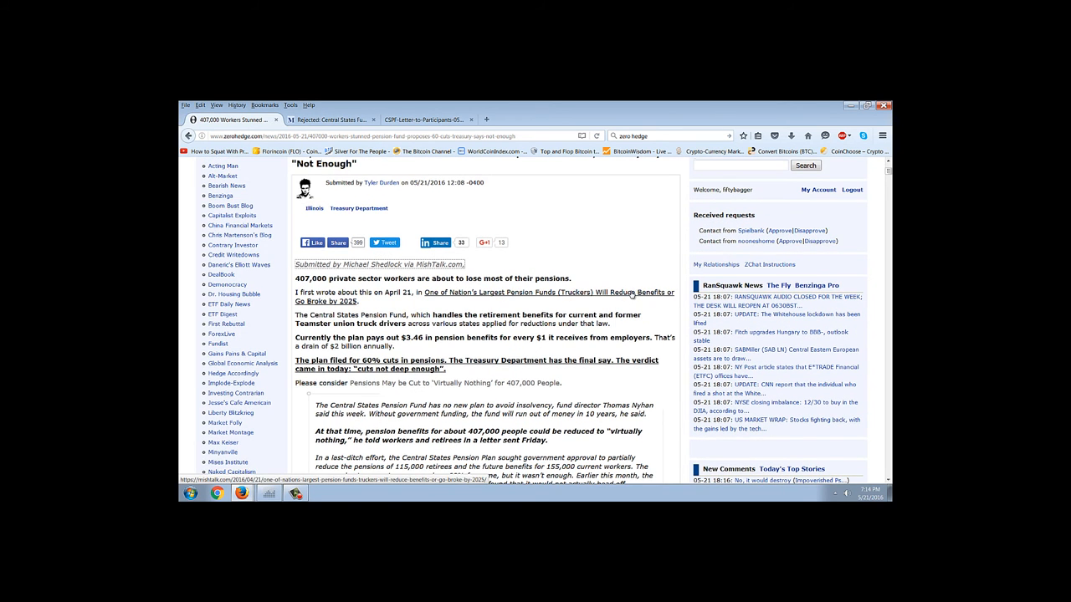
pyautogui.scroll(-3)
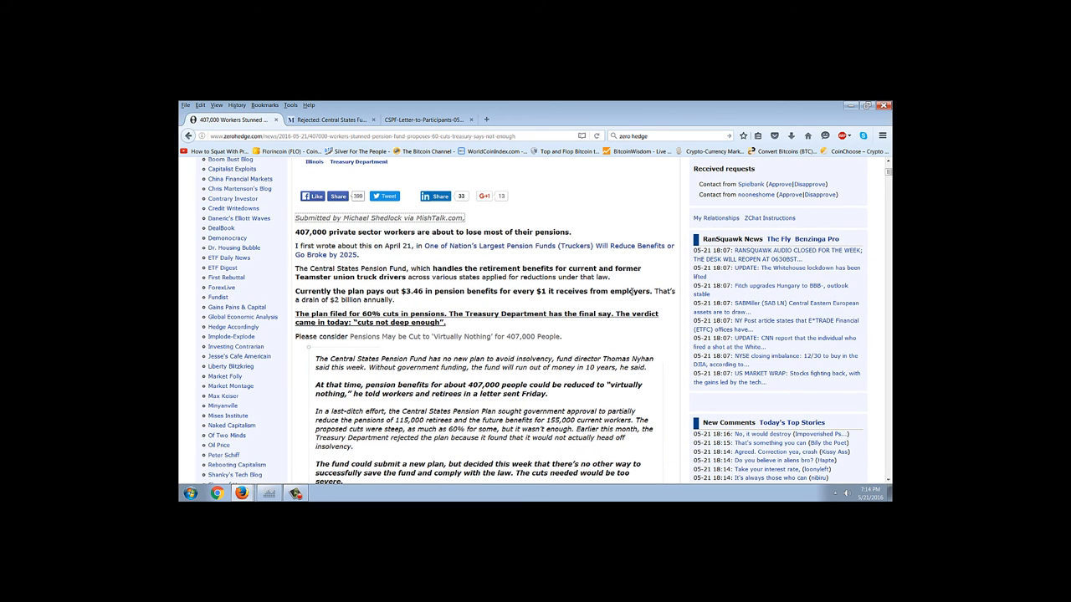
pyautogui.scroll(-3)
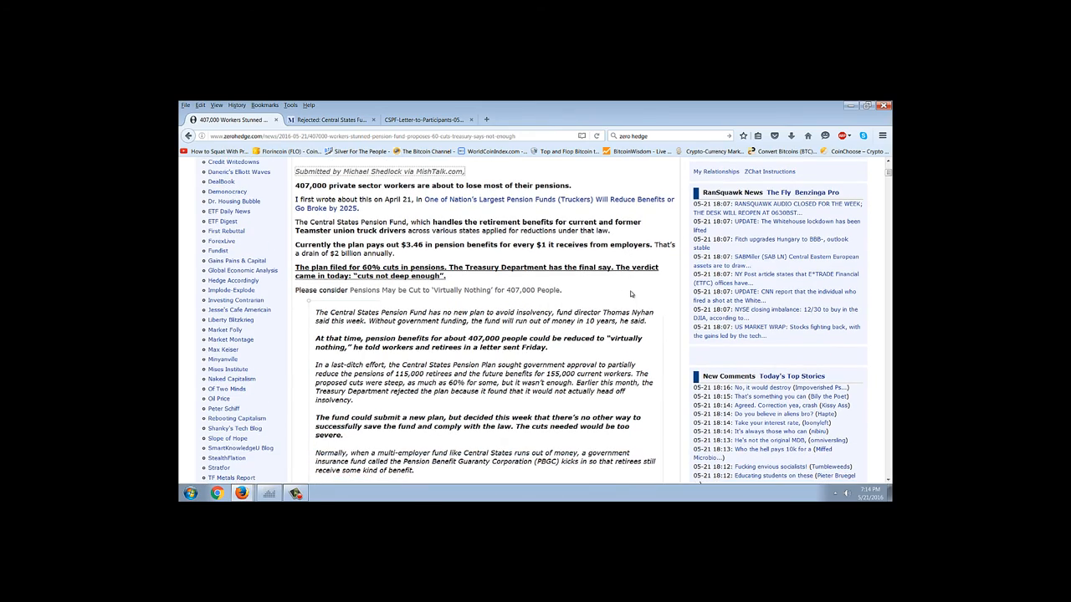
pyautogui.press('F11')
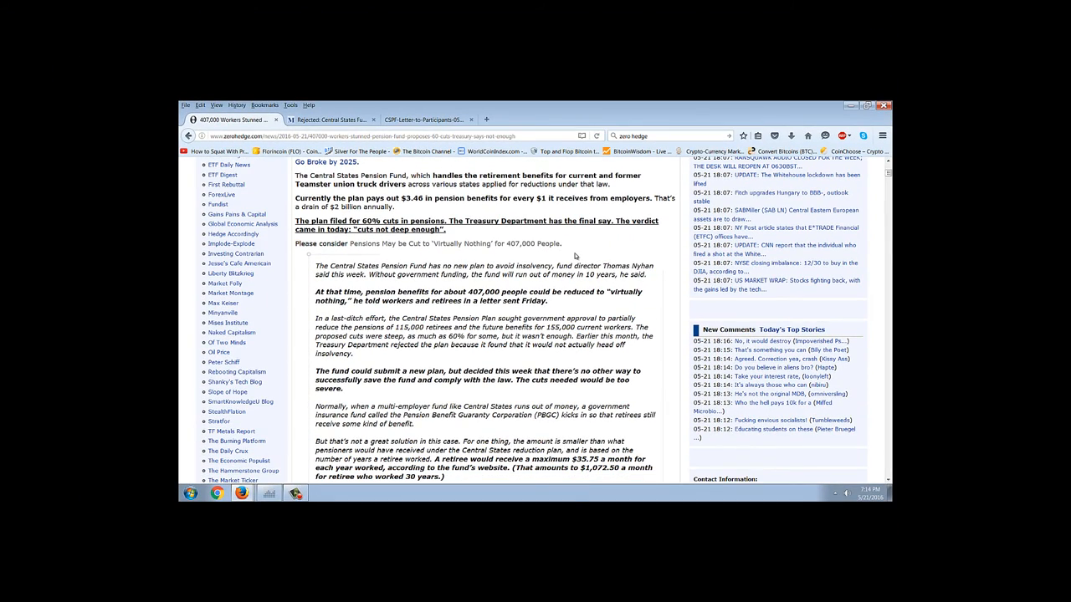
pyautogui.scroll(-3)
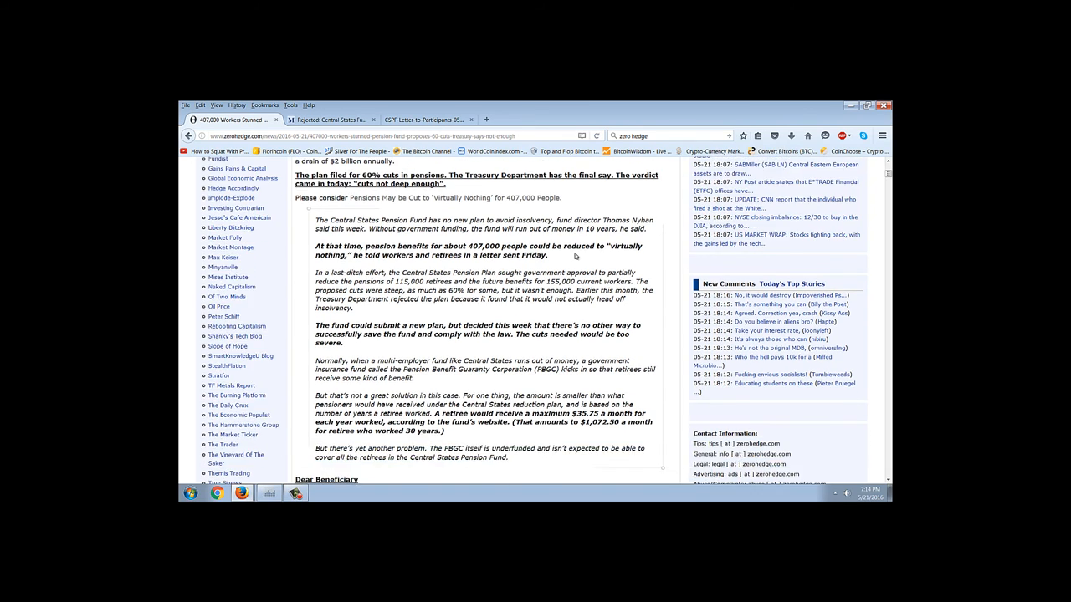
pyautogui.scroll(-3)
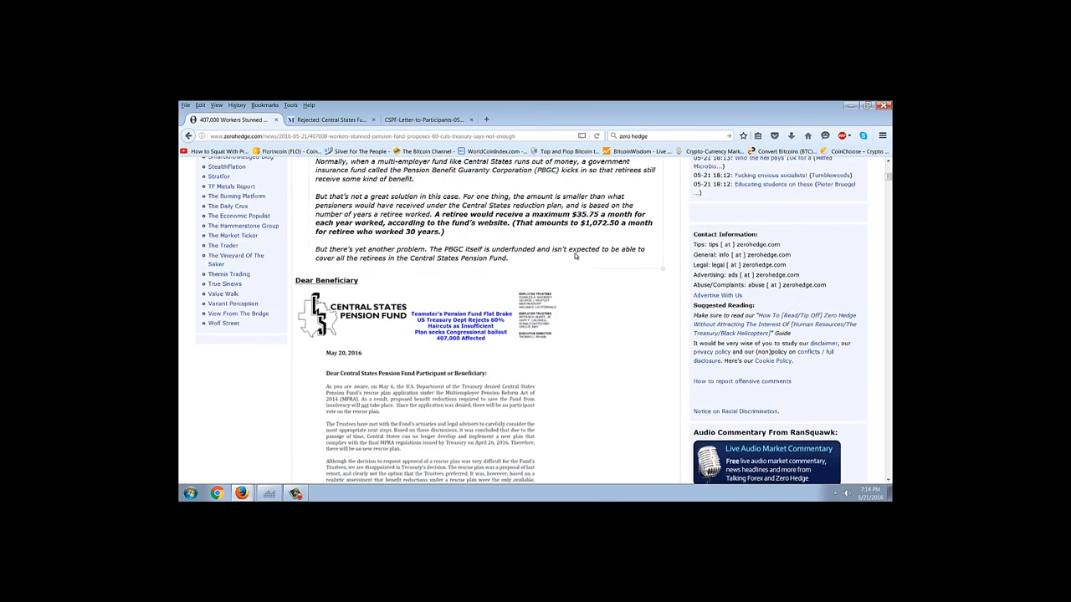
pyautogui.scroll(-3)
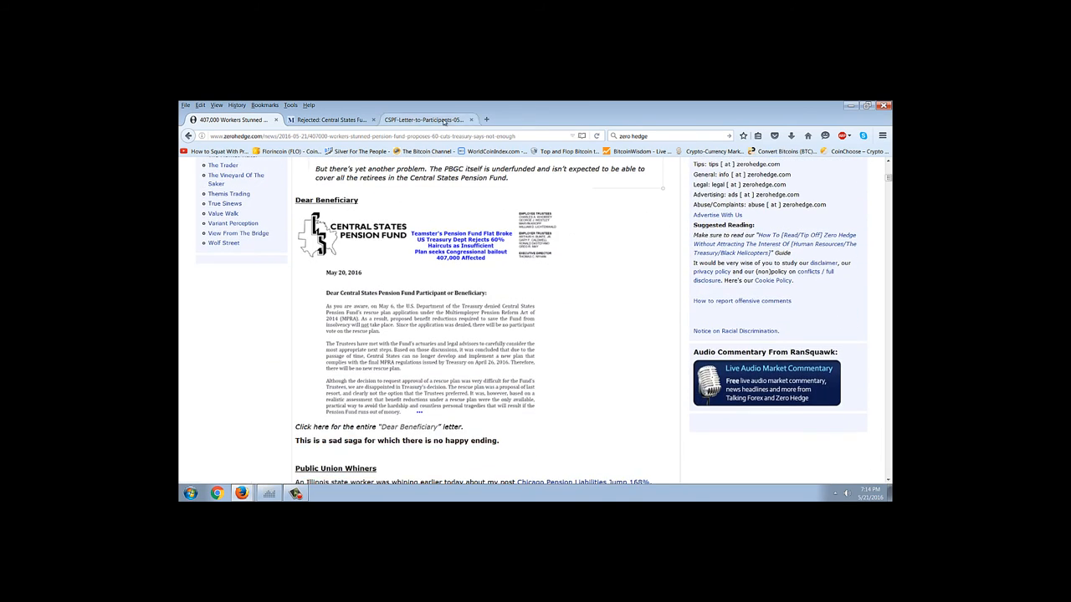
# - Open the Dear Beneficiary letter as a PDF in a new tab and read down through it
pyautogui.click(378, 426)
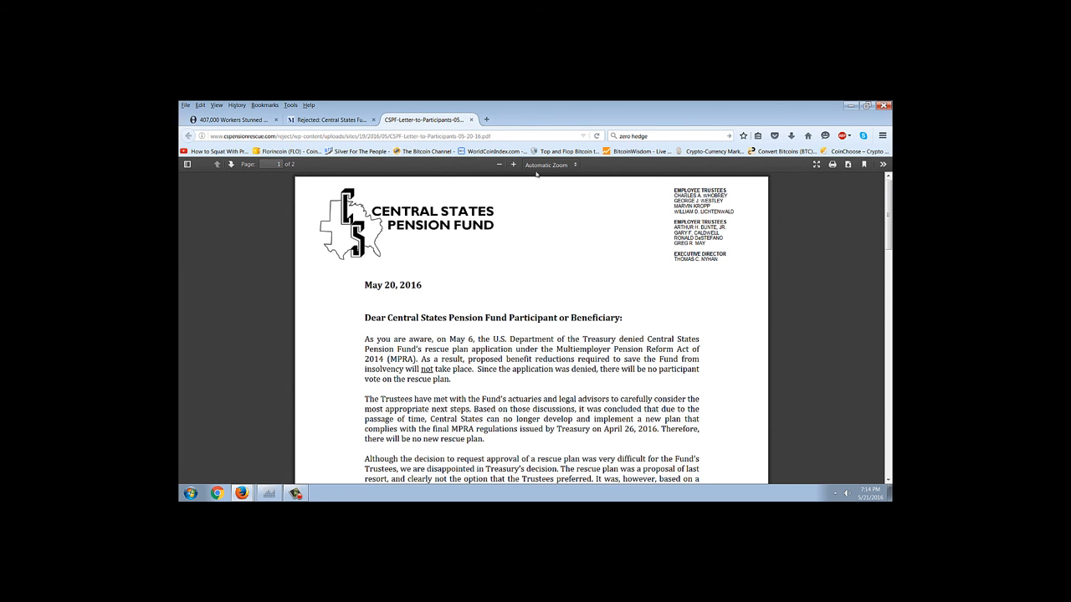
pyautogui.scroll(-3)
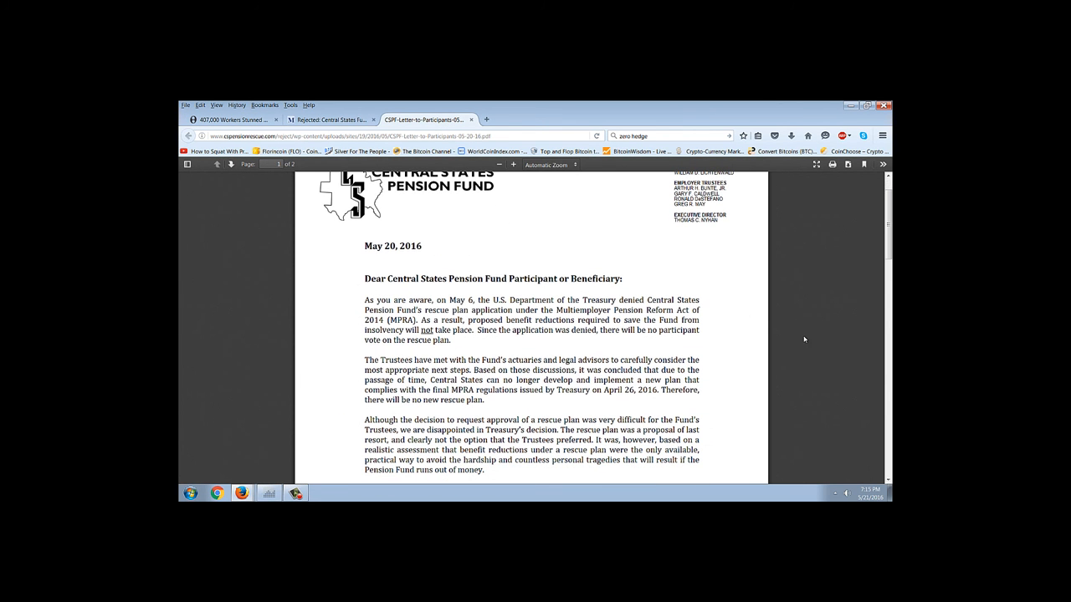
pyautogui.scroll(-3)
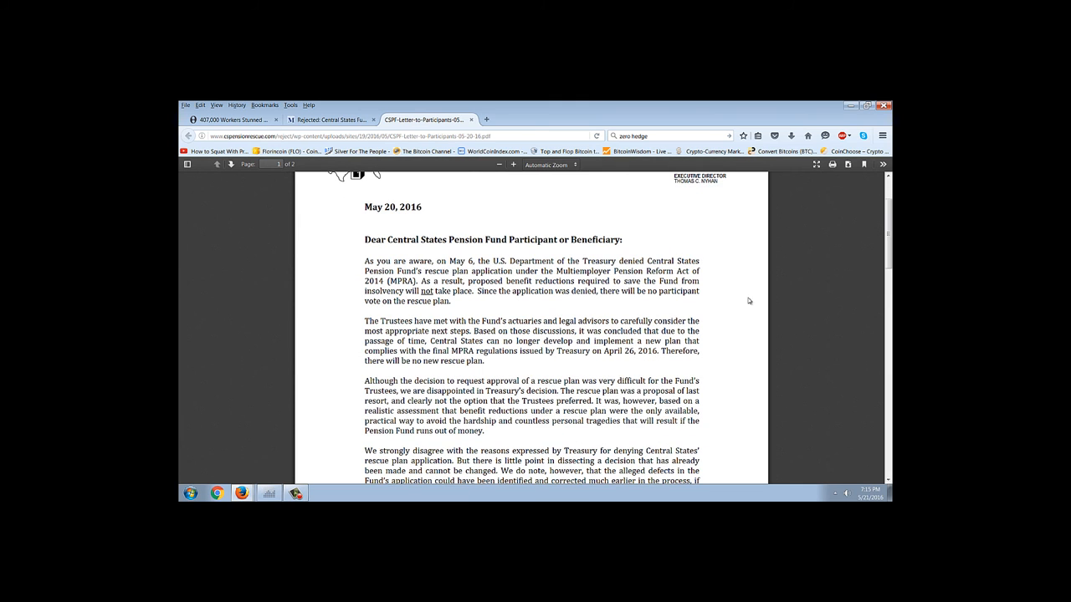
pyautogui.moveTo(812, 278)
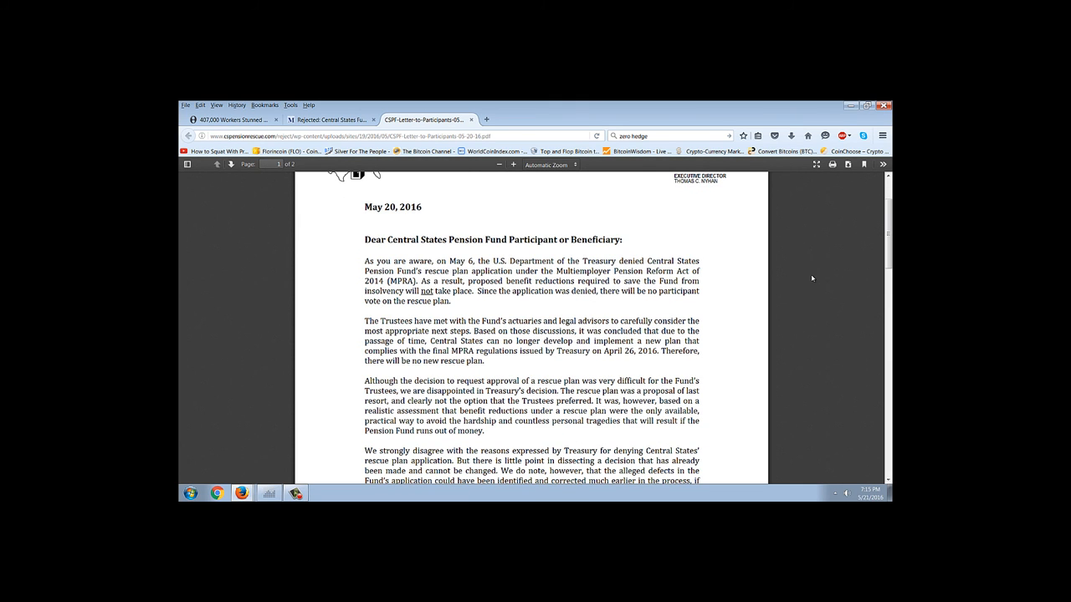
pyautogui.scroll(3)
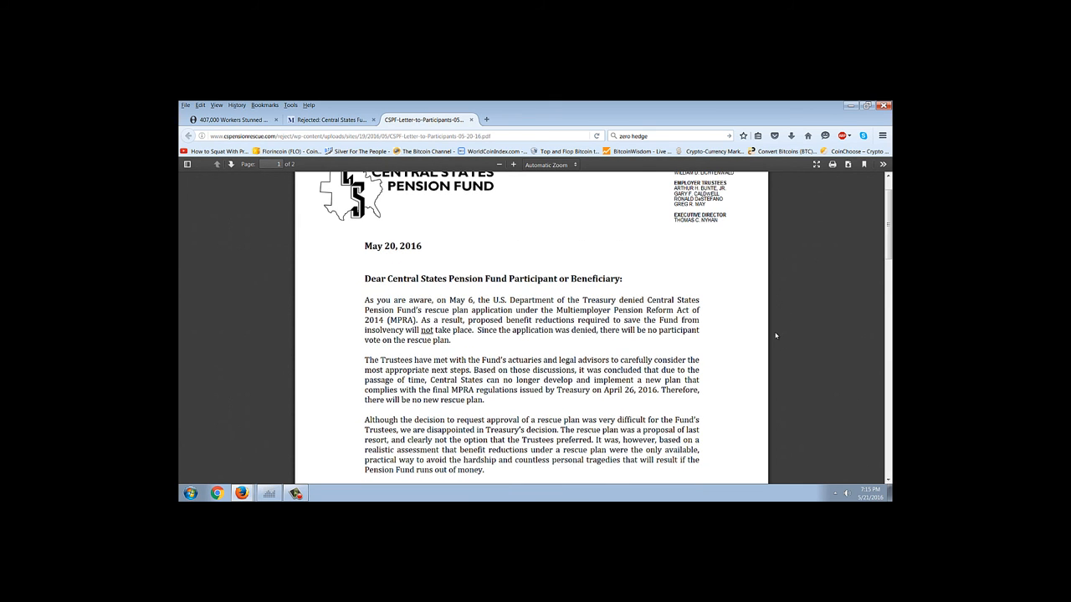
pyautogui.scroll(-3)
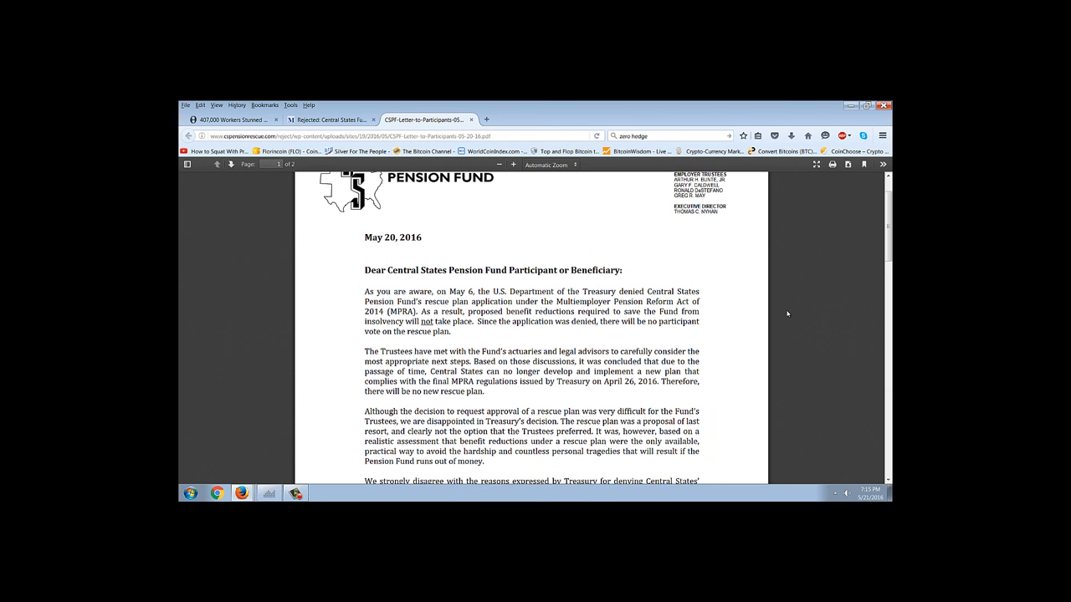
pyautogui.scroll(-3)
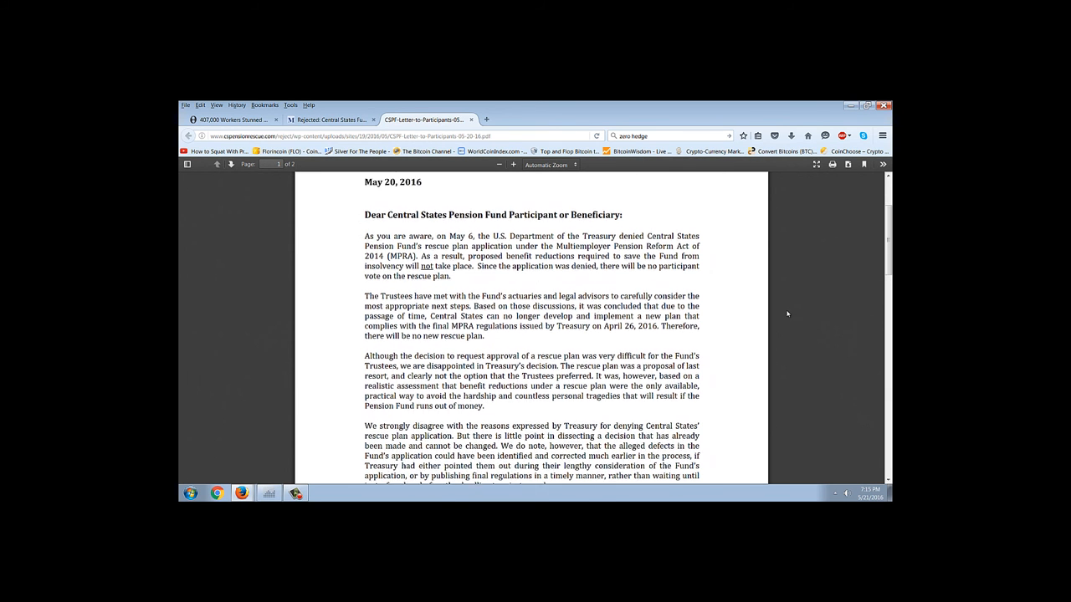
pyautogui.scroll(-3)
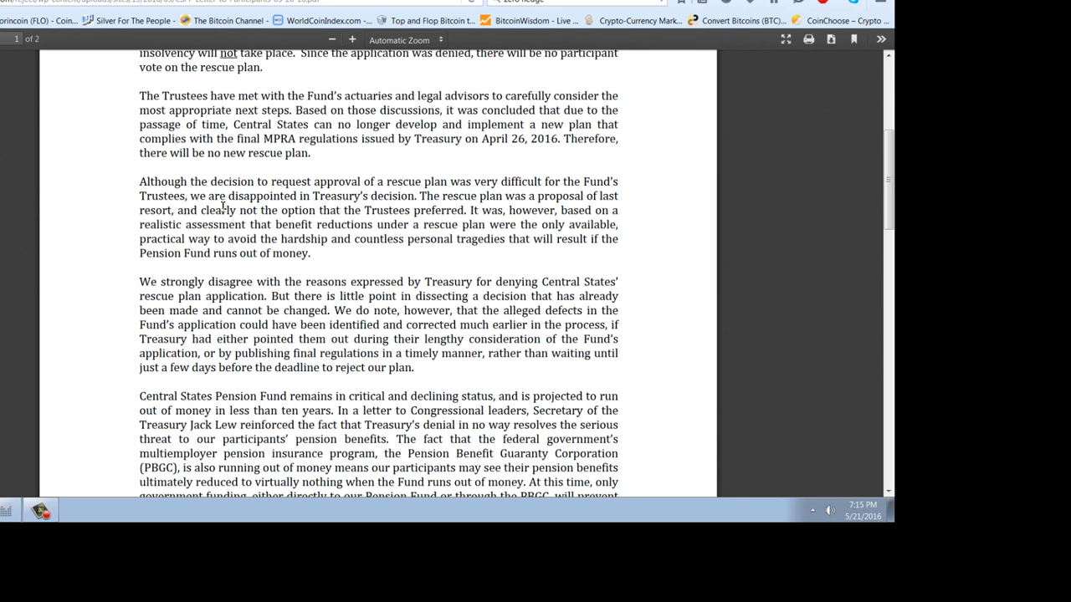
# - Highlight a passage in the letter, clear the selection, finish reading and return toward the top
pyautogui.moveTo(227, 195); pyautogui.dragTo(426, 211)
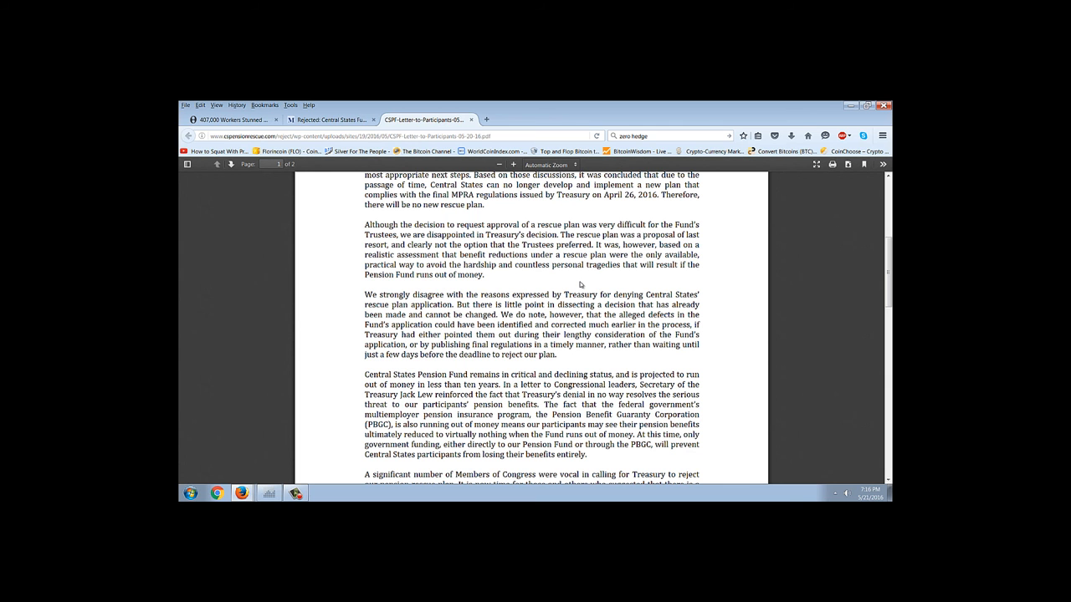
pyautogui.scroll(-3)
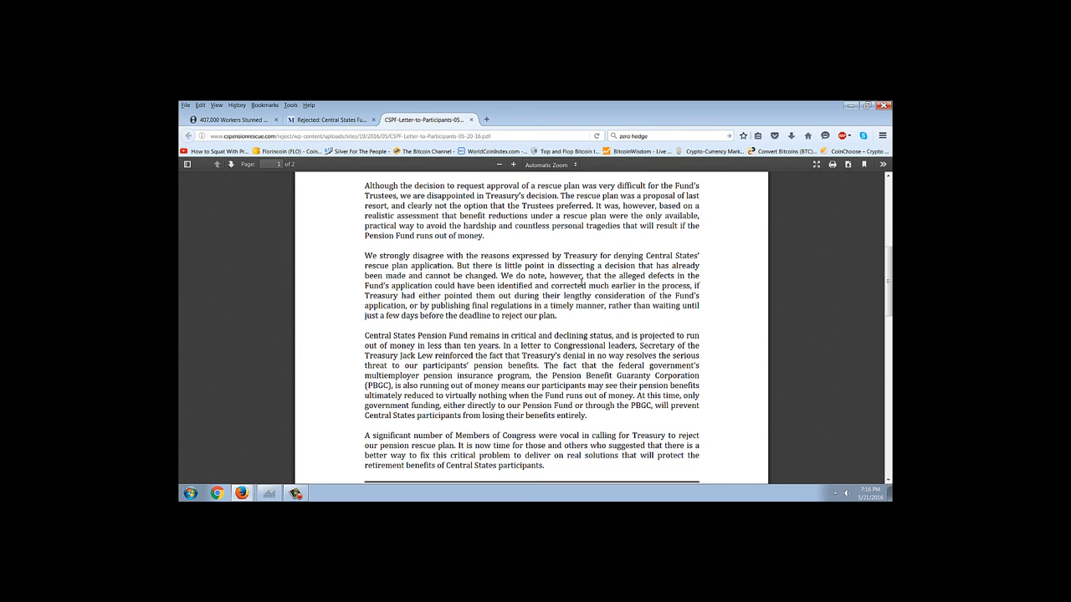
pyautogui.moveTo(718, 251)
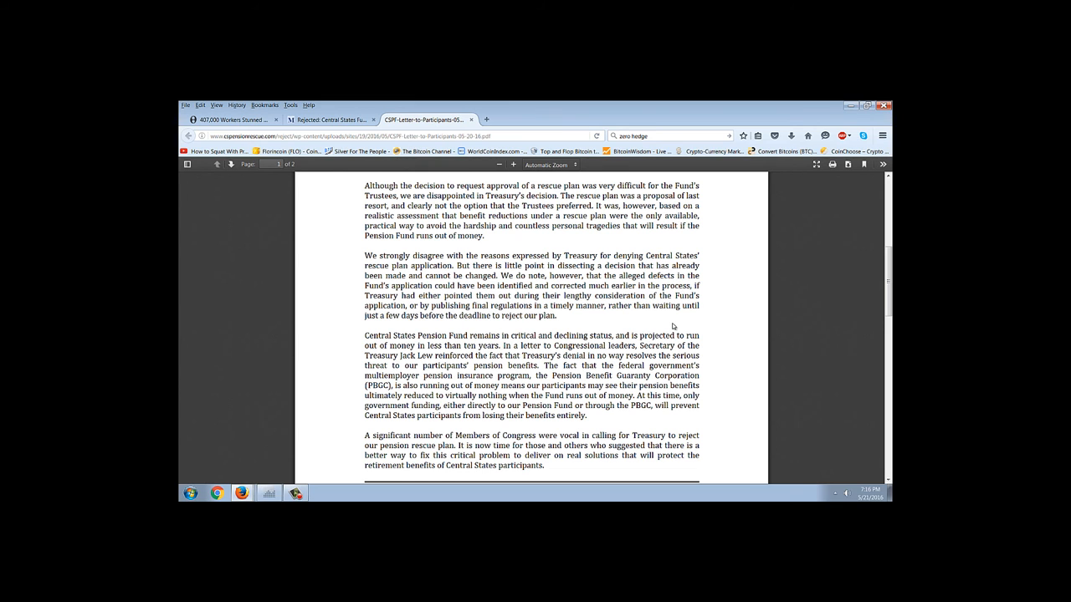
pyautogui.moveTo(435, 294)
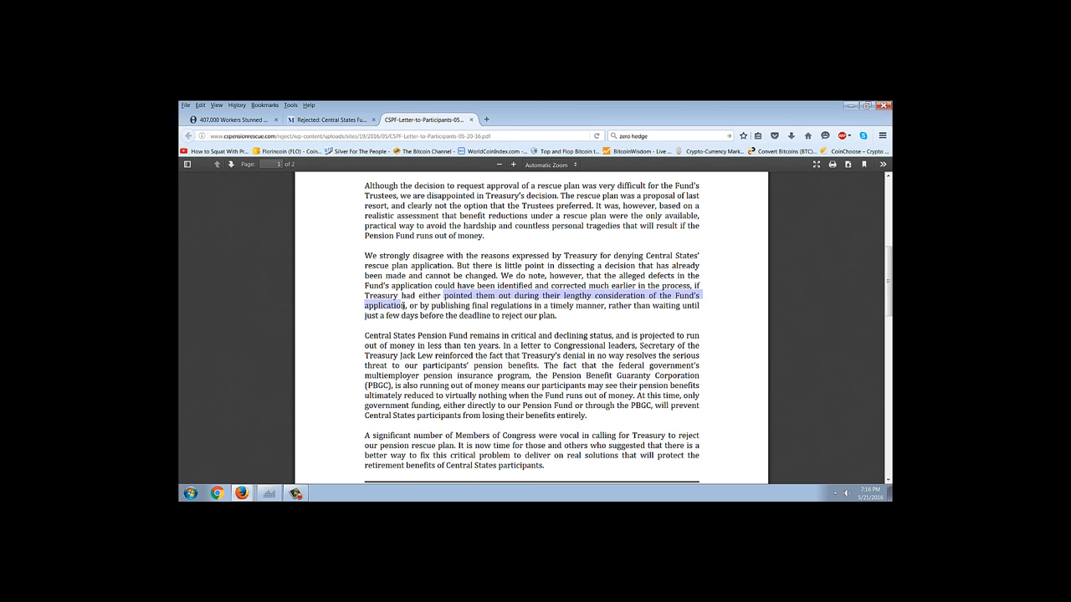
pyautogui.click(572, 318)
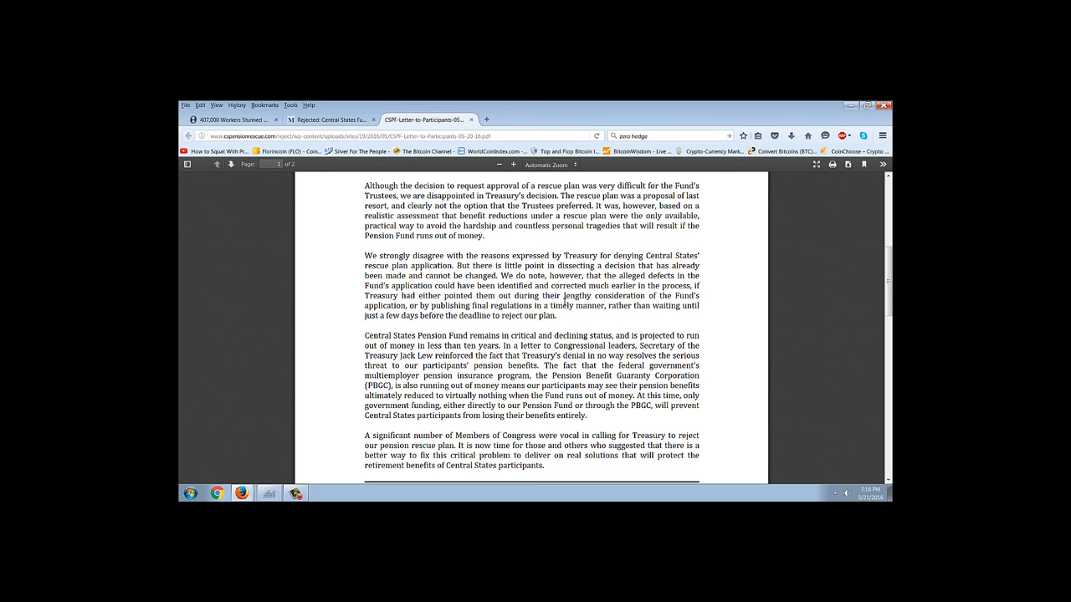
pyautogui.moveTo(609, 333)
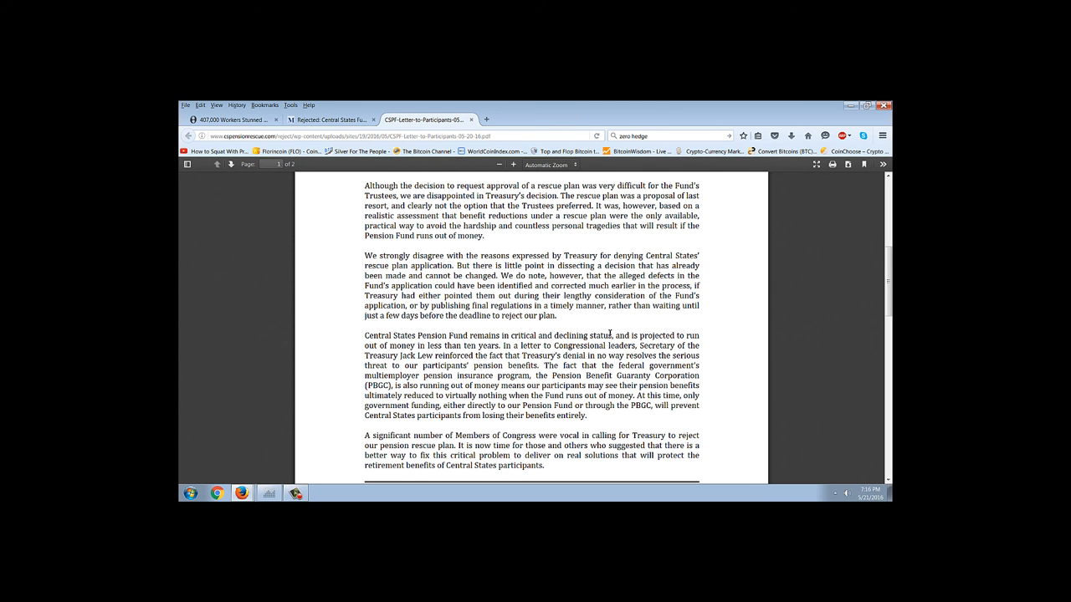
pyautogui.moveTo(557, 318)
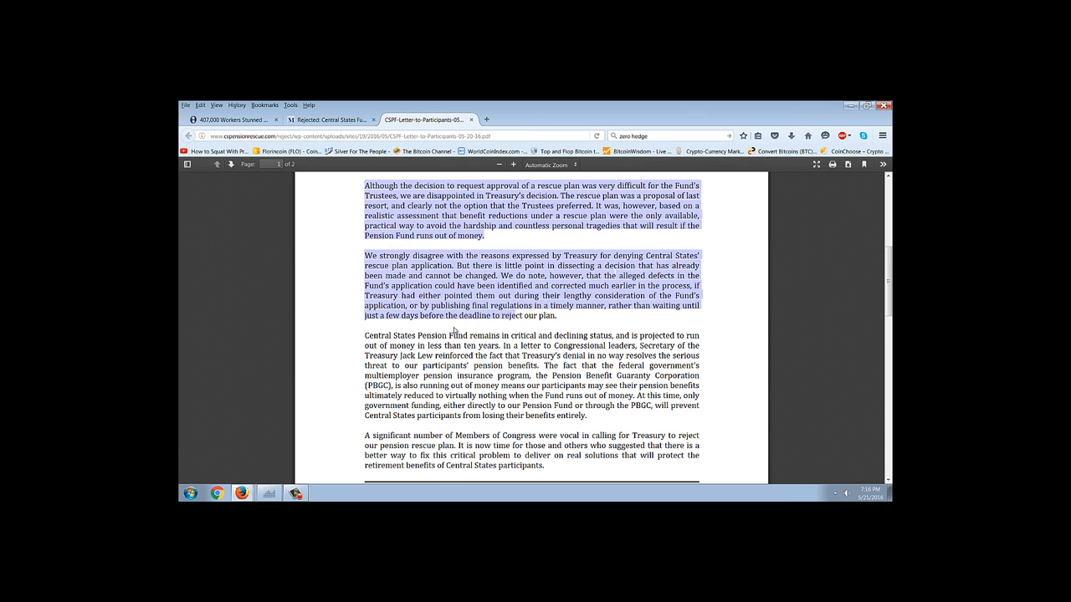
pyautogui.scroll(-3)
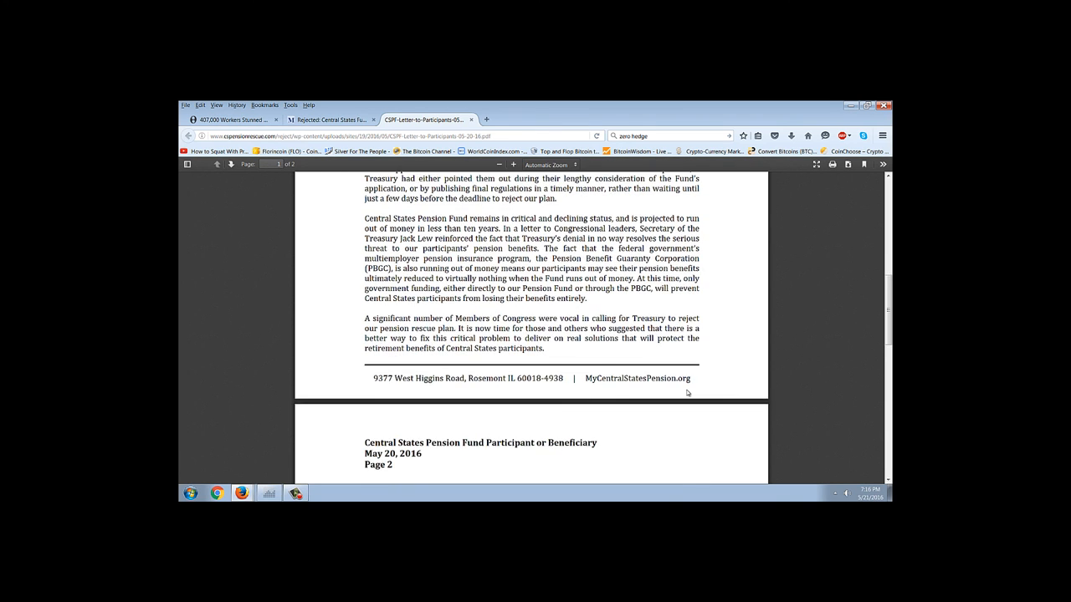
pyautogui.scroll(-3)
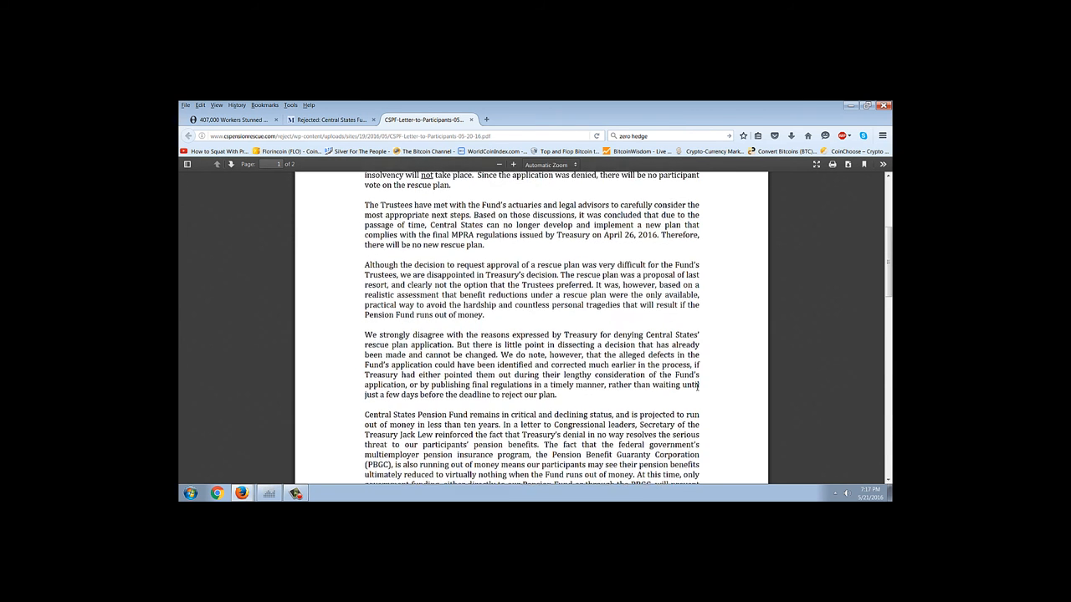
pyautogui.scroll(3)
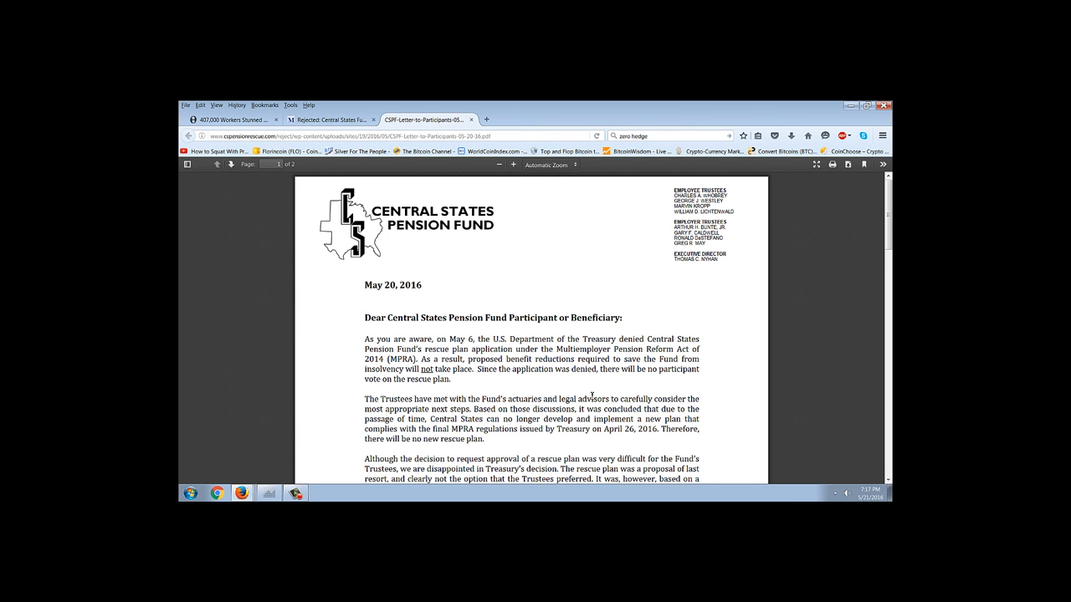
pyautogui.moveTo(542, 273)
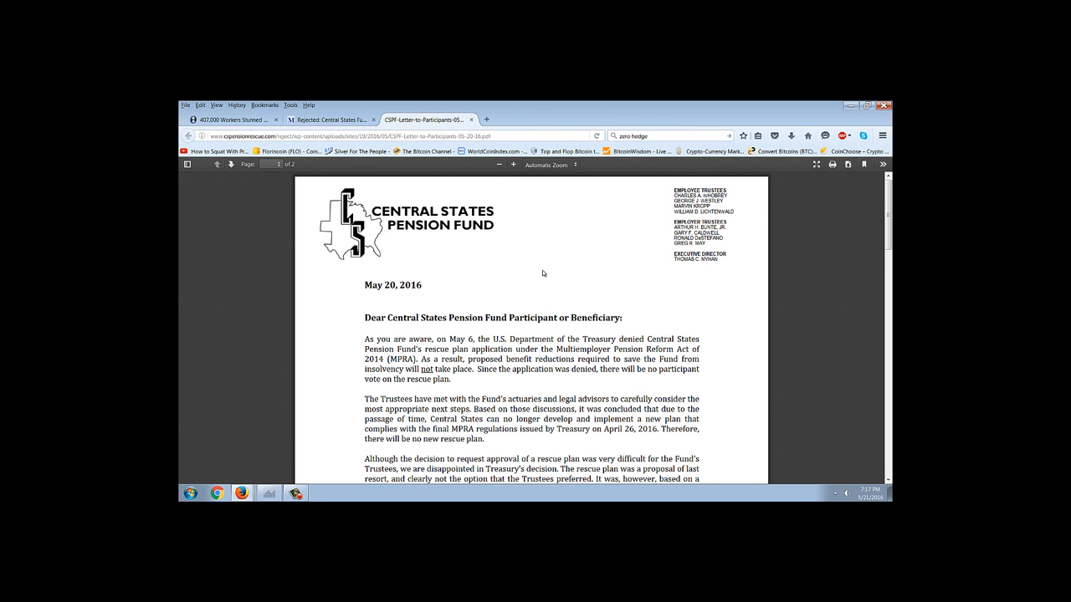
pyautogui.moveTo(595, 257)
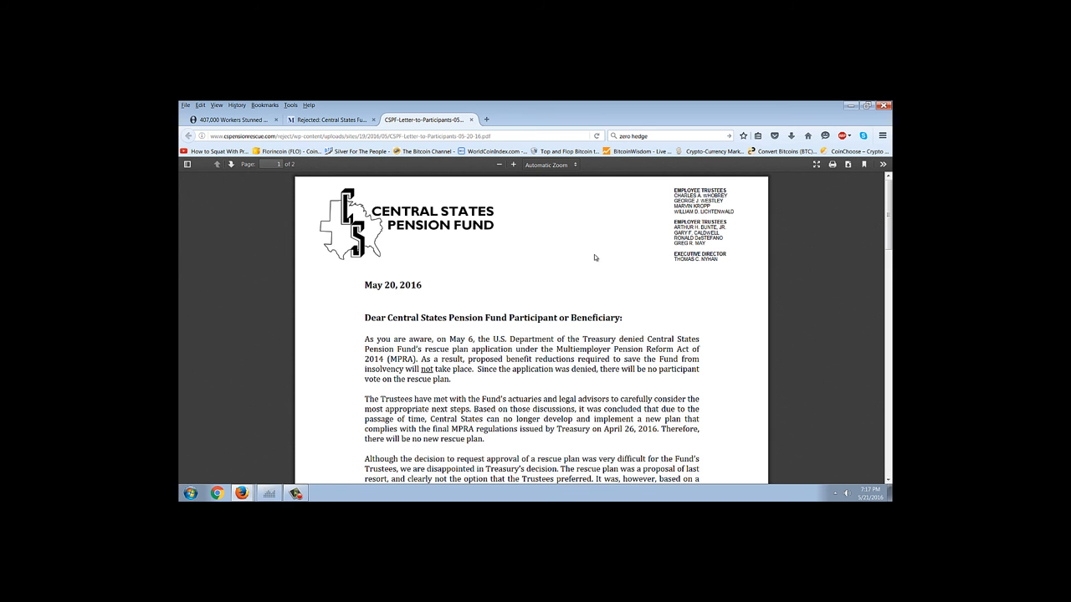
pyautogui.moveTo(575, 288)
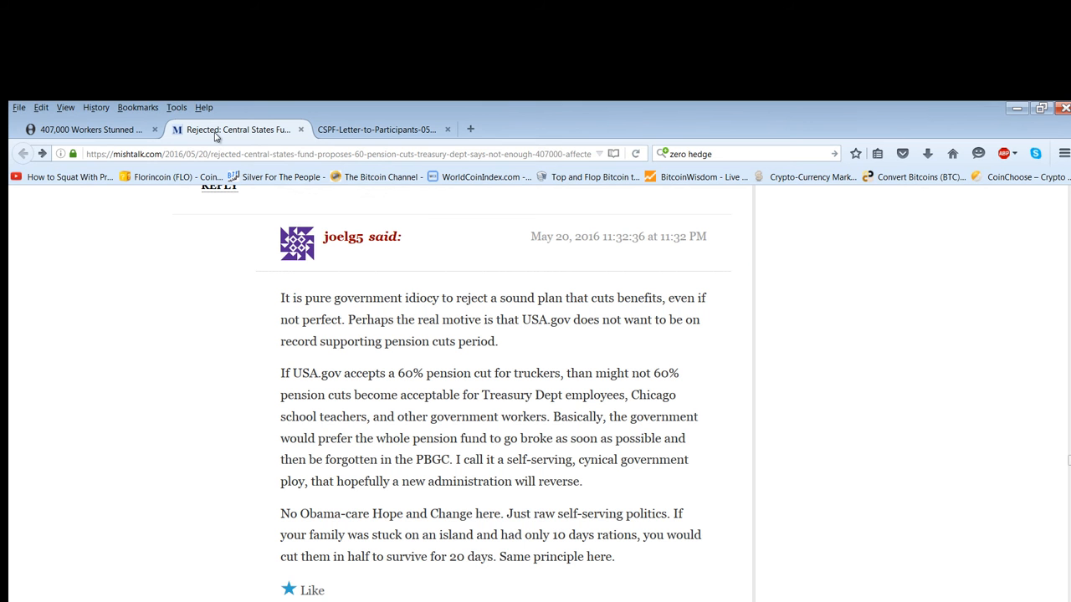
pyautogui.moveTo(934, 447)
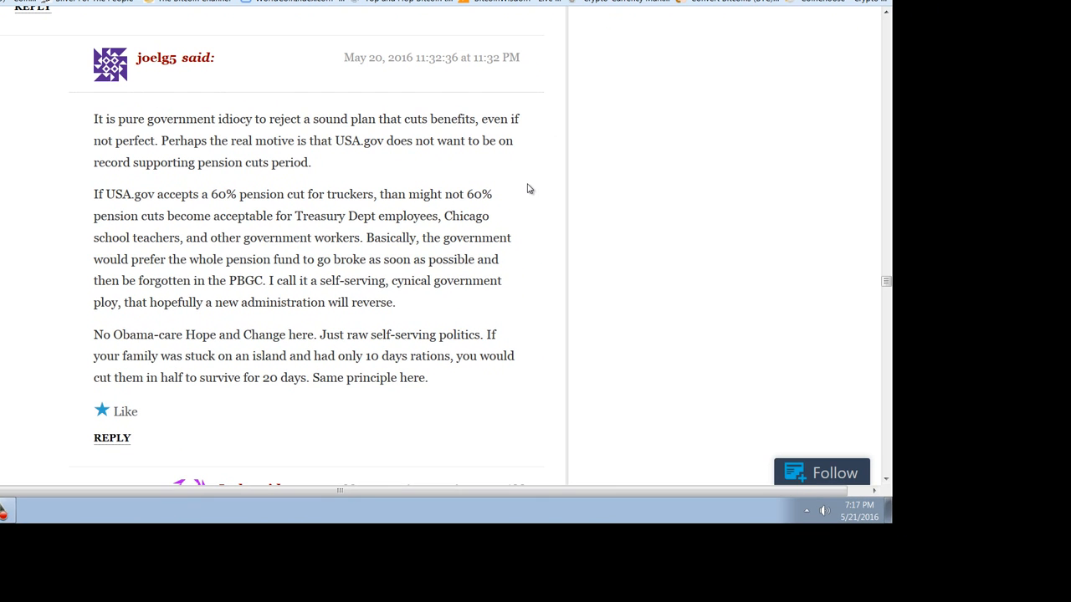
pyautogui.moveTo(726, 201)
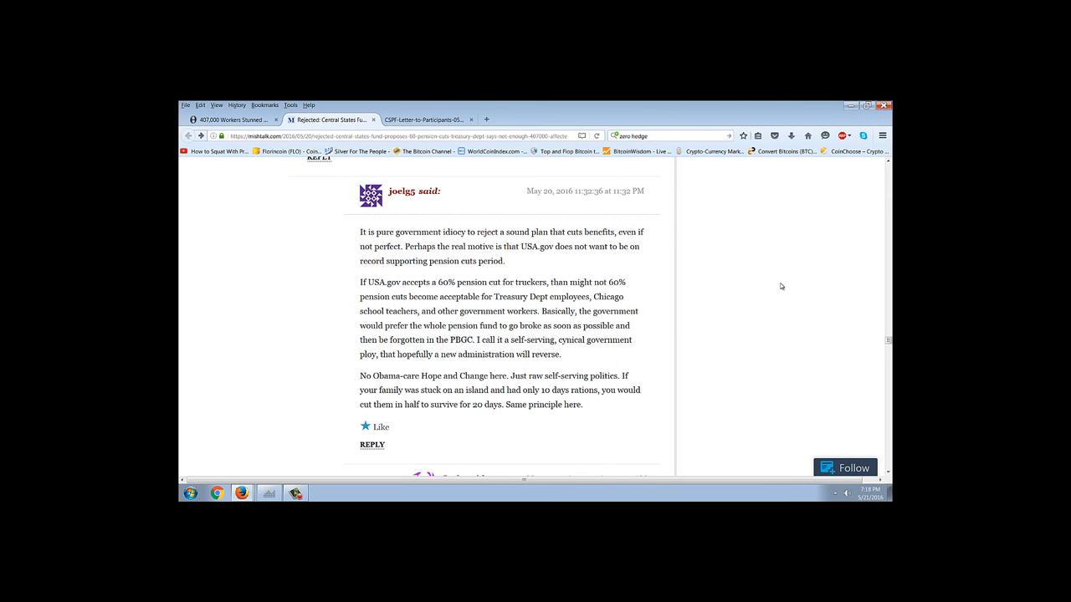
pyautogui.moveTo(726, 370)
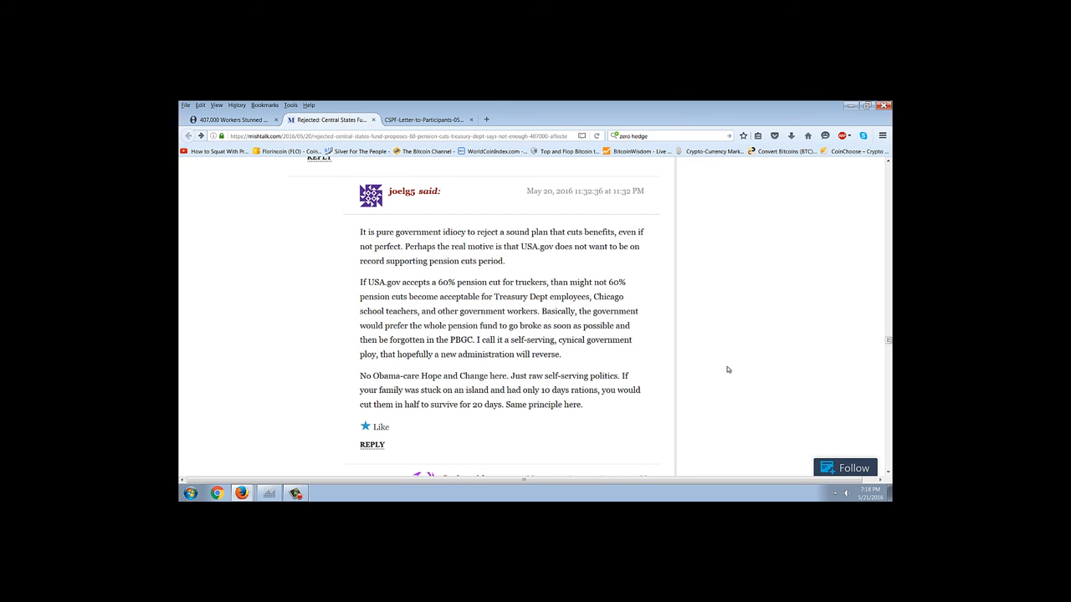
pyautogui.moveTo(644, 321)
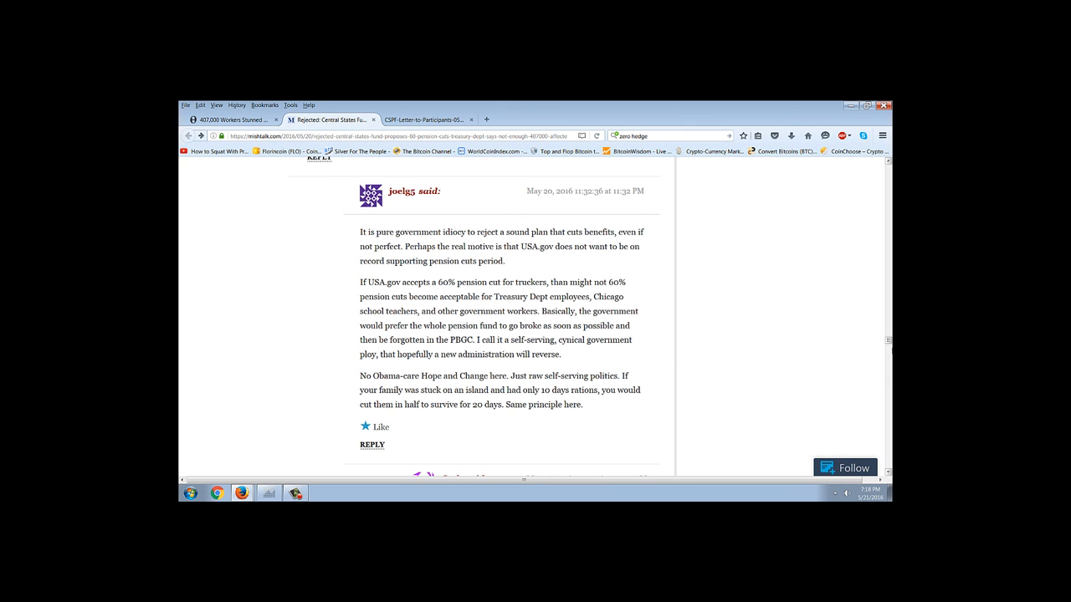
pyautogui.scroll(-3)
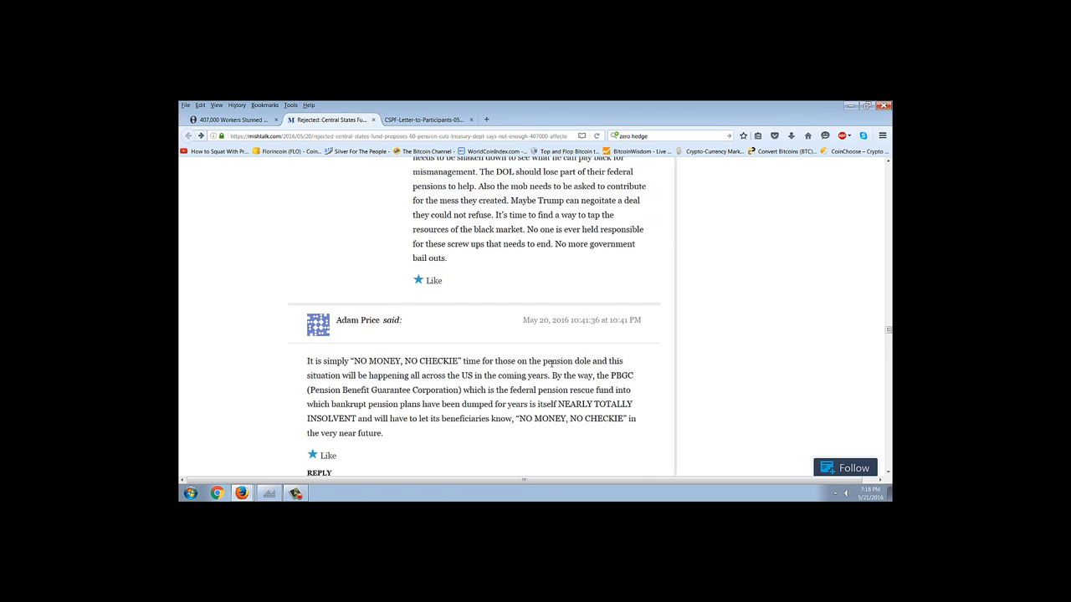
pyautogui.scroll(-3)
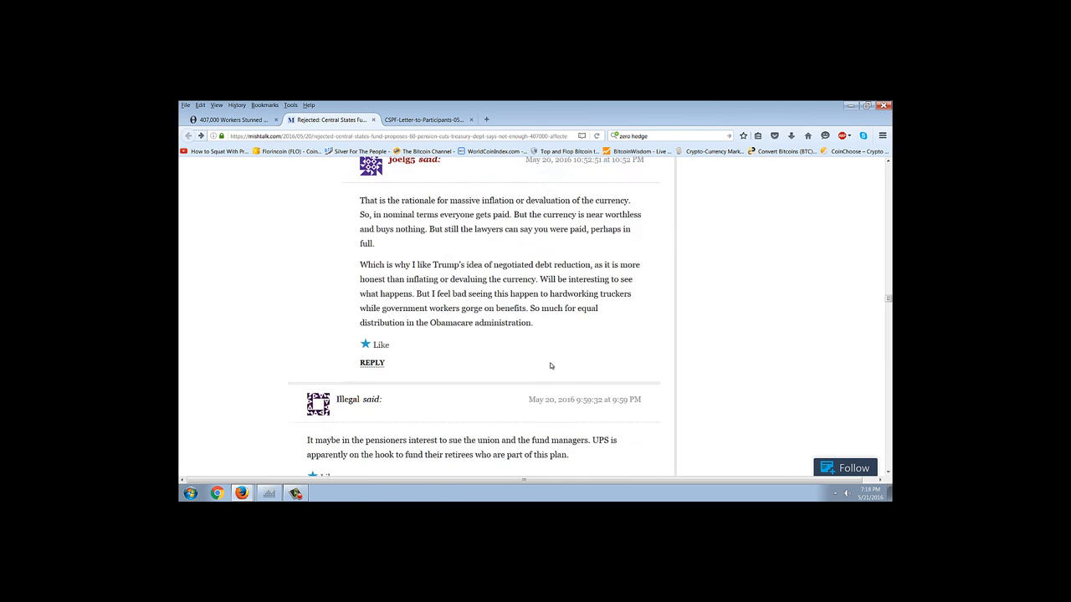
pyautogui.scroll(-3)
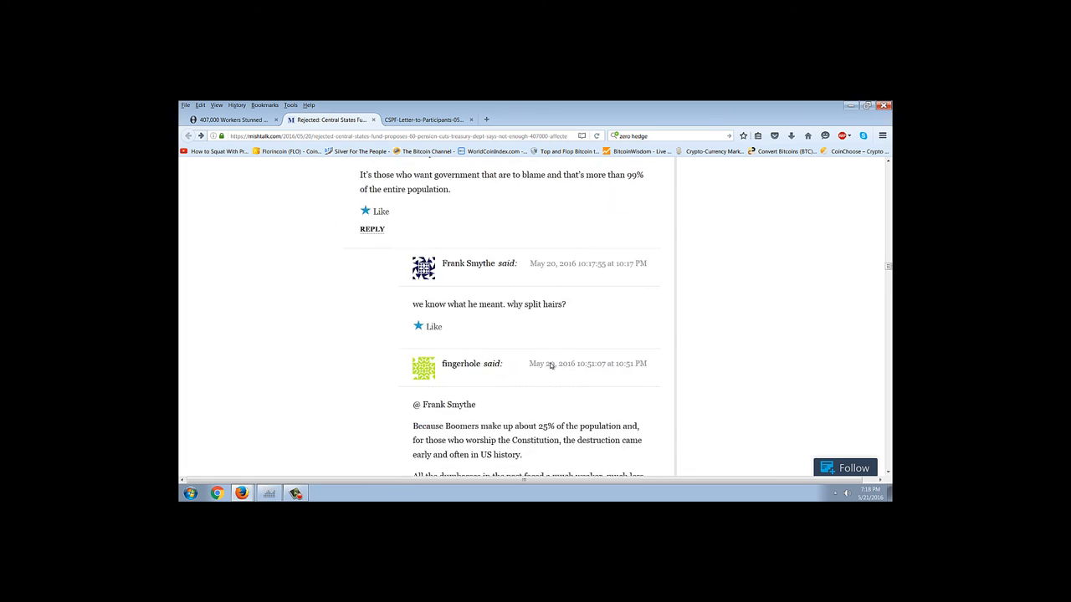
pyautogui.scroll(-3)
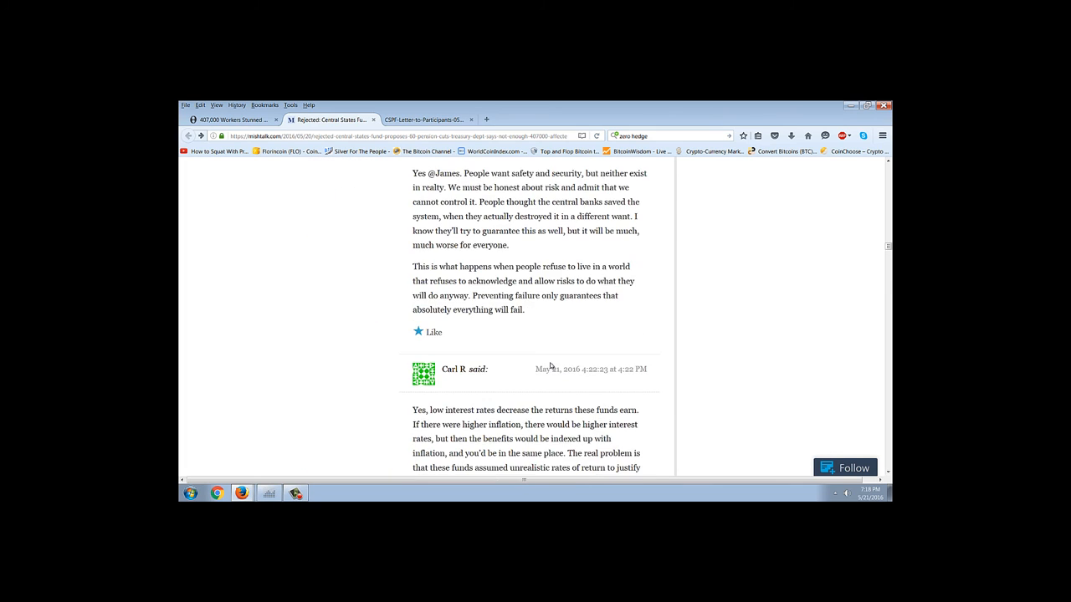
pyautogui.scroll(3)
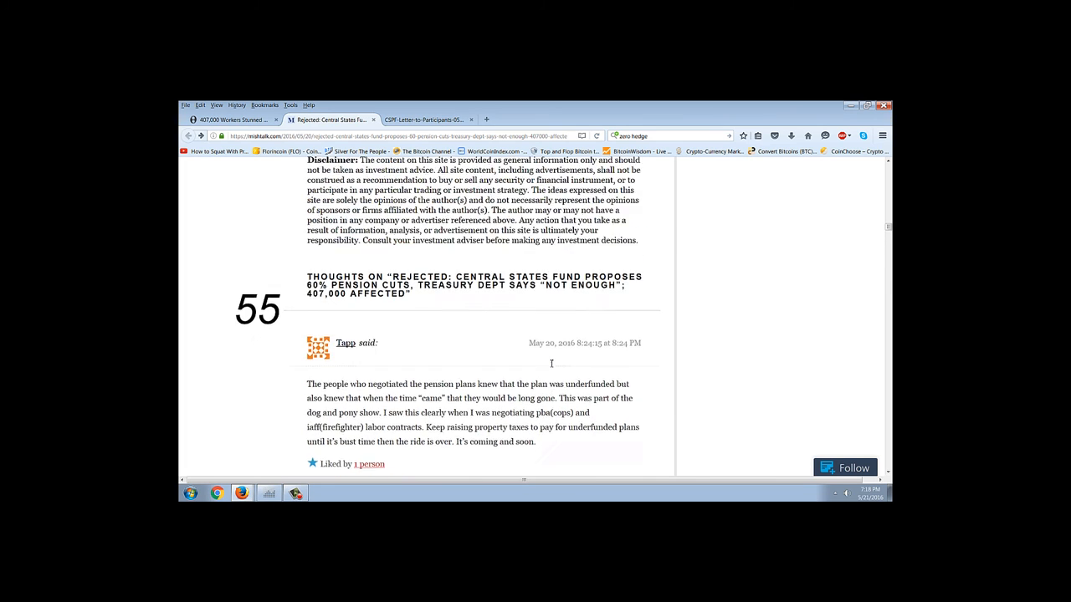
pyautogui.scroll(-3)
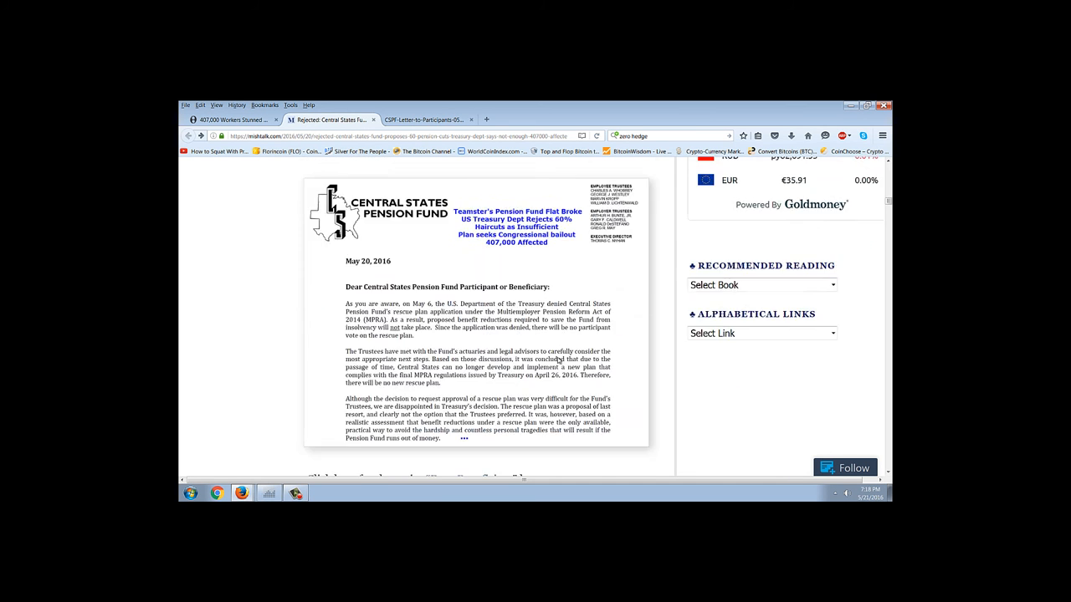
pyautogui.scroll(-3)
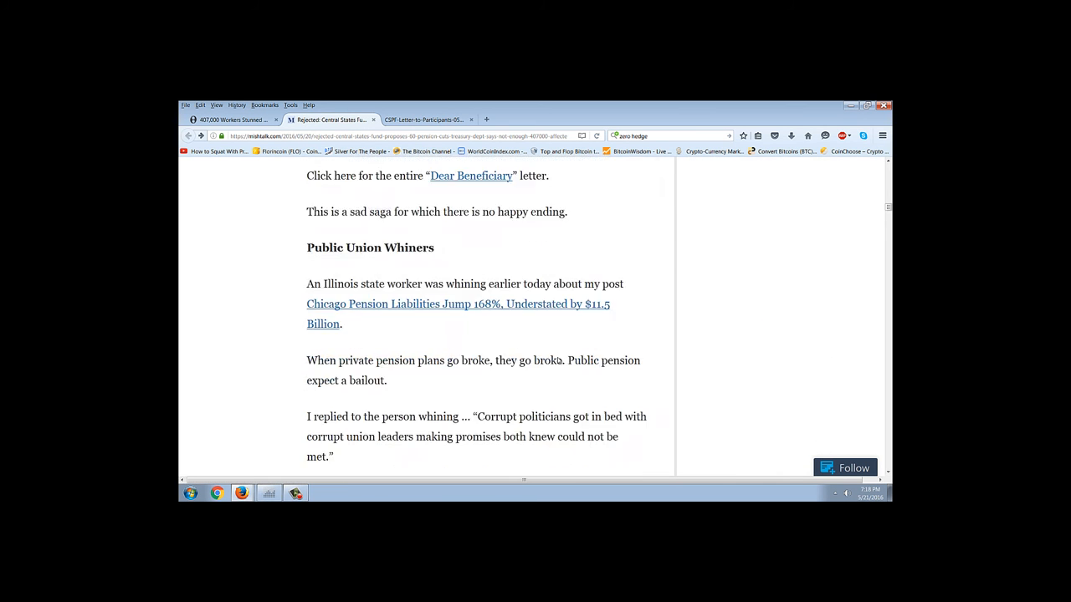
pyautogui.scroll(-3)
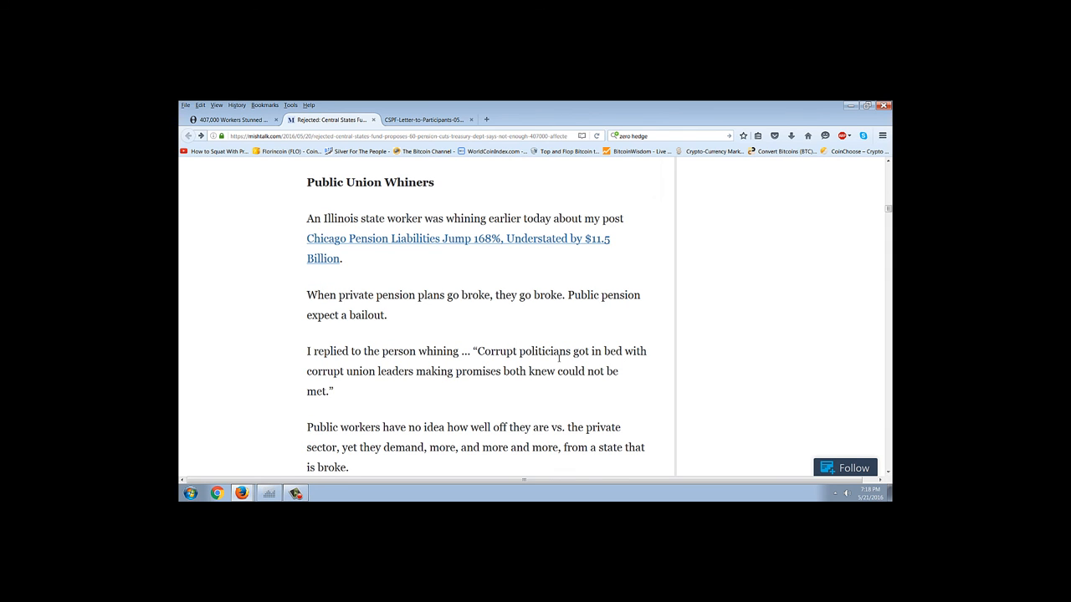
pyautogui.moveTo(477, 179)
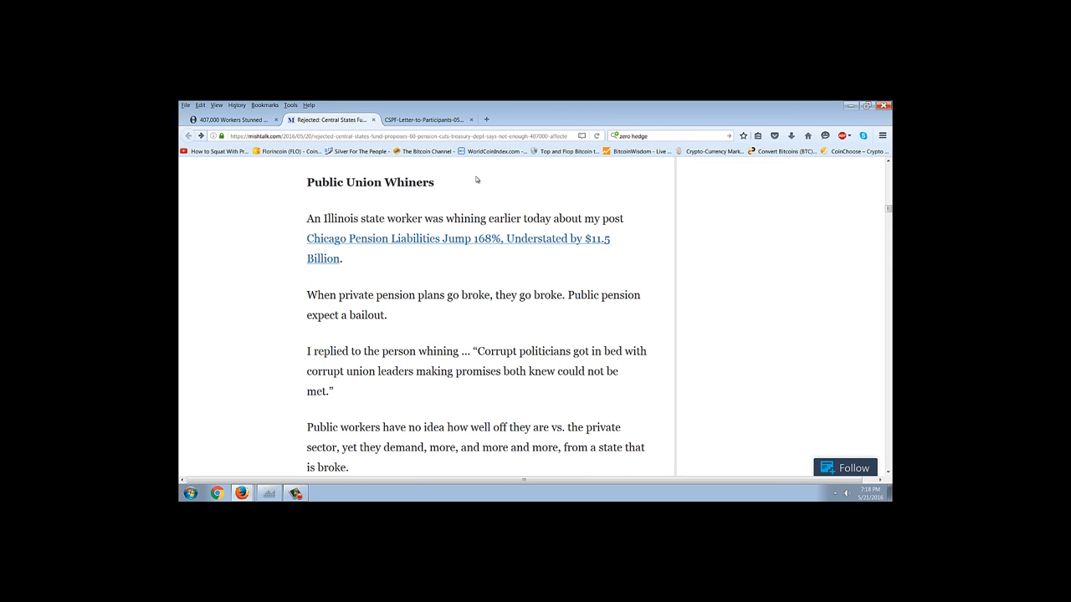
pyautogui.moveTo(789, 319)
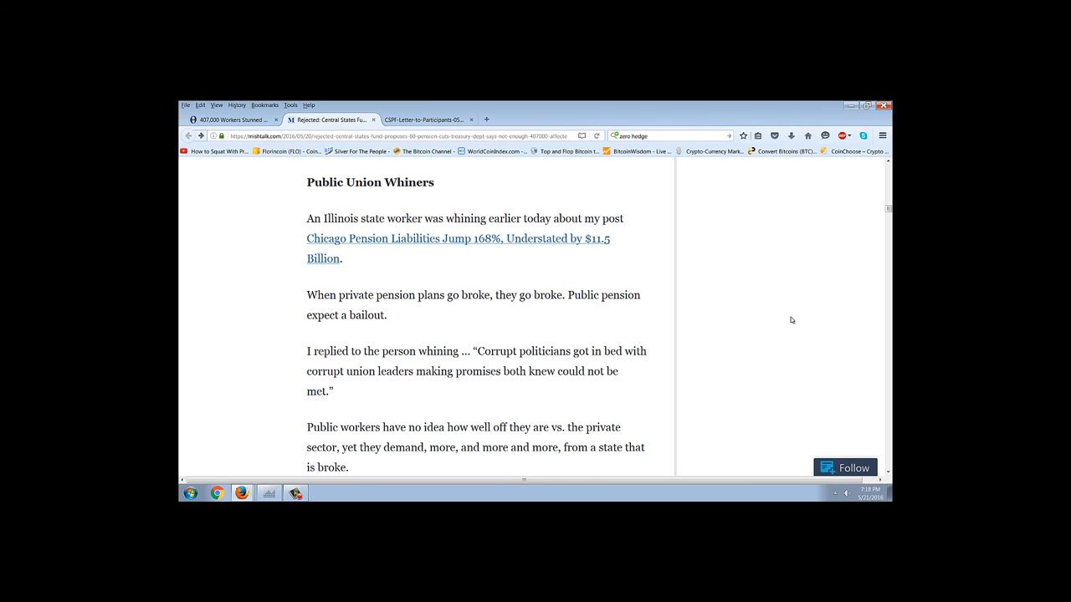
pyautogui.moveTo(739, 306)
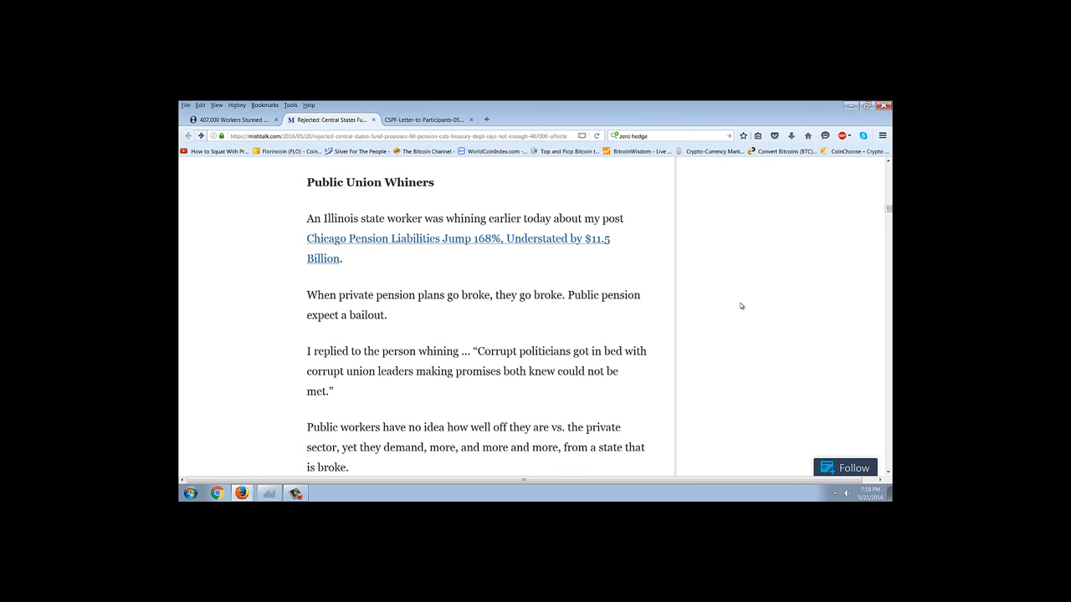
pyautogui.moveTo(766, 277)
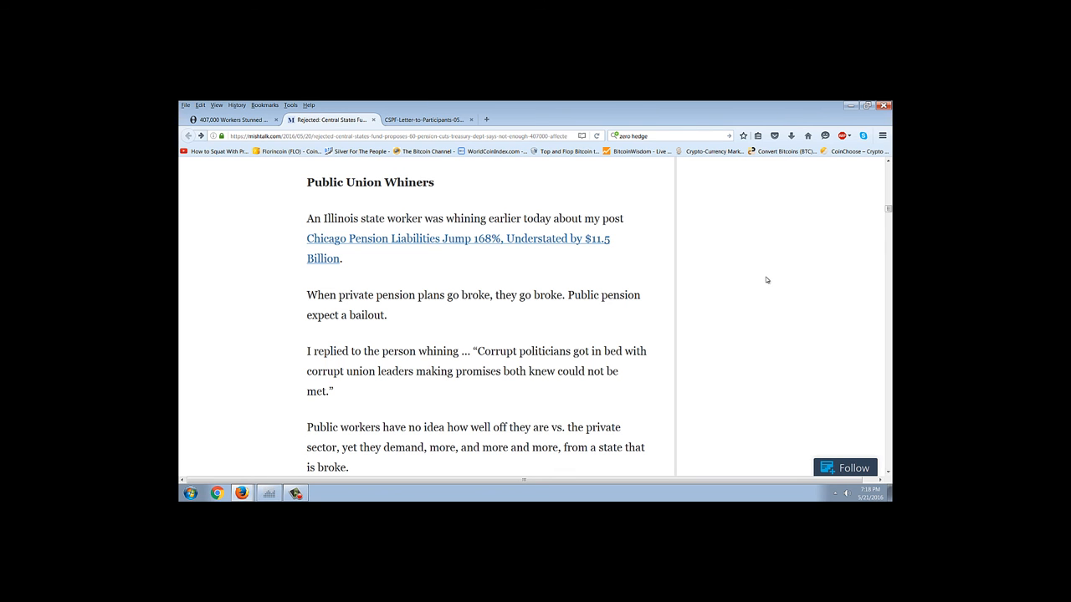
pyautogui.moveTo(472, 273)
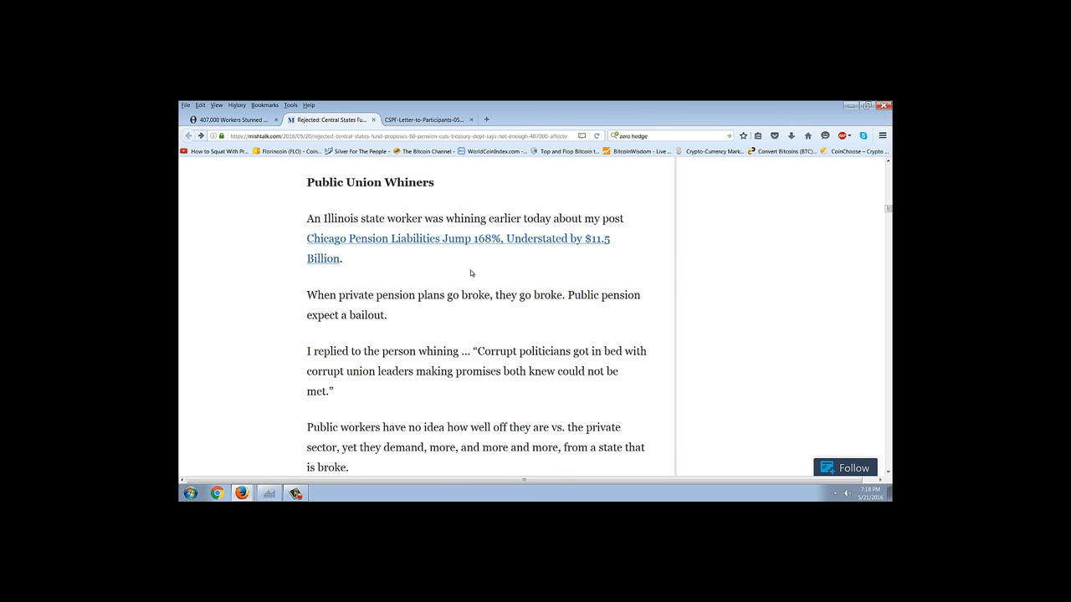
pyautogui.moveTo(486, 262)
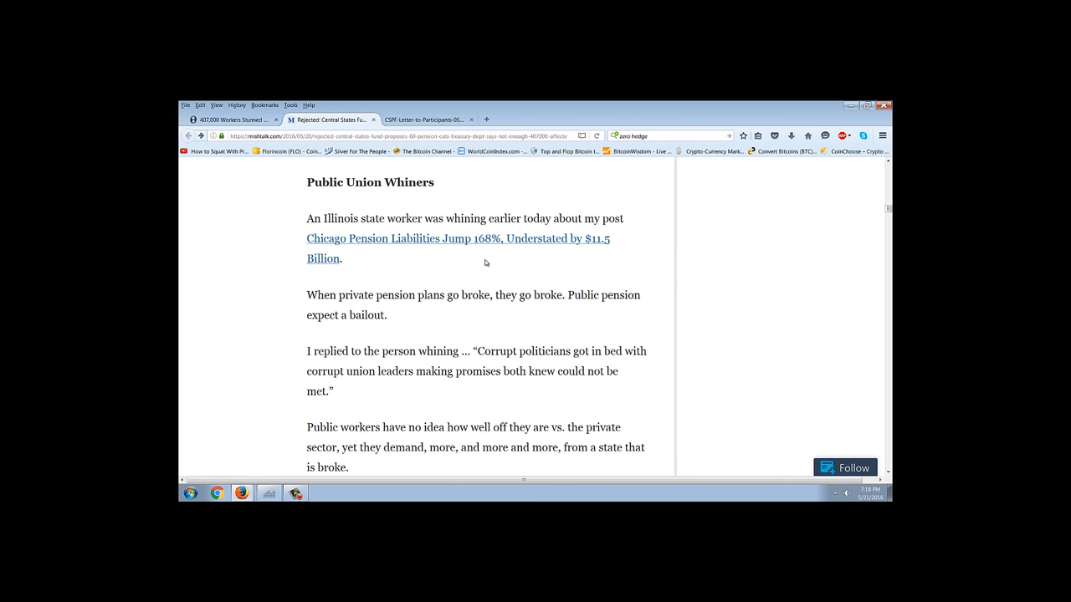
pyautogui.moveTo(773, 271)
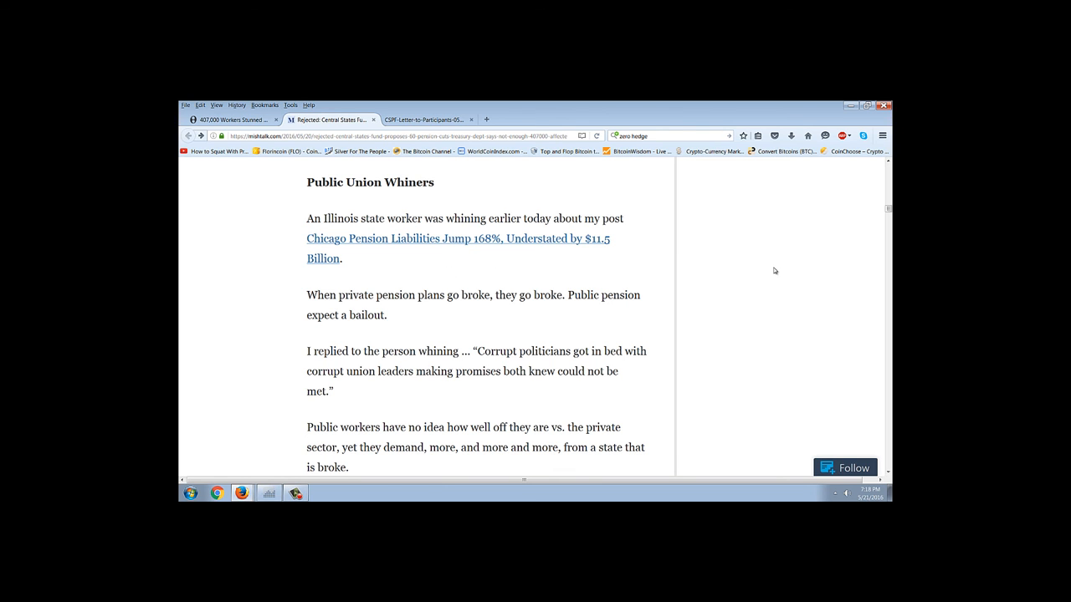
pyautogui.scroll(-3)
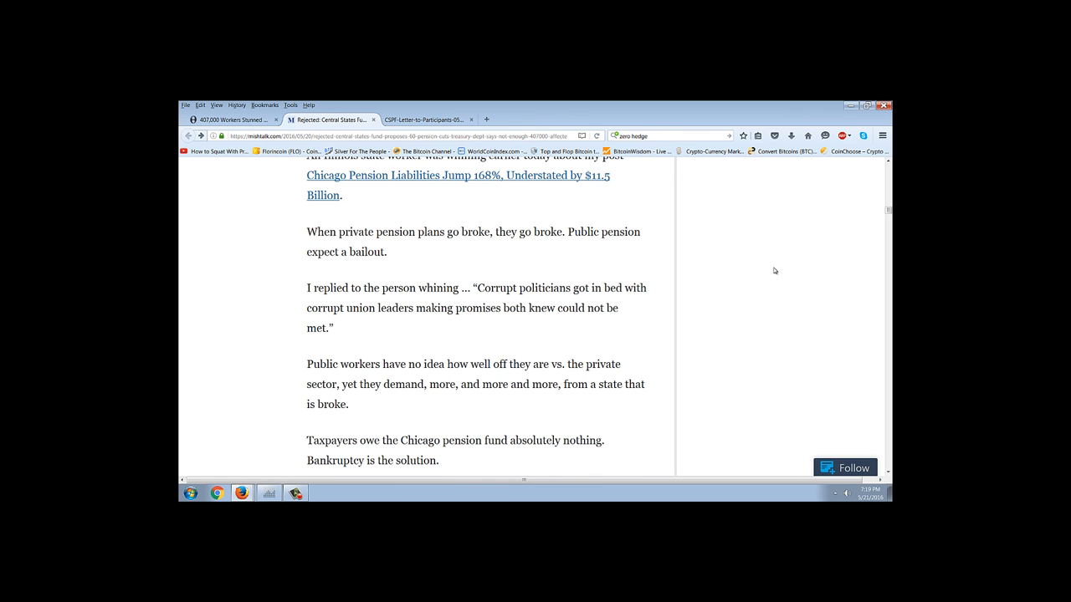
pyautogui.scroll(-3)
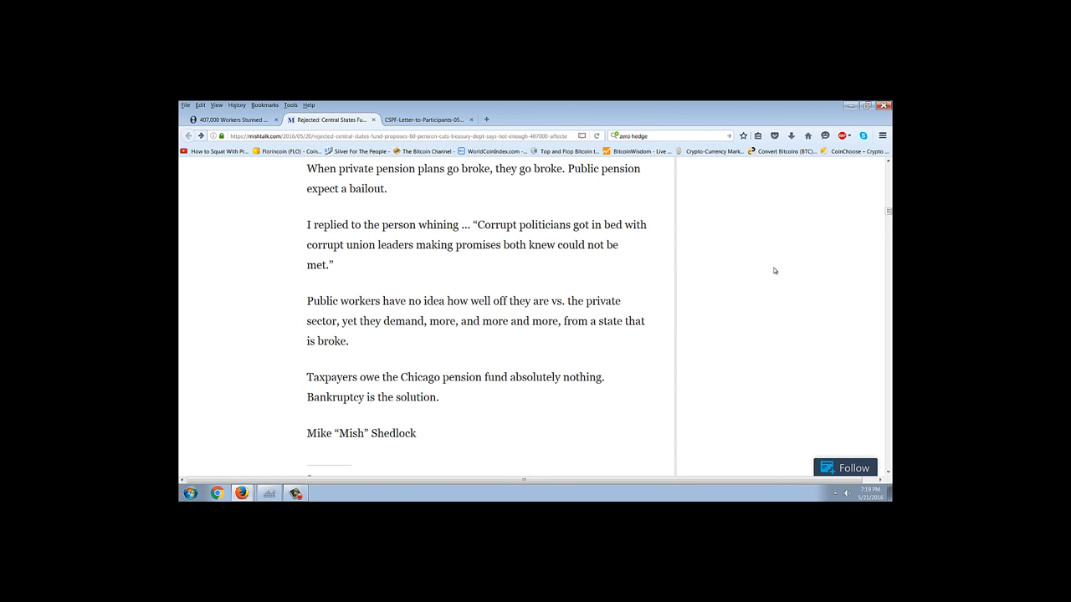
pyautogui.moveTo(760, 295)
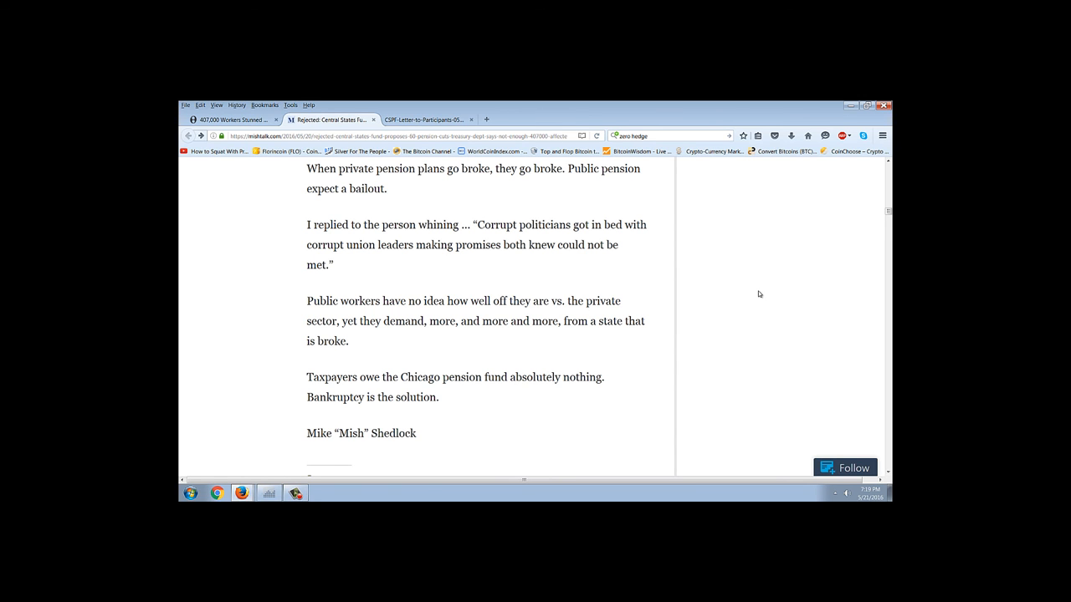
pyautogui.scroll(-3)
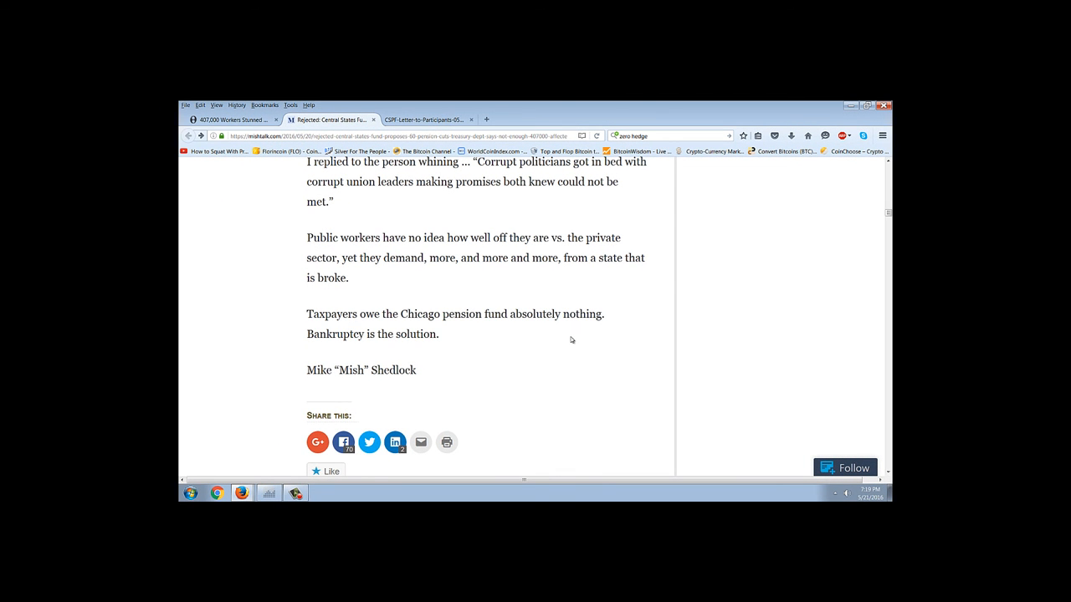
pyautogui.scroll(3)
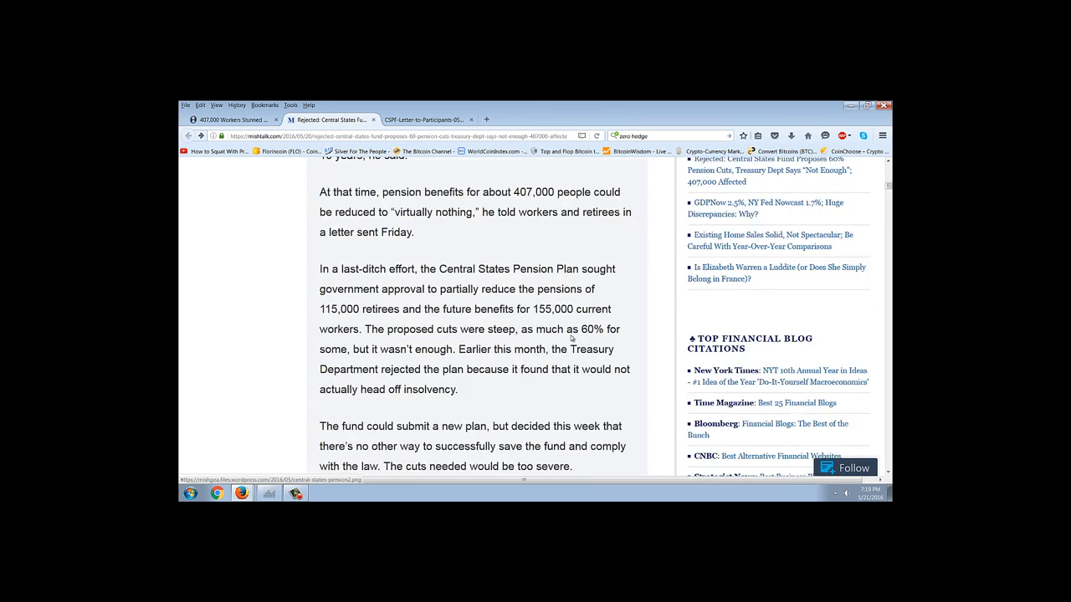
# - Scroll through the MishTalk post and switch back to the Zero Hedge pension-cuts article tab
pyautogui.scroll(3)
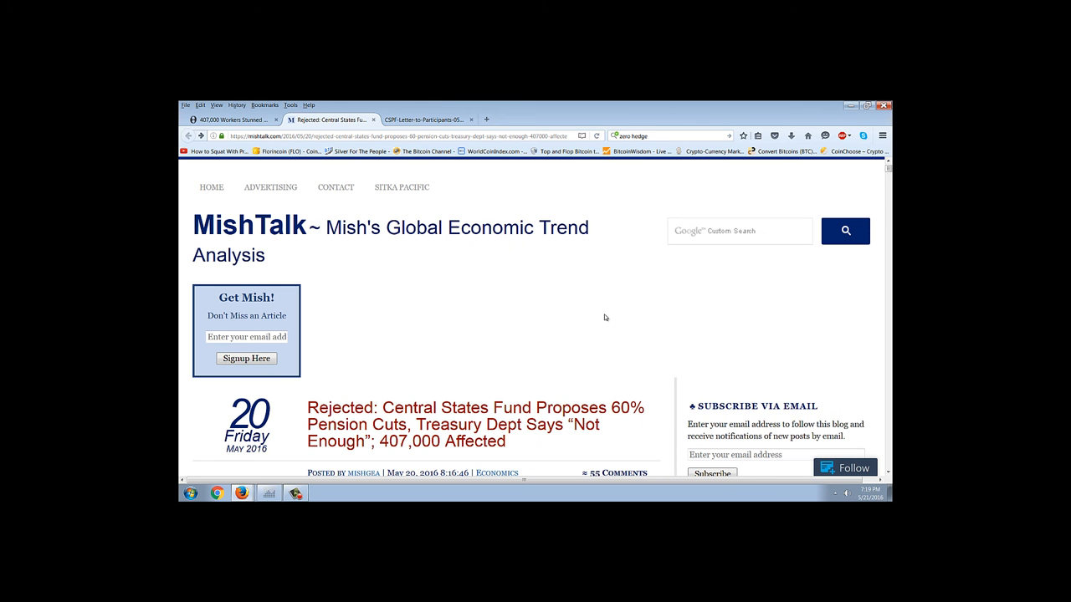
pyautogui.moveTo(512, 285)
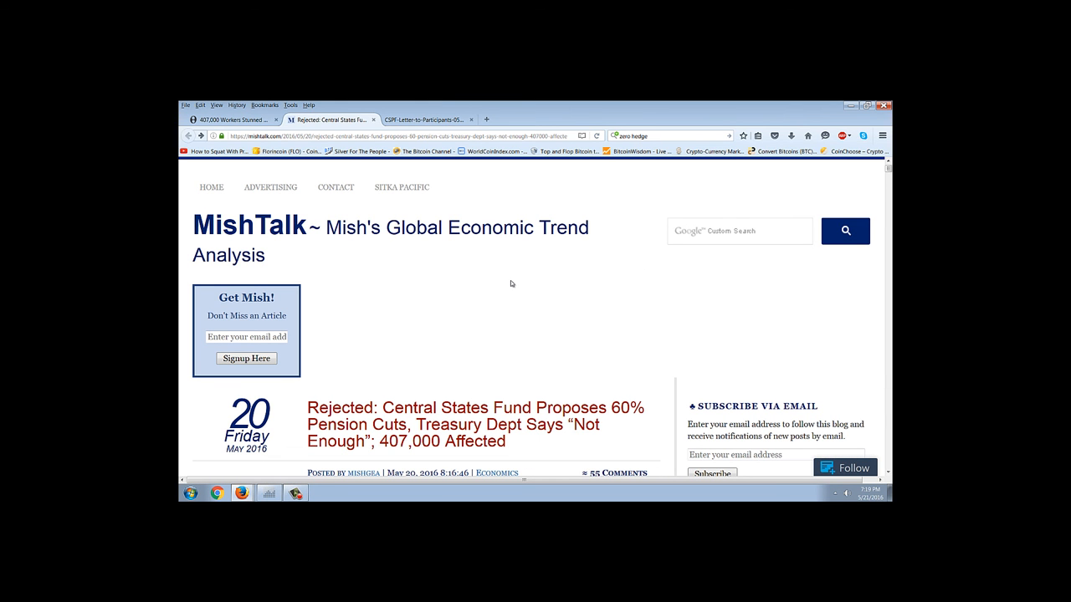
pyautogui.scroll(-3)
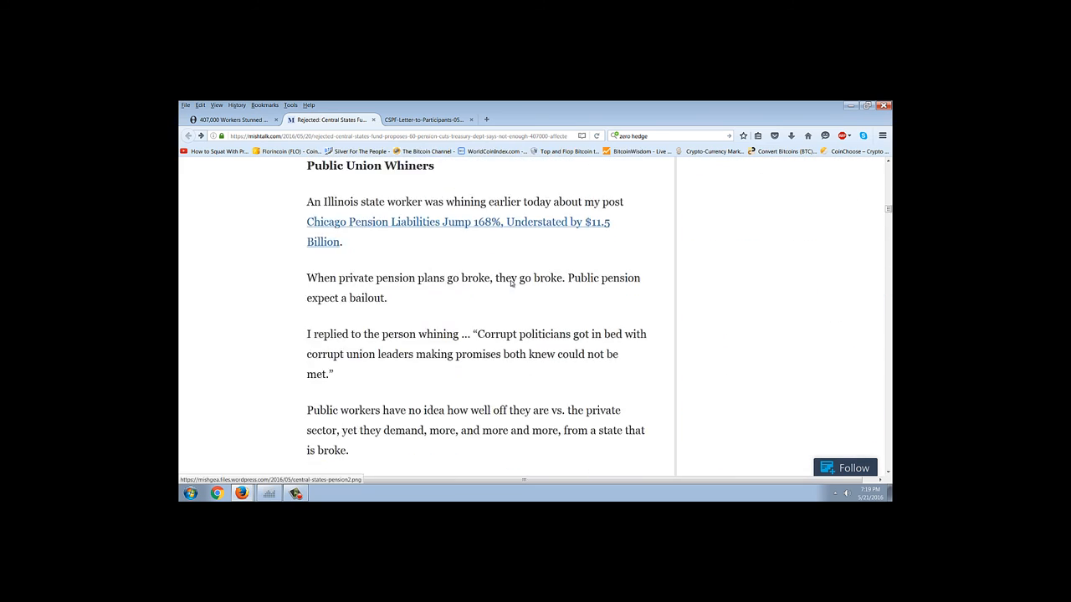
pyautogui.scroll(-3)
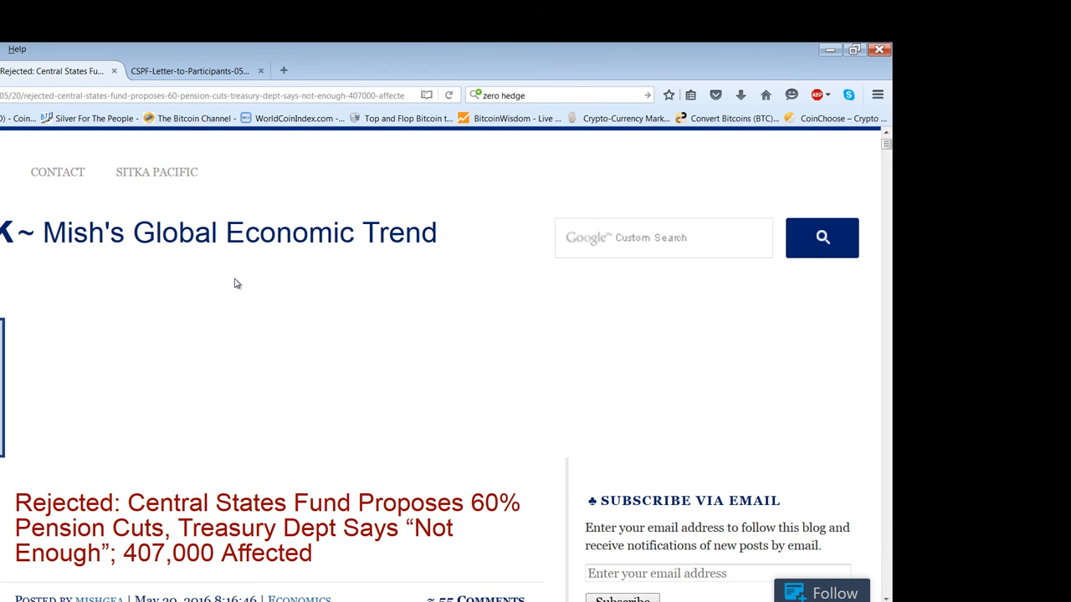
pyautogui.moveTo(248, 277)
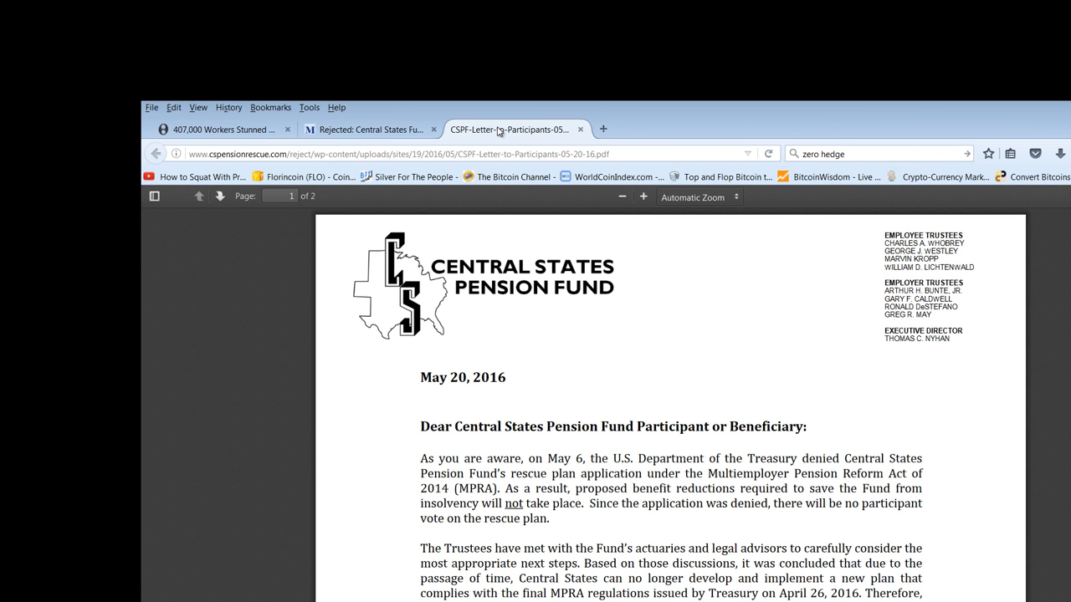
pyautogui.moveTo(335, 130)
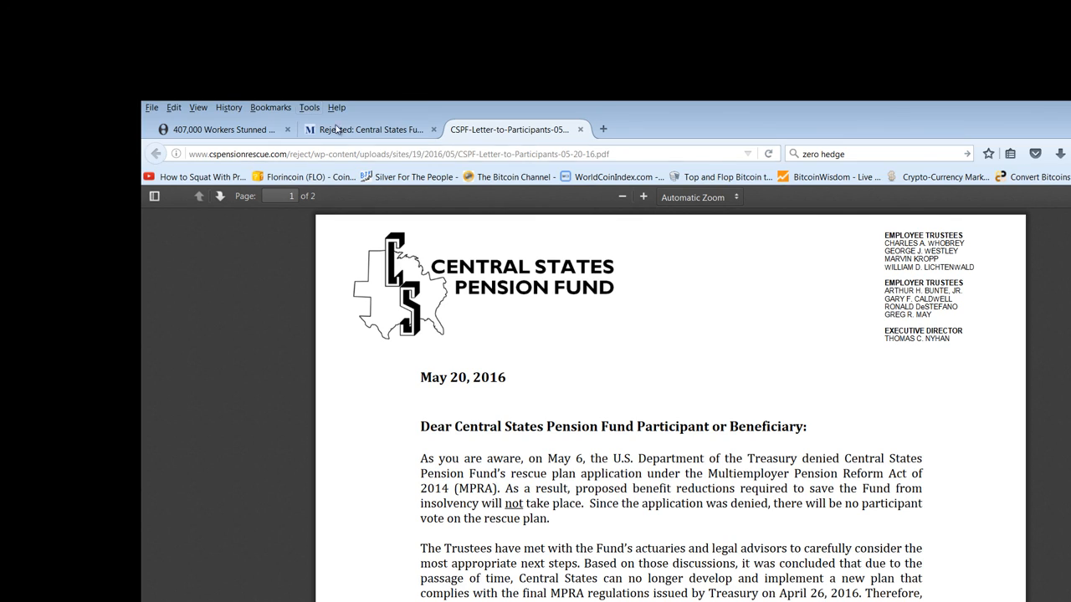
pyautogui.click(221, 131)
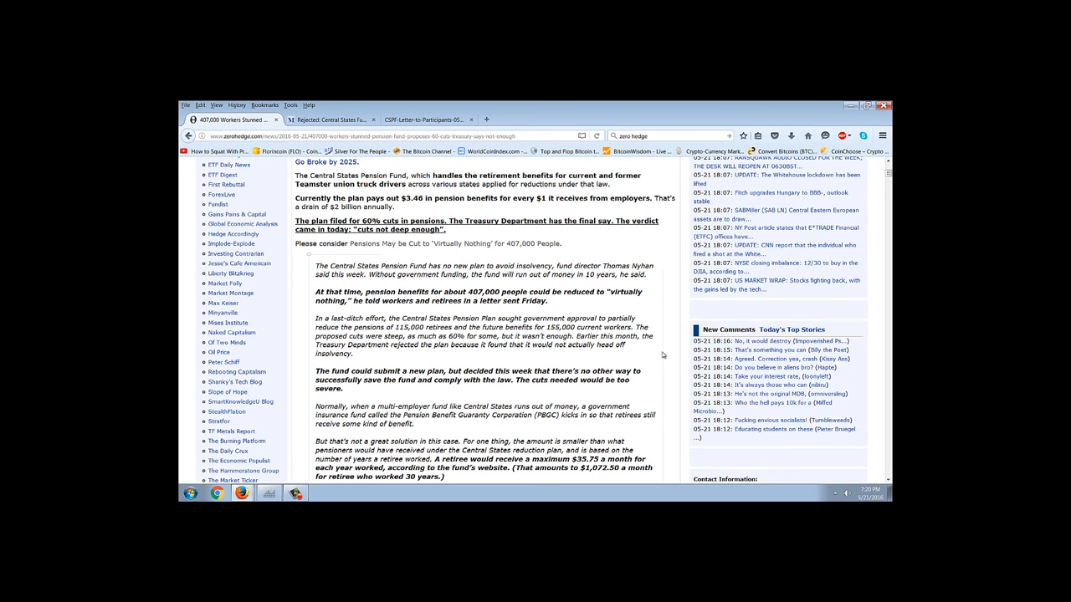
pyautogui.moveTo(509, 291)
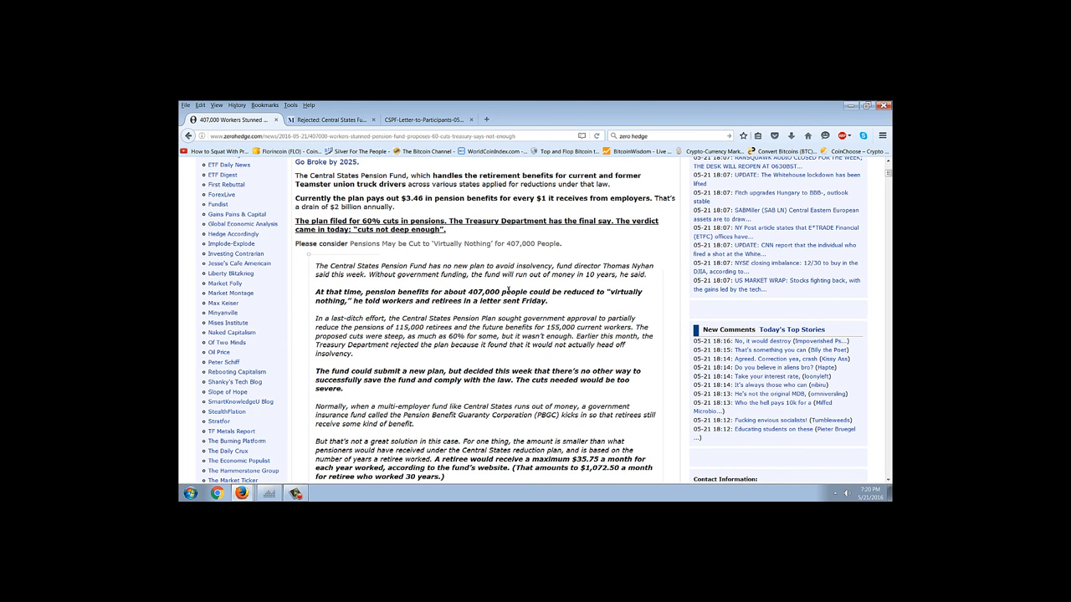
pyautogui.moveTo(589, 317)
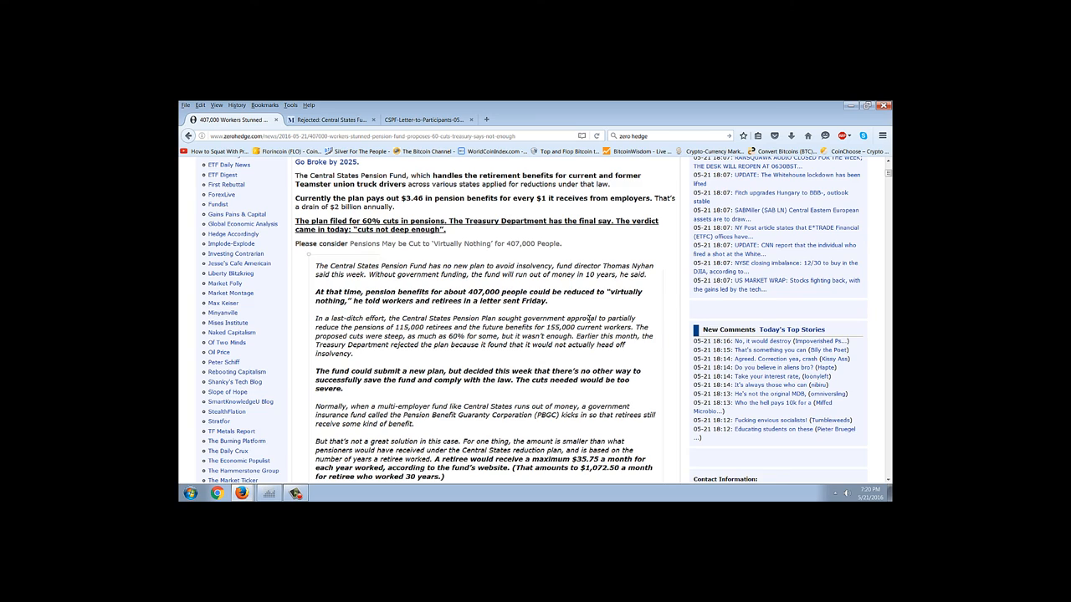
pyautogui.scroll(3)
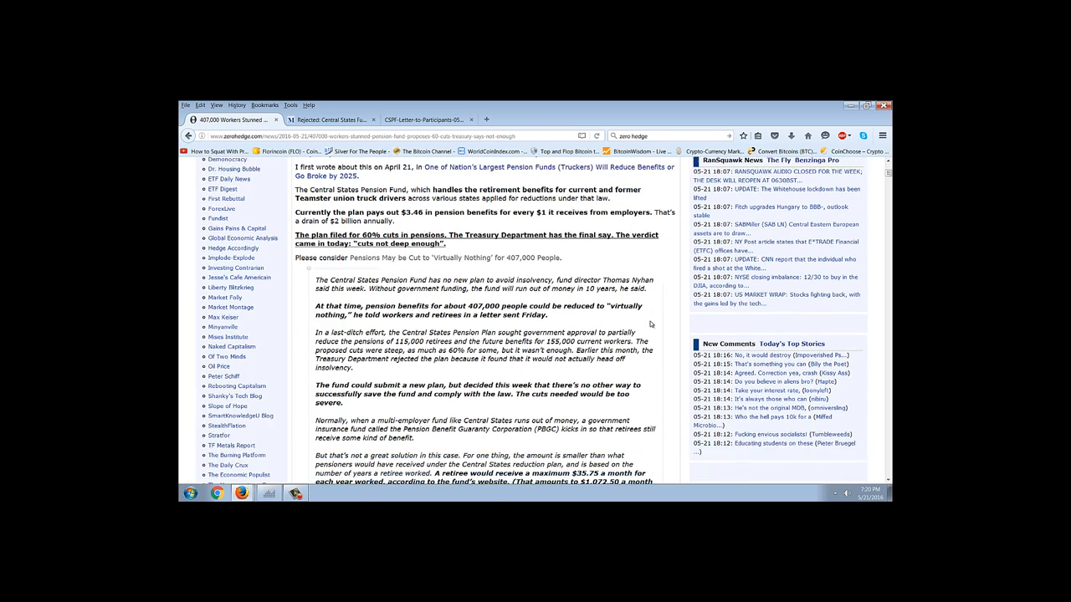
pyautogui.scroll(3)
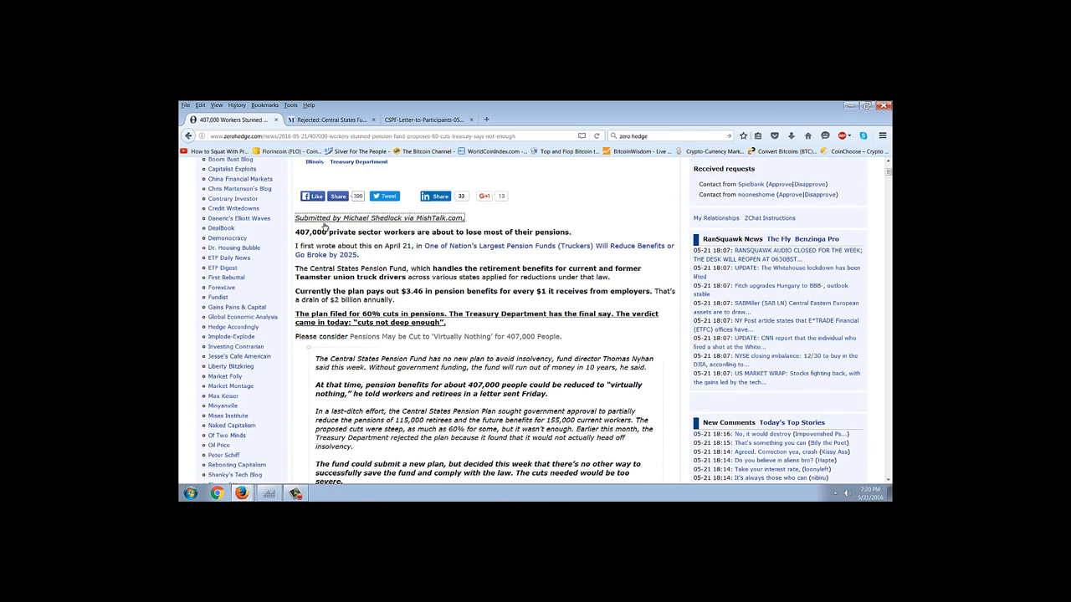
pyautogui.moveTo(560, 345)
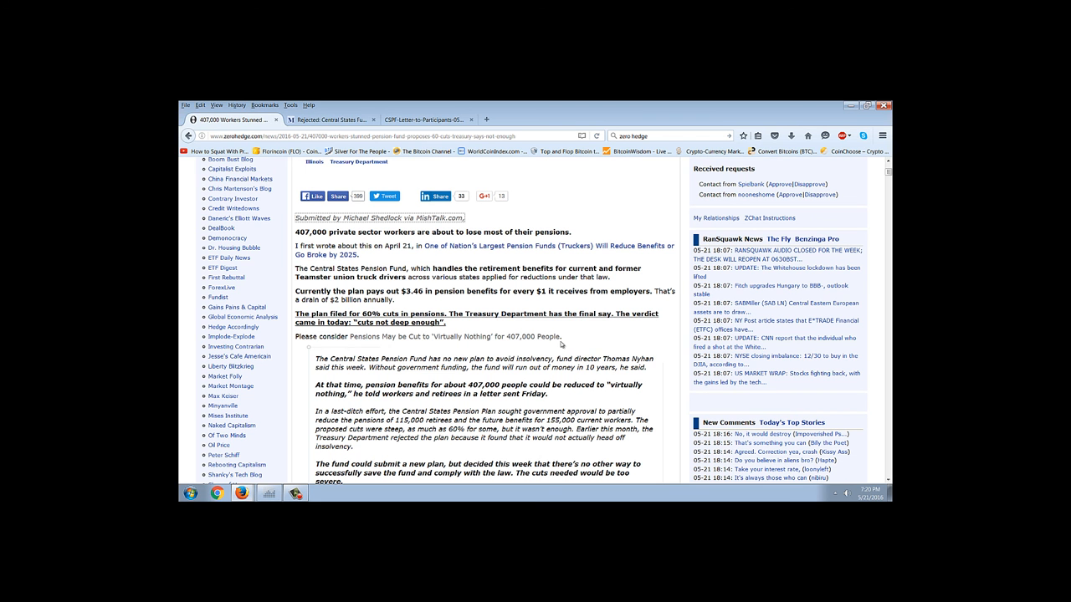
pyautogui.moveTo(655, 368)
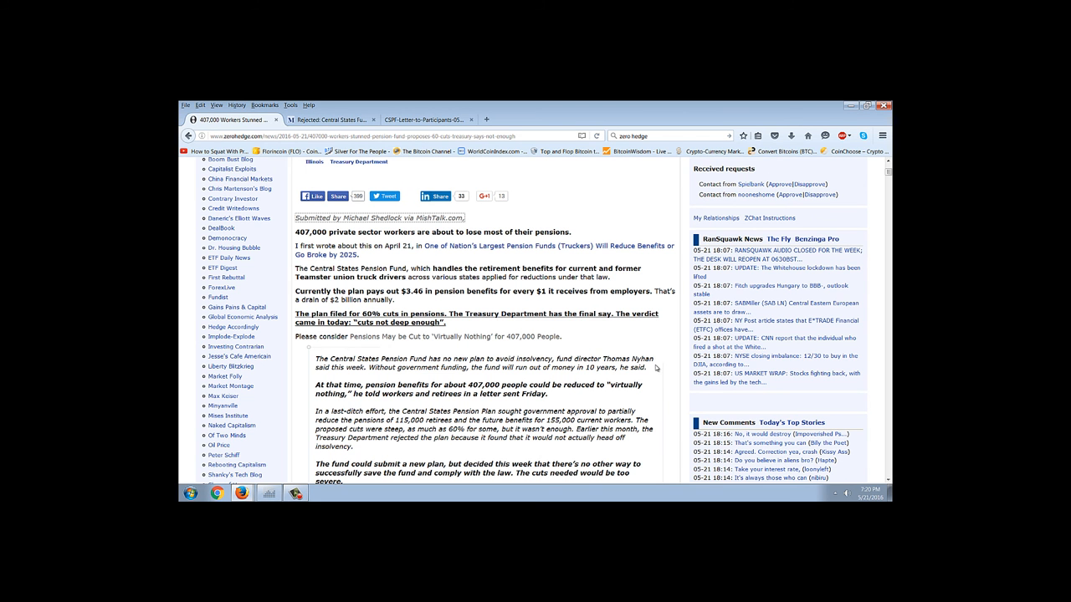
pyautogui.scroll(-3)
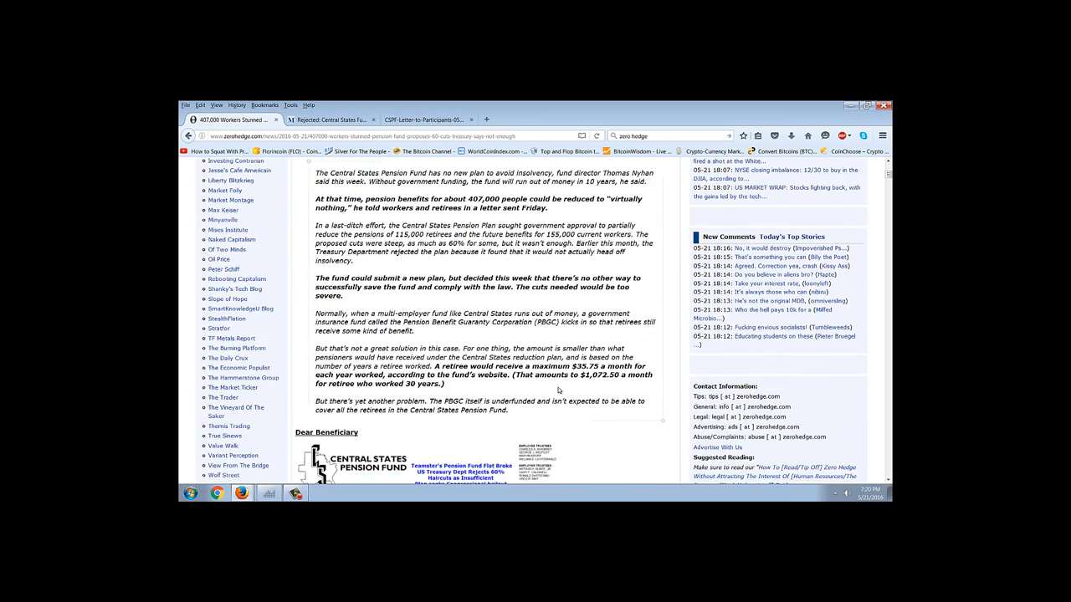
pyautogui.scroll(3)
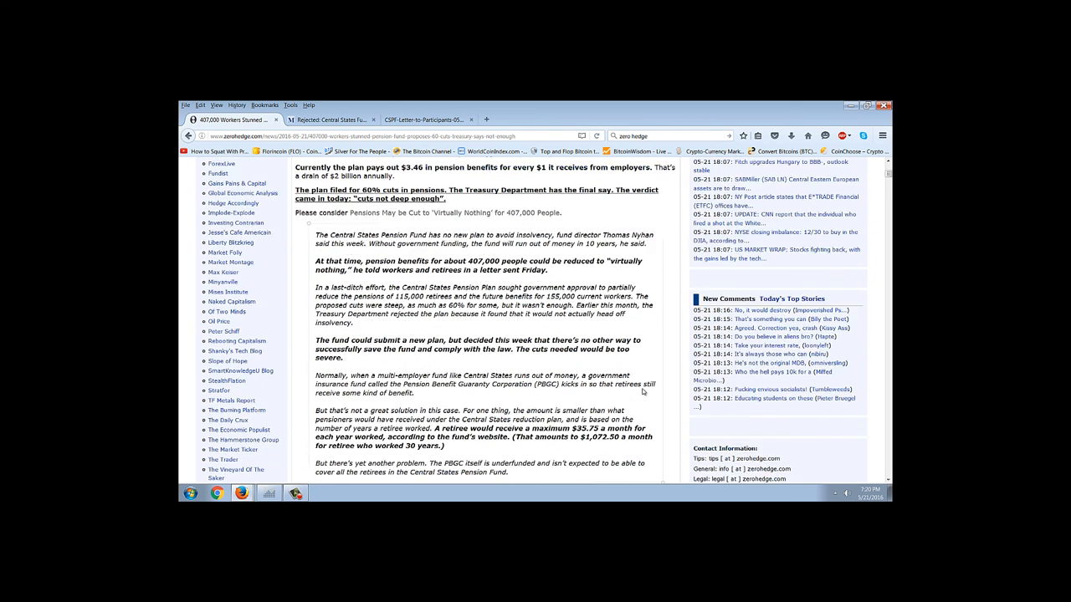
pyautogui.scroll(3)
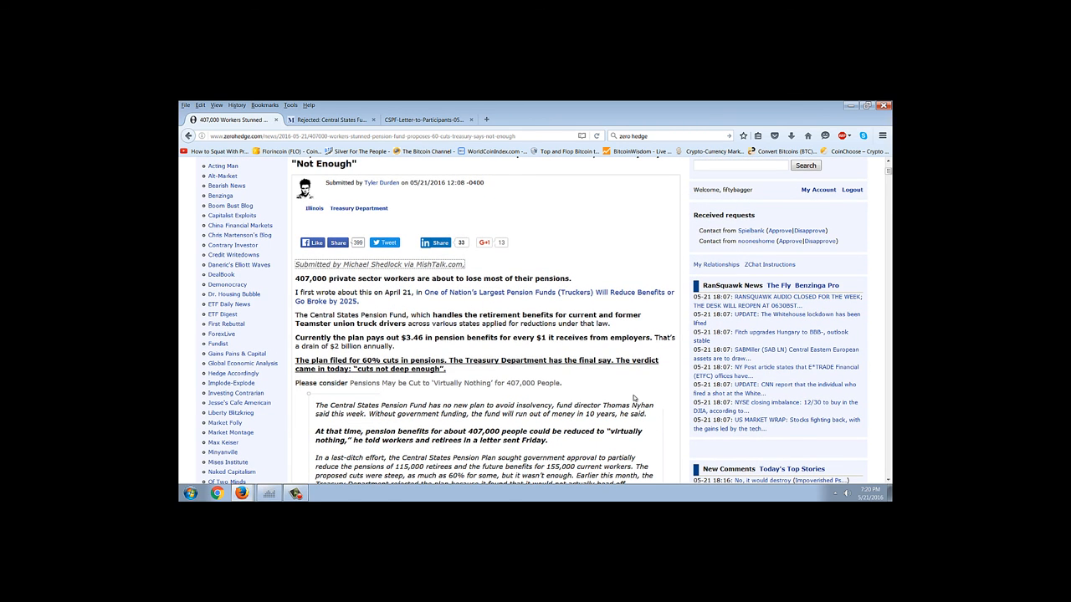
pyautogui.moveTo(669, 345)
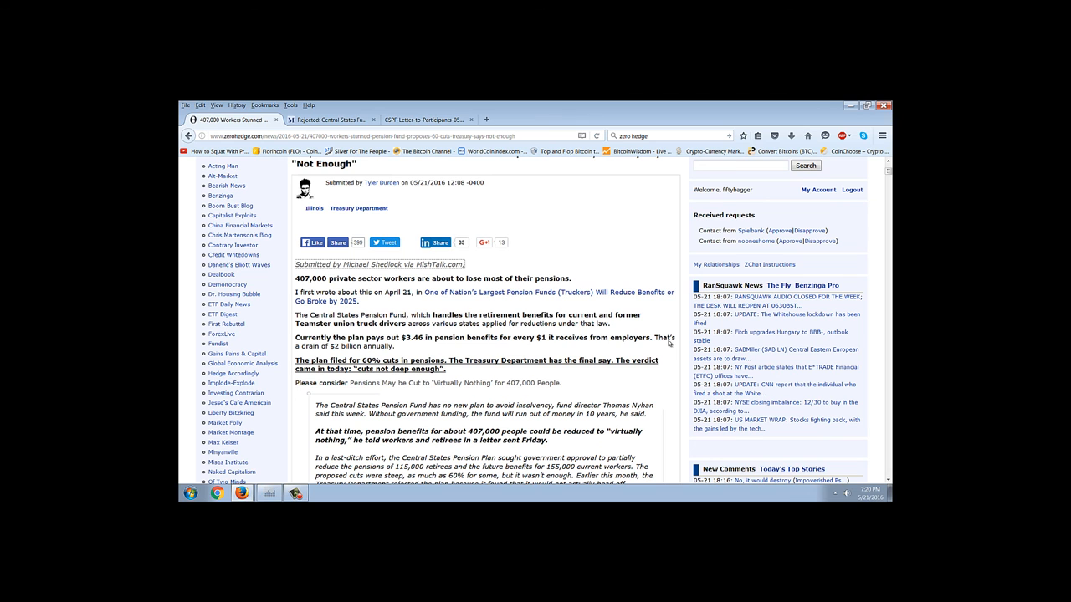
pyautogui.moveTo(513, 402)
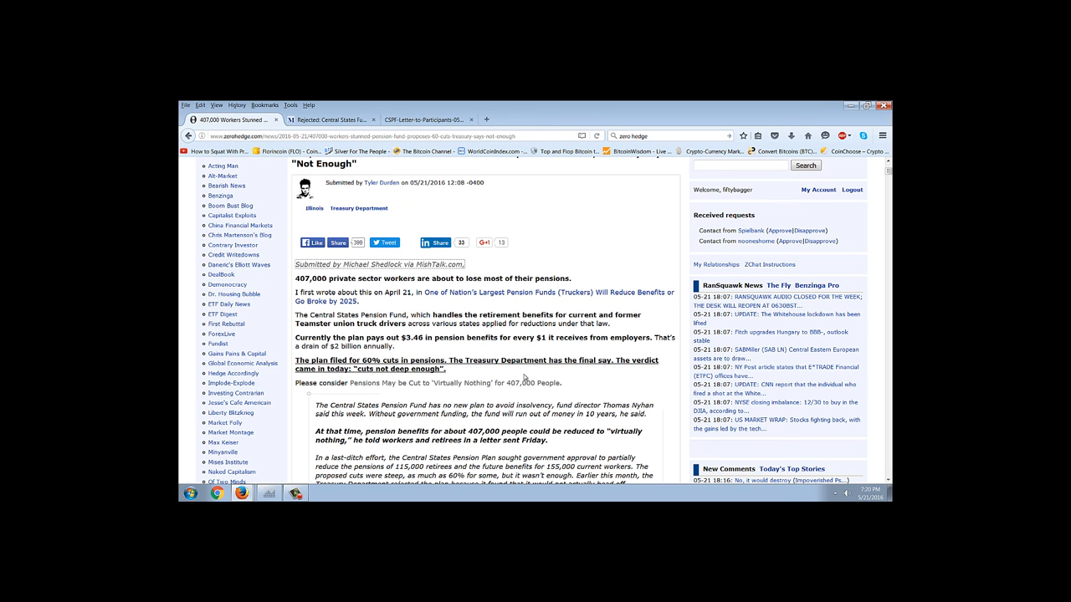
pyautogui.moveTo(538, 376)
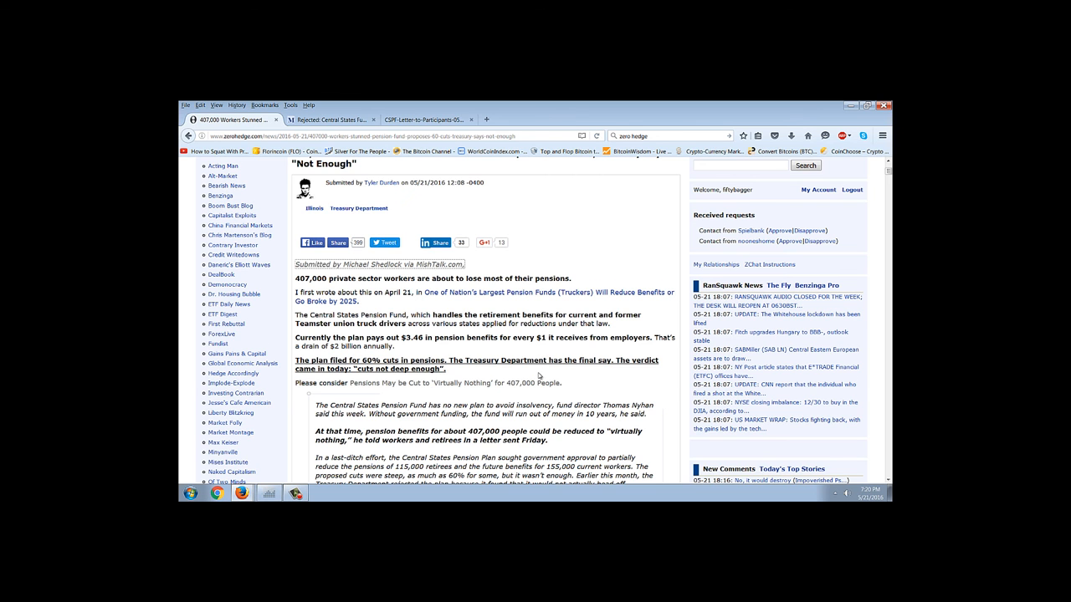
pyautogui.scroll(-3)
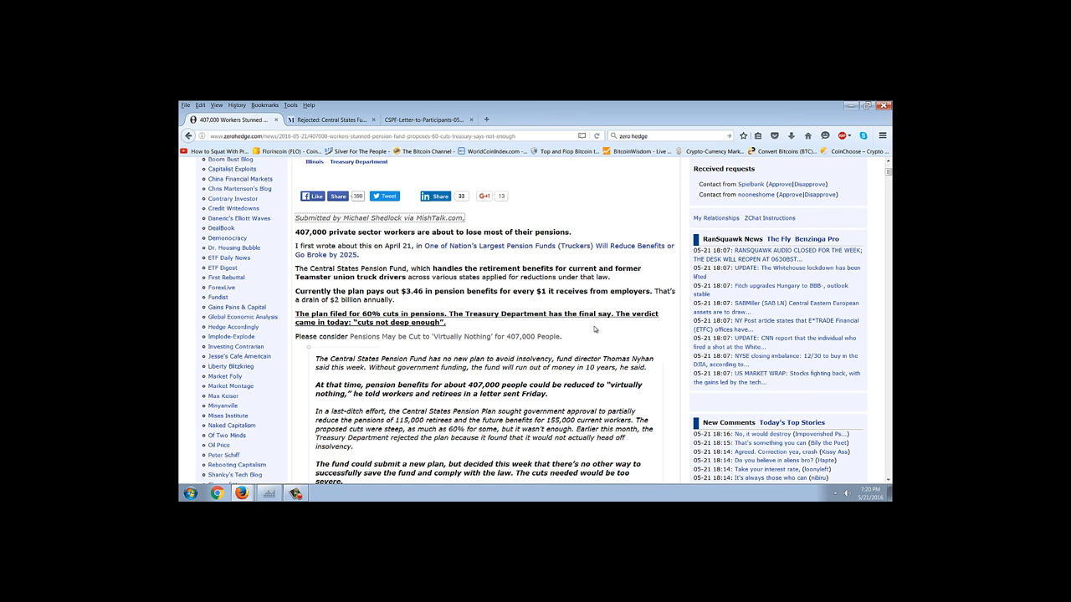
pyautogui.moveTo(666, 307)
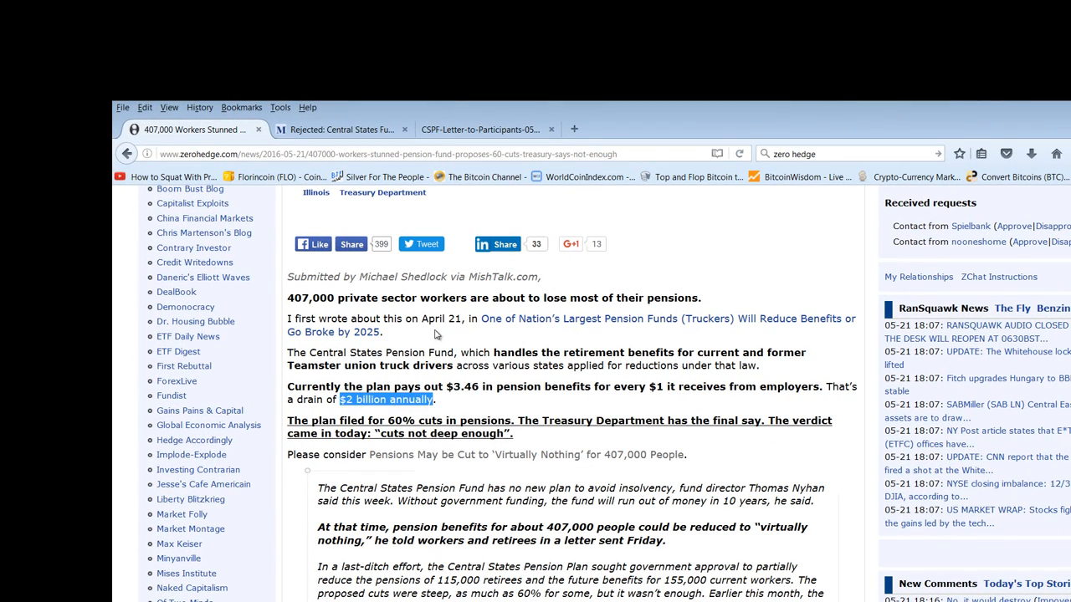
pyautogui.click(481, 129)
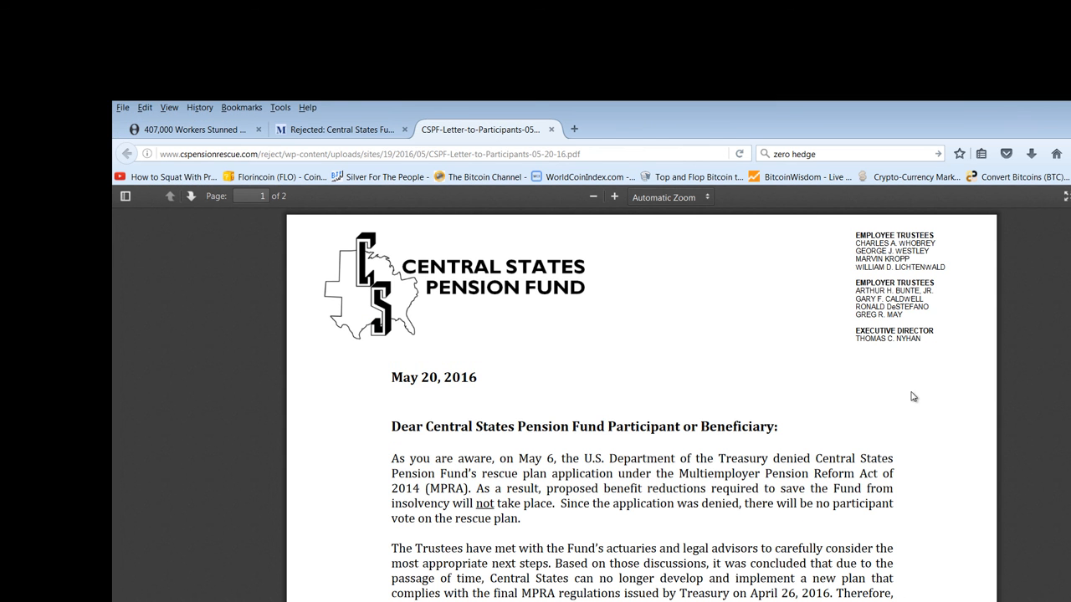
pyautogui.moveTo(773, 370)
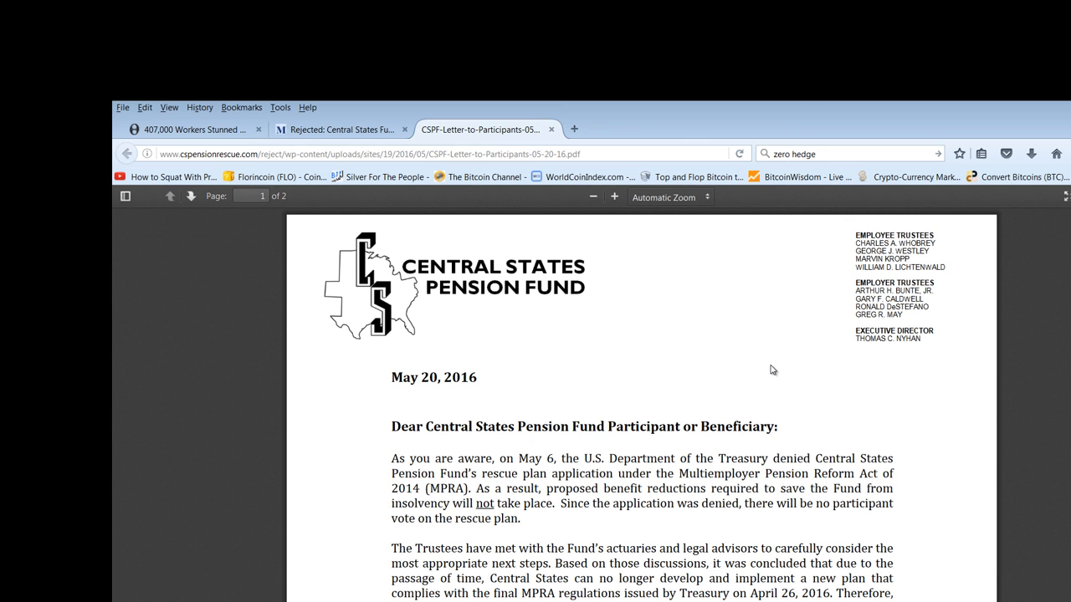
pyautogui.moveTo(866, 324)
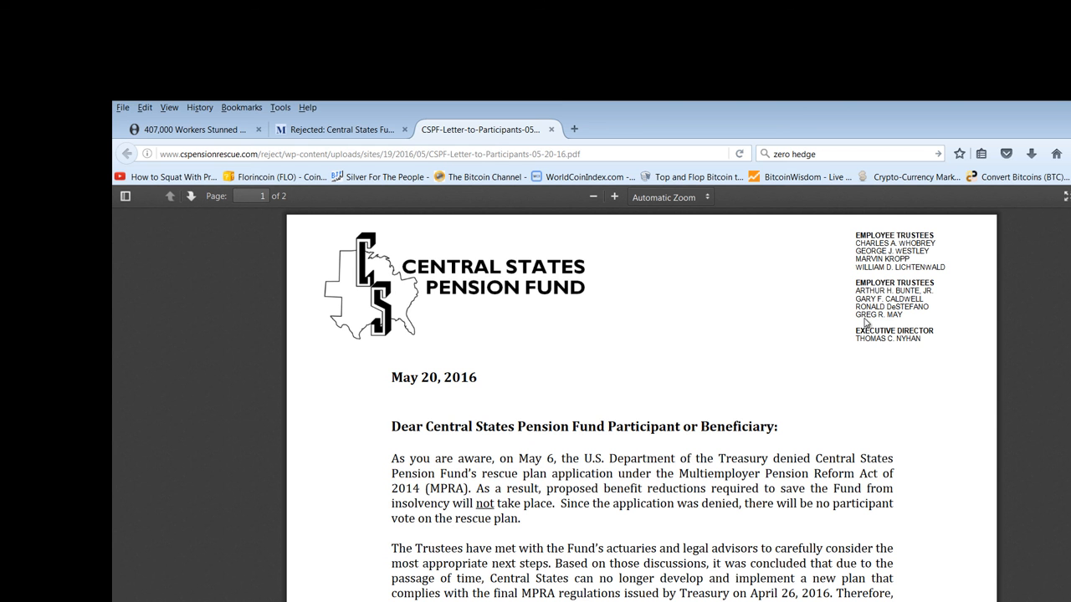
pyautogui.click(197, 128)
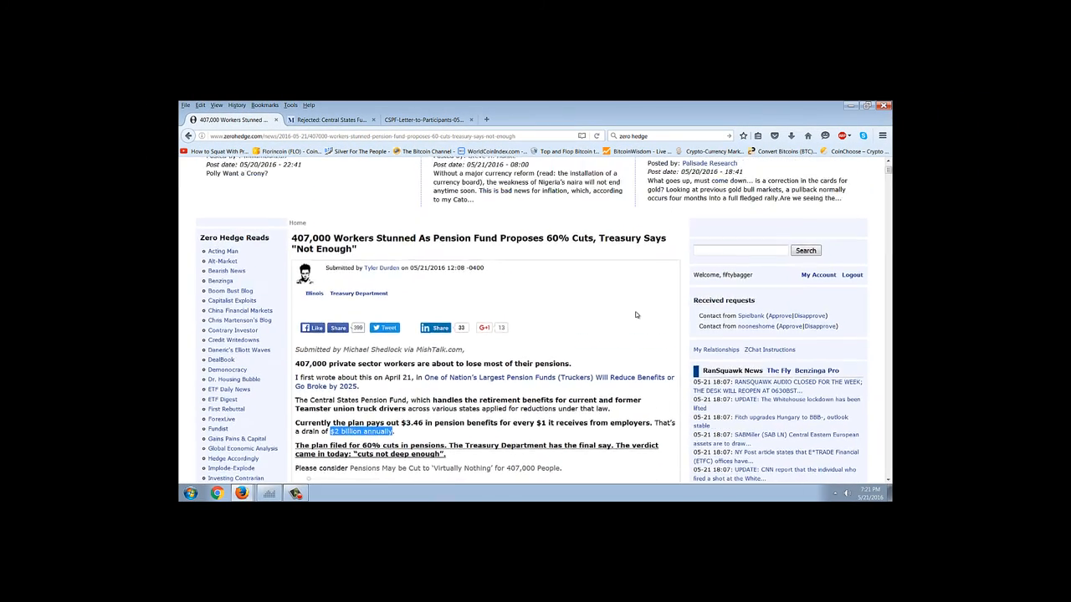
# - Scroll the Zero Hedge article down and back to its headline and opening paragraphs
pyautogui.scroll(-3)
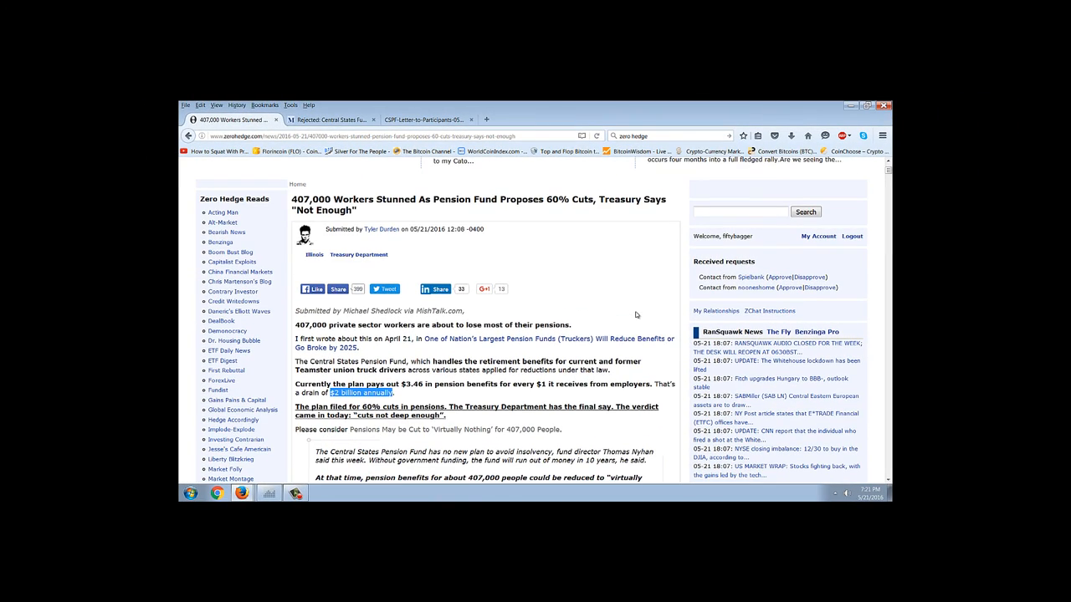
pyautogui.moveTo(592, 280)
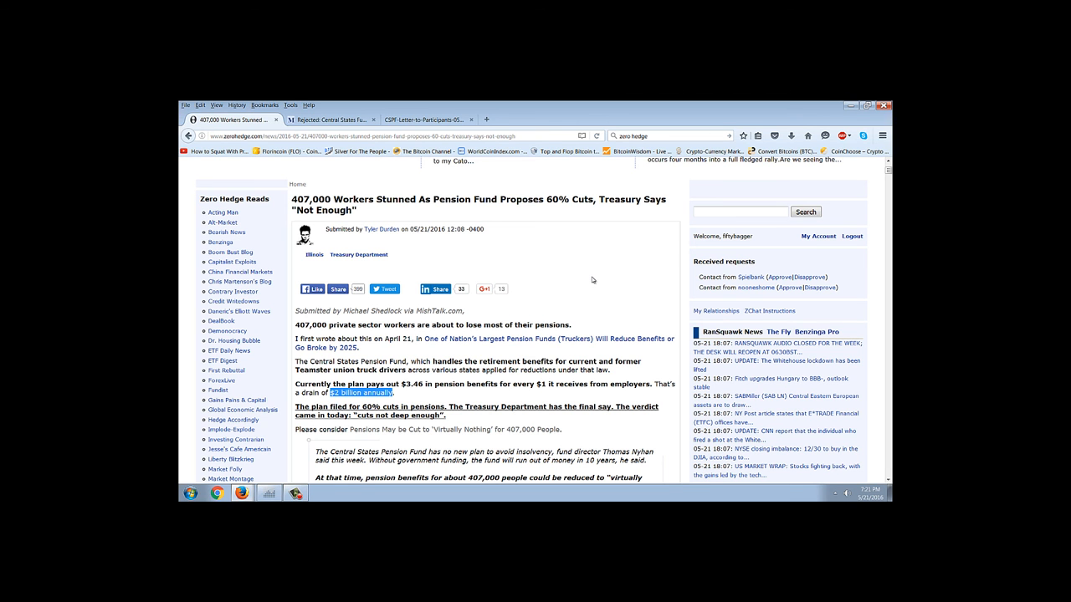
pyautogui.scroll(-3)
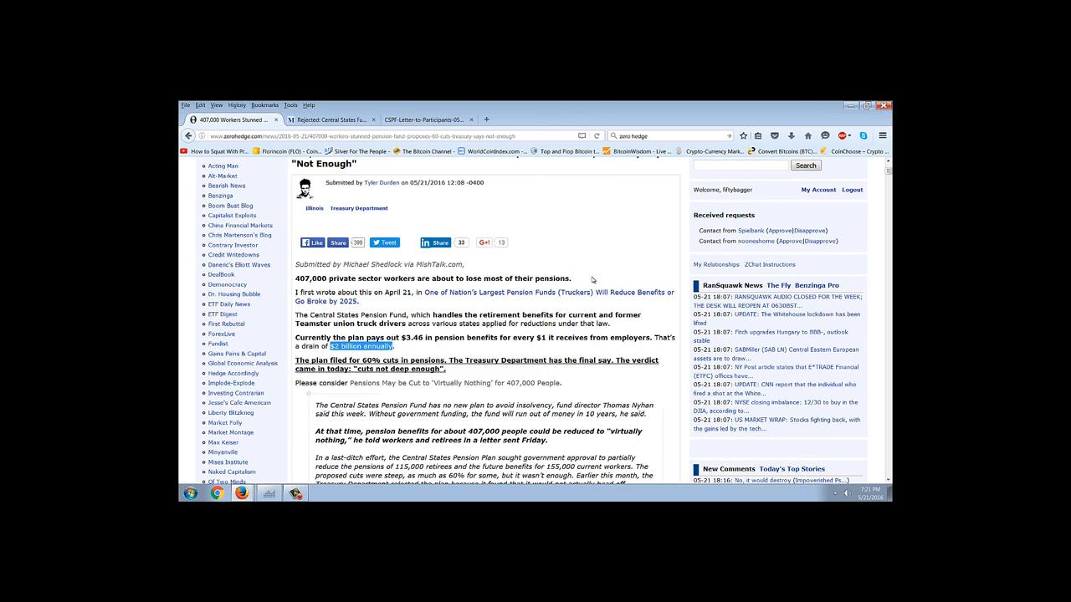
pyautogui.scroll(3)
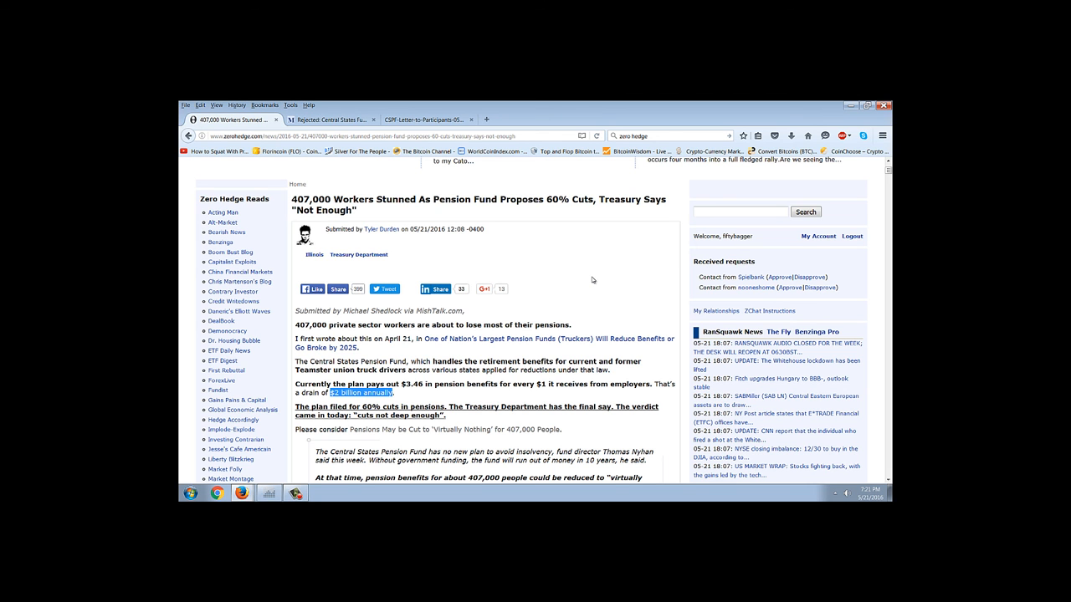
pyautogui.scroll(3)
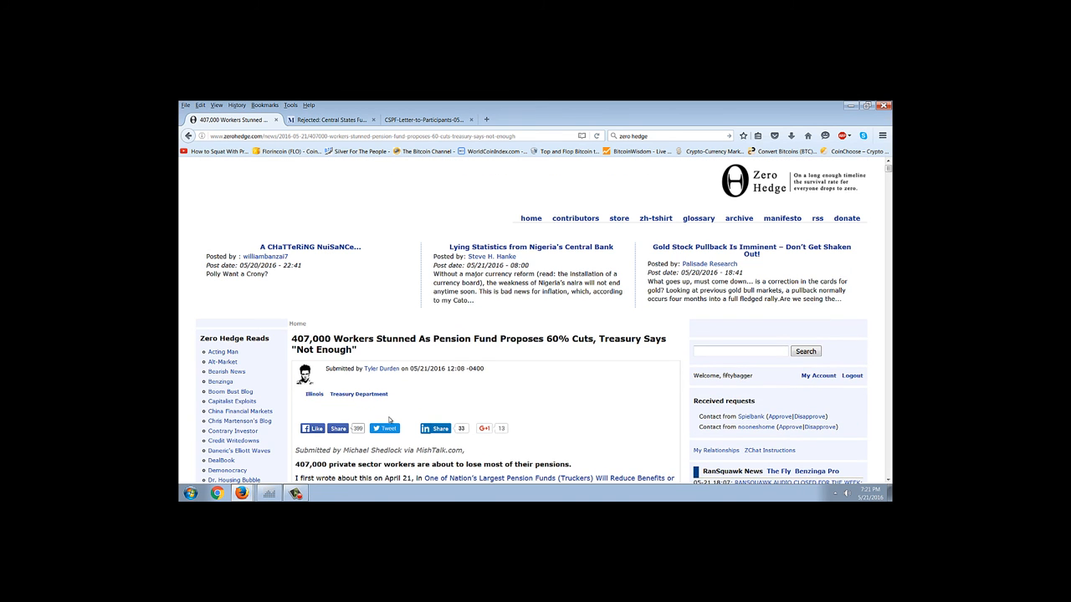
pyautogui.moveTo(497, 324)
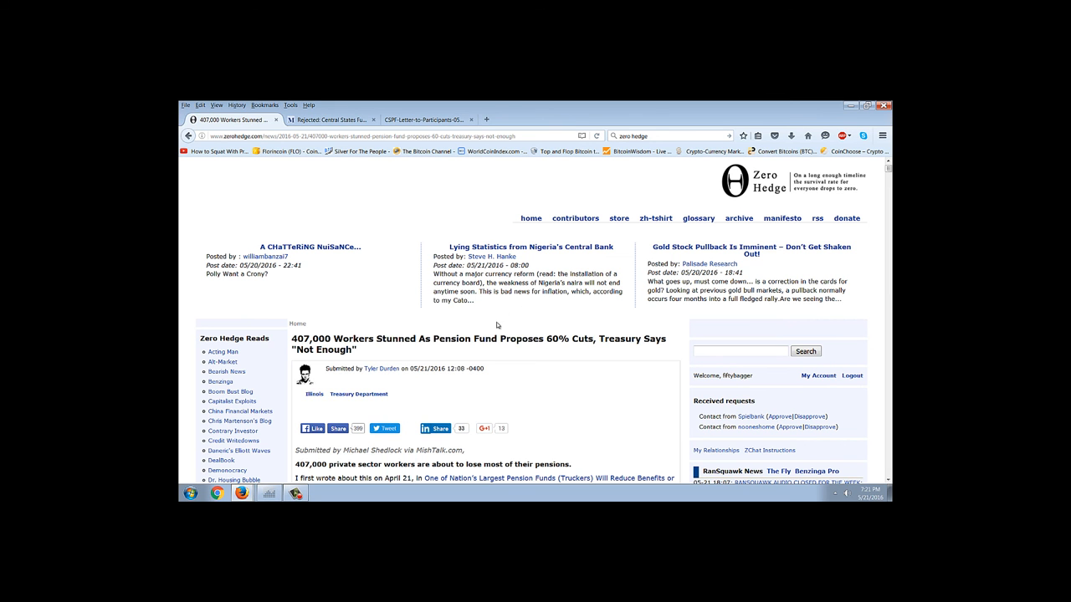
pyautogui.scroll(-3)
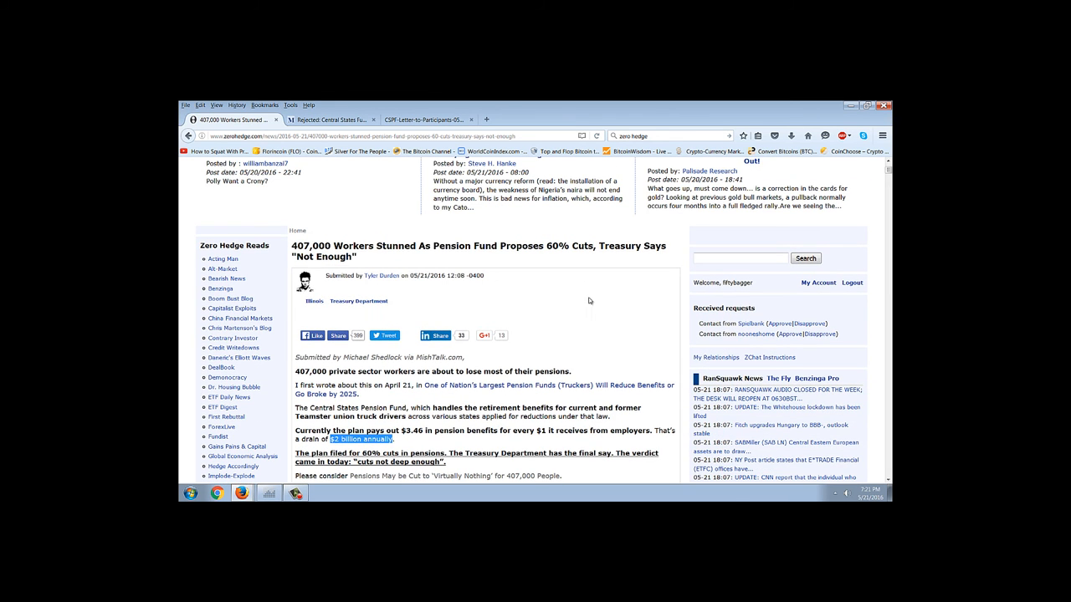
pyautogui.moveTo(552, 318)
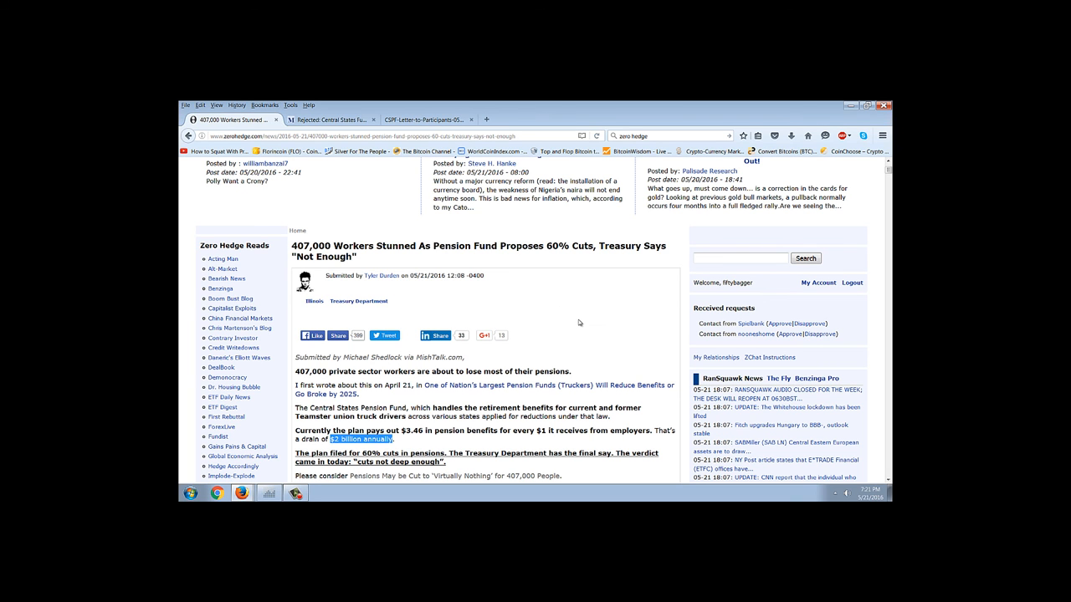
pyautogui.moveTo(597, 301)
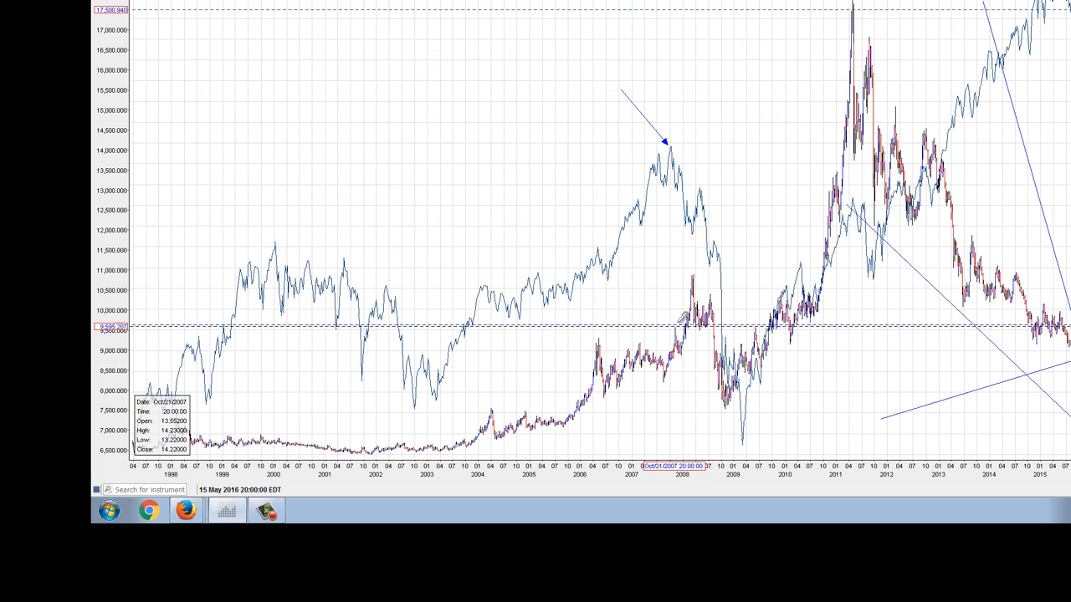
pyautogui.moveTo(685, 226)
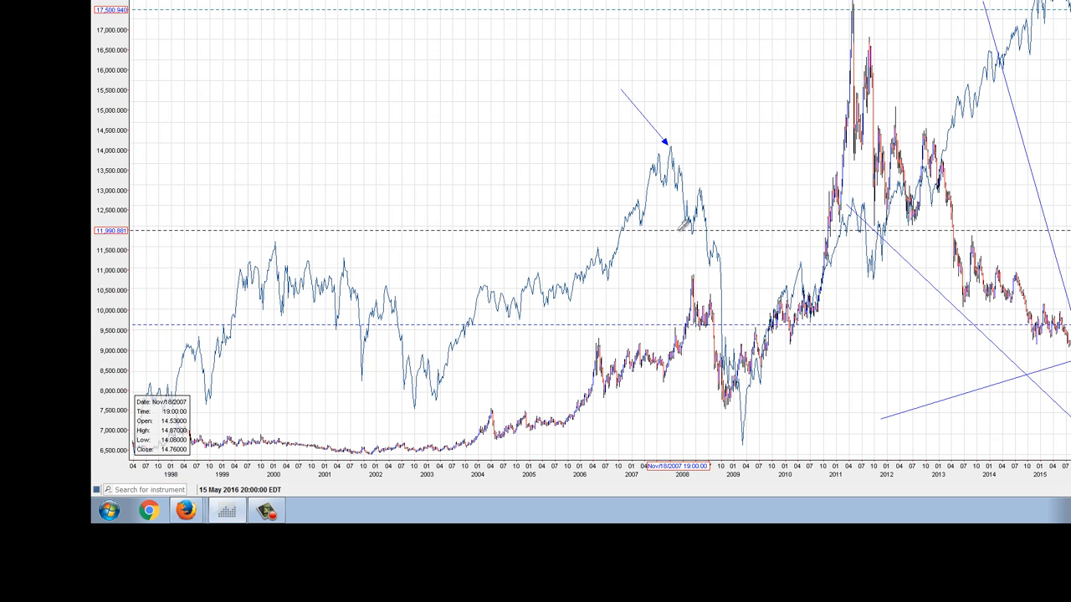